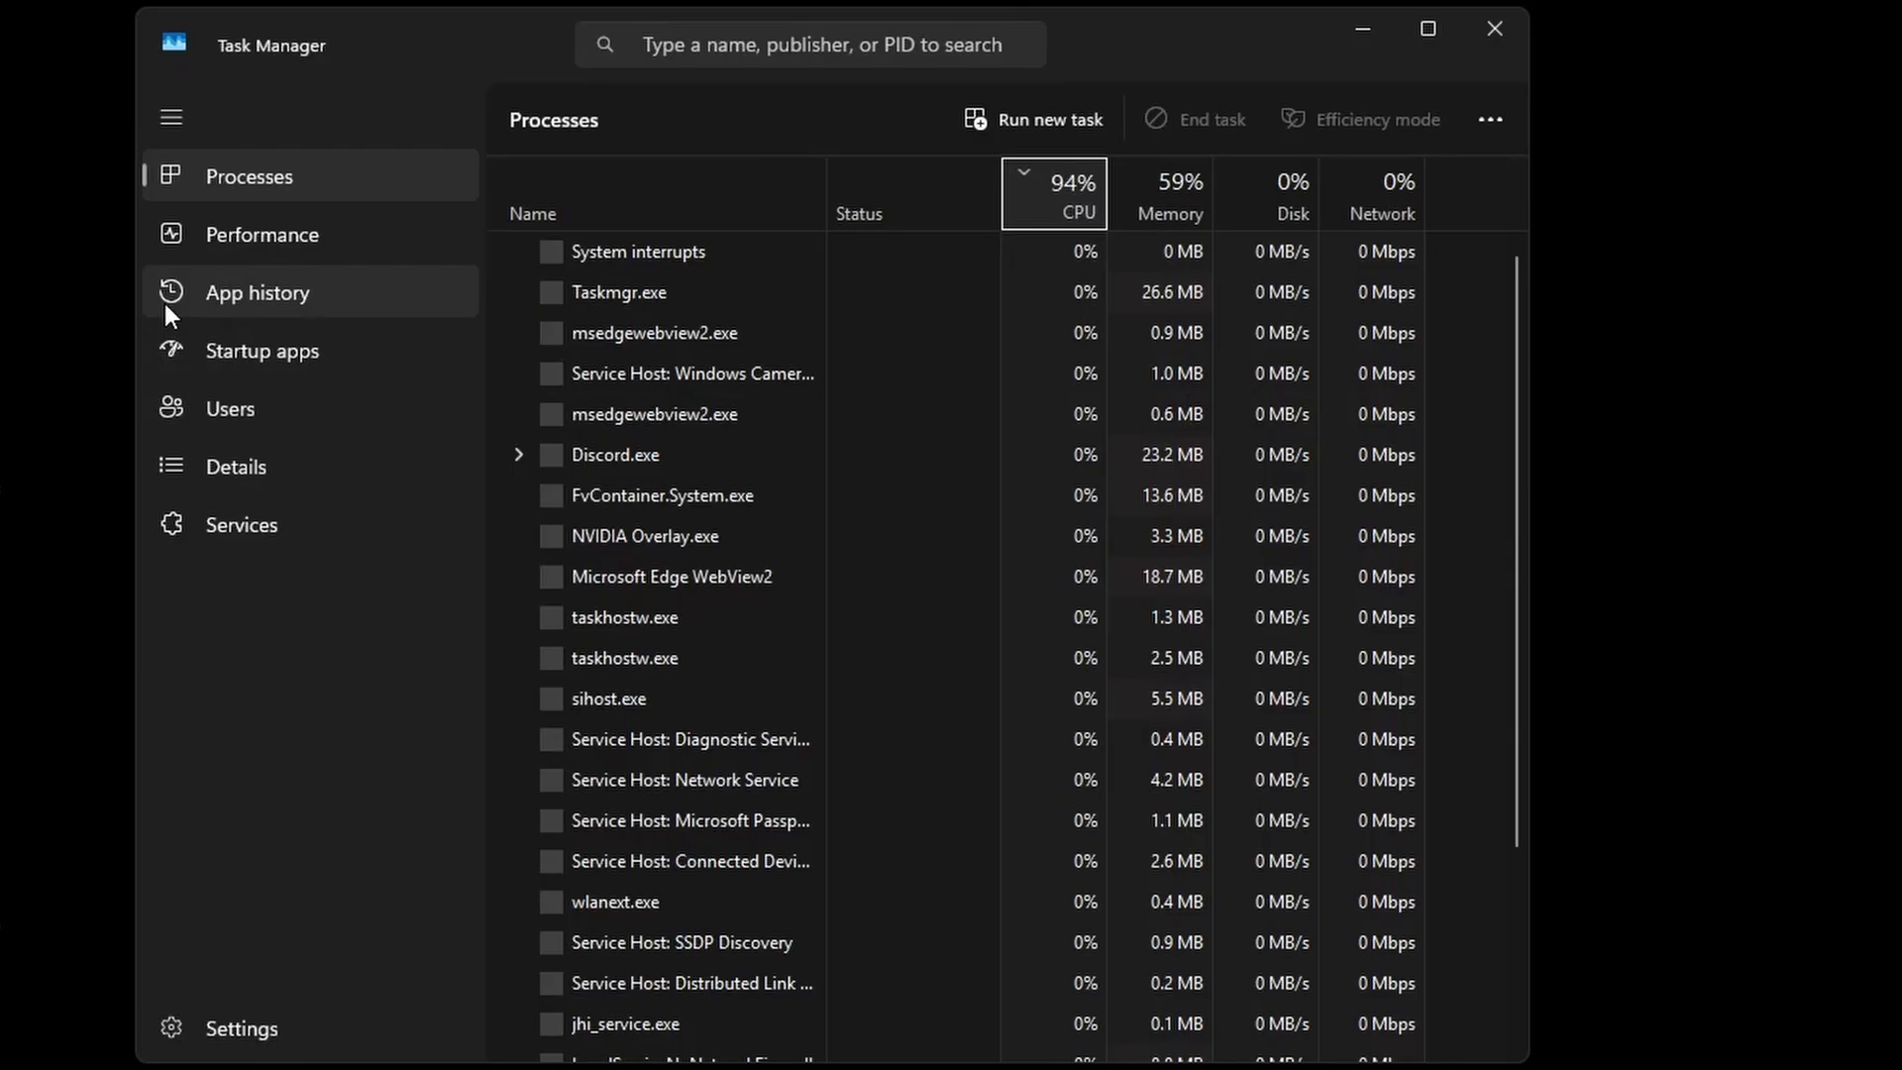
Sort Installed apps by Date installed and scroll through the newest installs
click(261, 350)
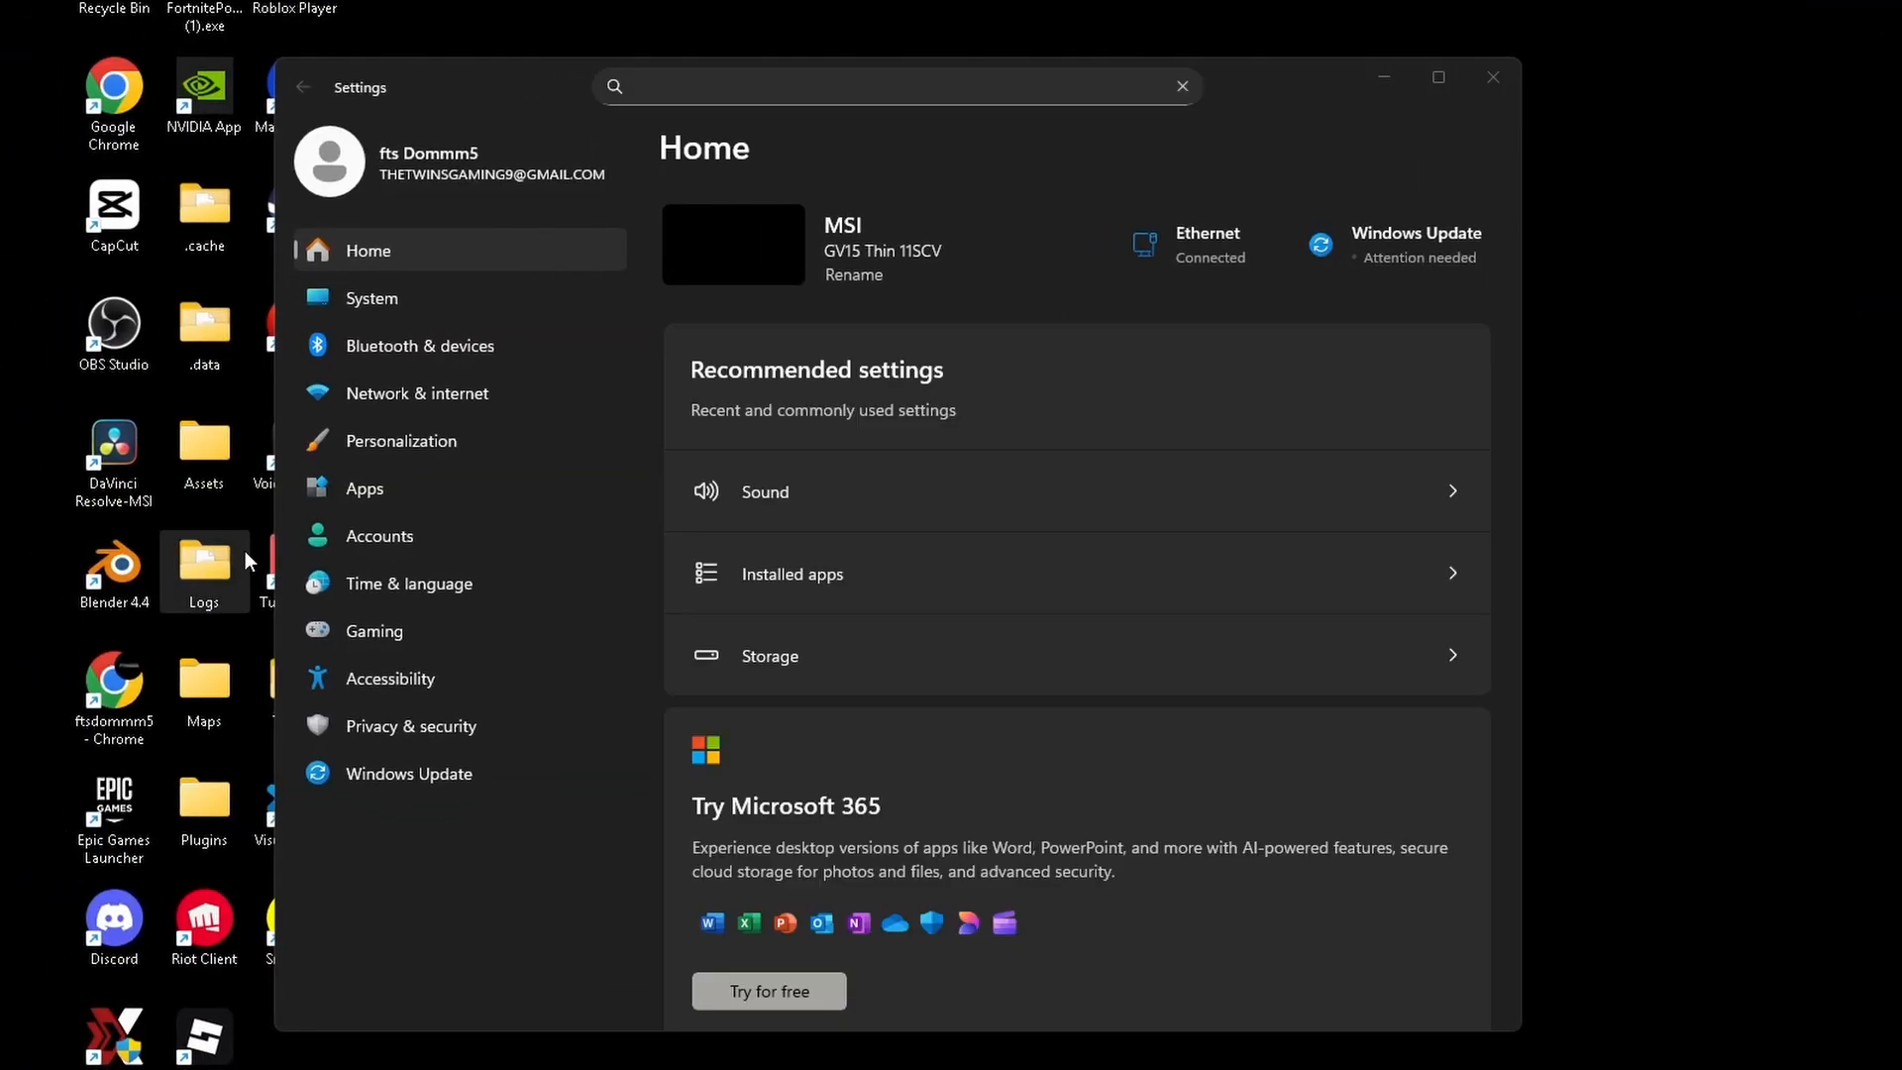
click(791, 574)
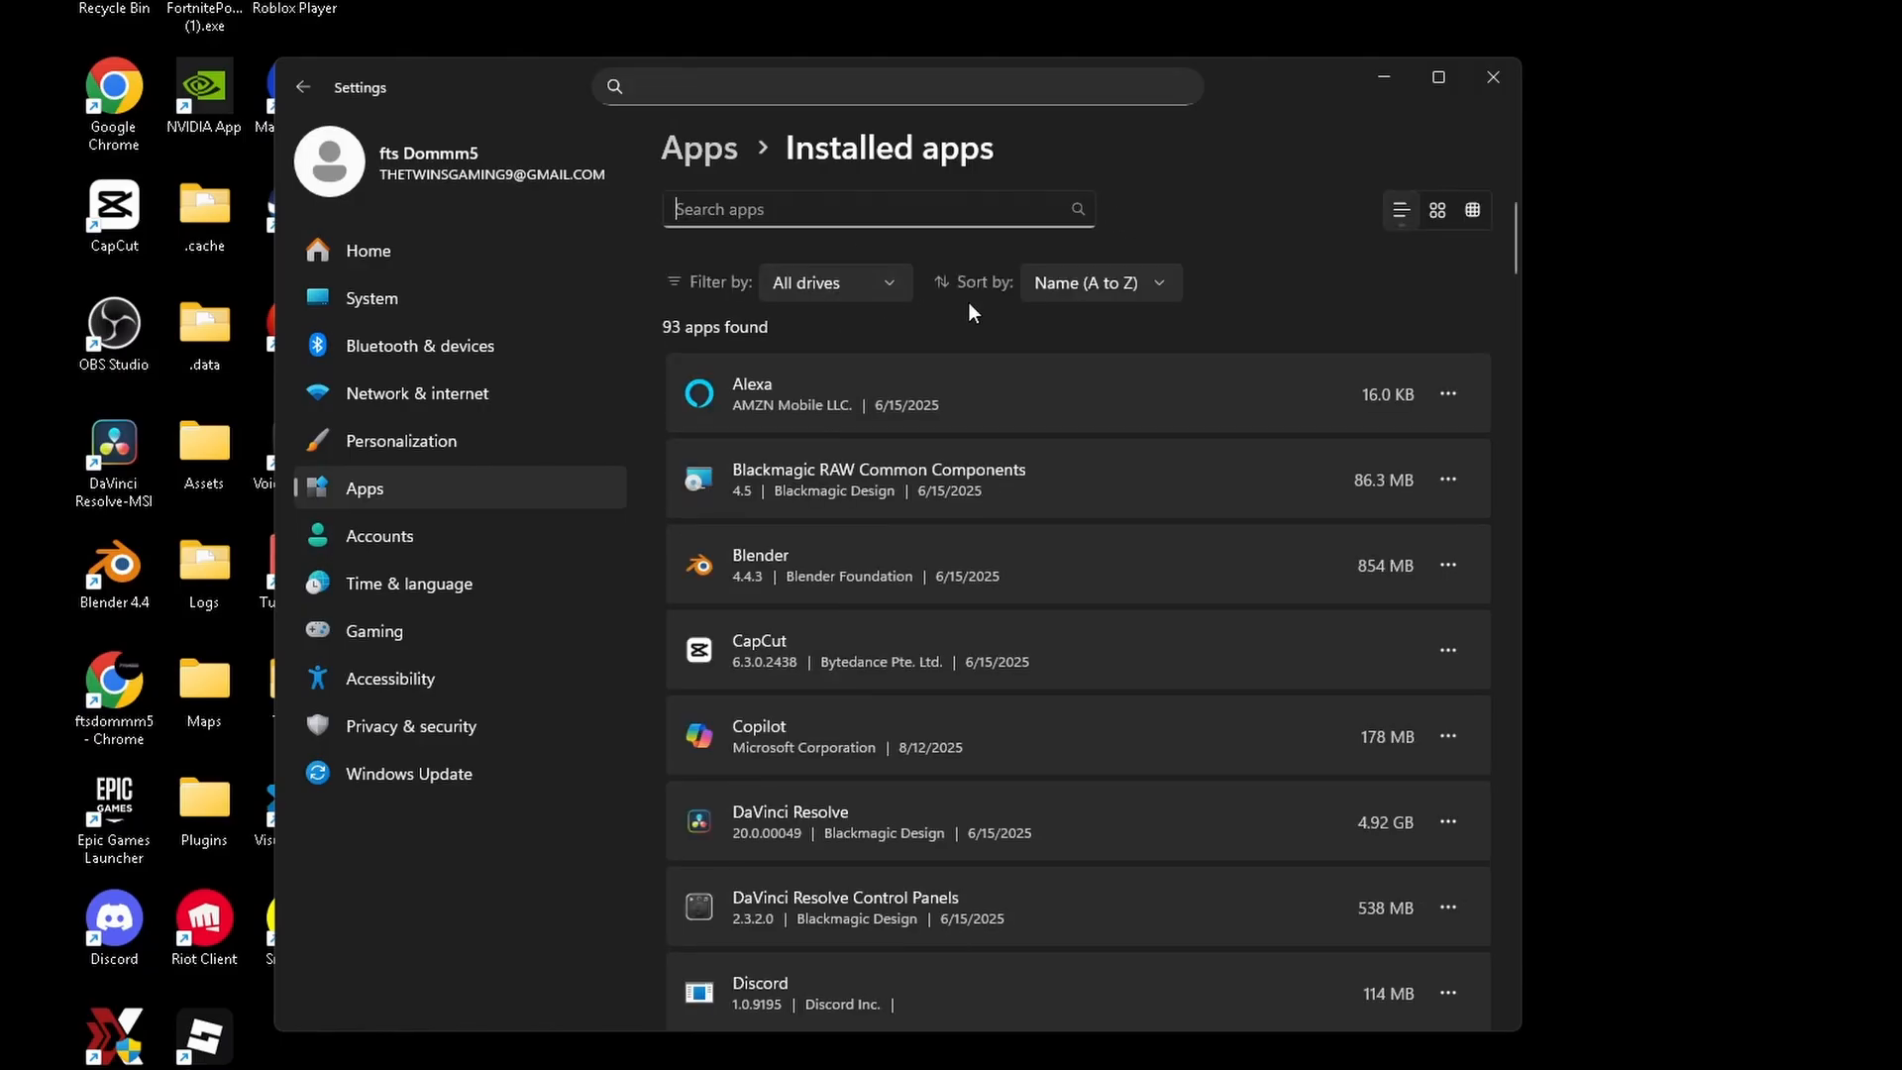
click(1096, 282)
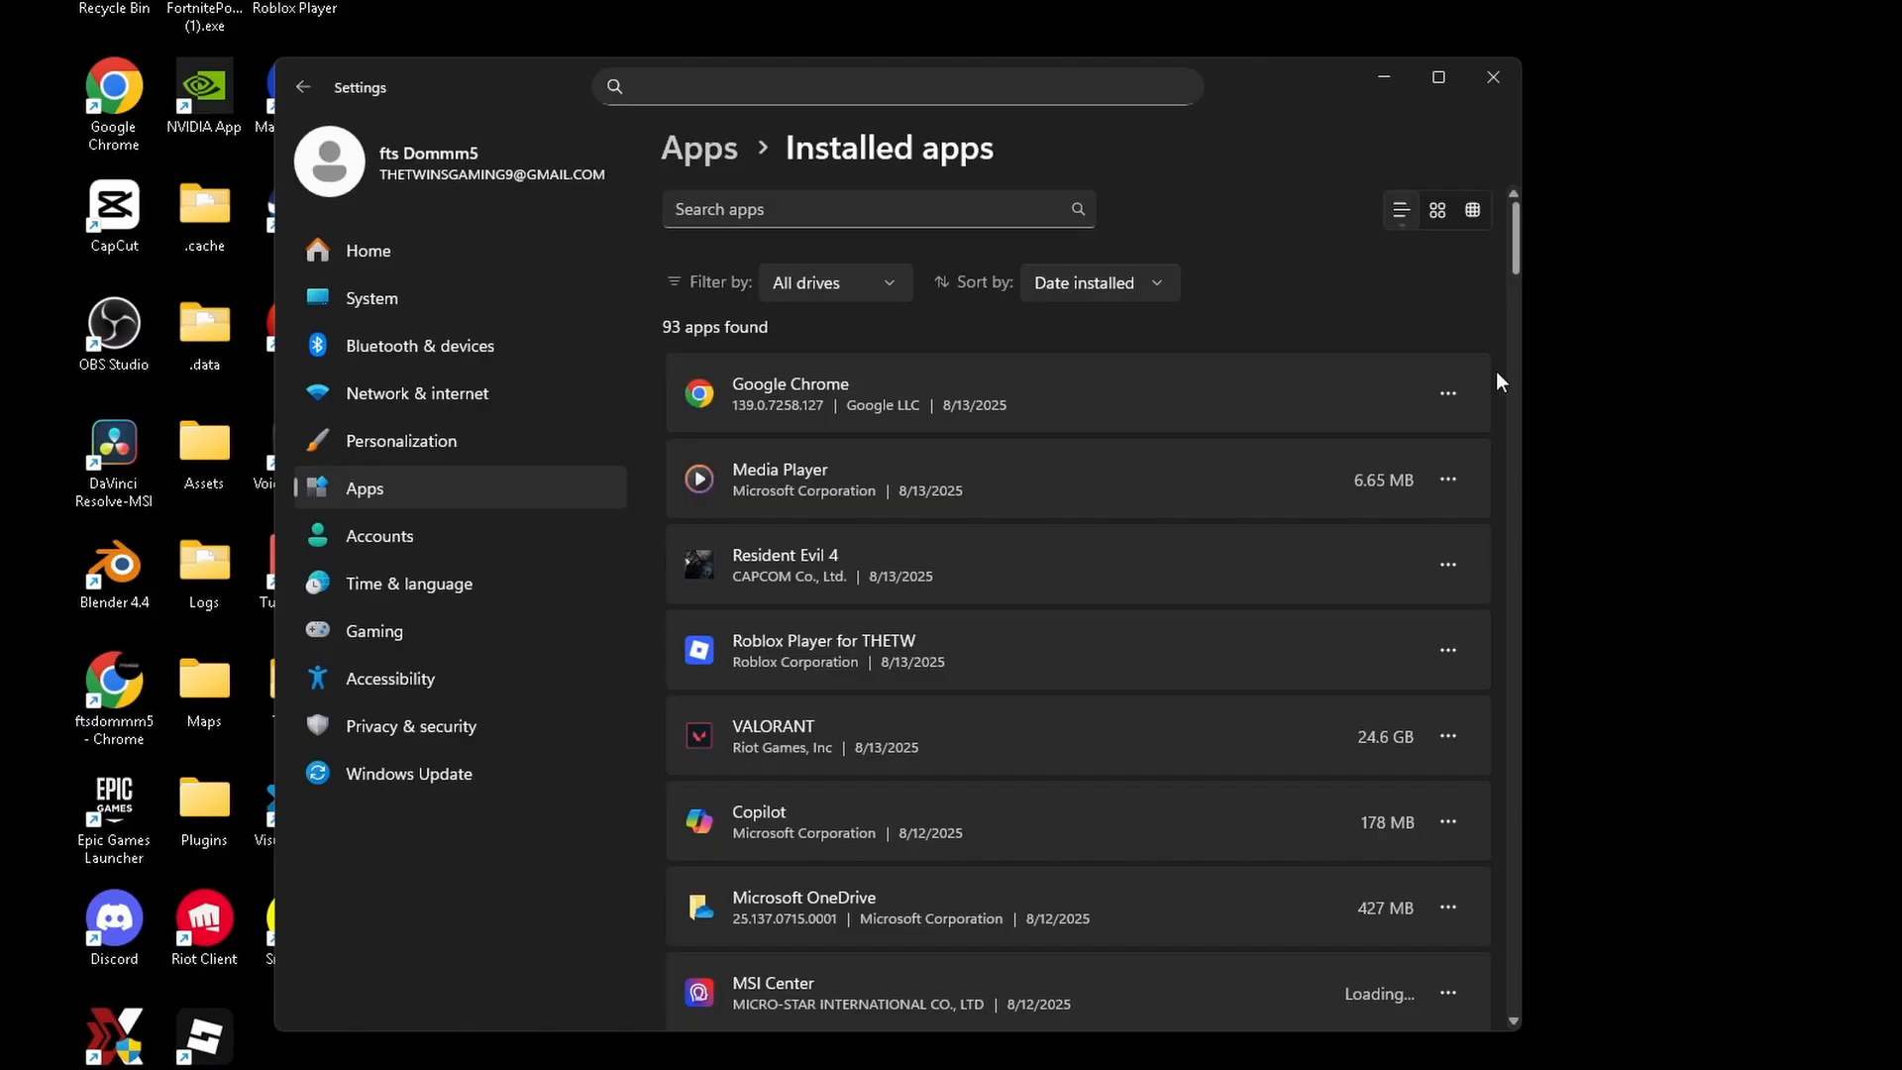
scroll(down, 3)
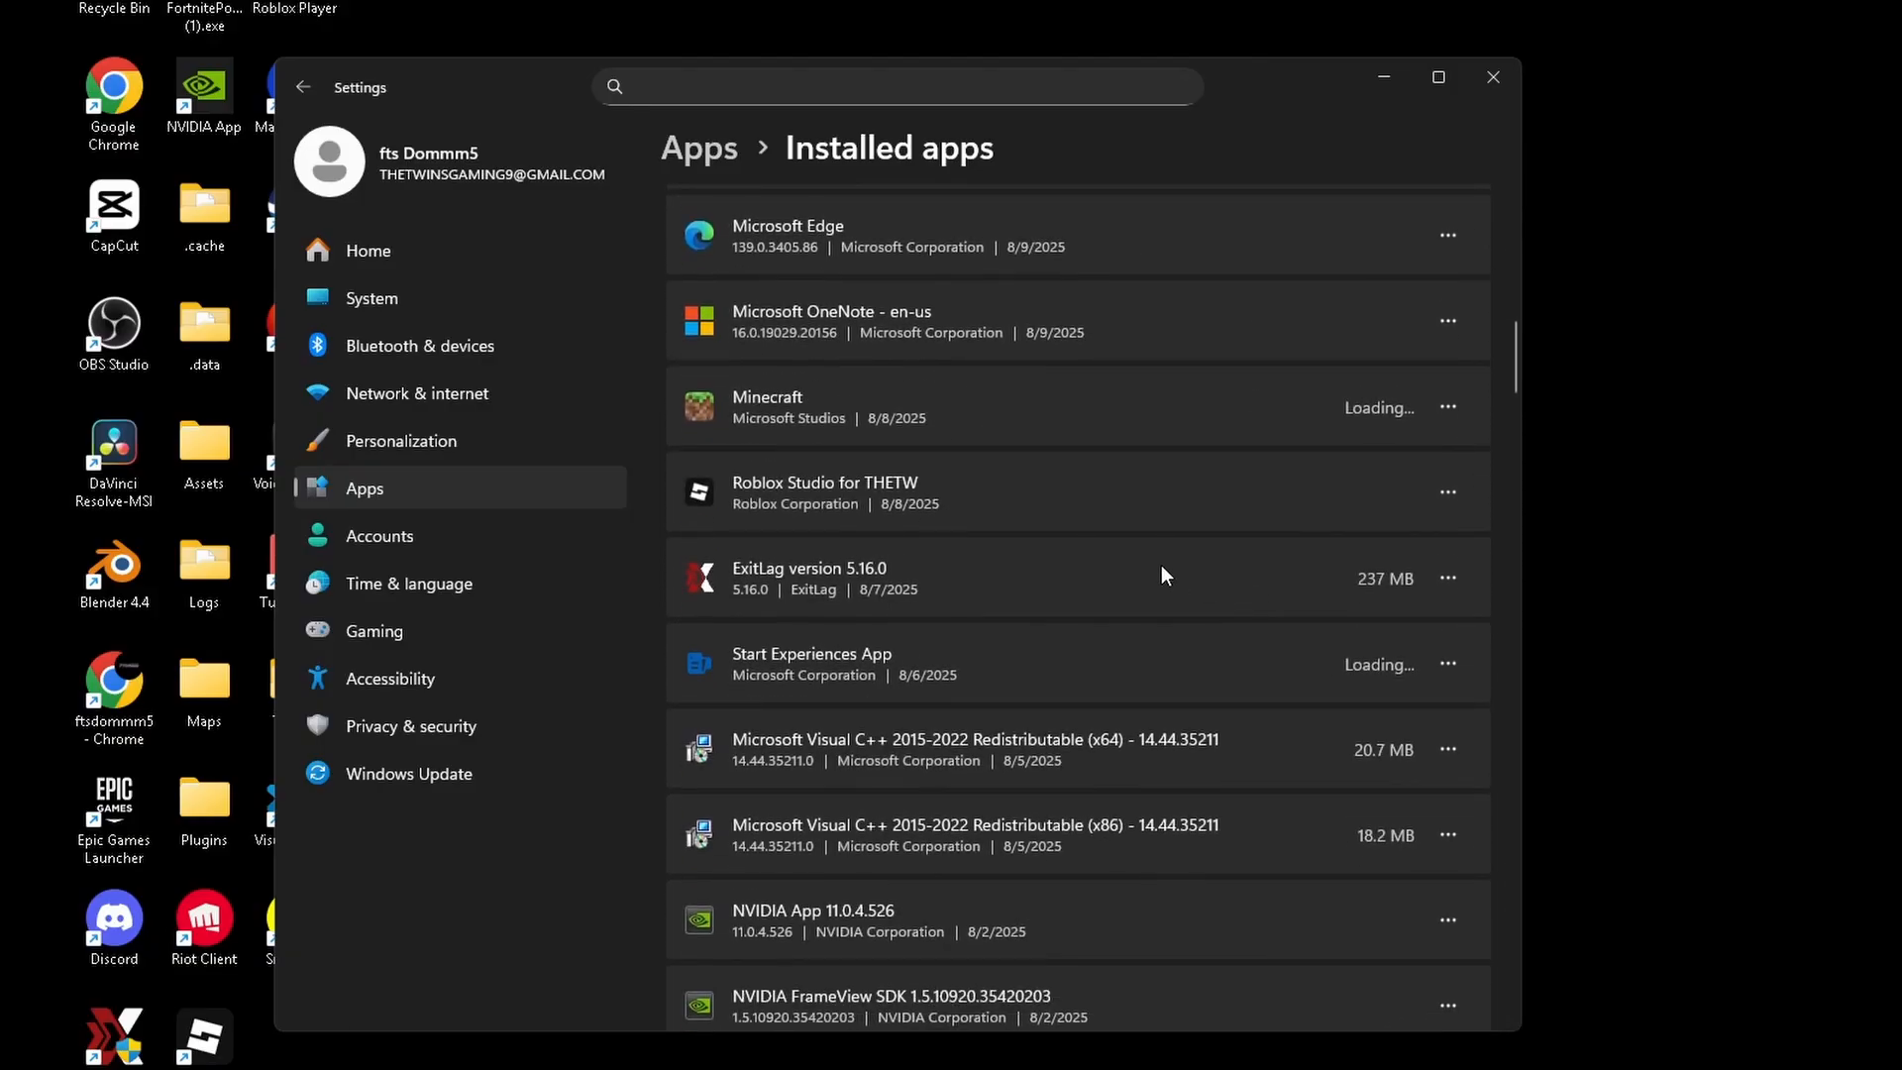
scroll(down, 3)
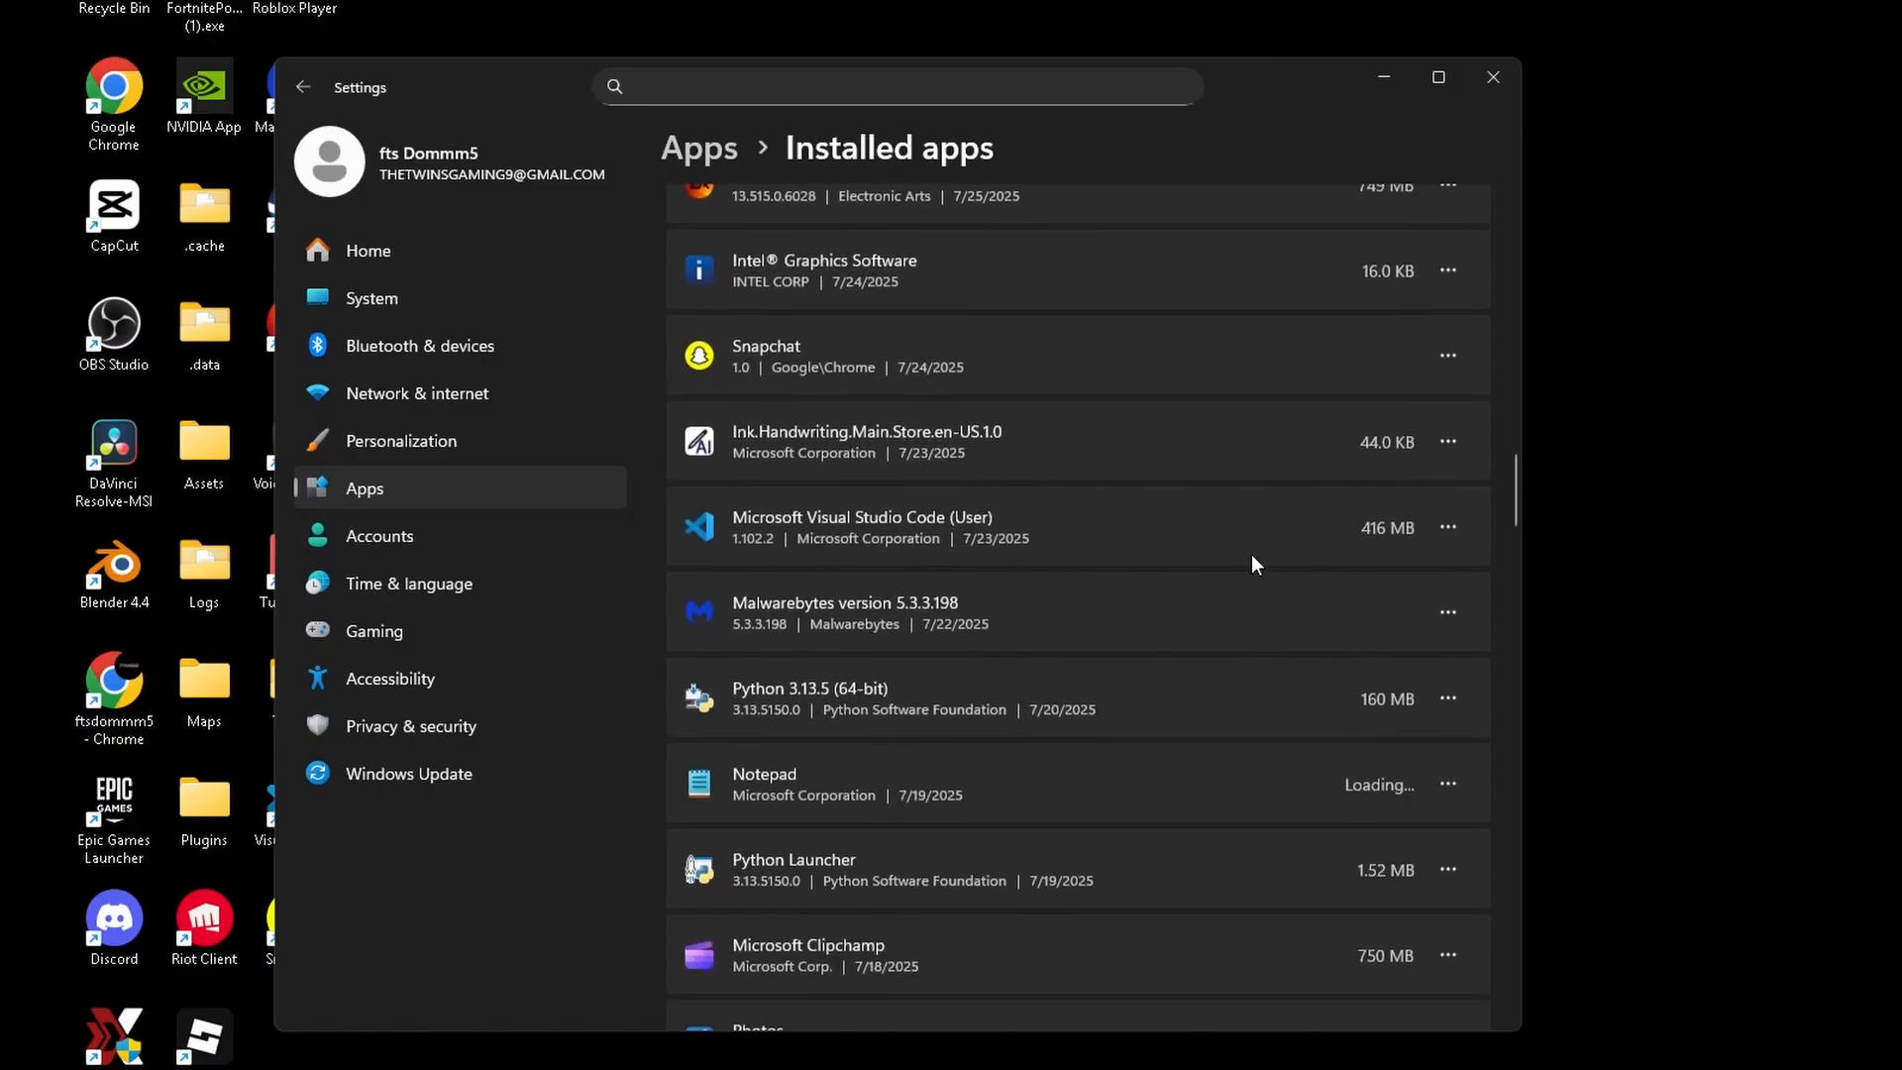
scroll(down, 3)
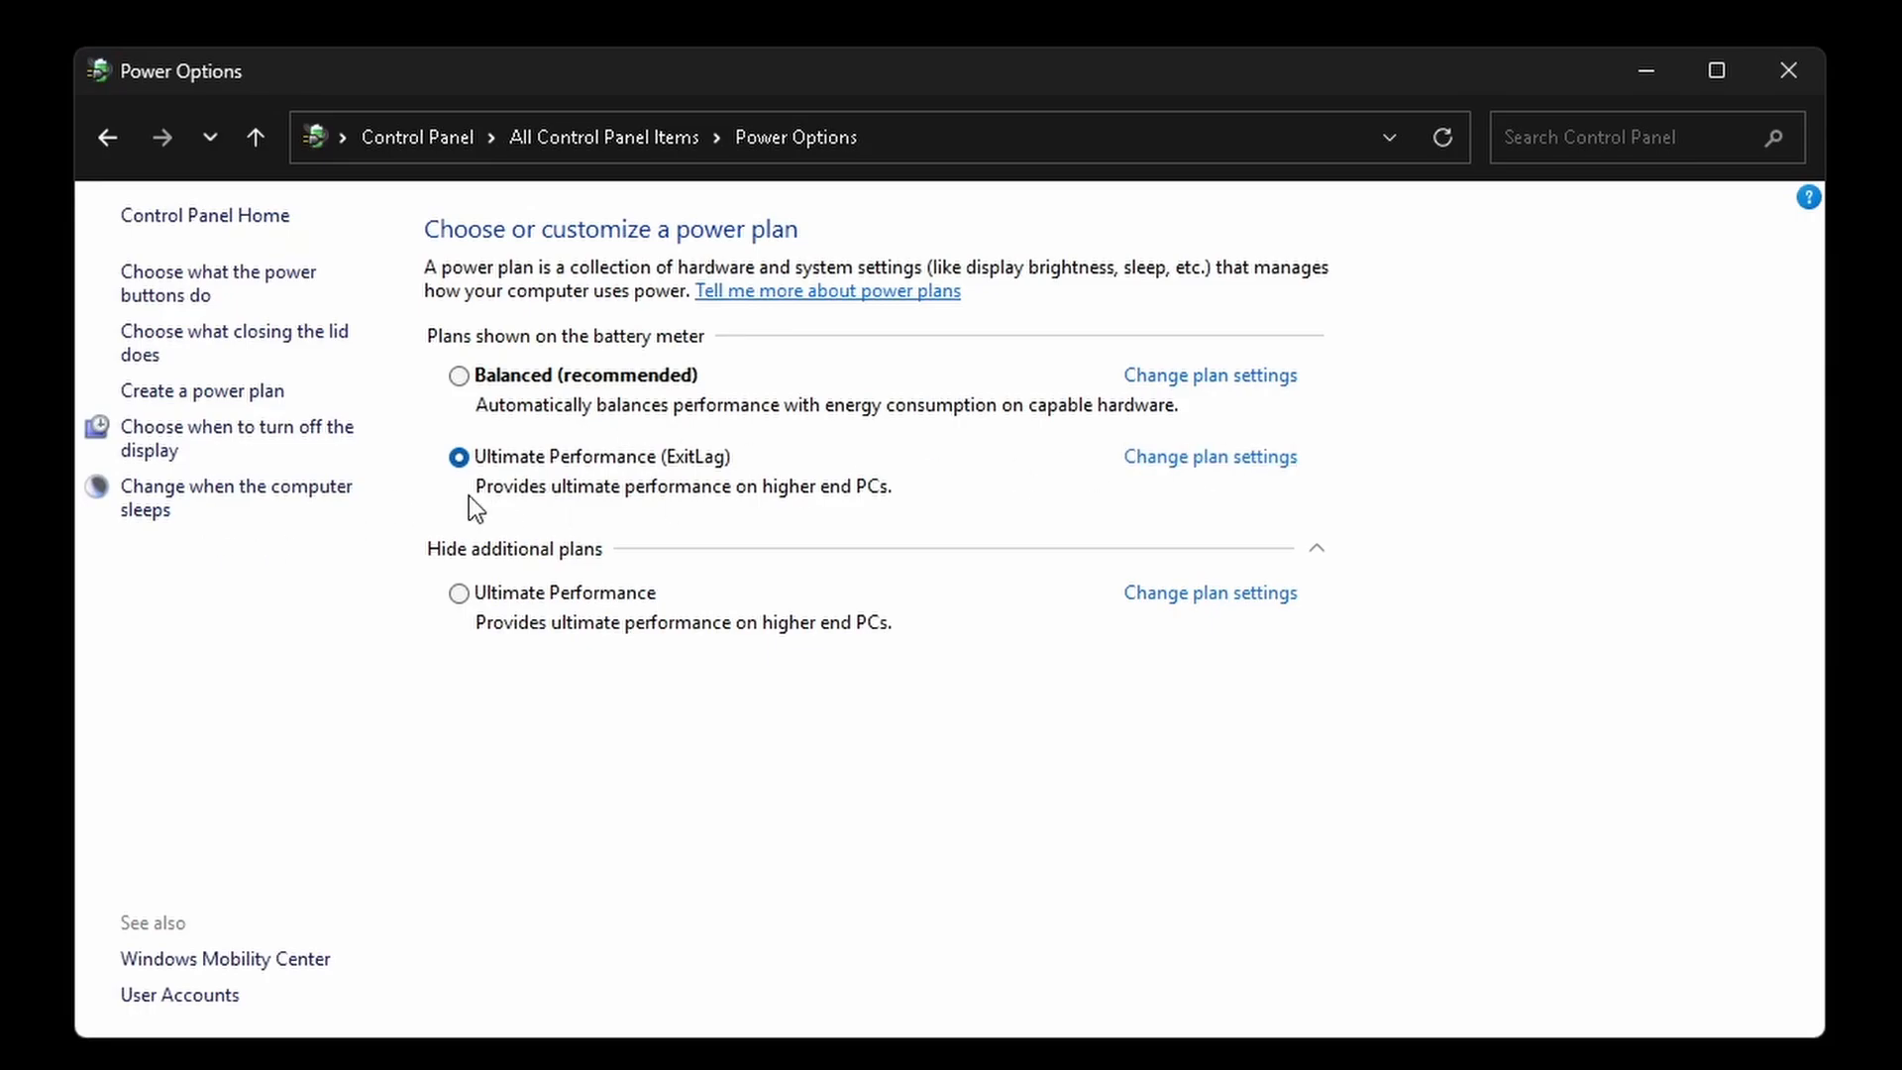
View the ExitLag plan's advanced power settings, expanding Processor power management > Minimum processor state
click(1209, 455)
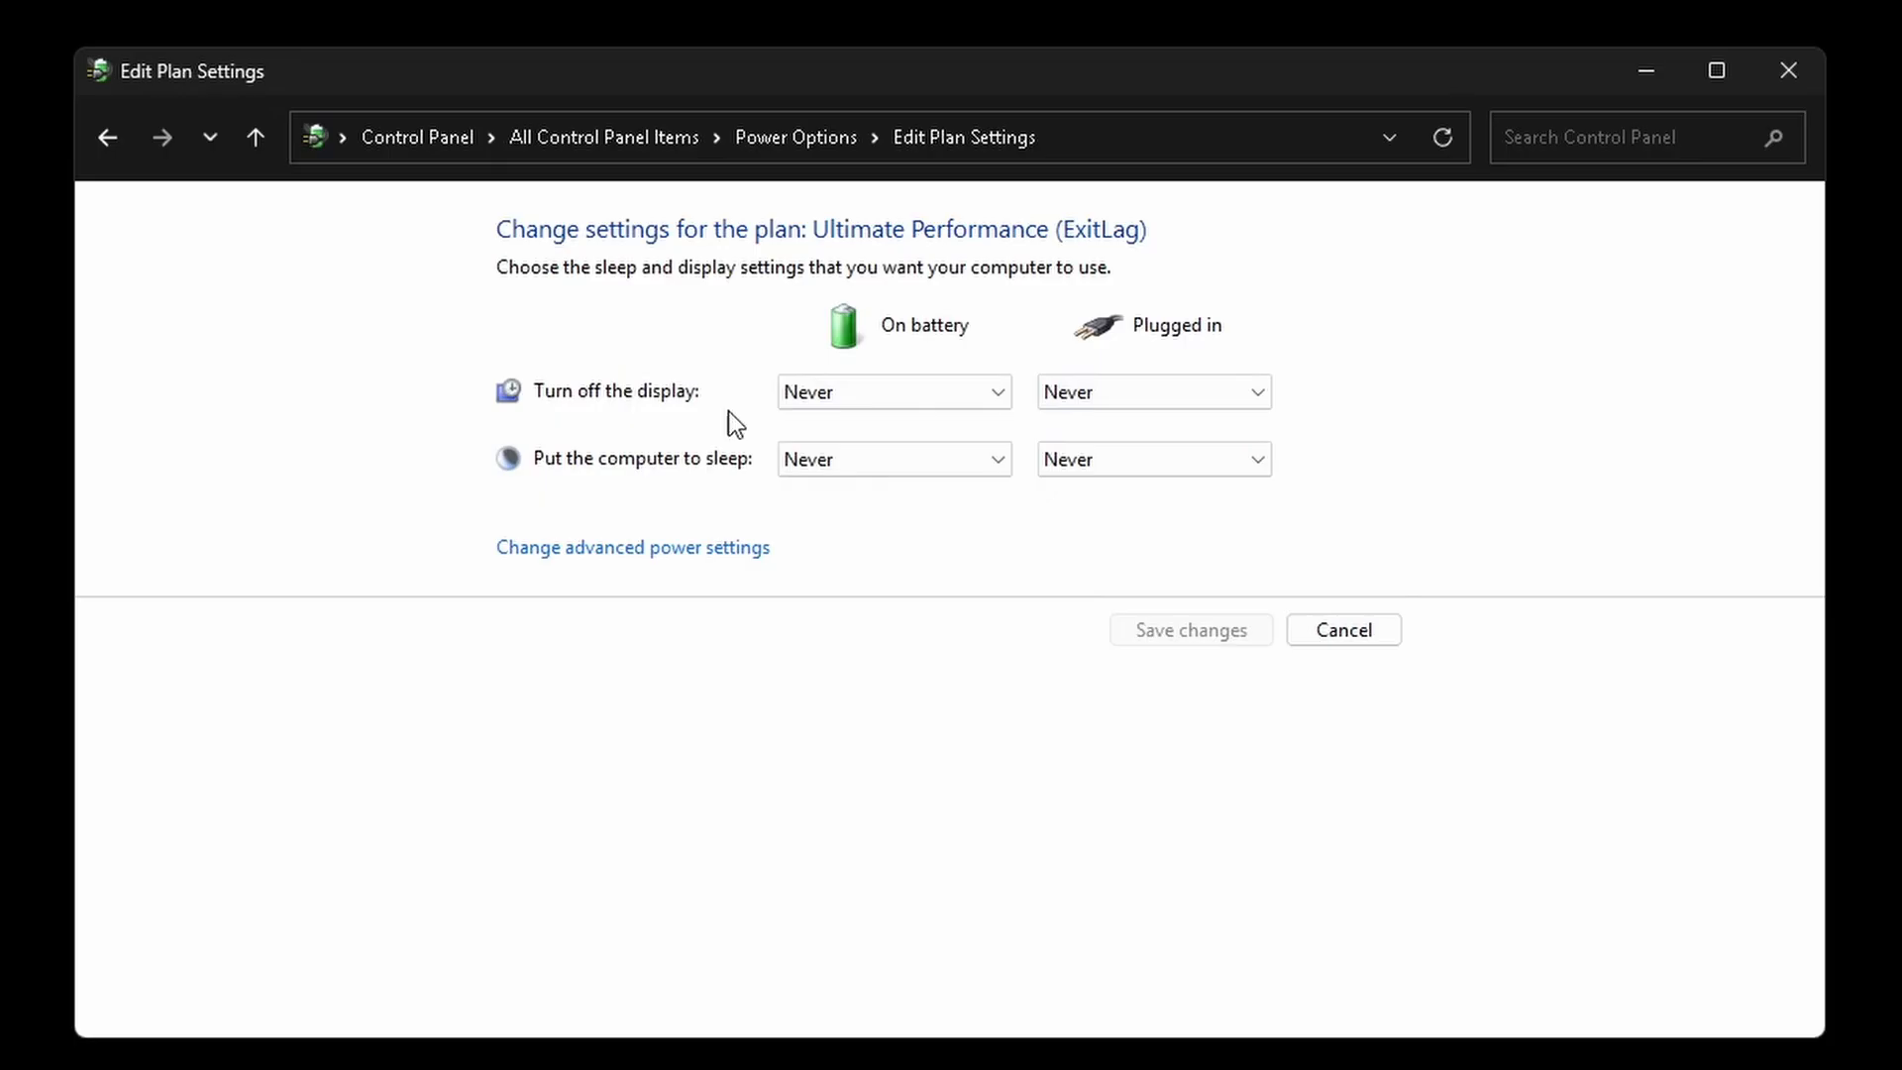
mouse_move(1334, 417)
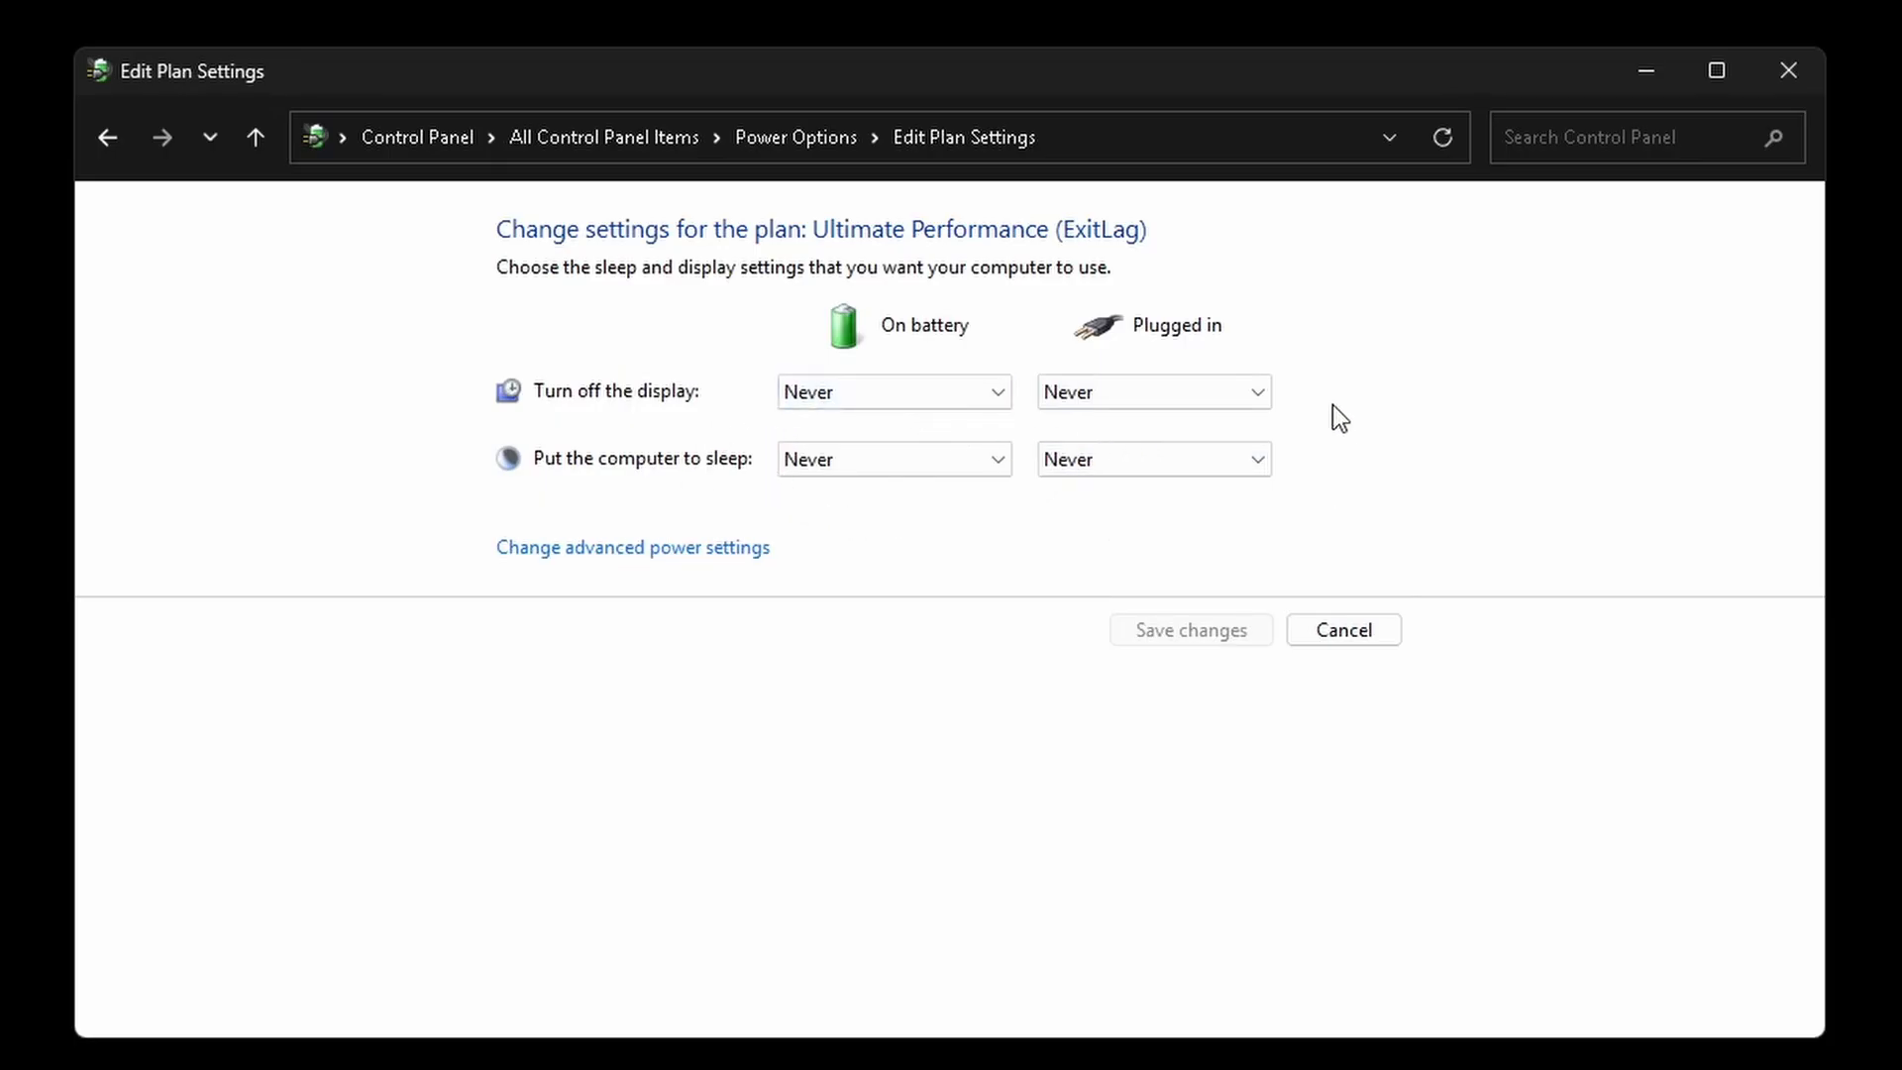
mouse_move(620, 558)
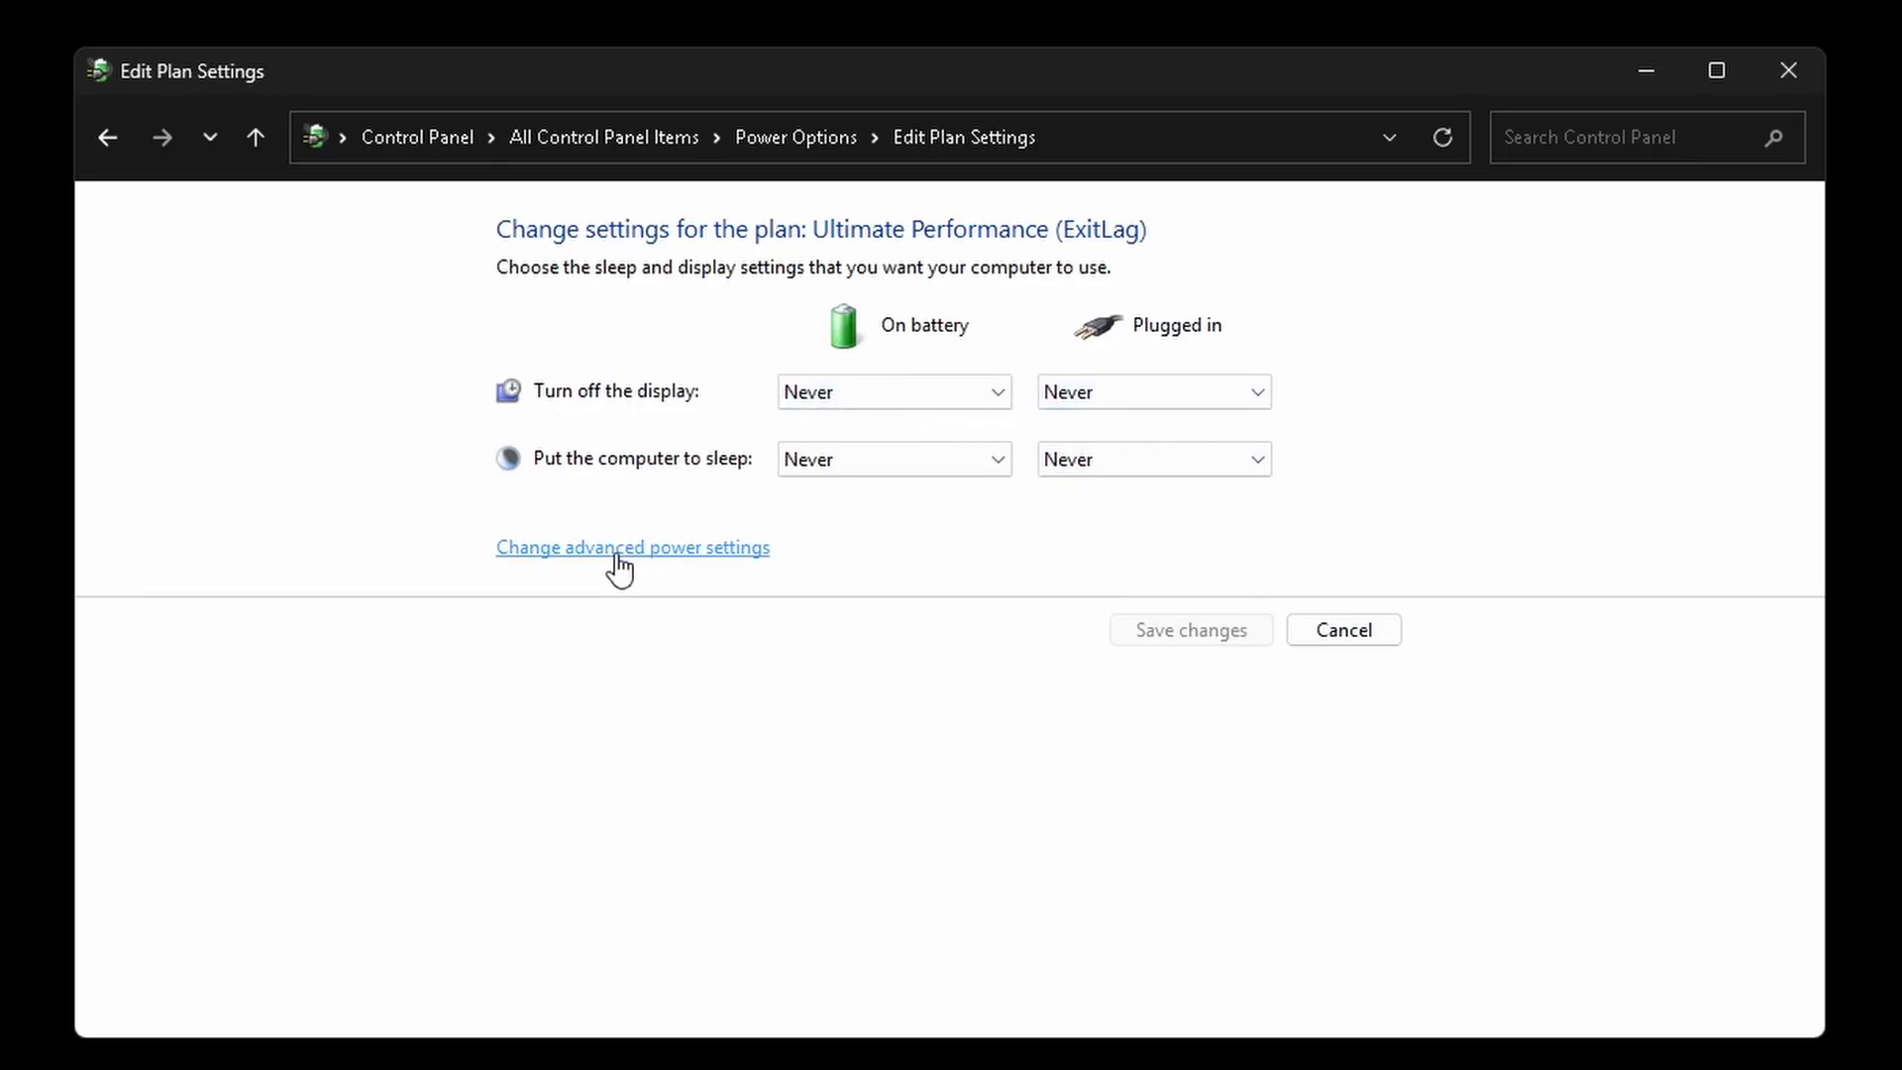
click(632, 546)
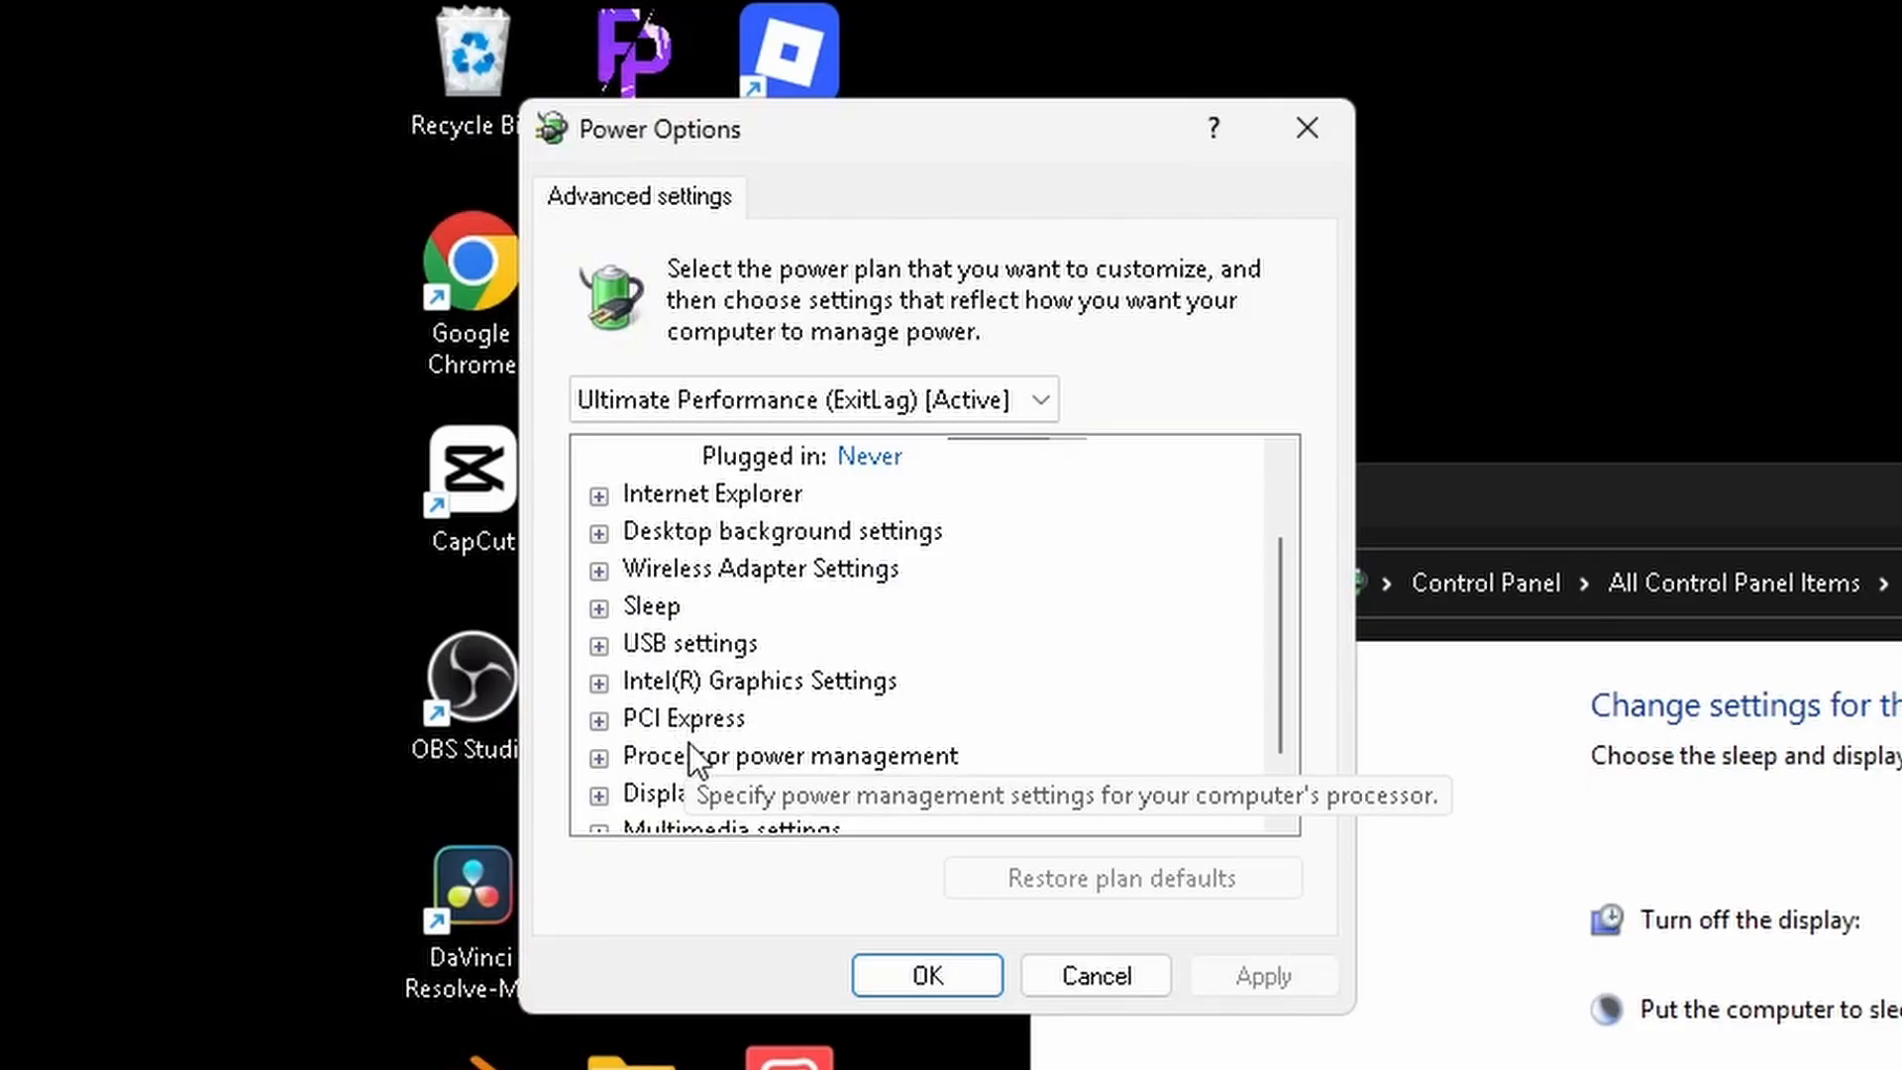
click(598, 756)
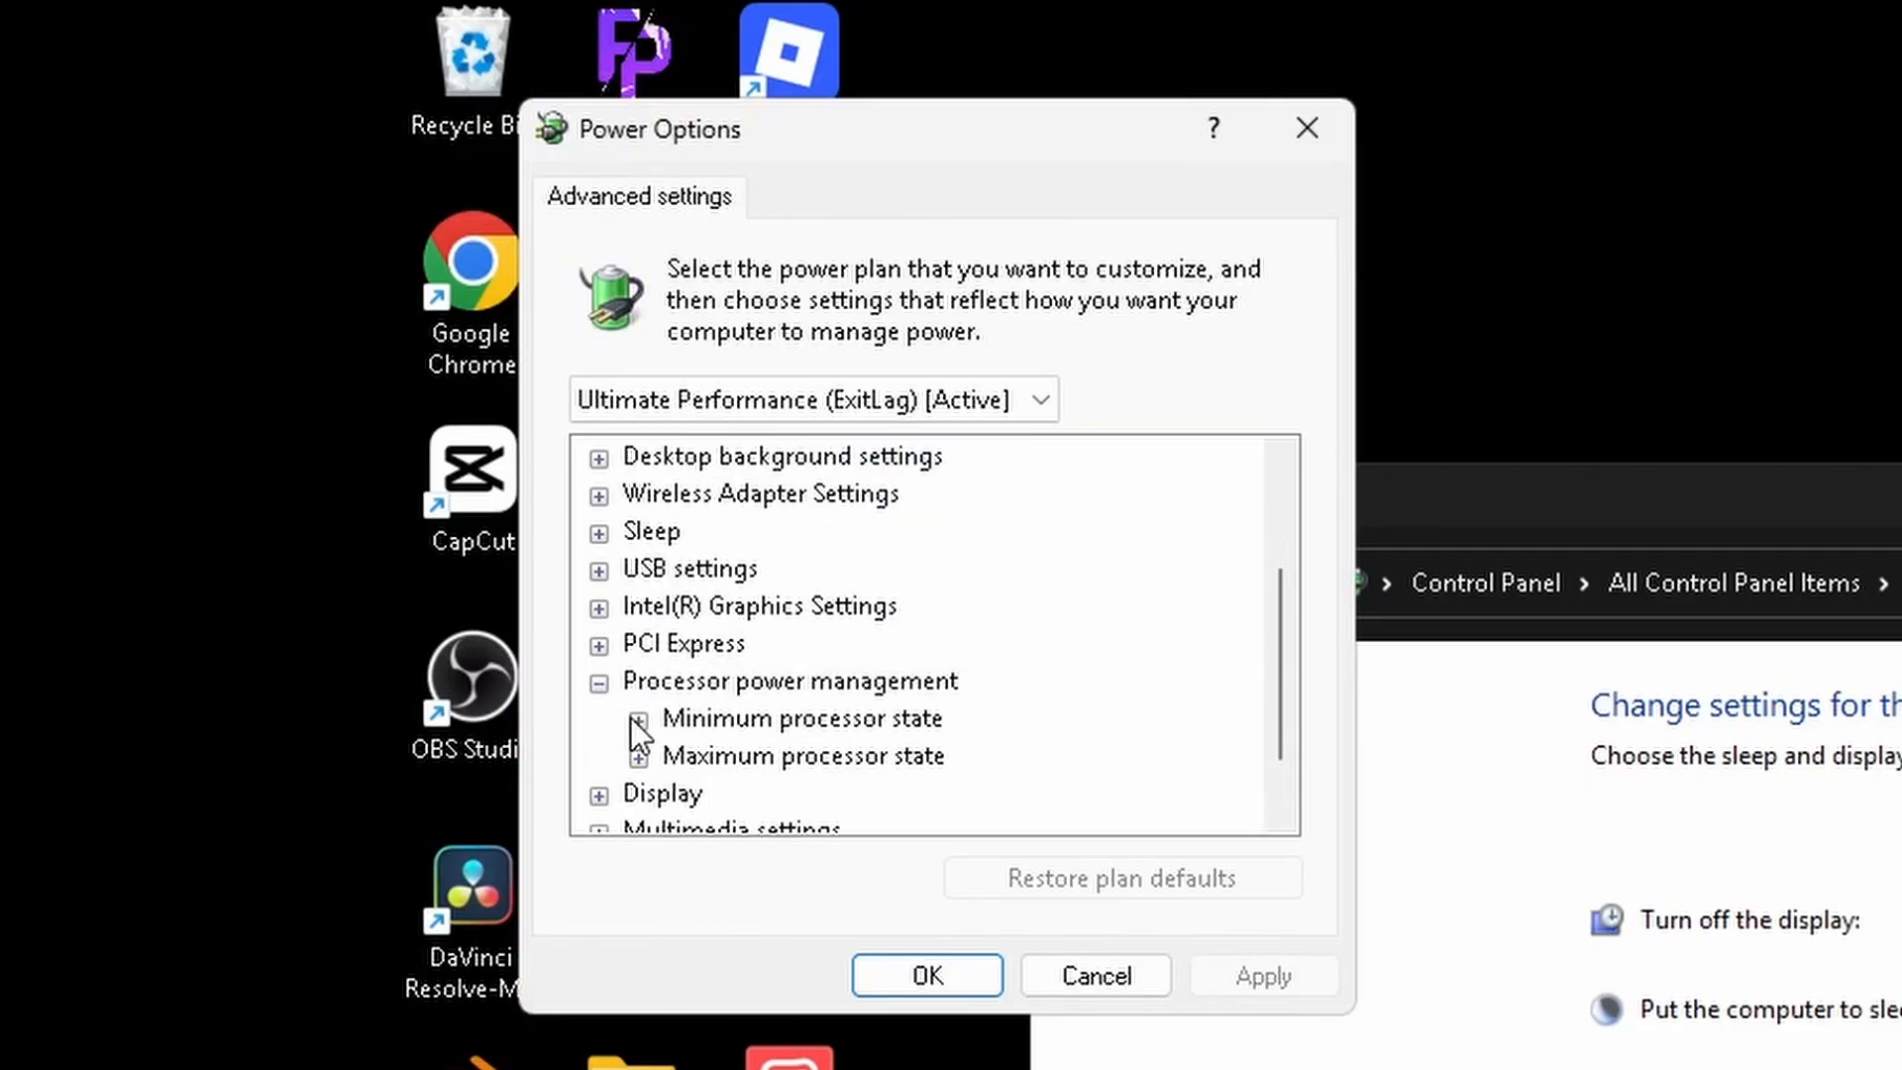
click(638, 717)
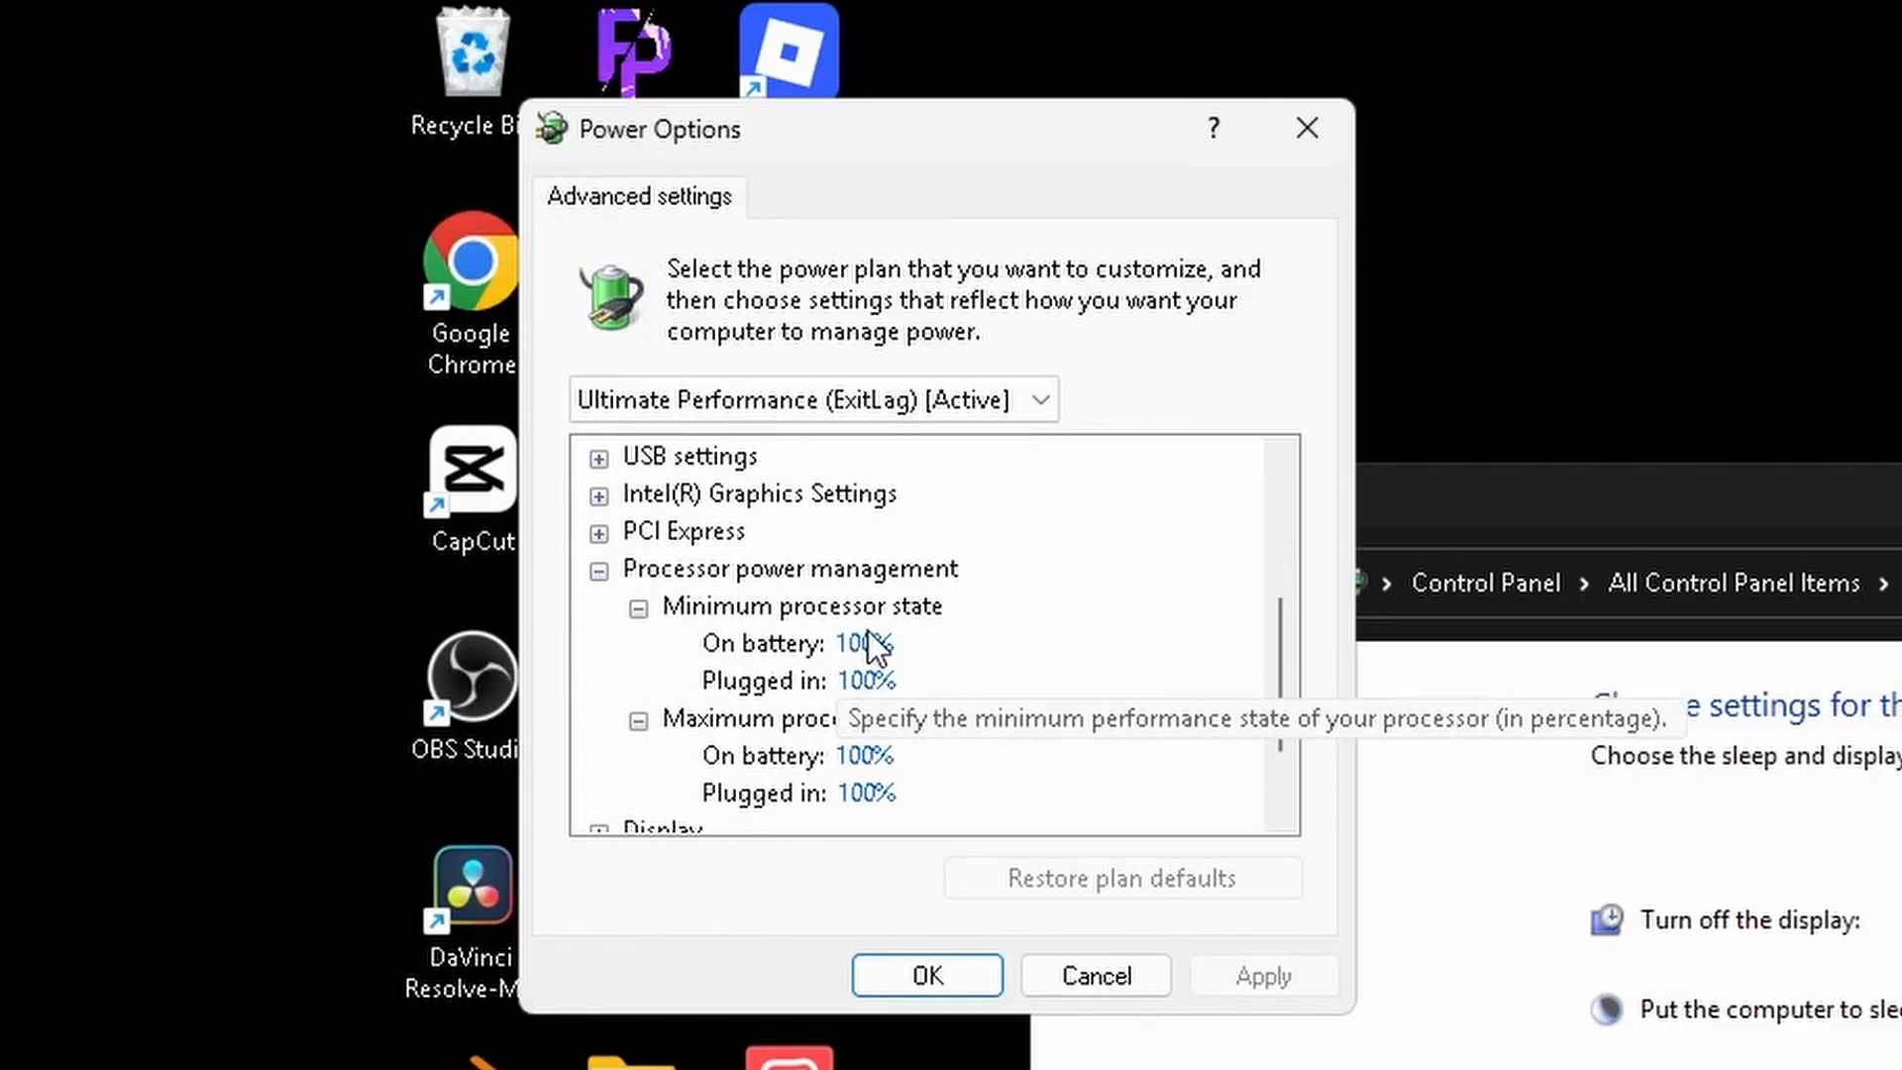
mouse_move(819, 718)
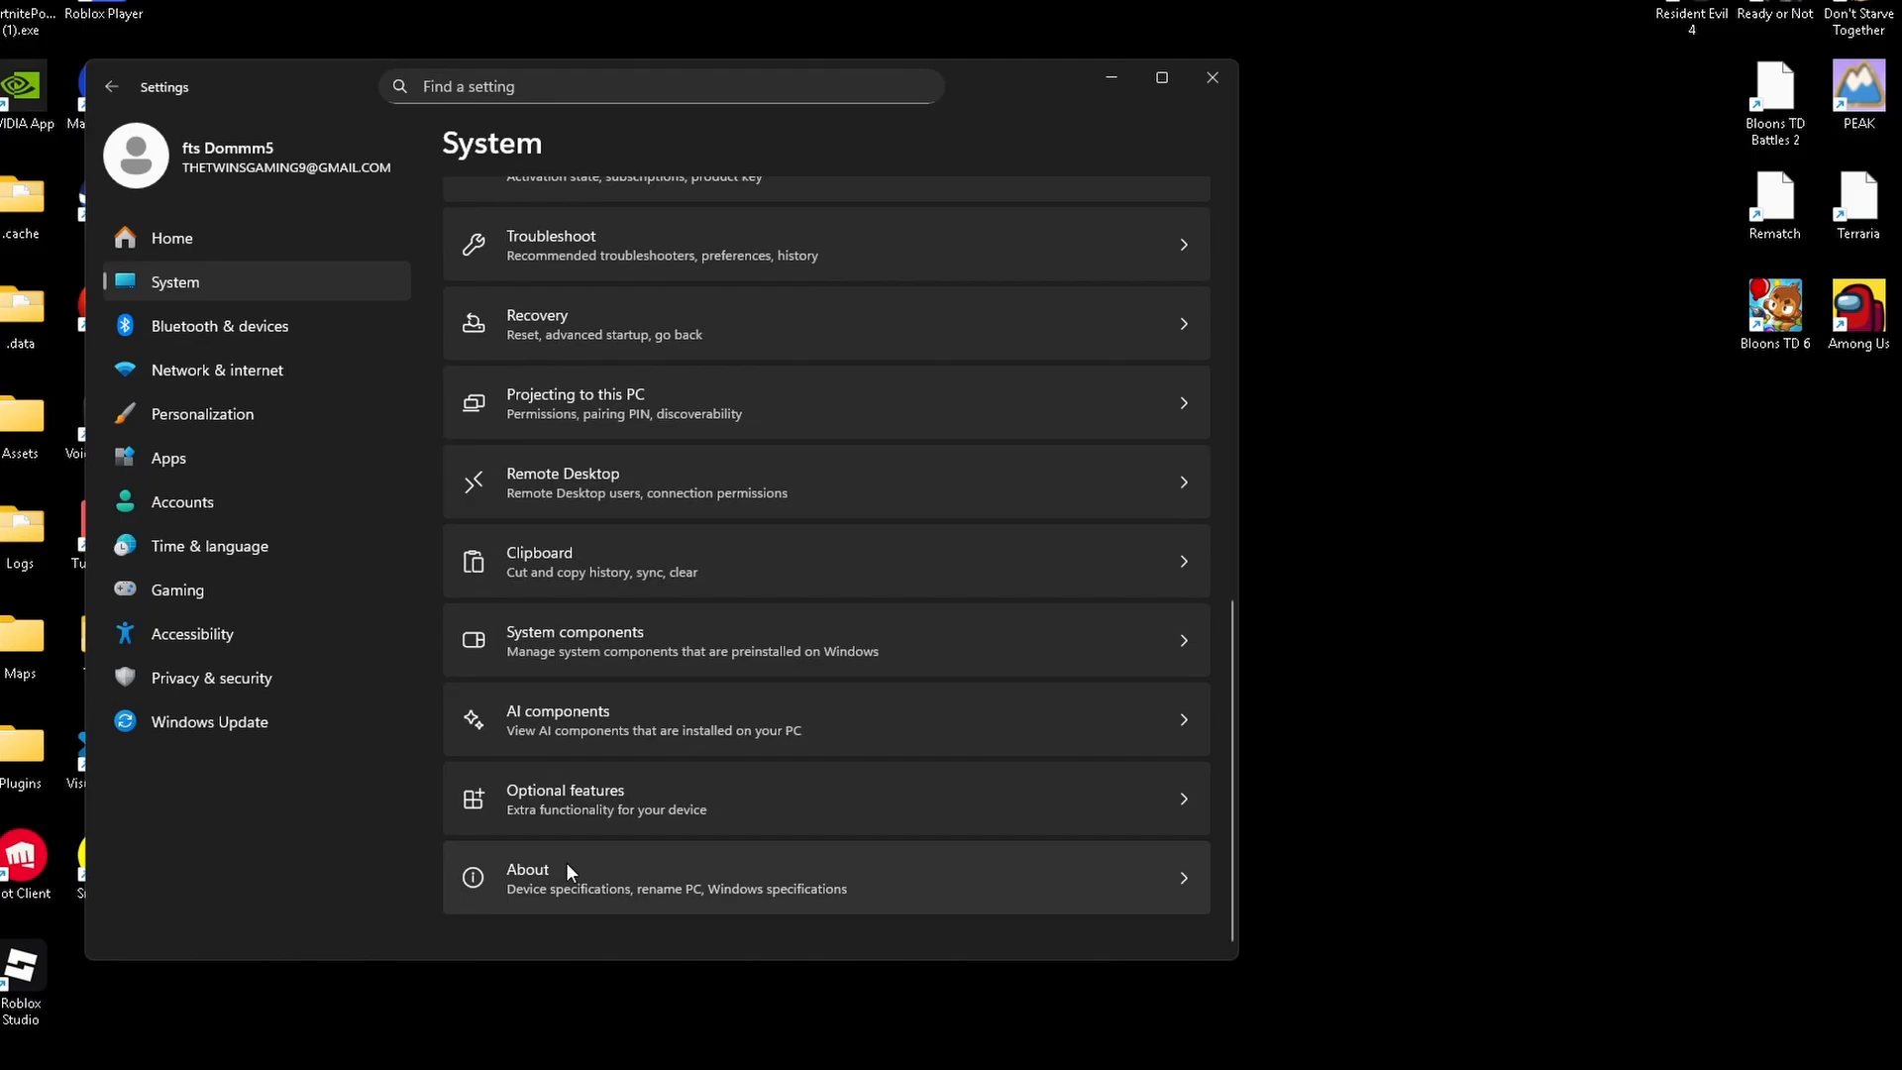
Open Performance Options from System > About, then delete about 2.01 GB of temporary files
click(528, 876)
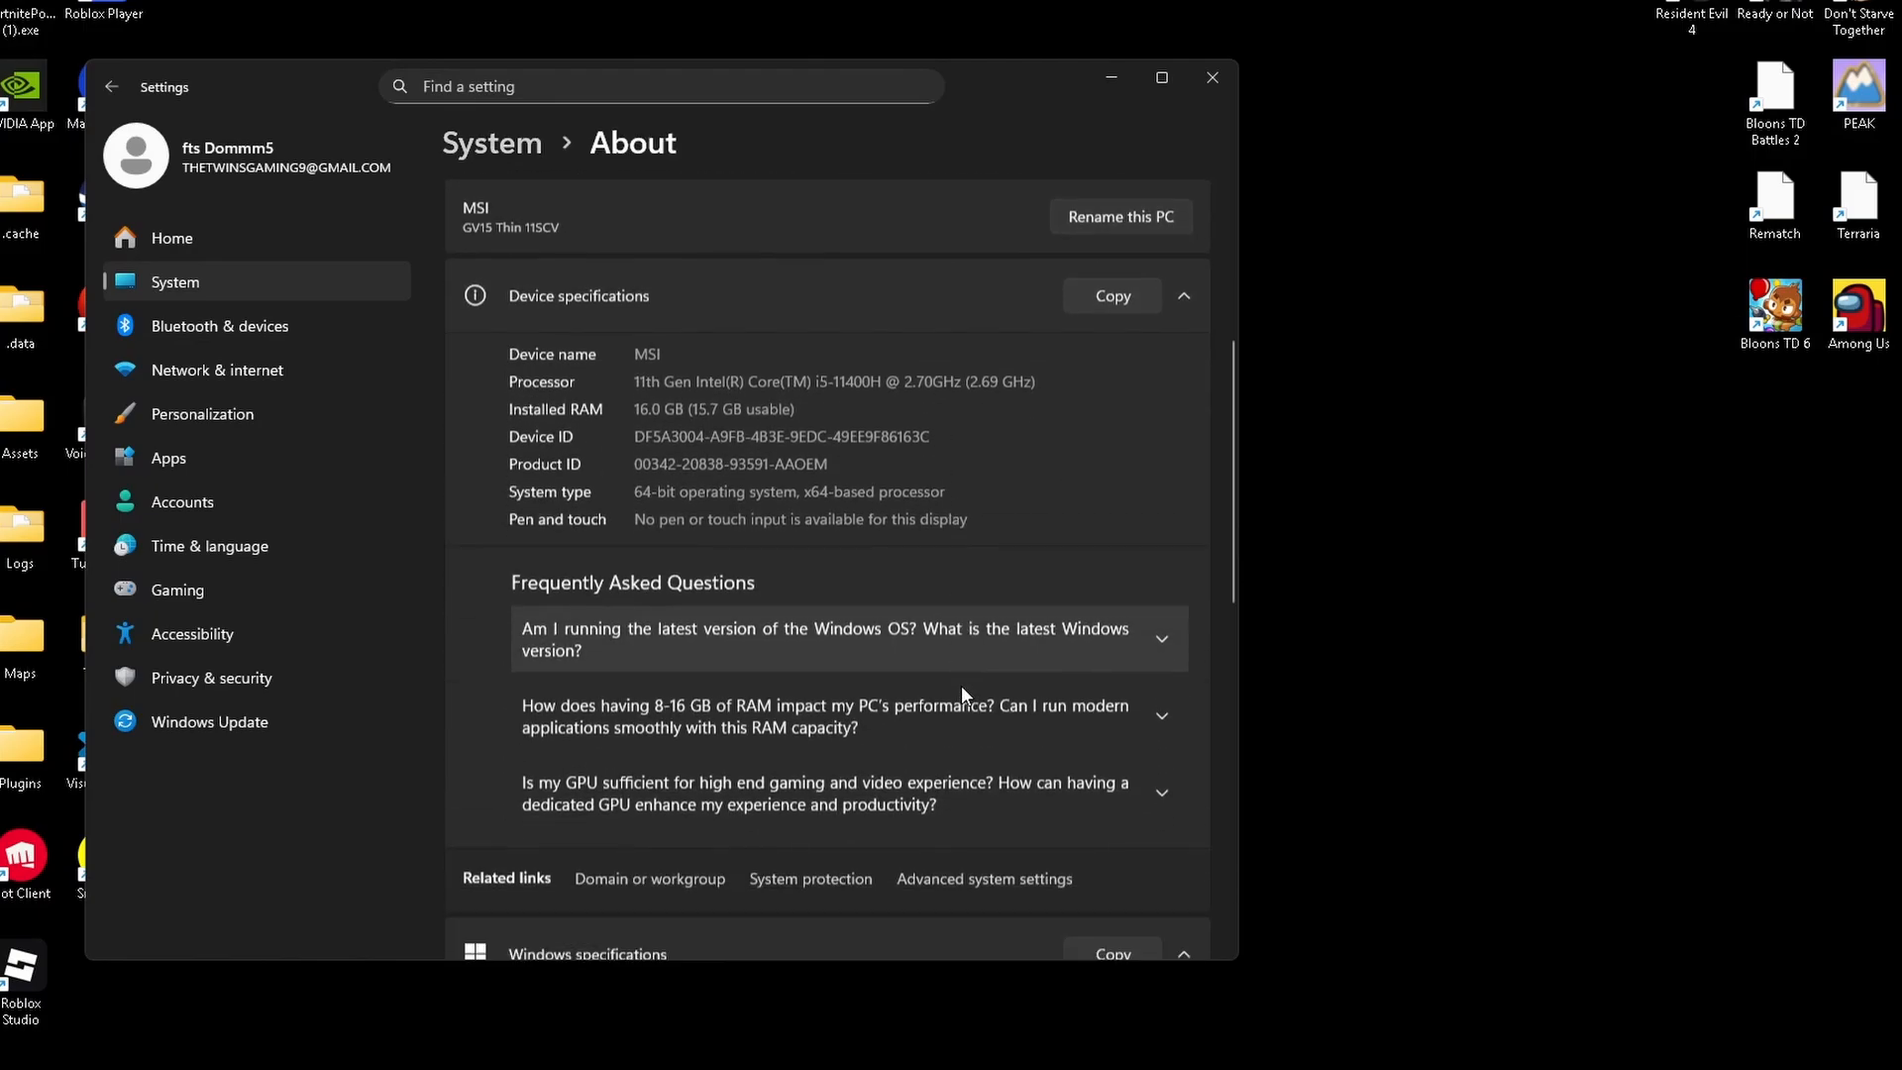
click(984, 879)
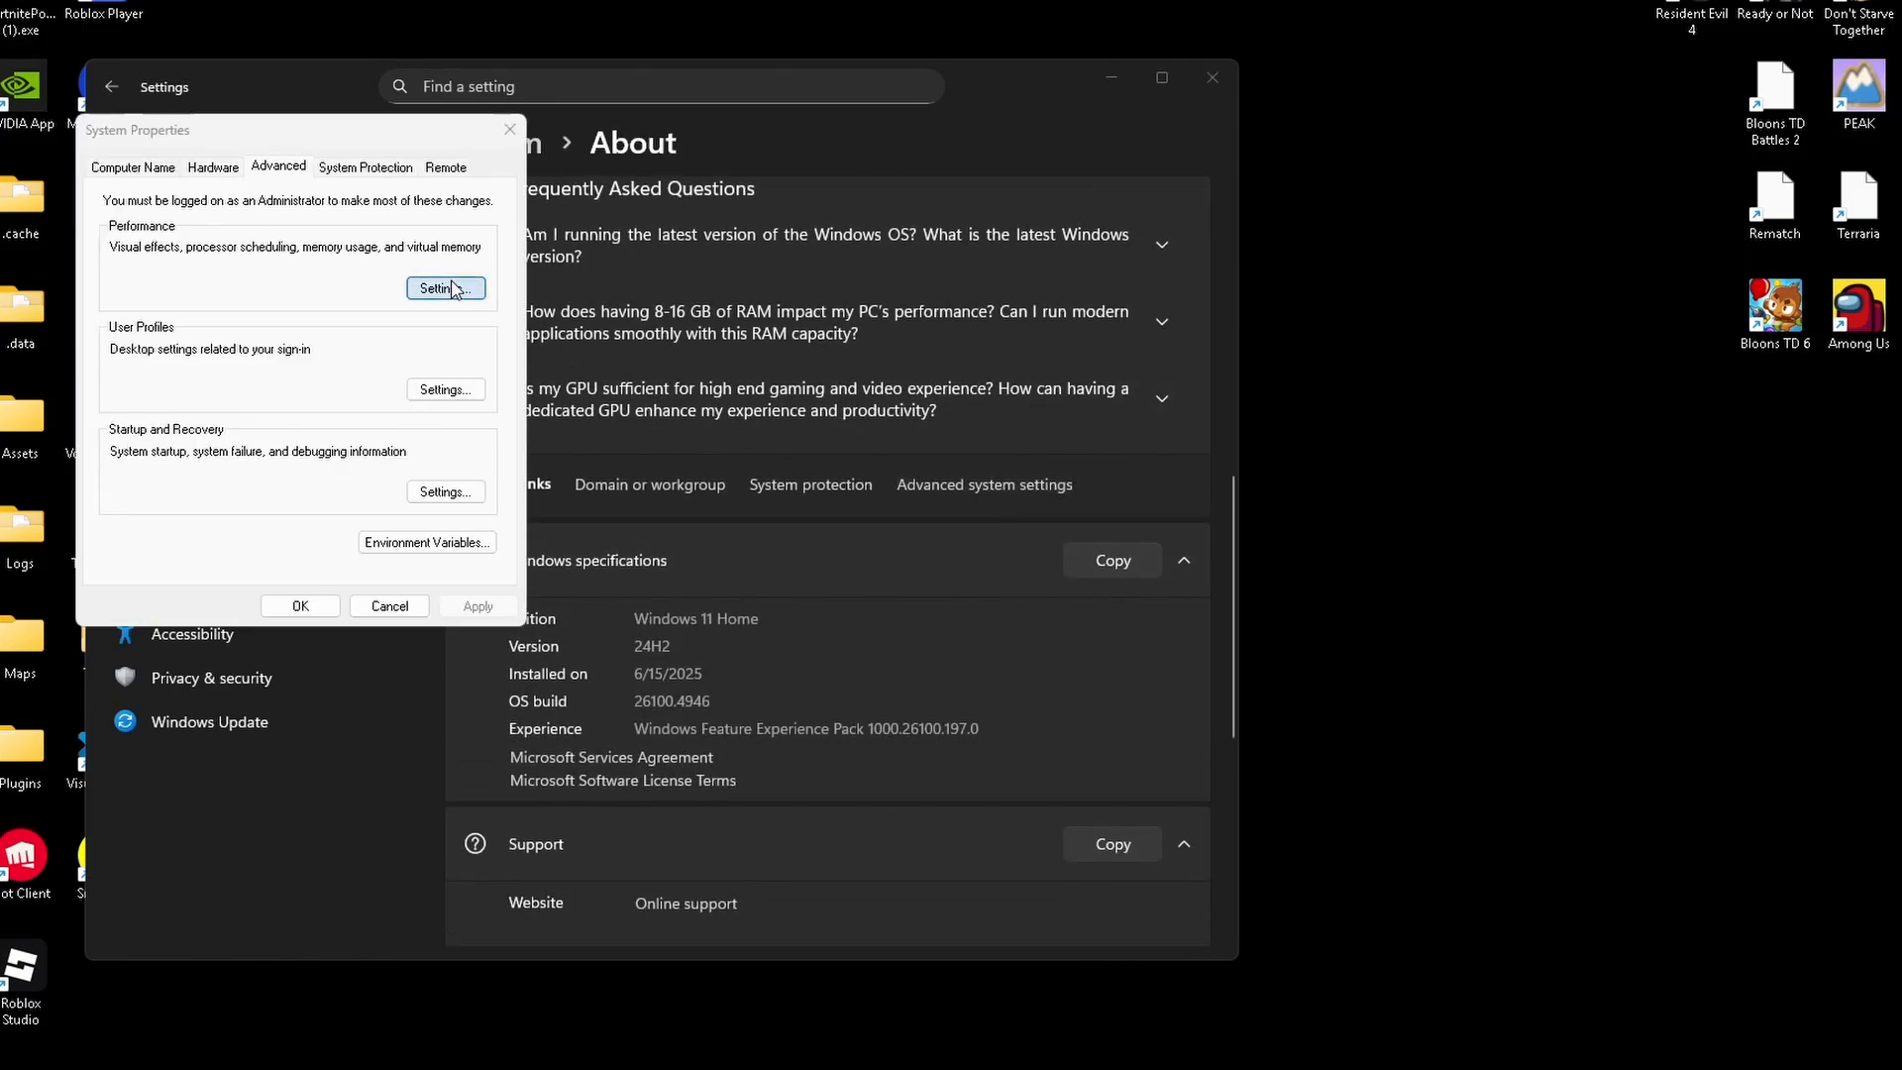
click(444, 288)
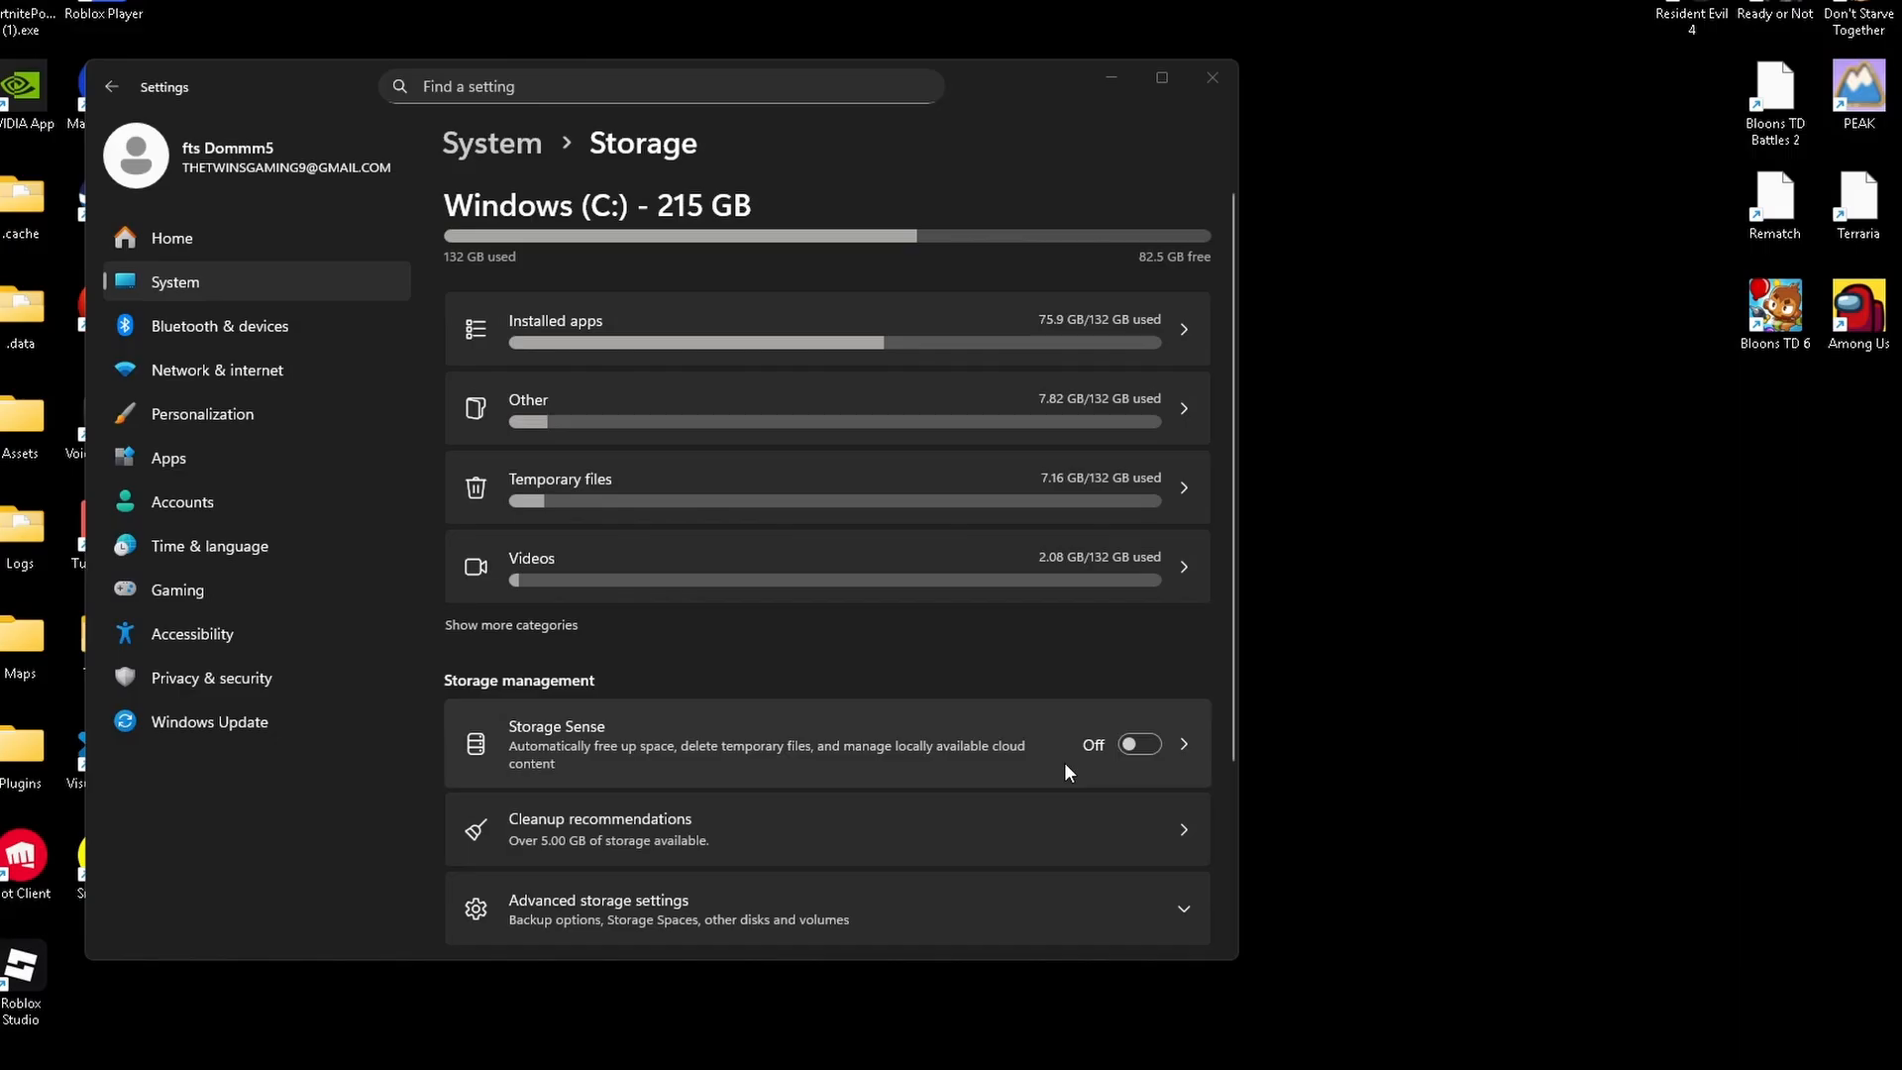
click(1136, 743)
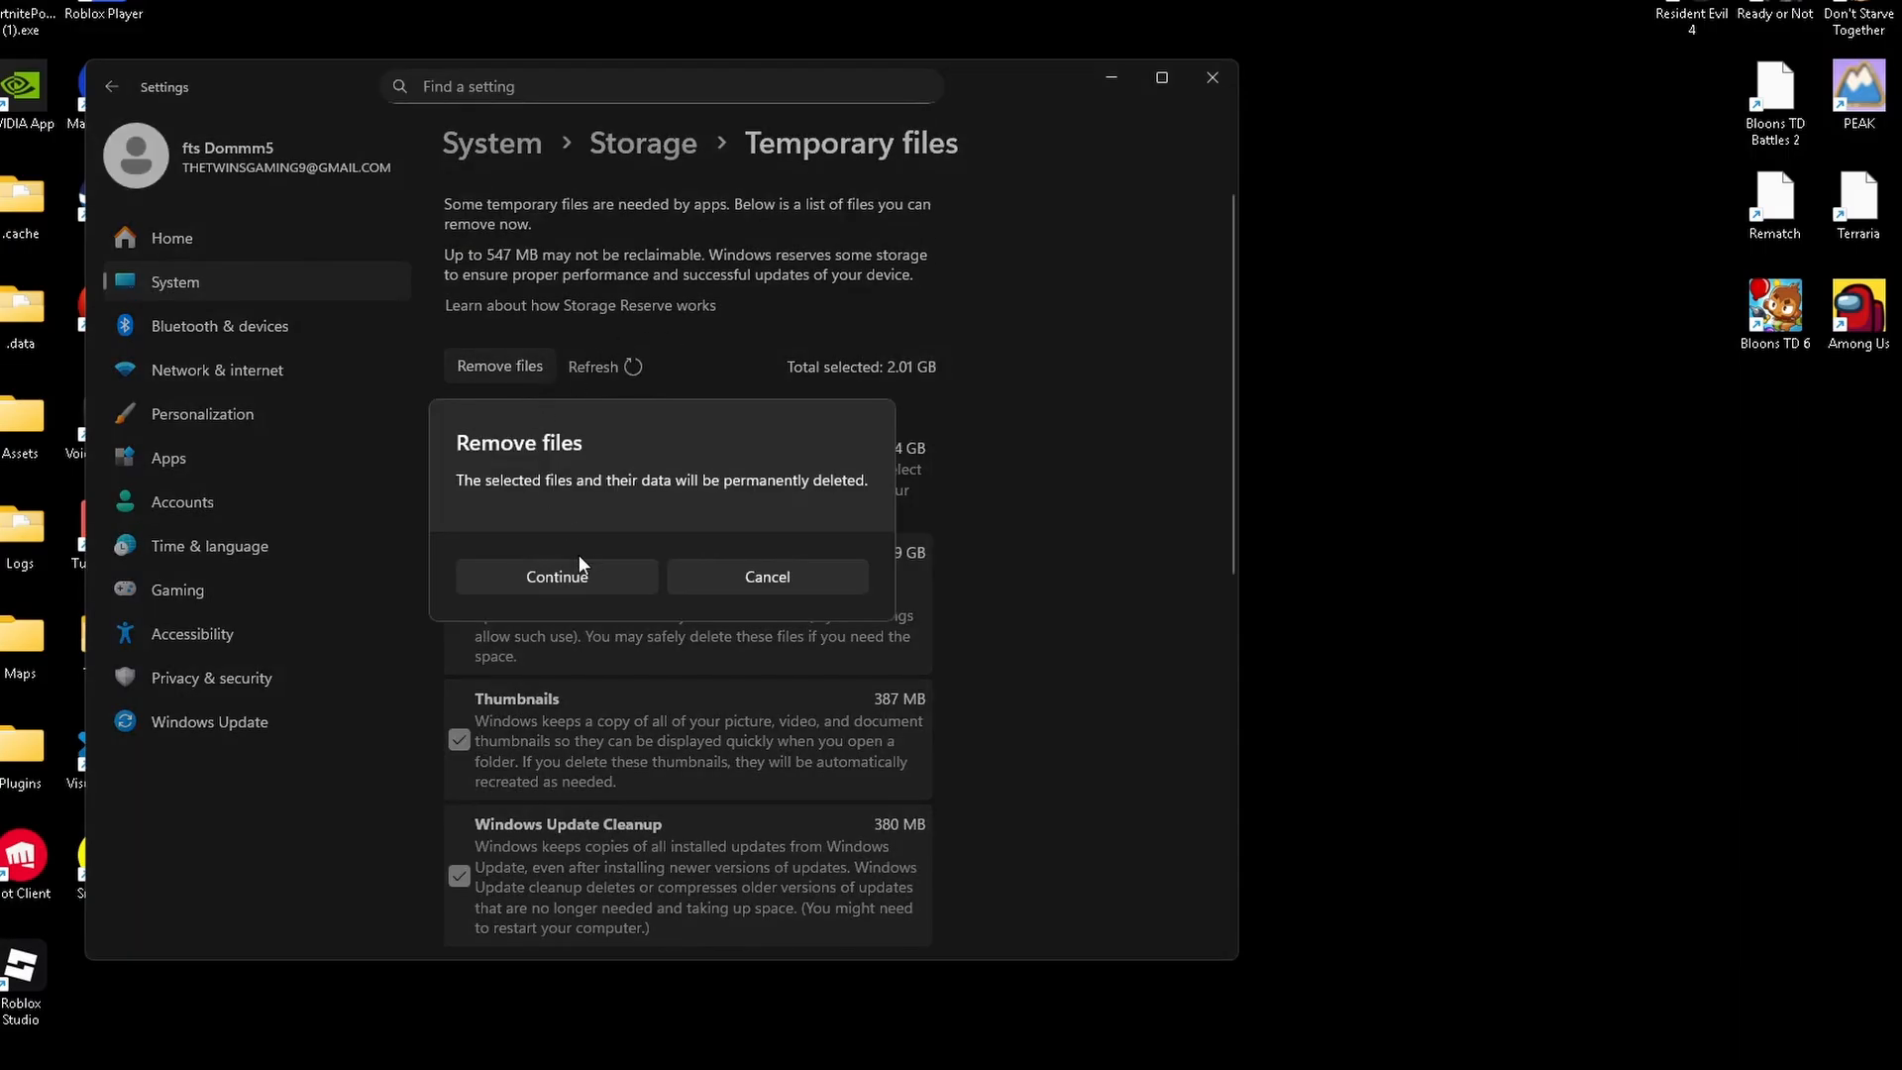
click(557, 577)
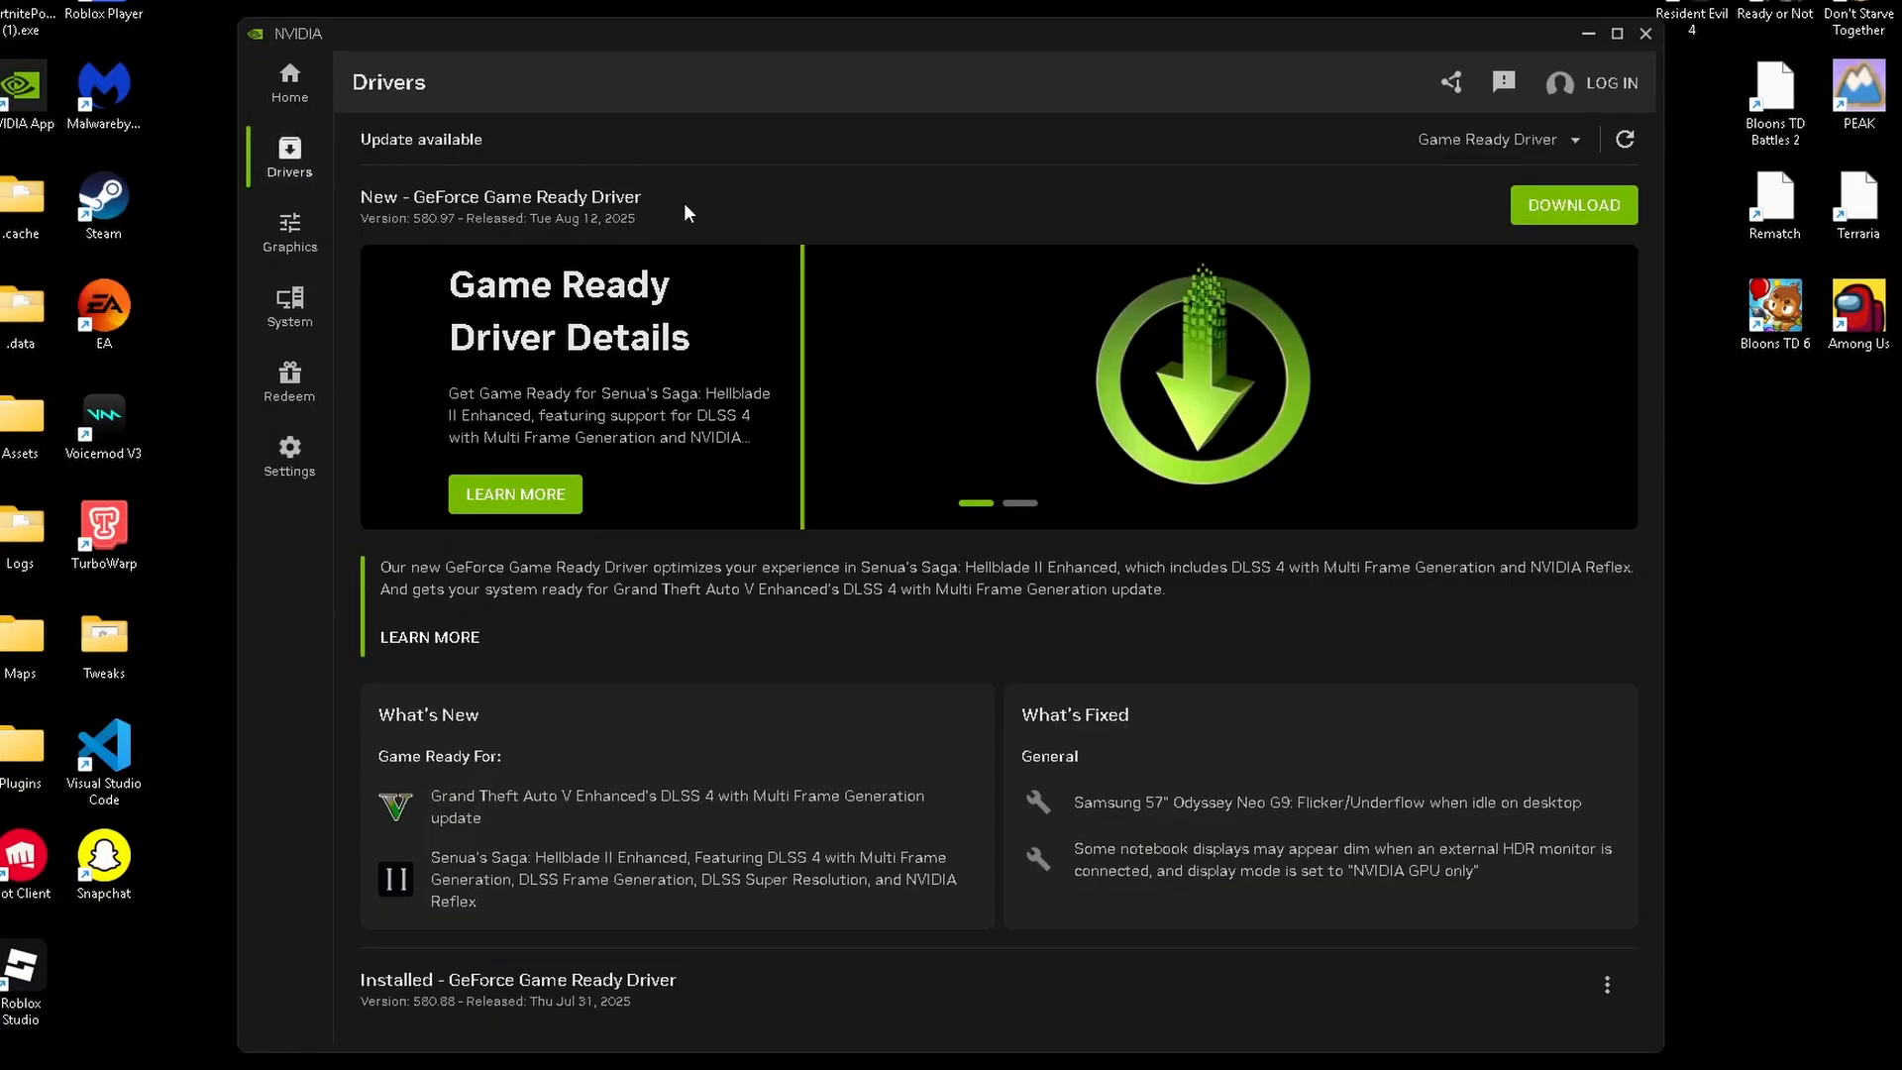
mouse_move(1621, 239)
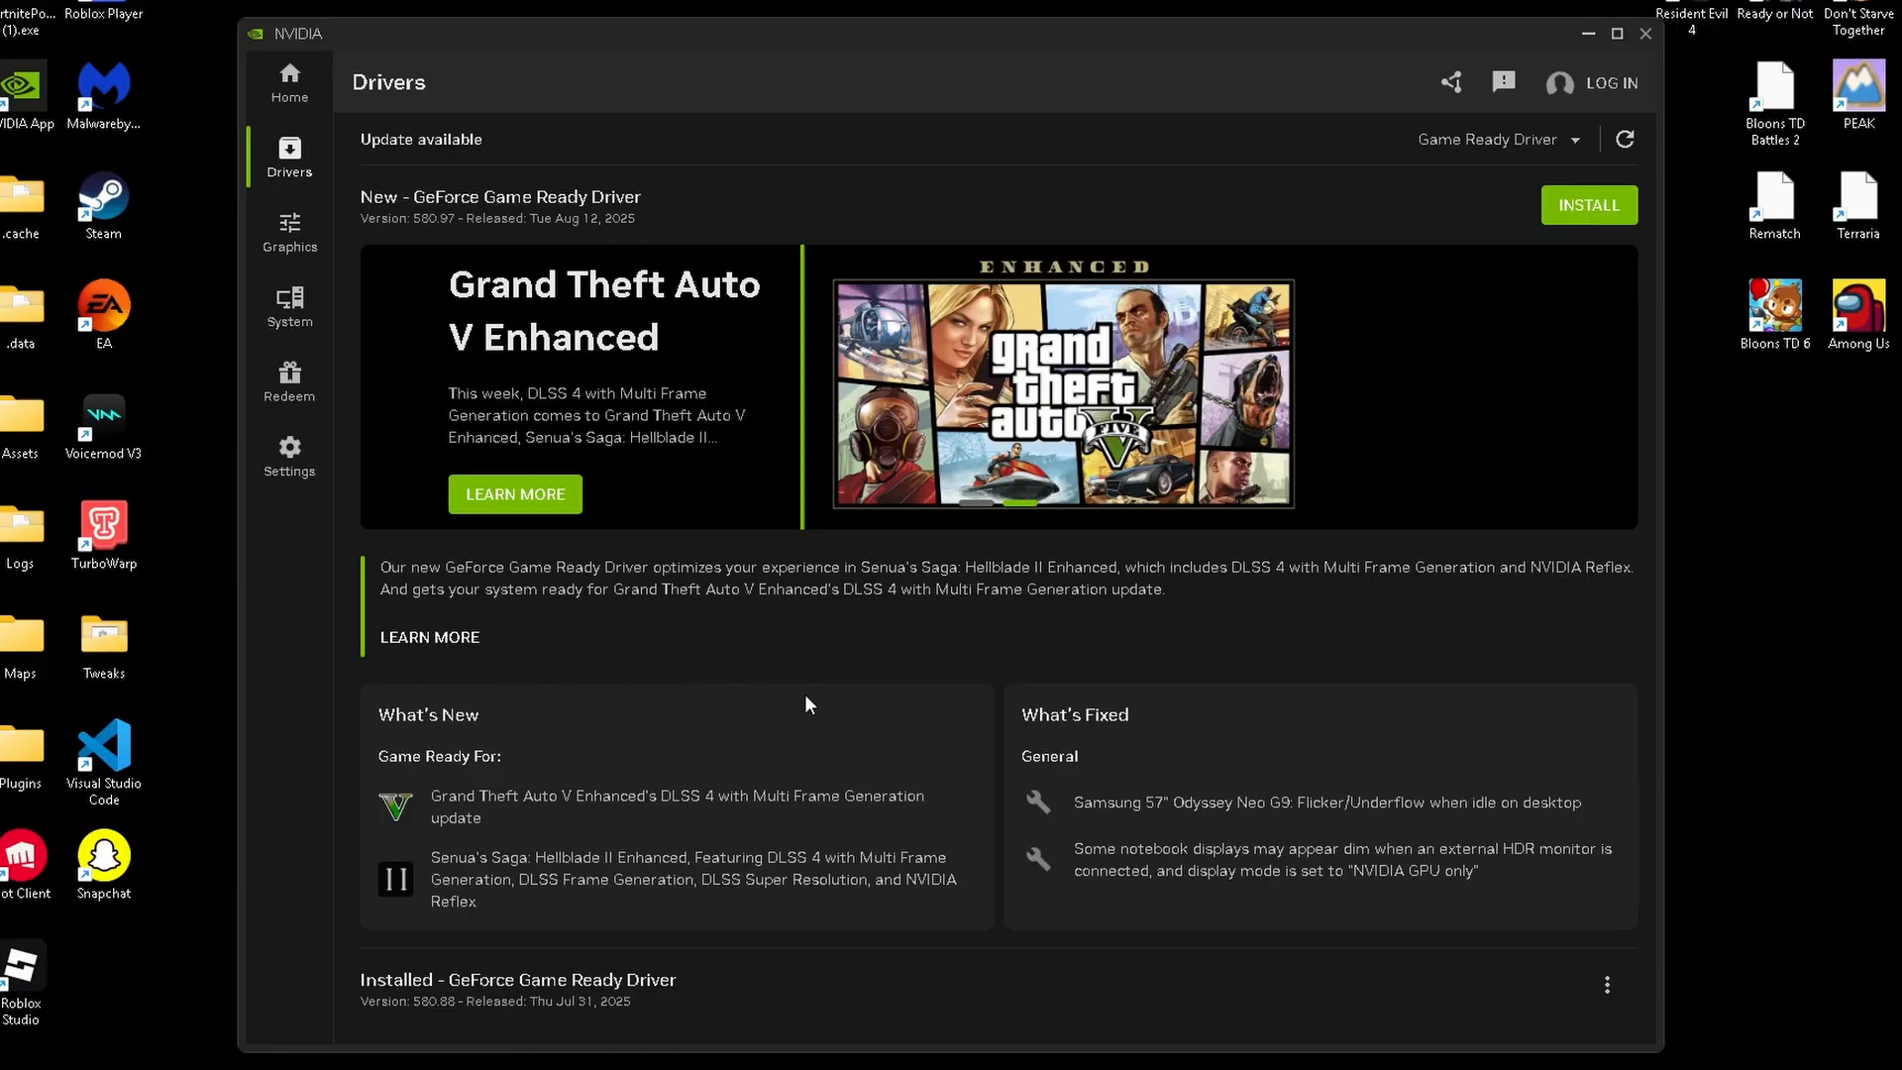
Install the downloaded GeForce Game Ready Driver 580.97
click(1587, 204)
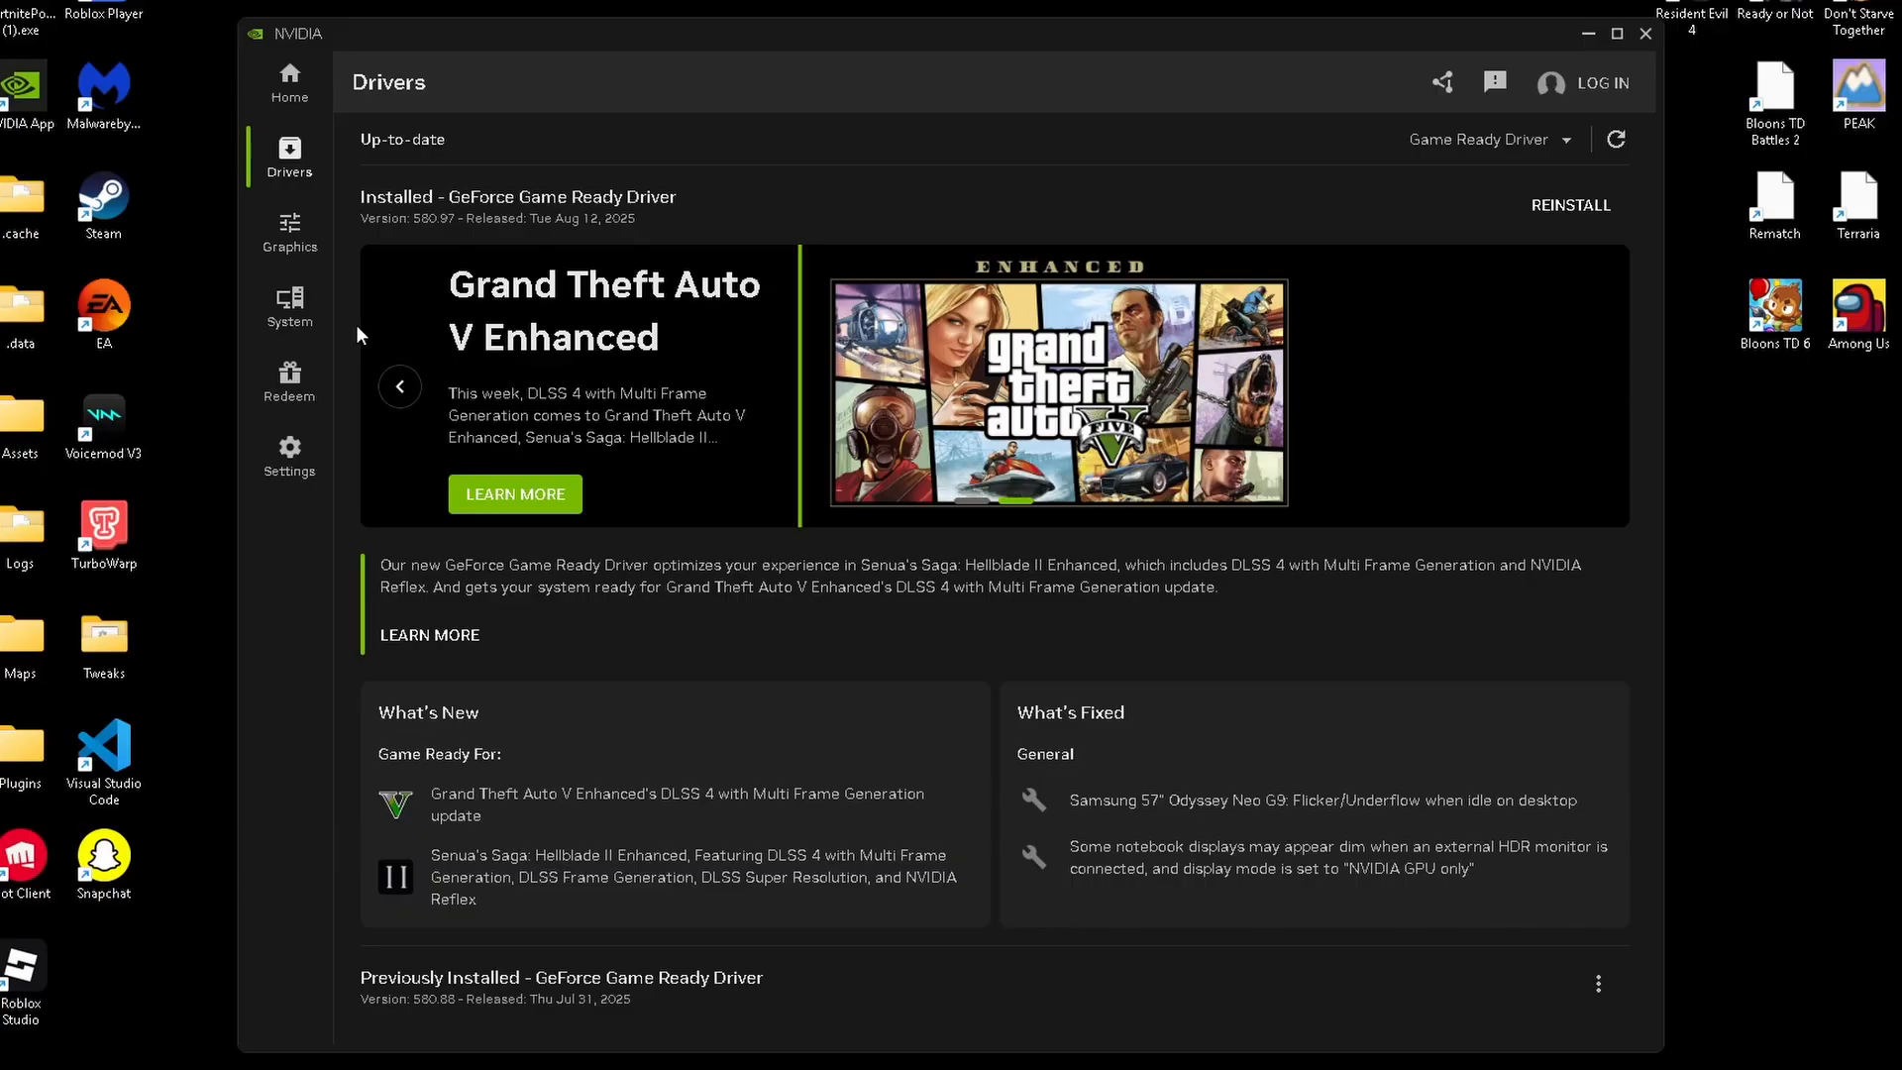
In Graphics > Global Settings, set Low Latency Ultra, maximum-performance power management, and vertical sync off
click(288, 231)
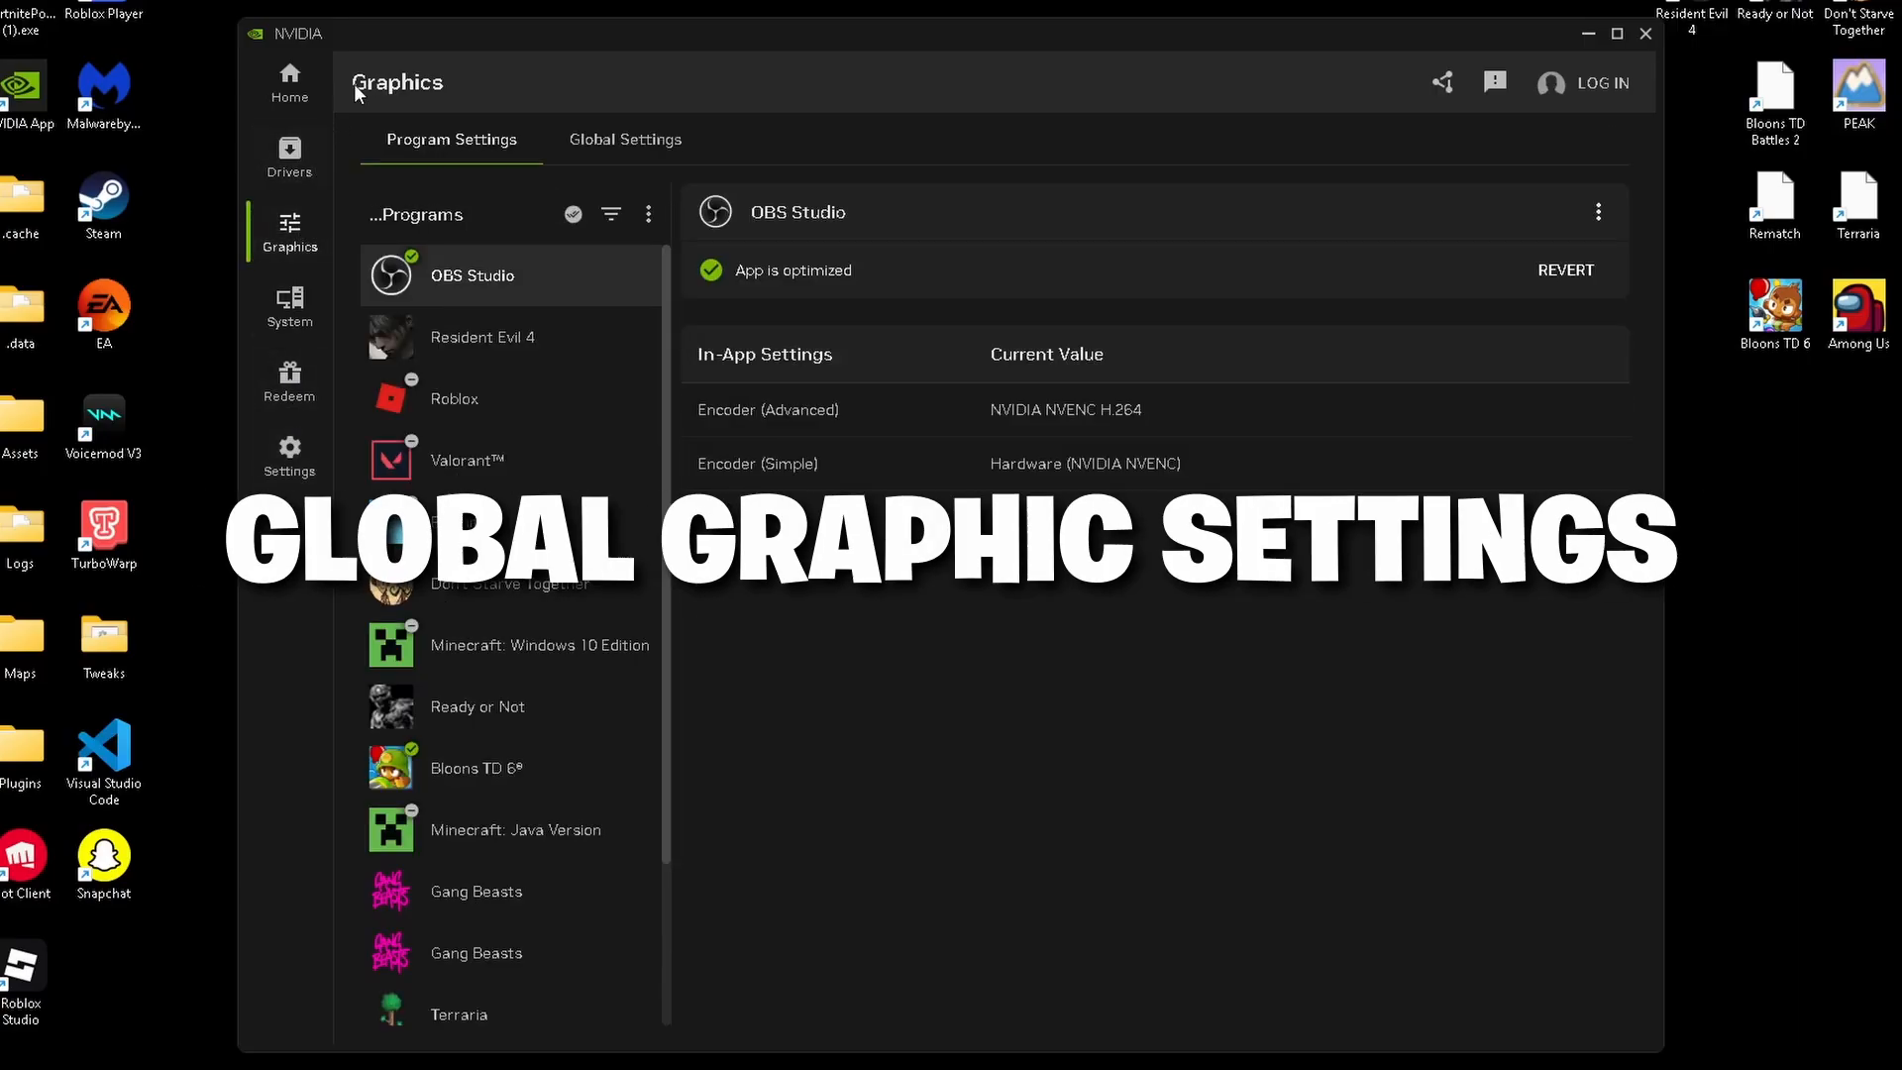
click(623, 139)
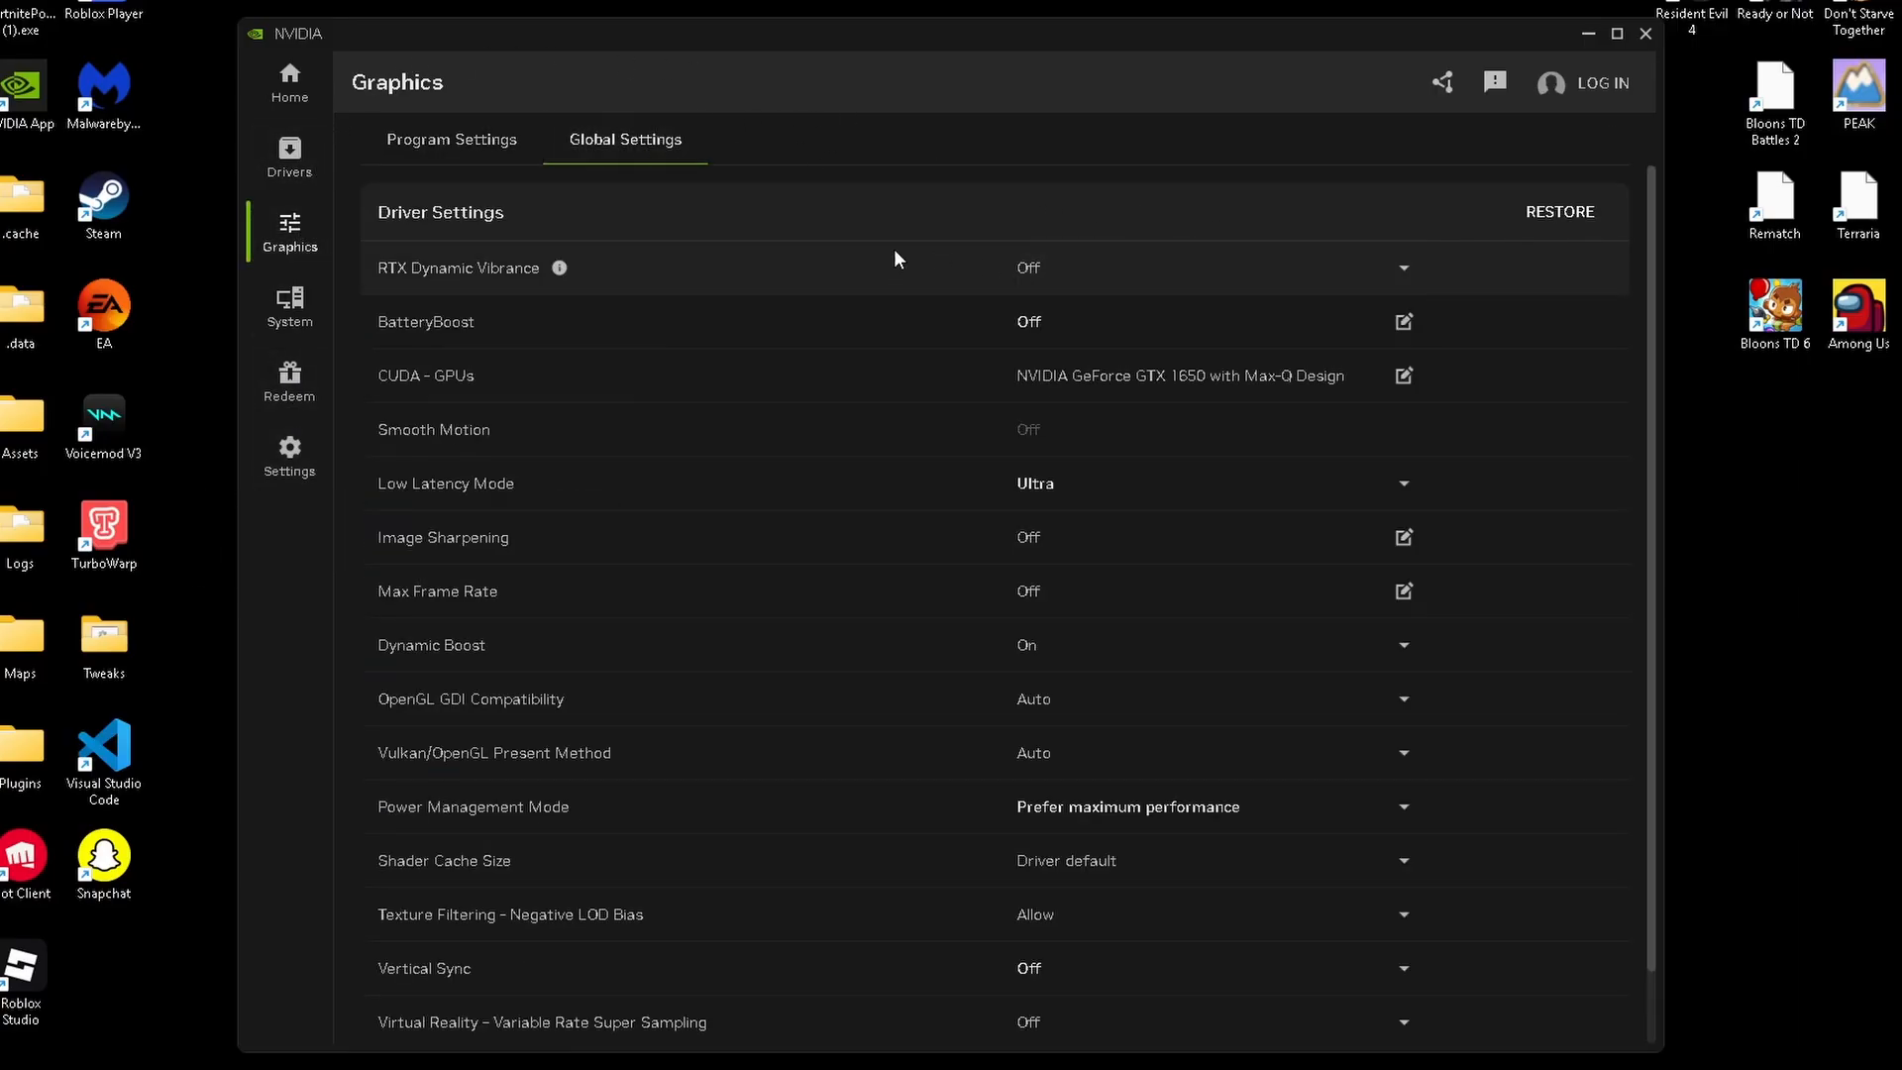
mouse_move(1072, 331)
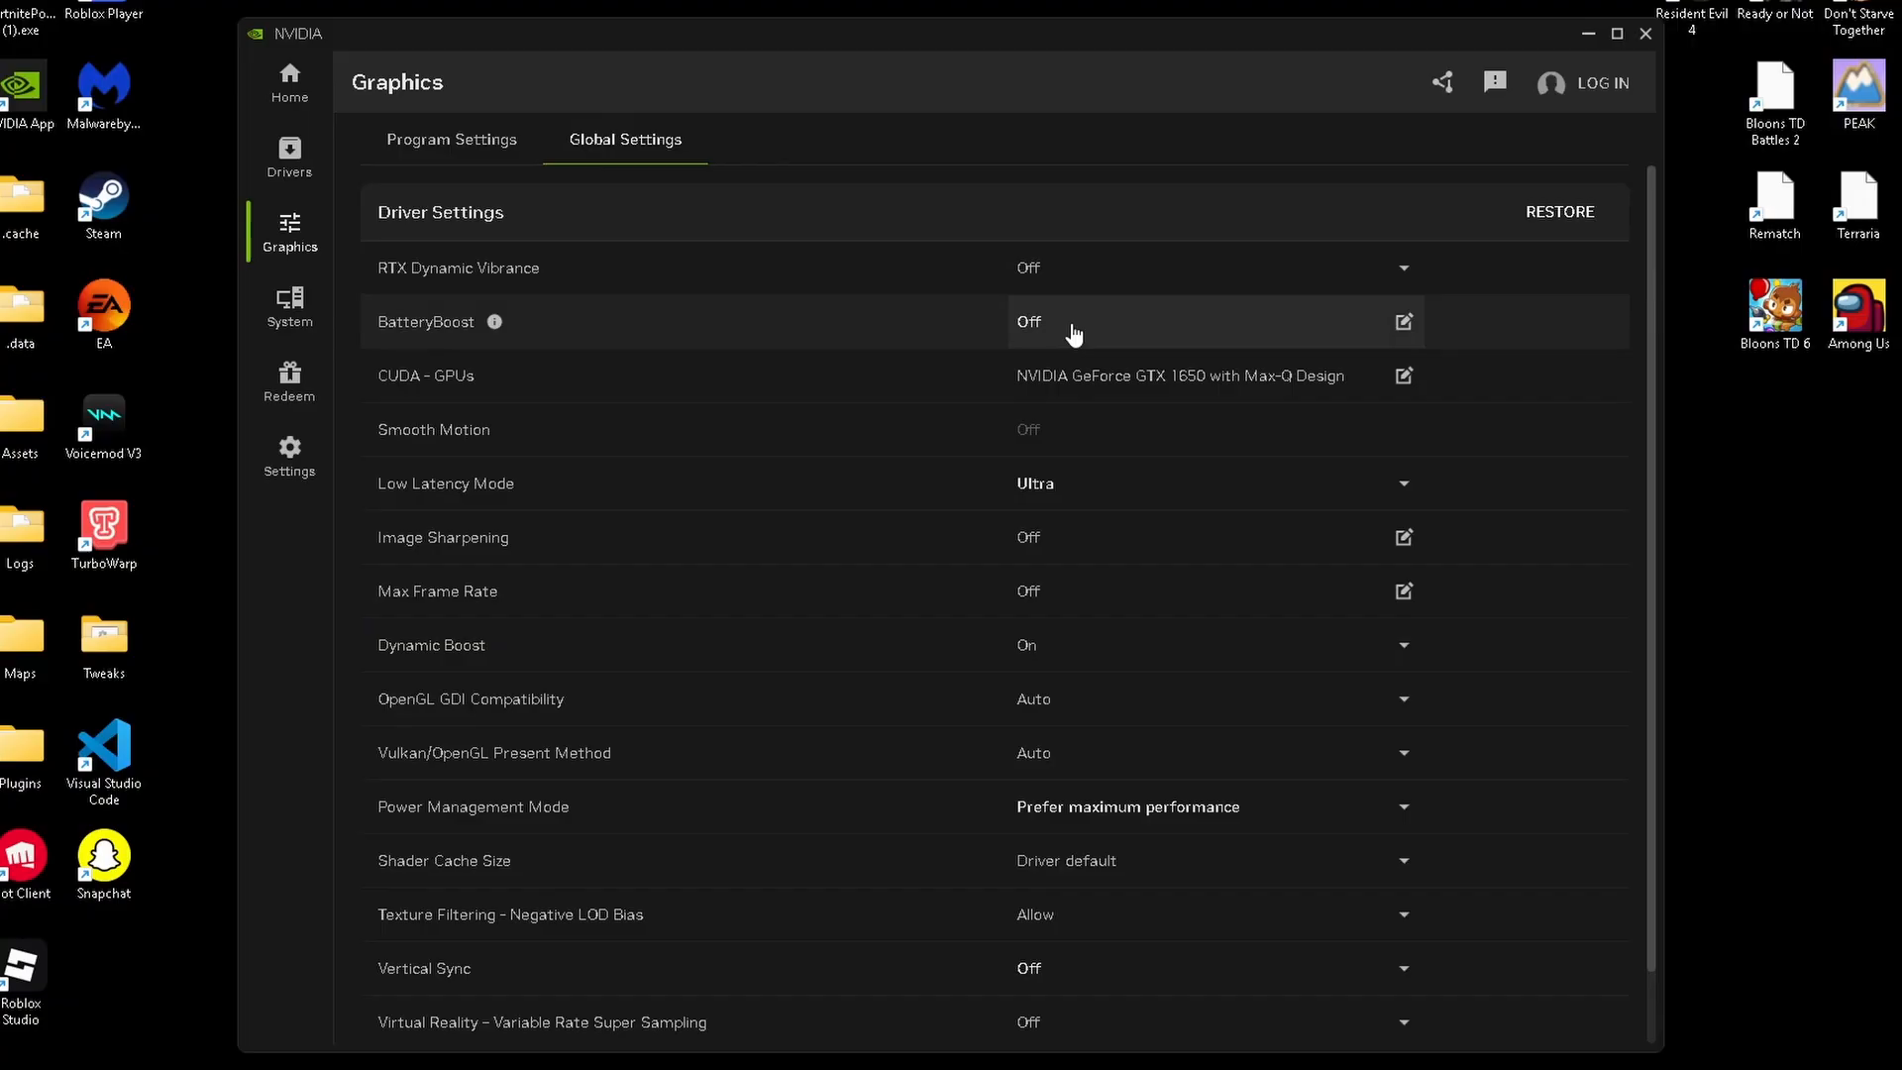
click(1403, 375)
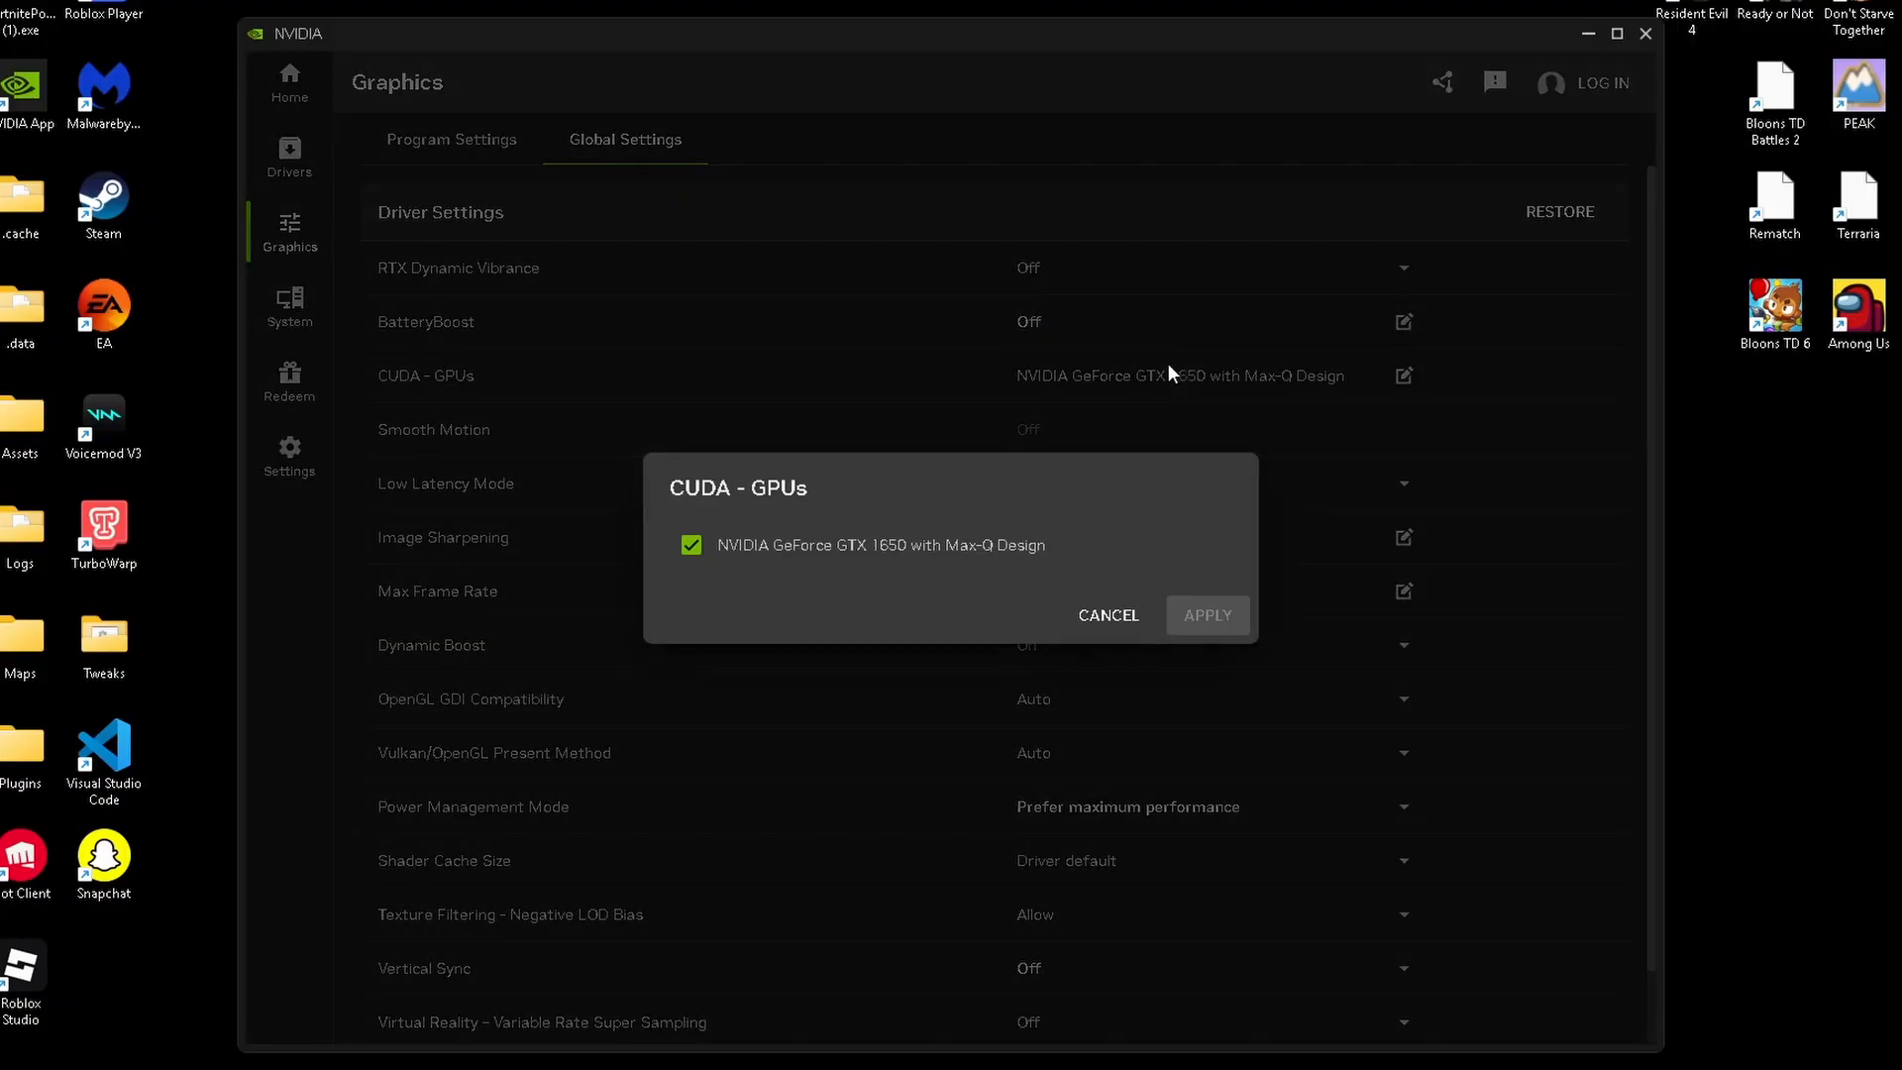
click(1106, 615)
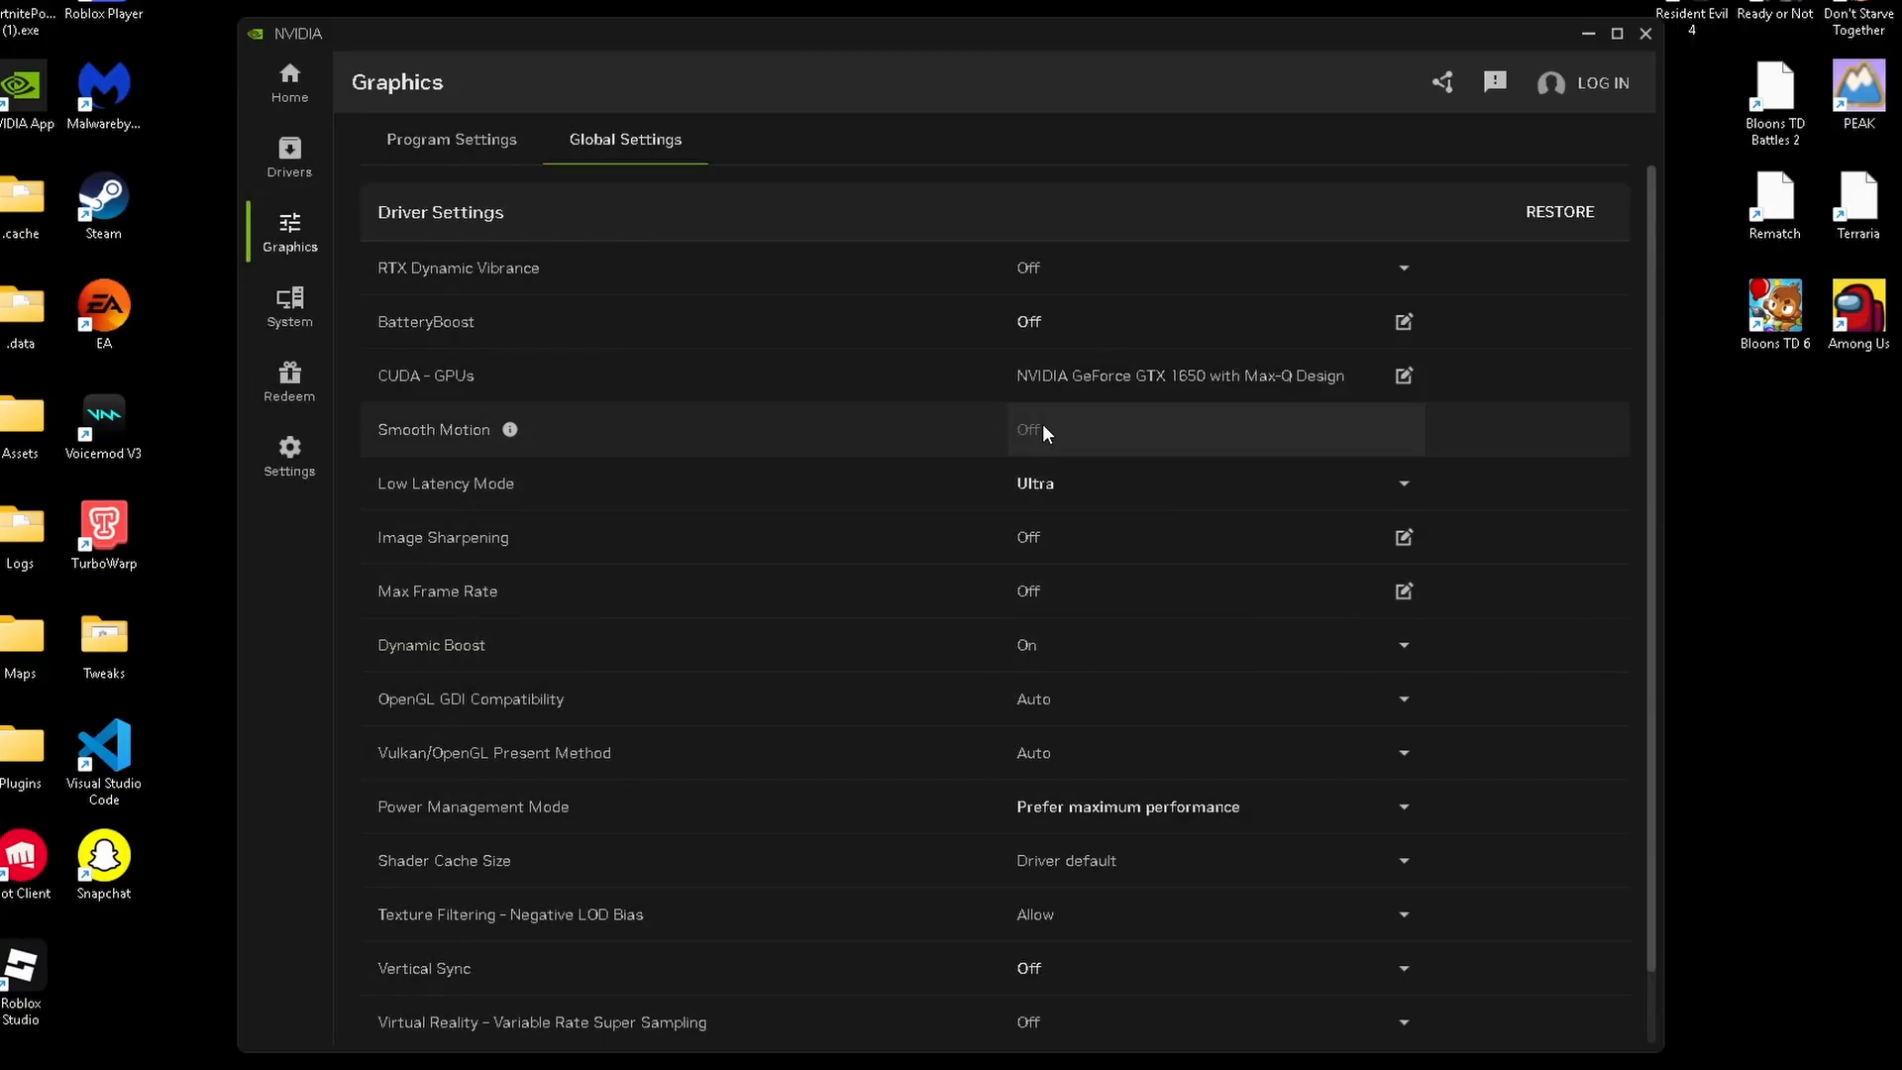
mouse_move(1012, 483)
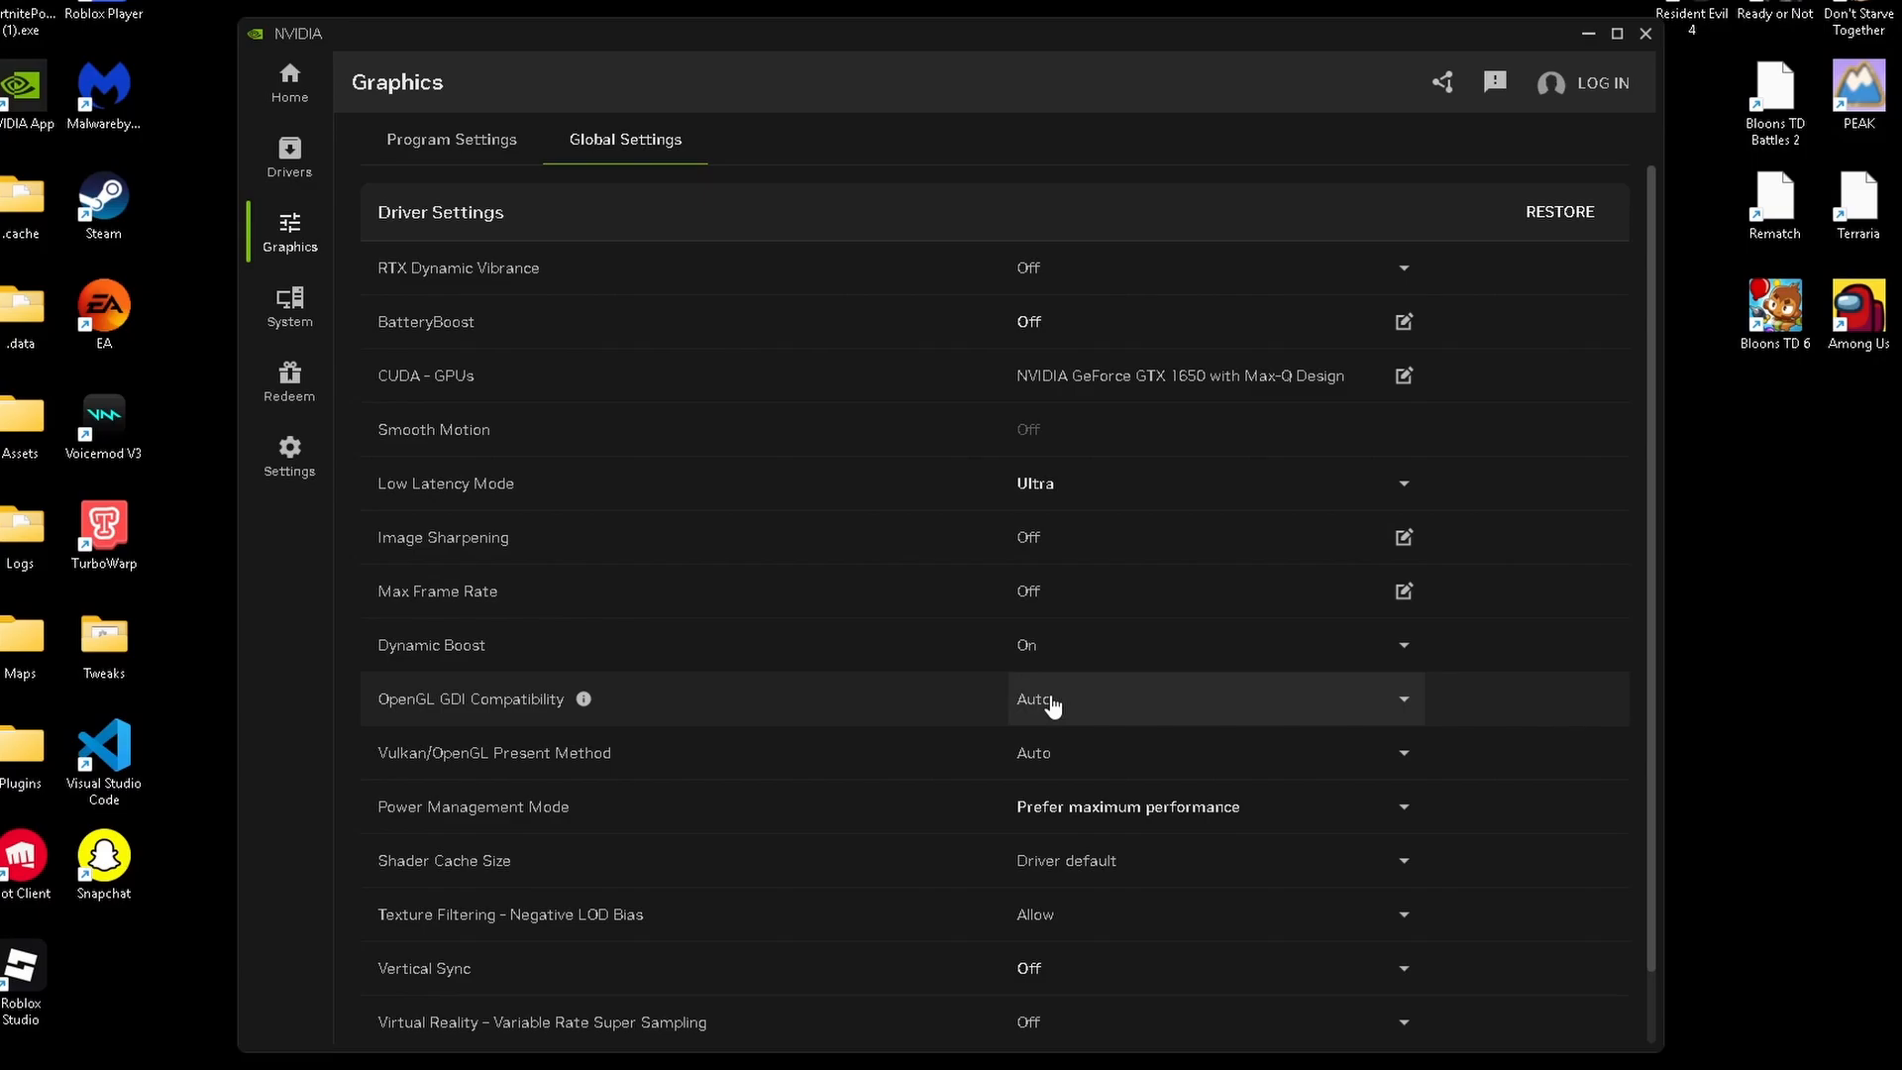
mouse_move(1016, 701)
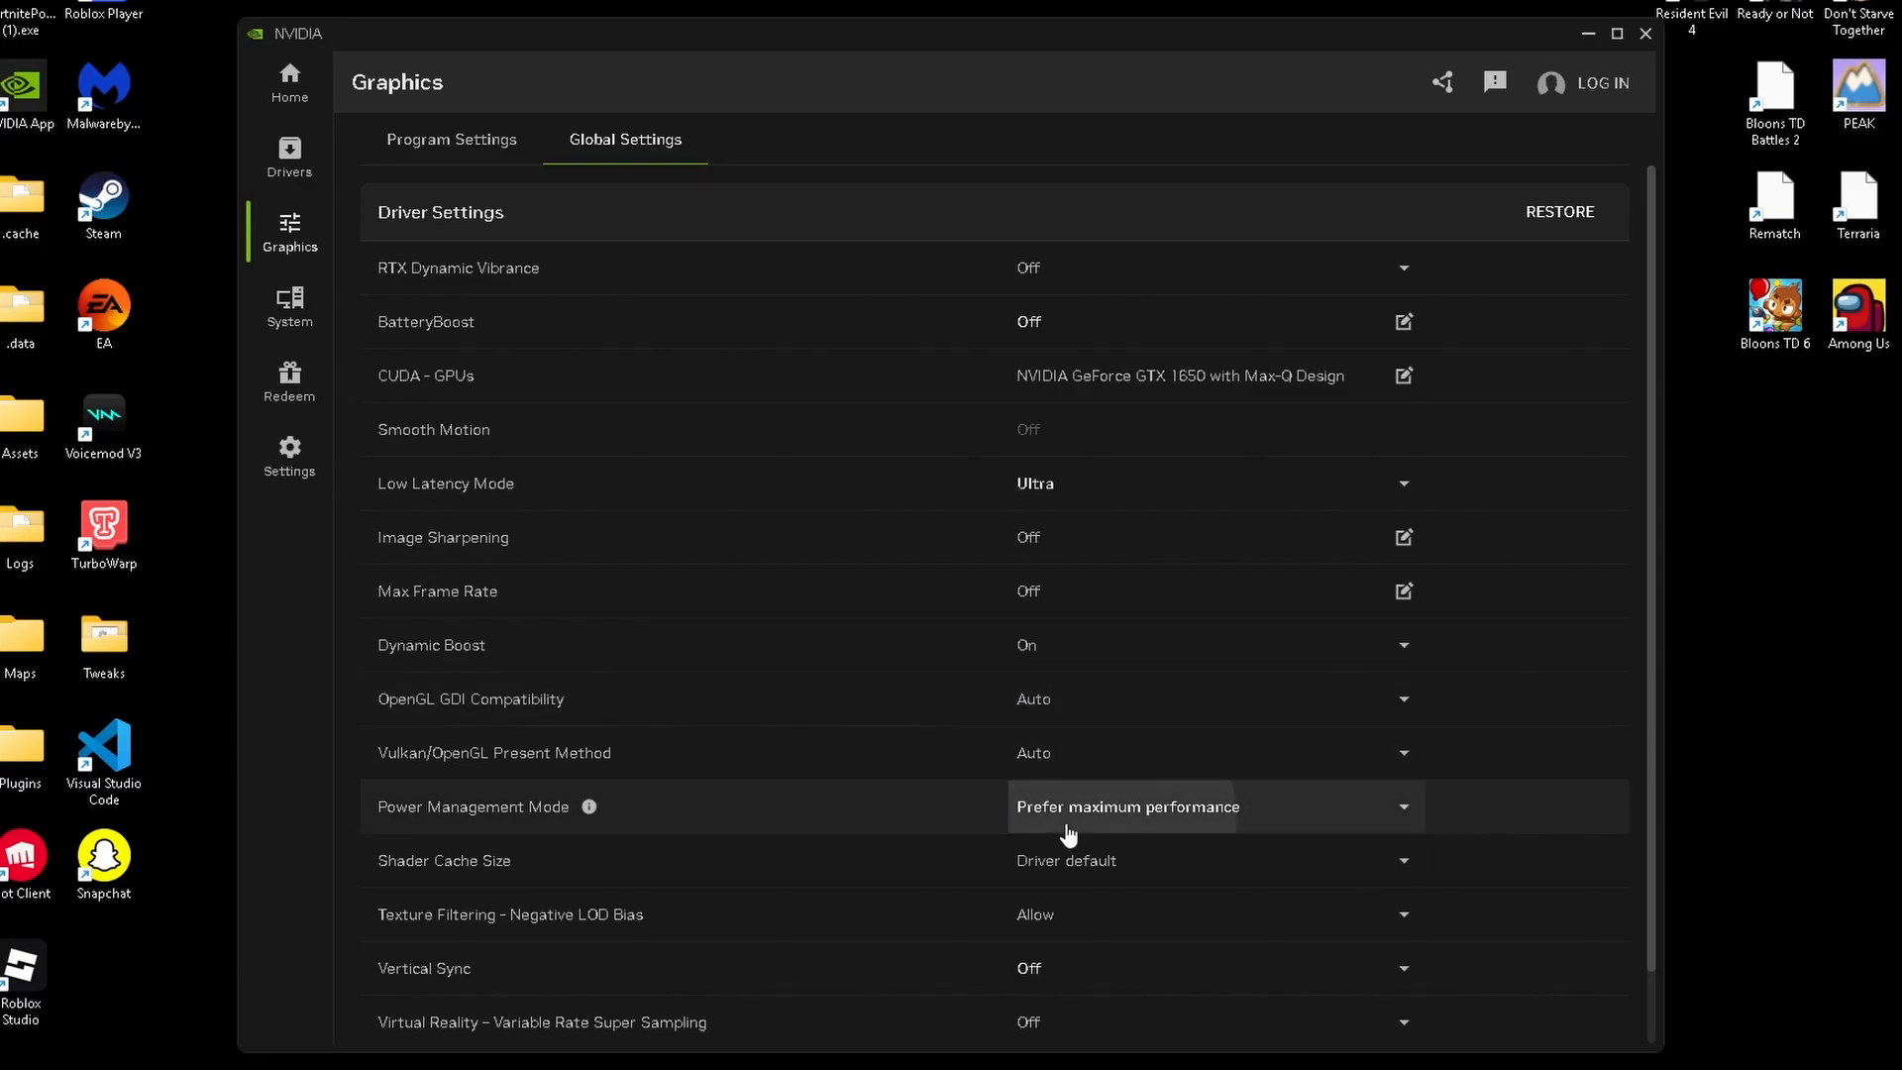
mouse_move(1092, 860)
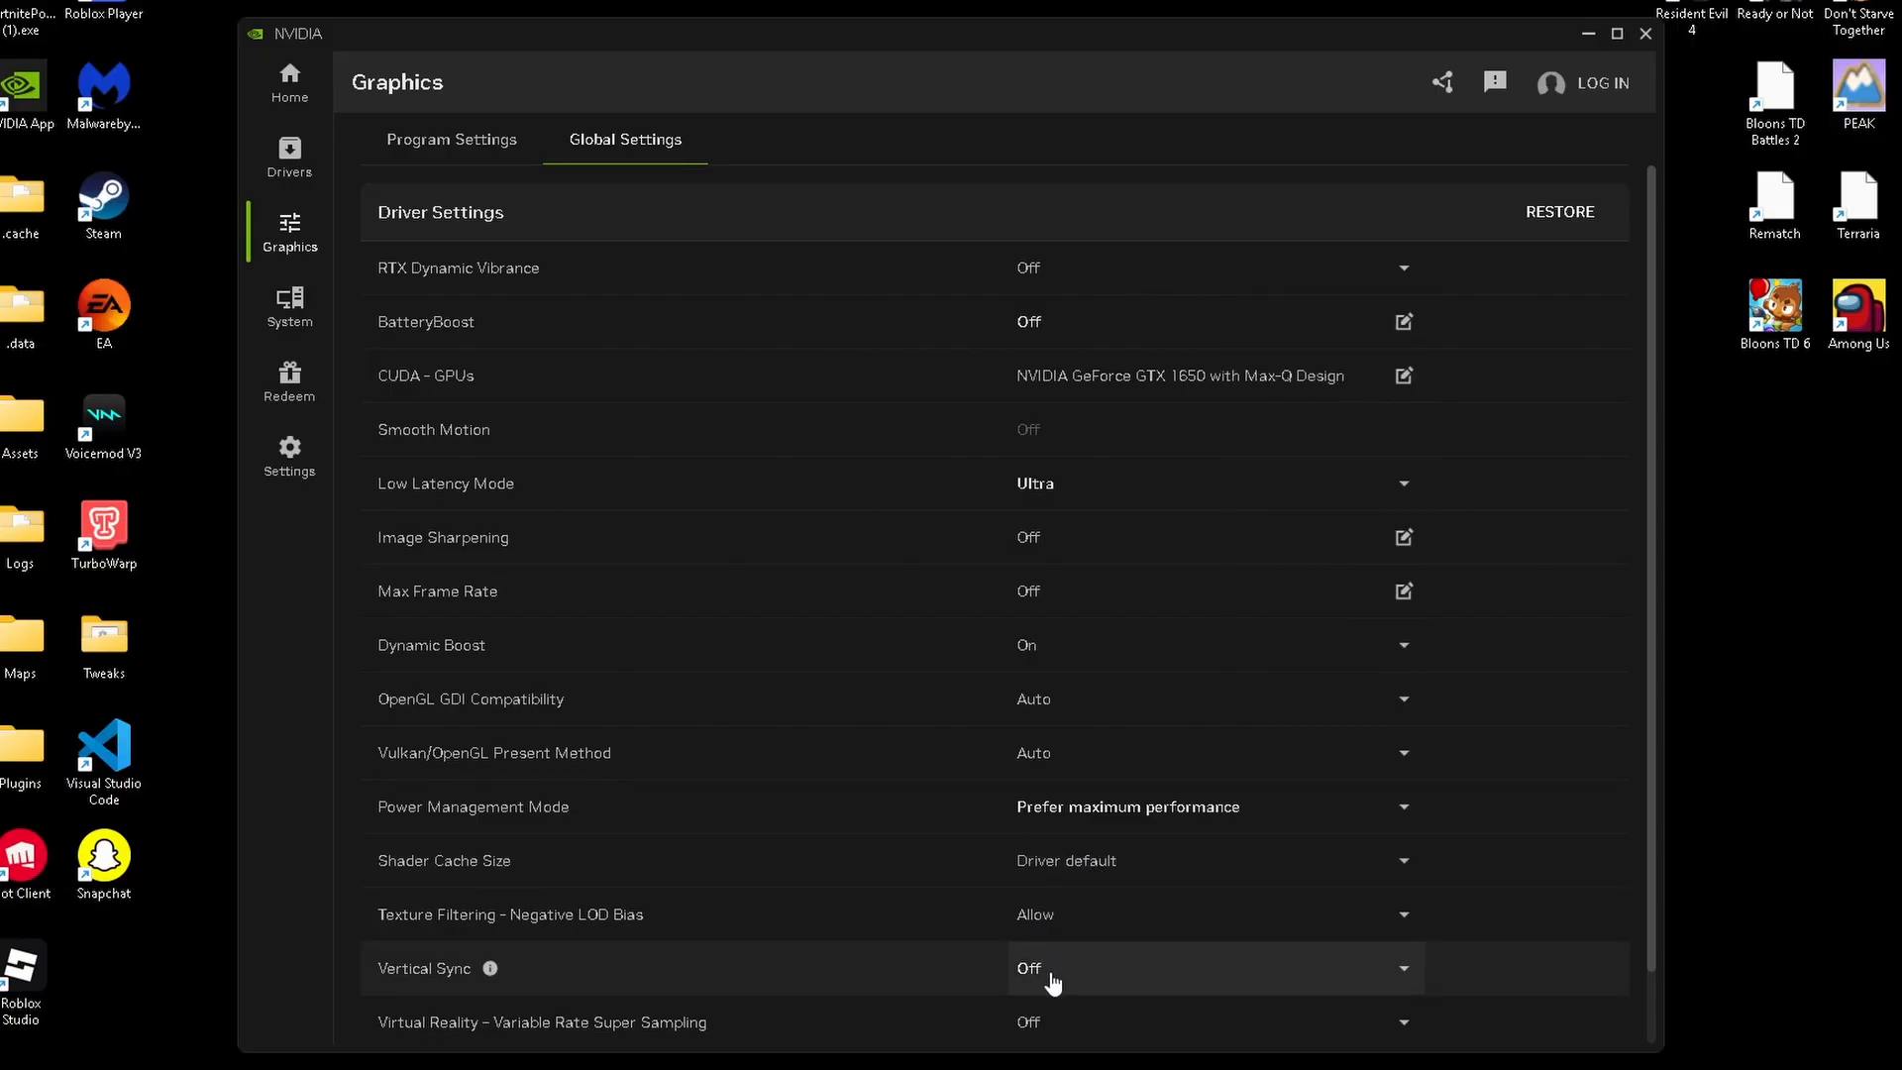
mouse_move(1065, 971)
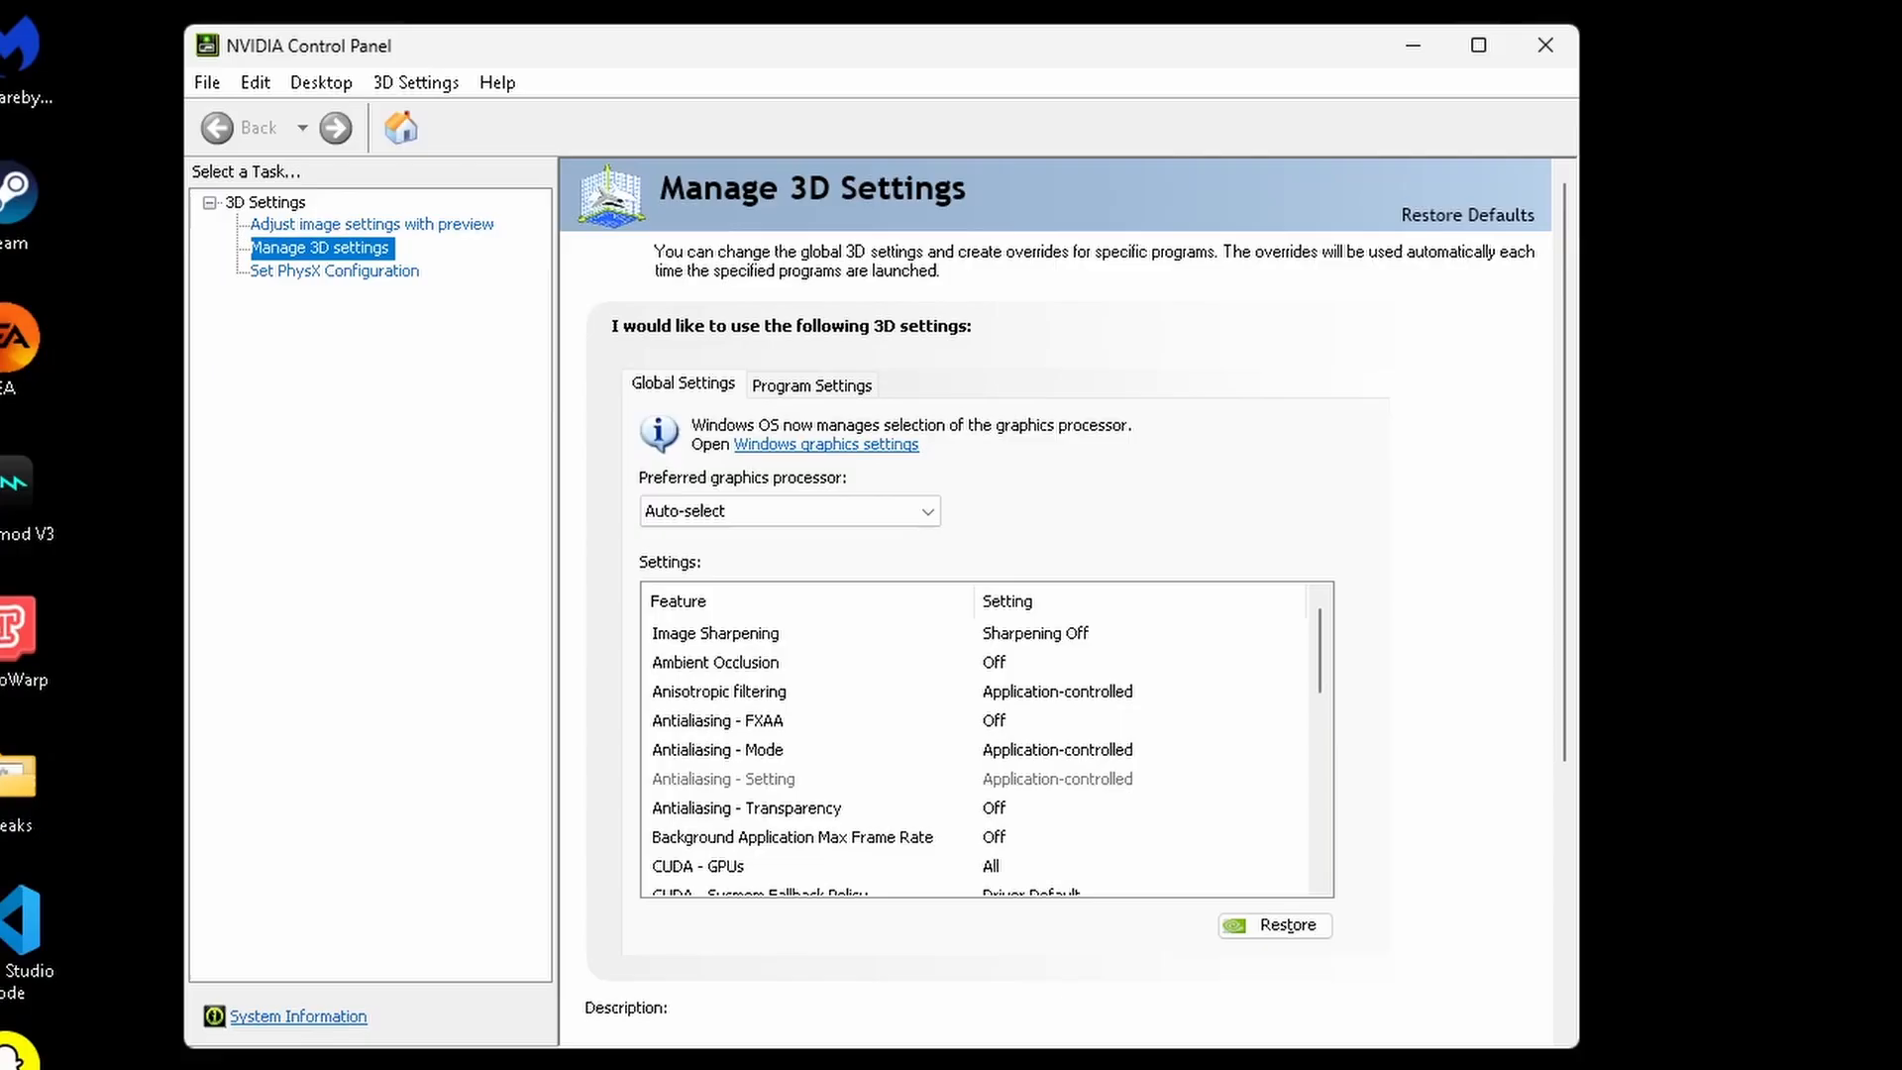
Choose 'Use the advanced 3D image settings' and go to the Manage 3D Settings page
click(371, 225)
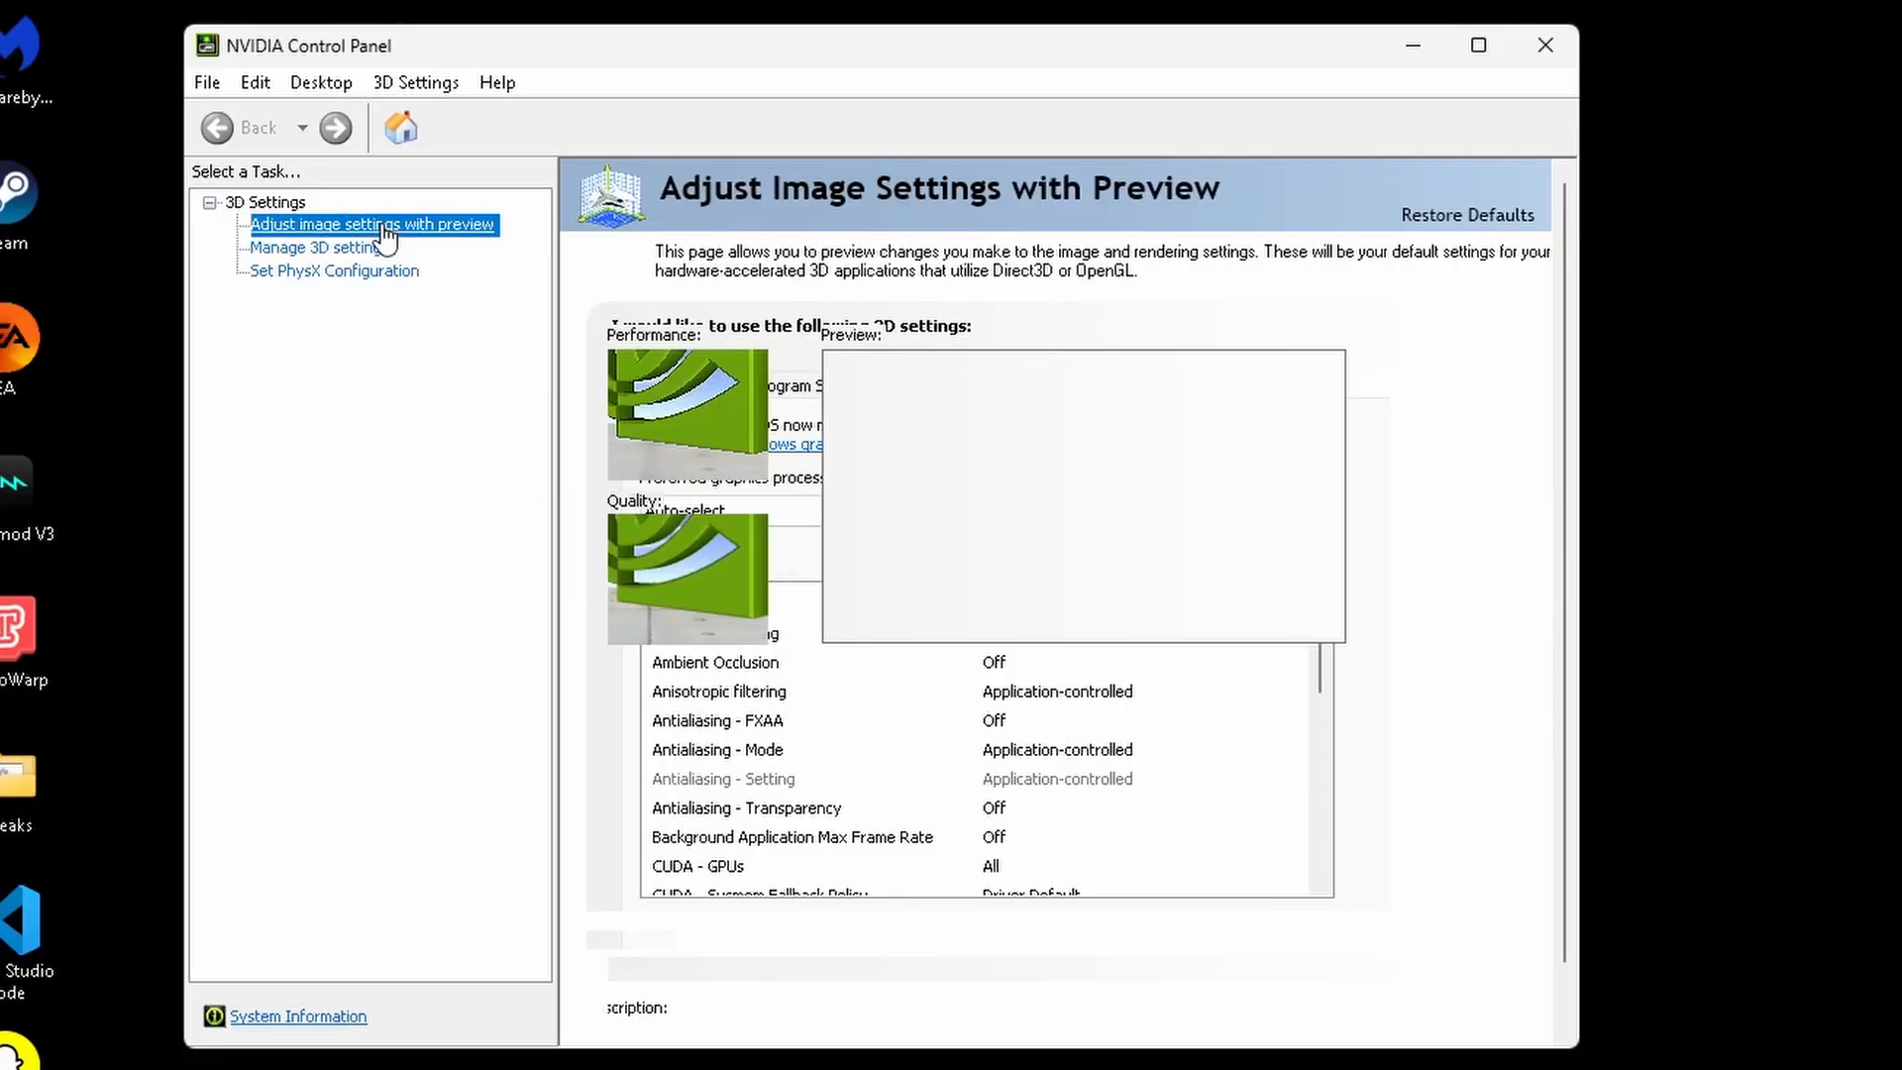
click(372, 223)
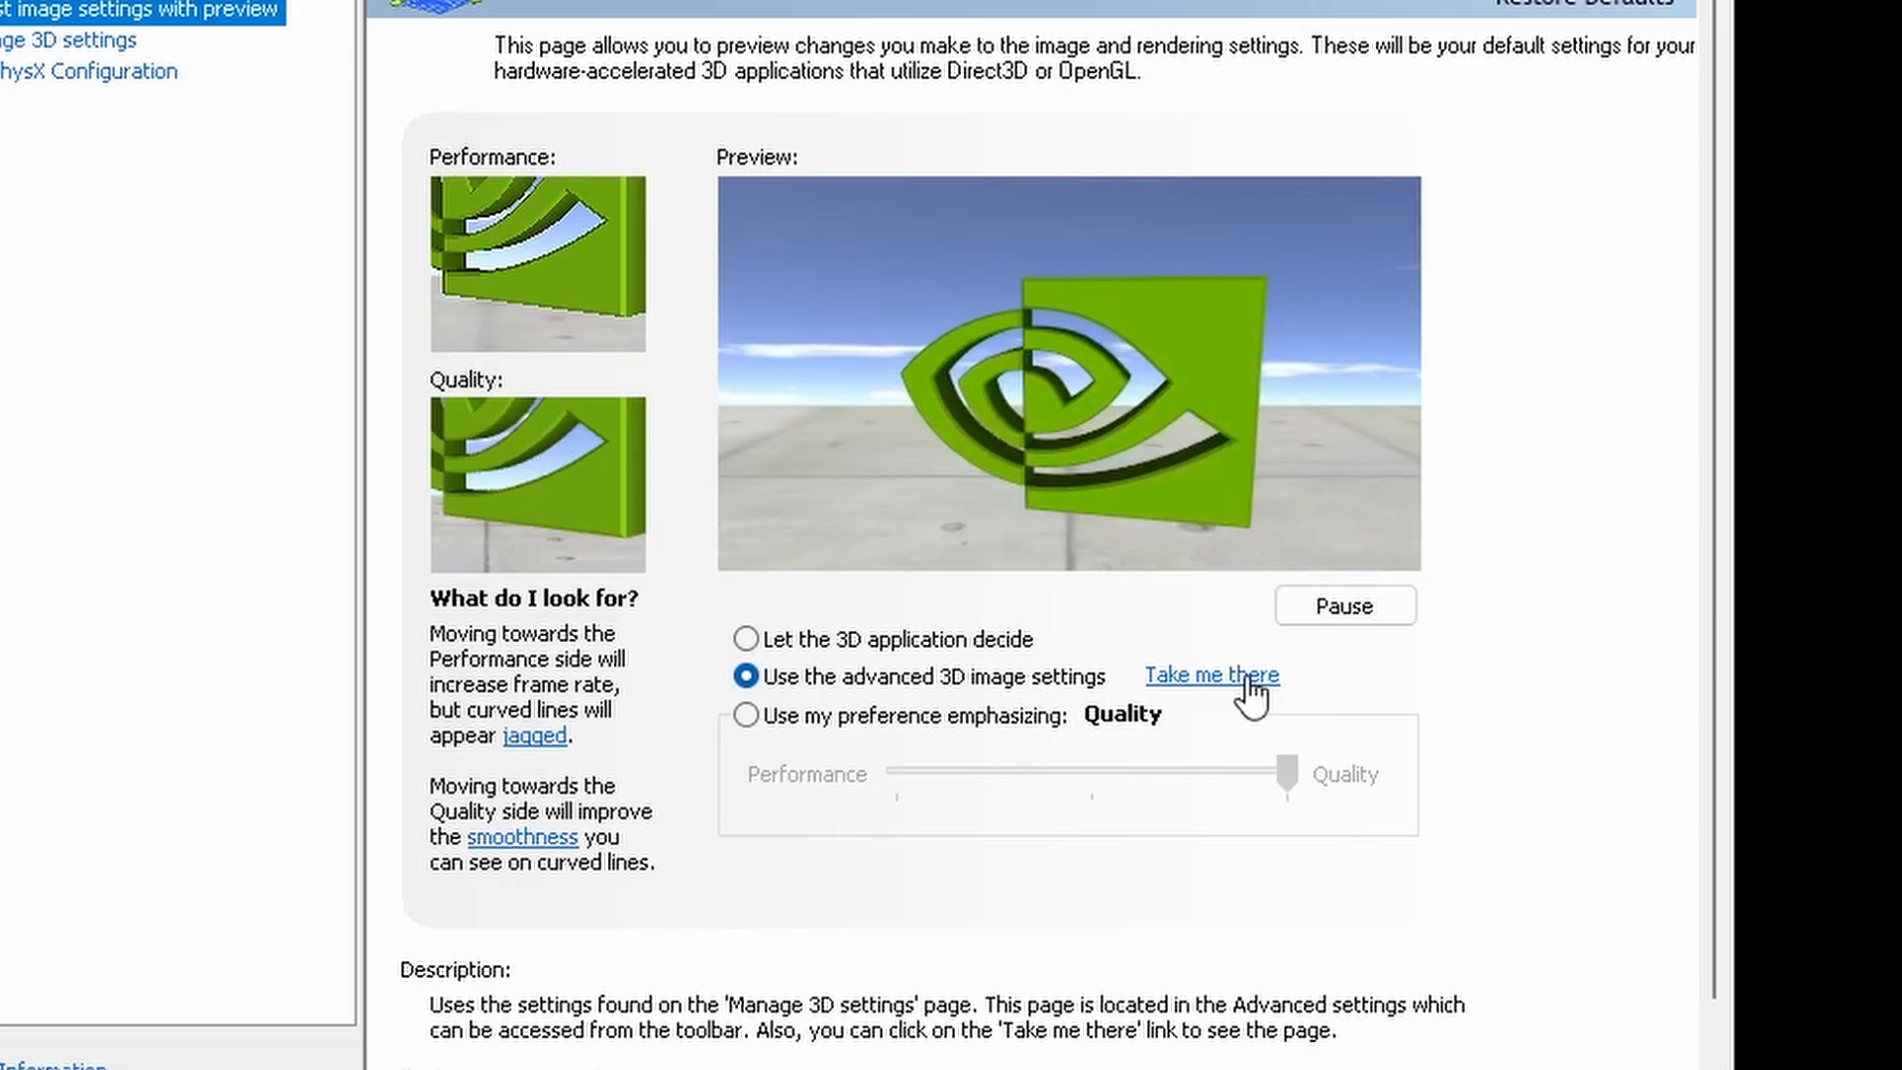
click(1210, 675)
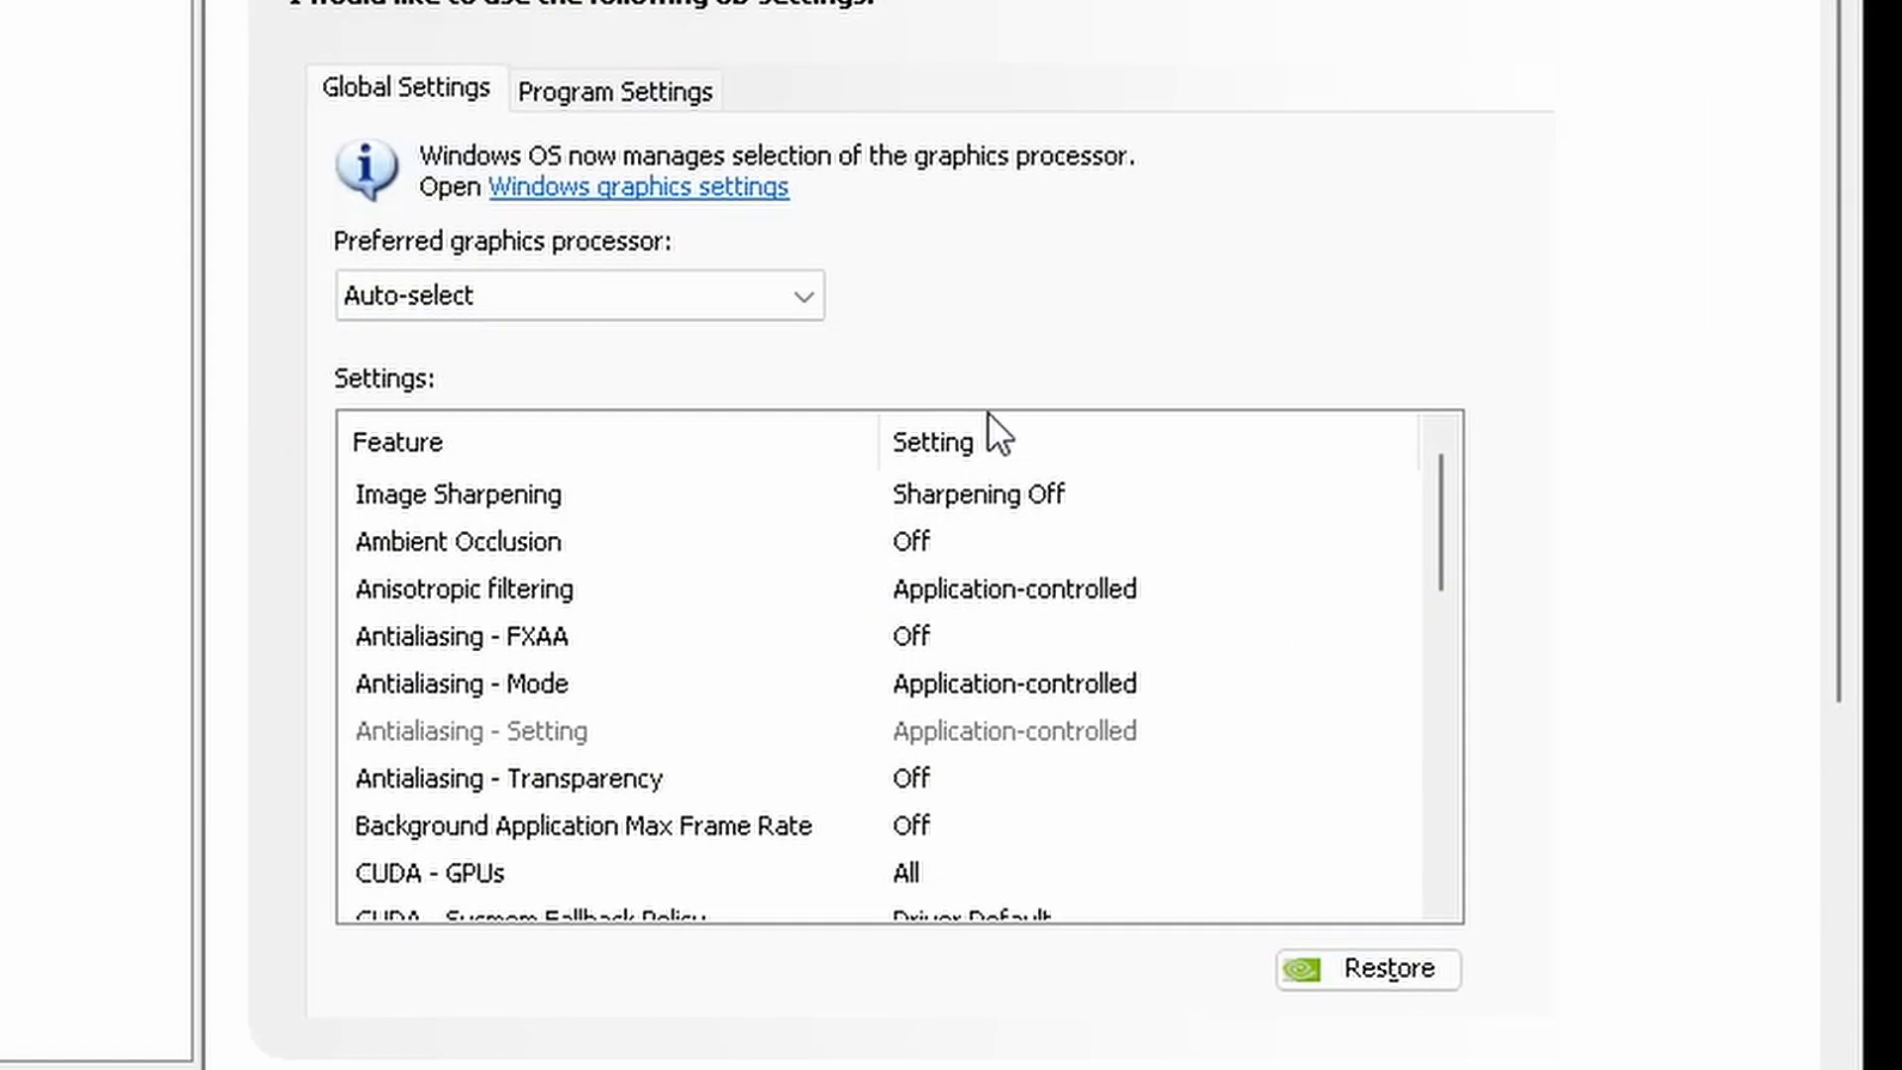
mouse_move(952, 558)
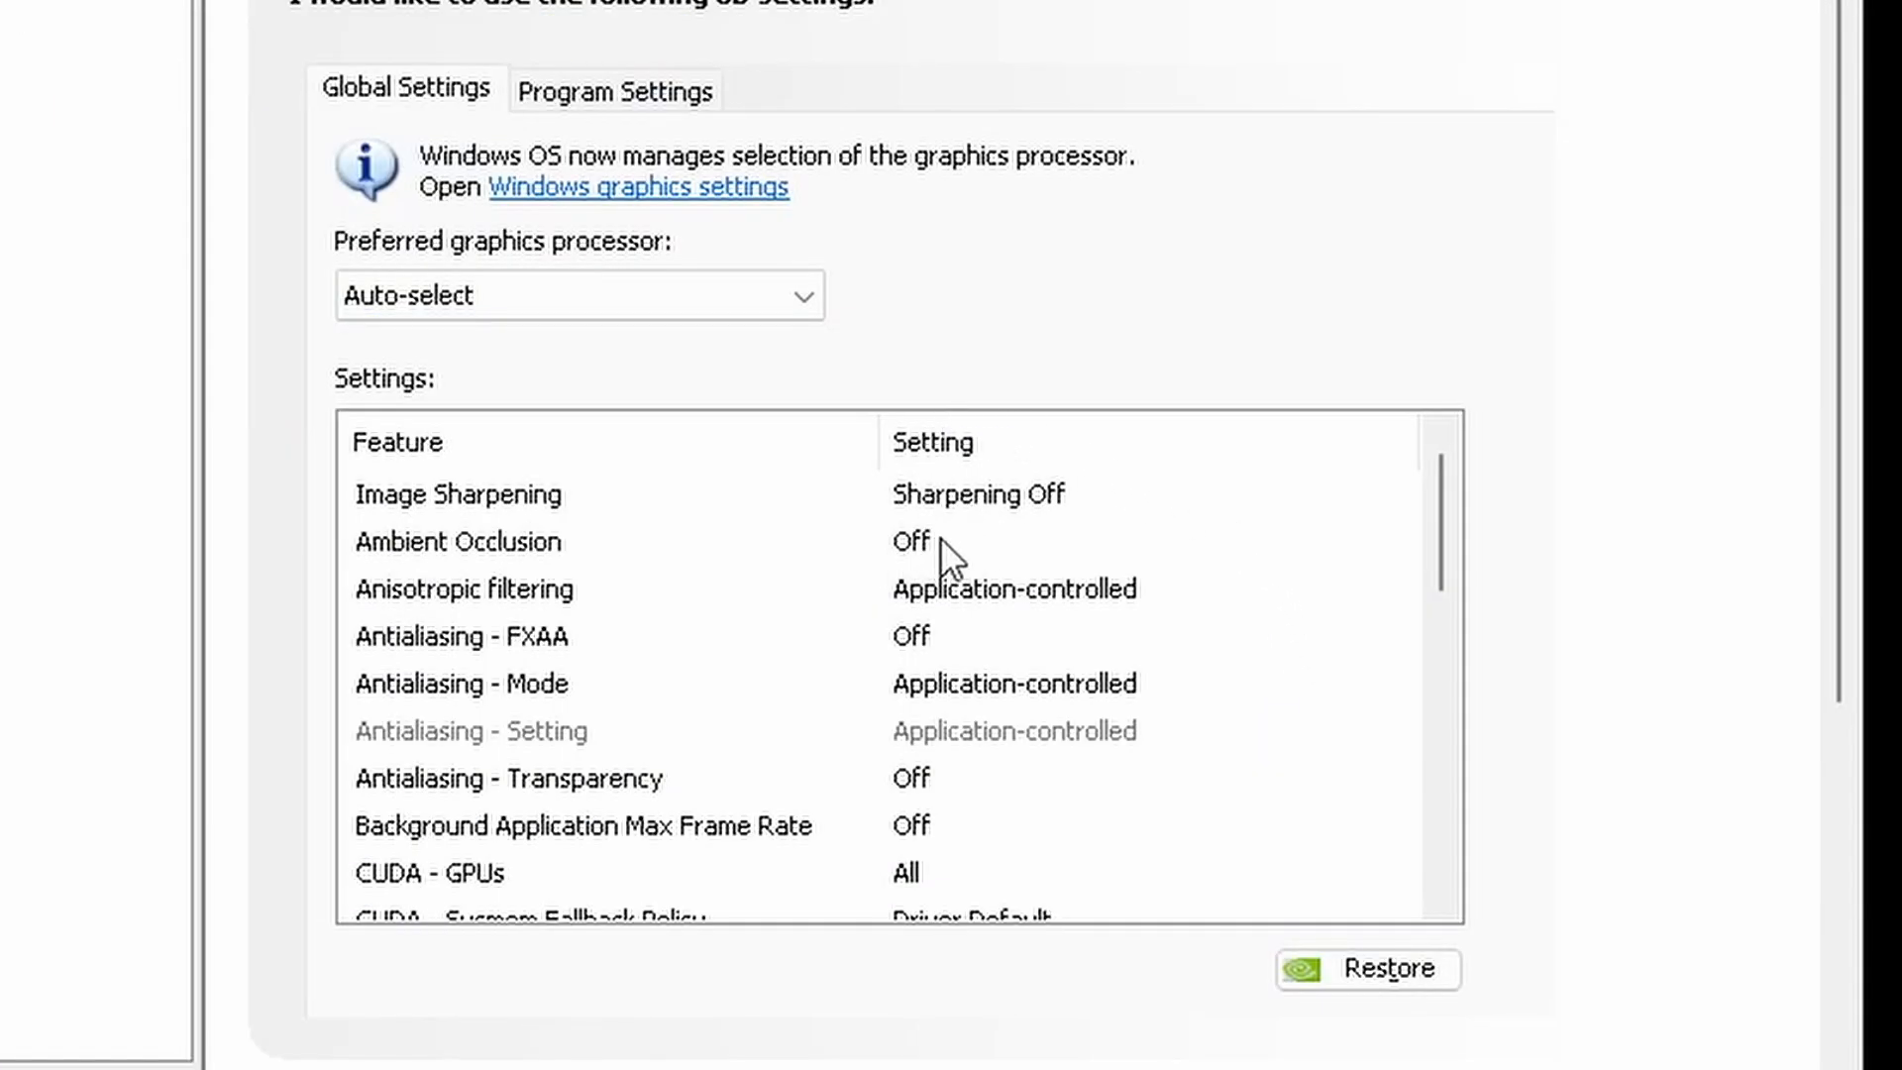
Set Antialiasing - Mode to Override any application setting with 4x level
scroll(down, 3)
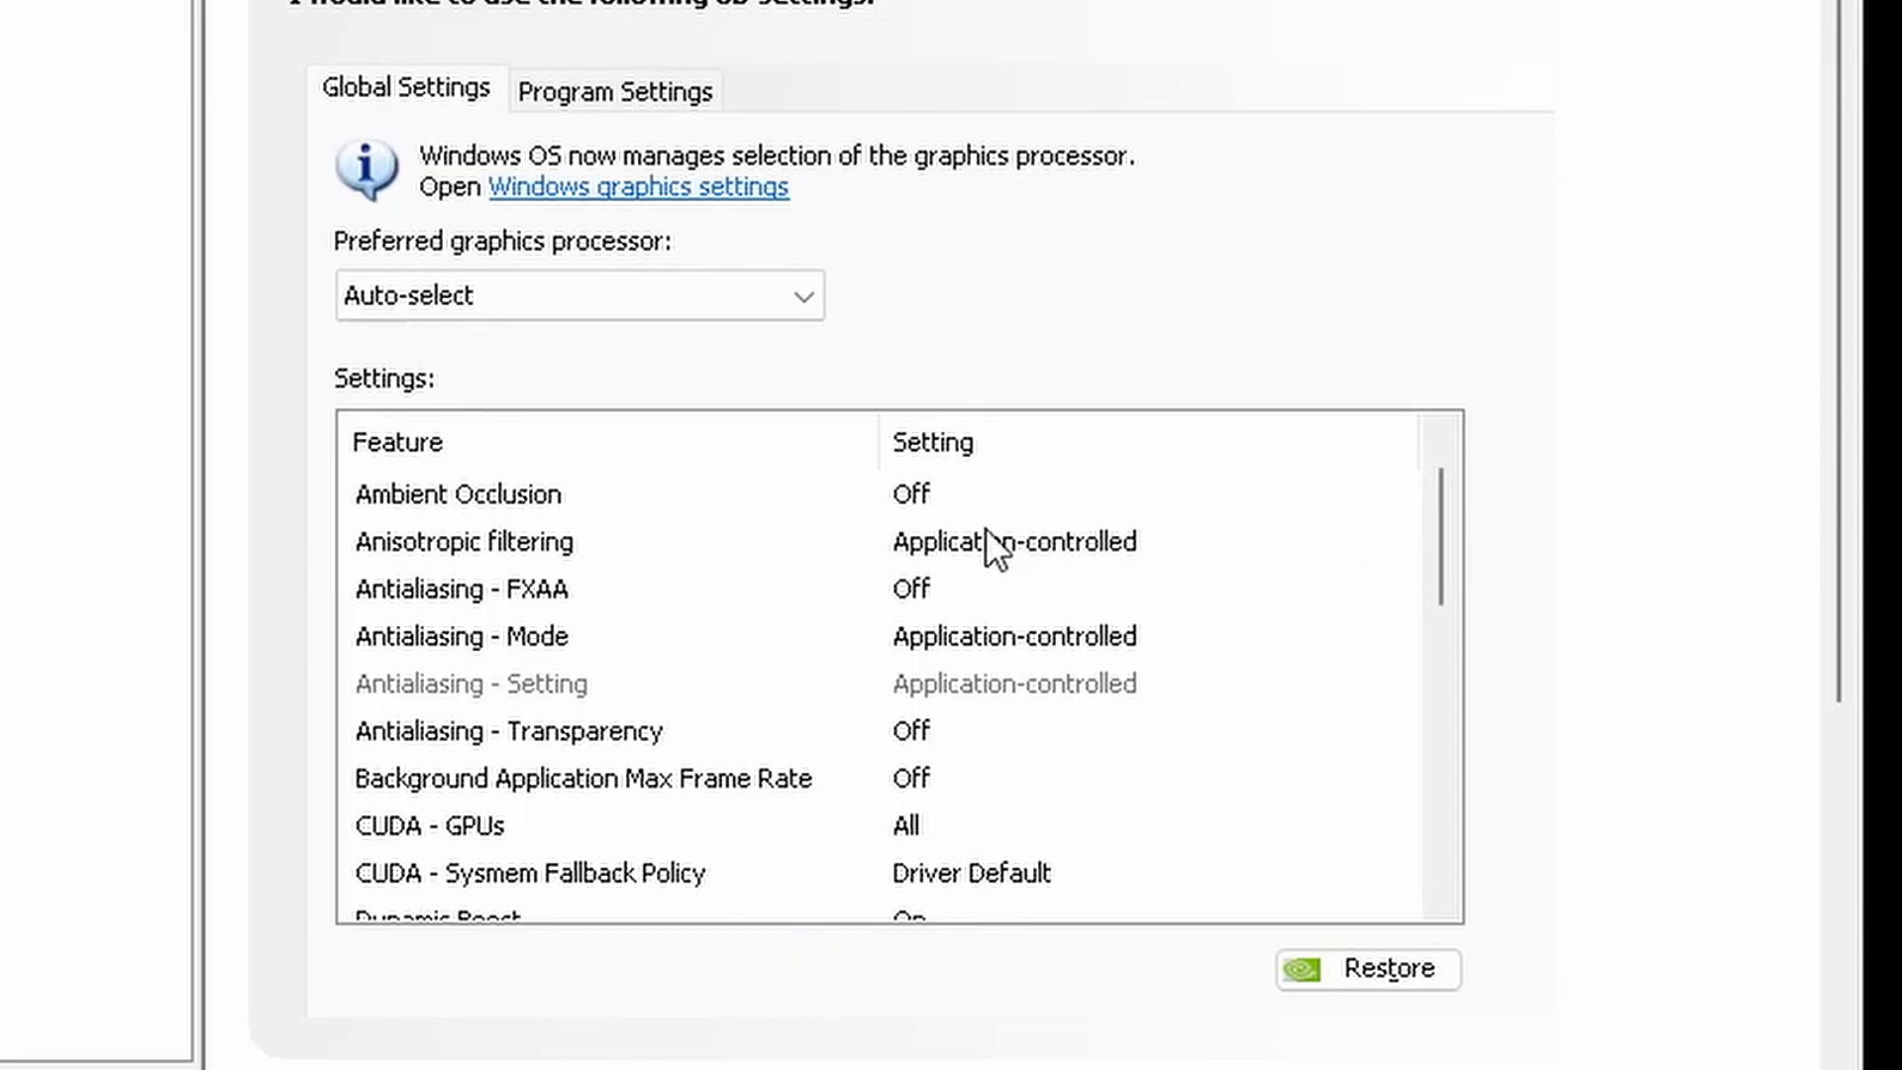
mouse_move(1068, 570)
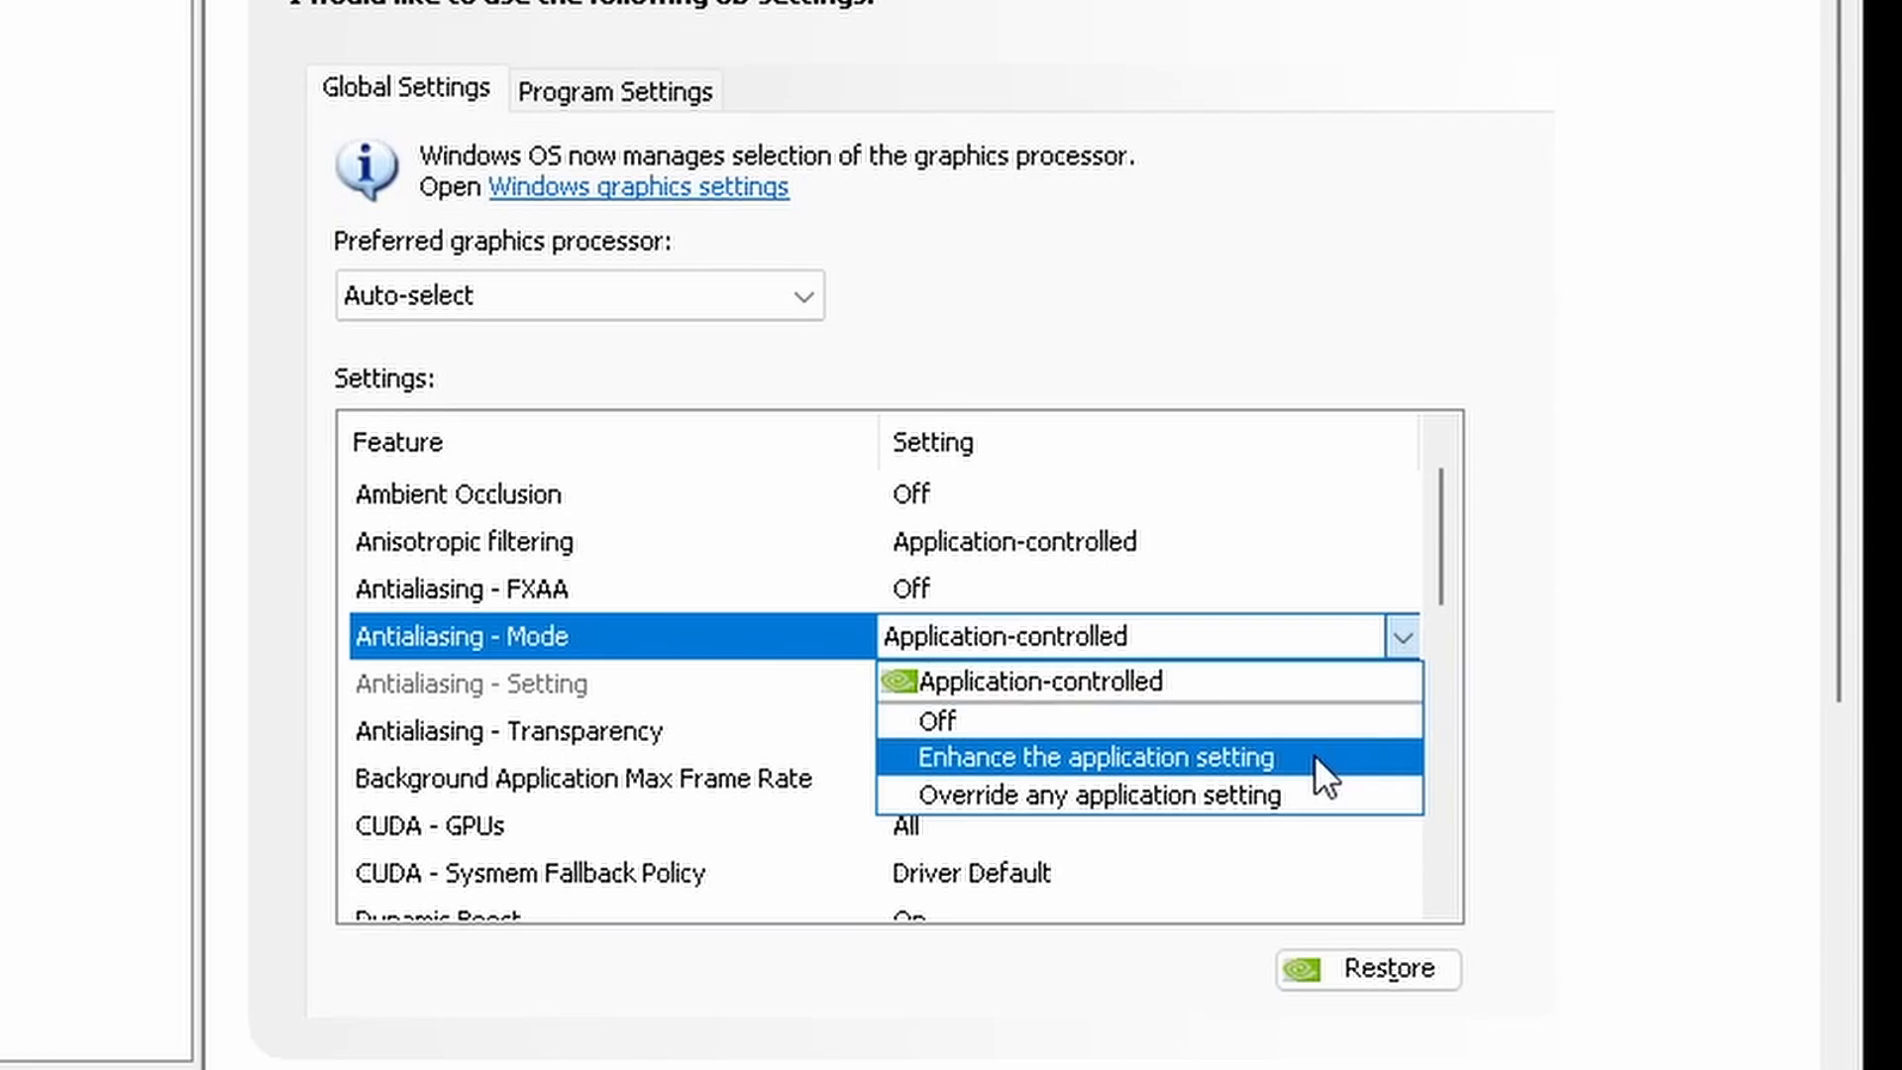
click(1097, 795)
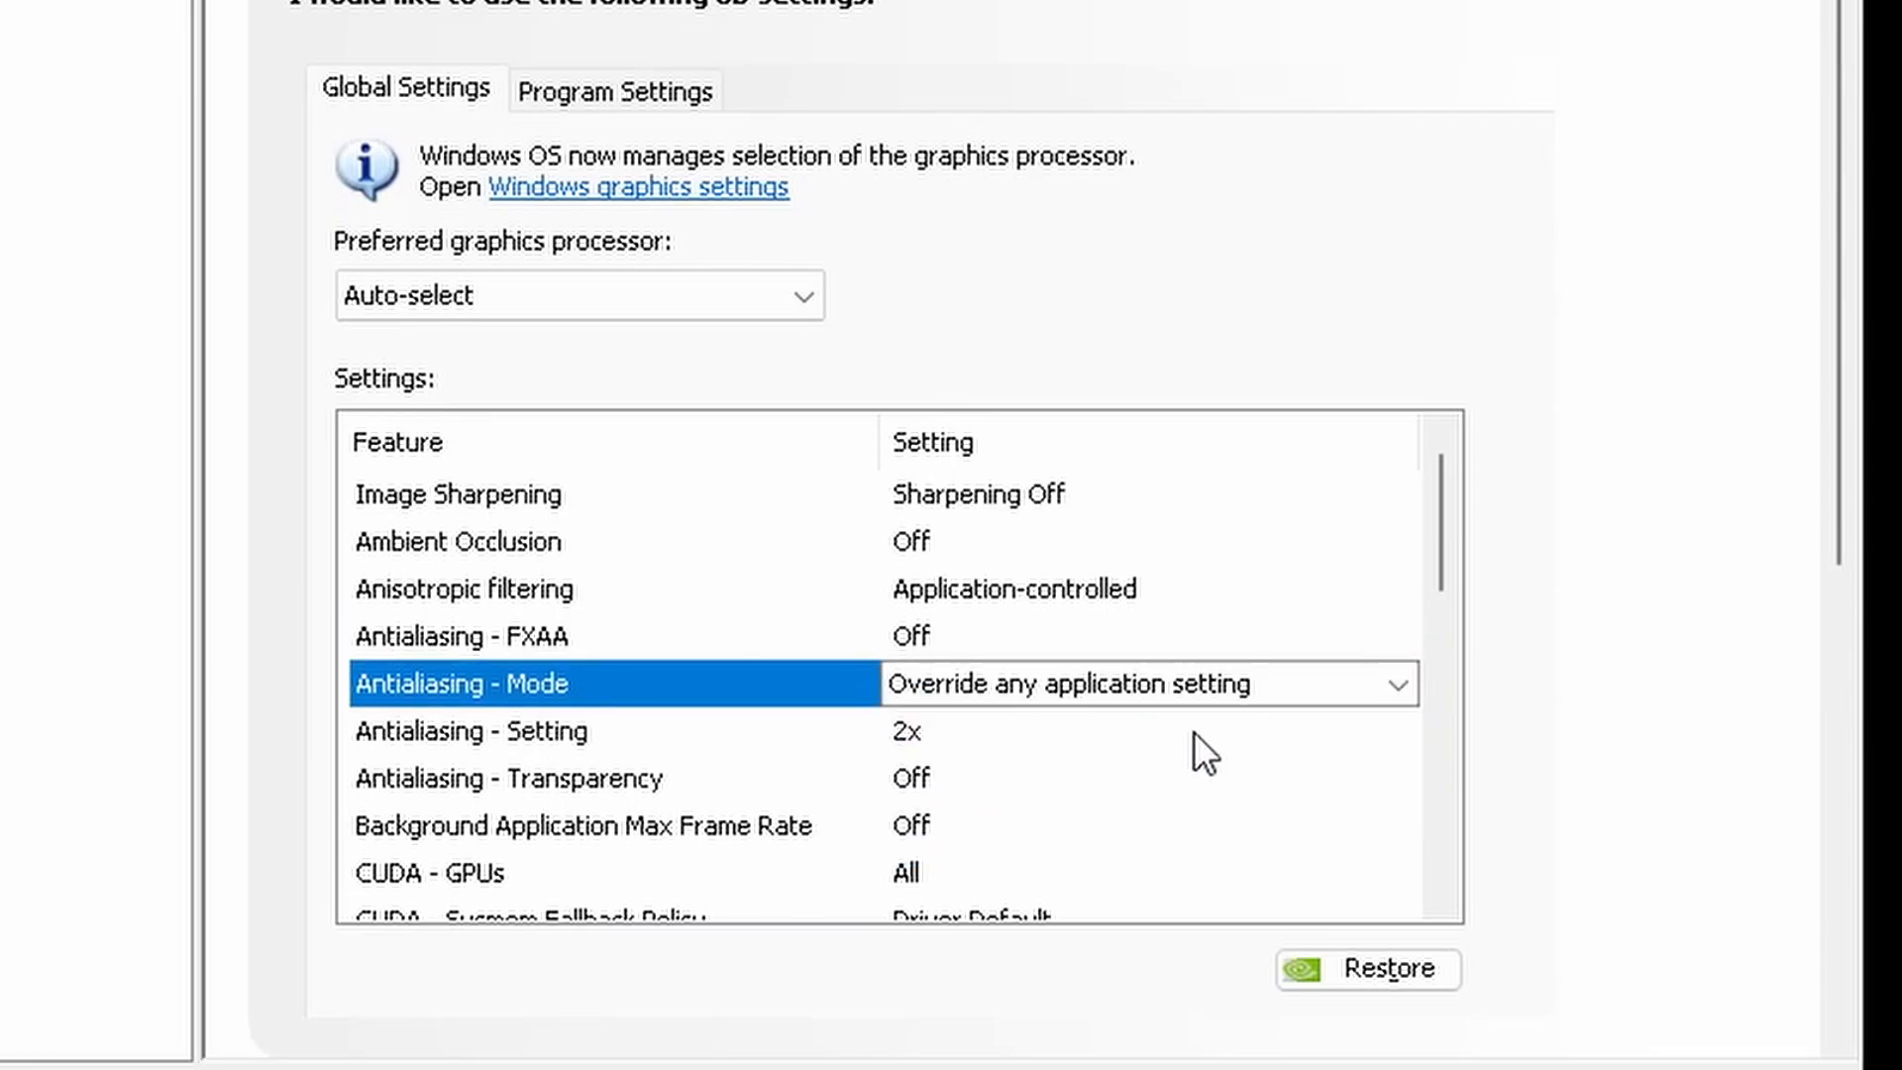
click(486, 730)
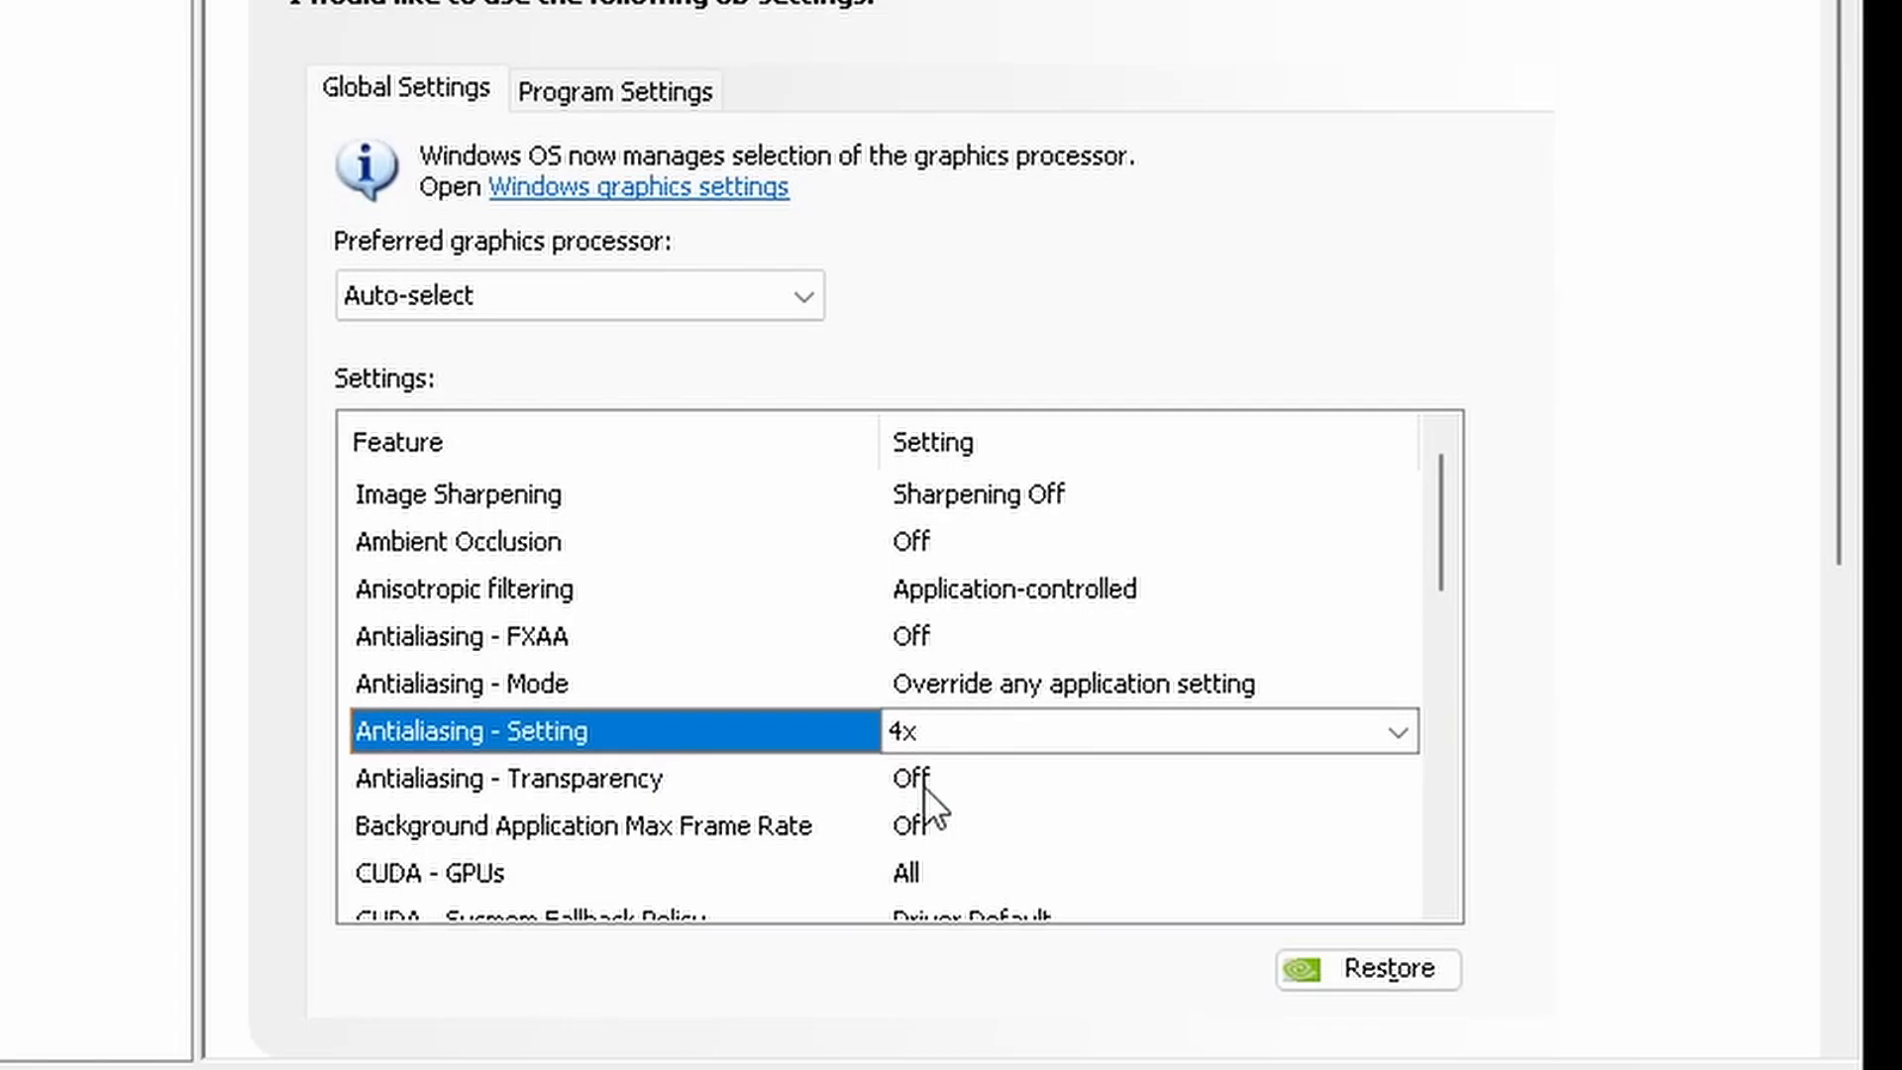
click(509, 778)
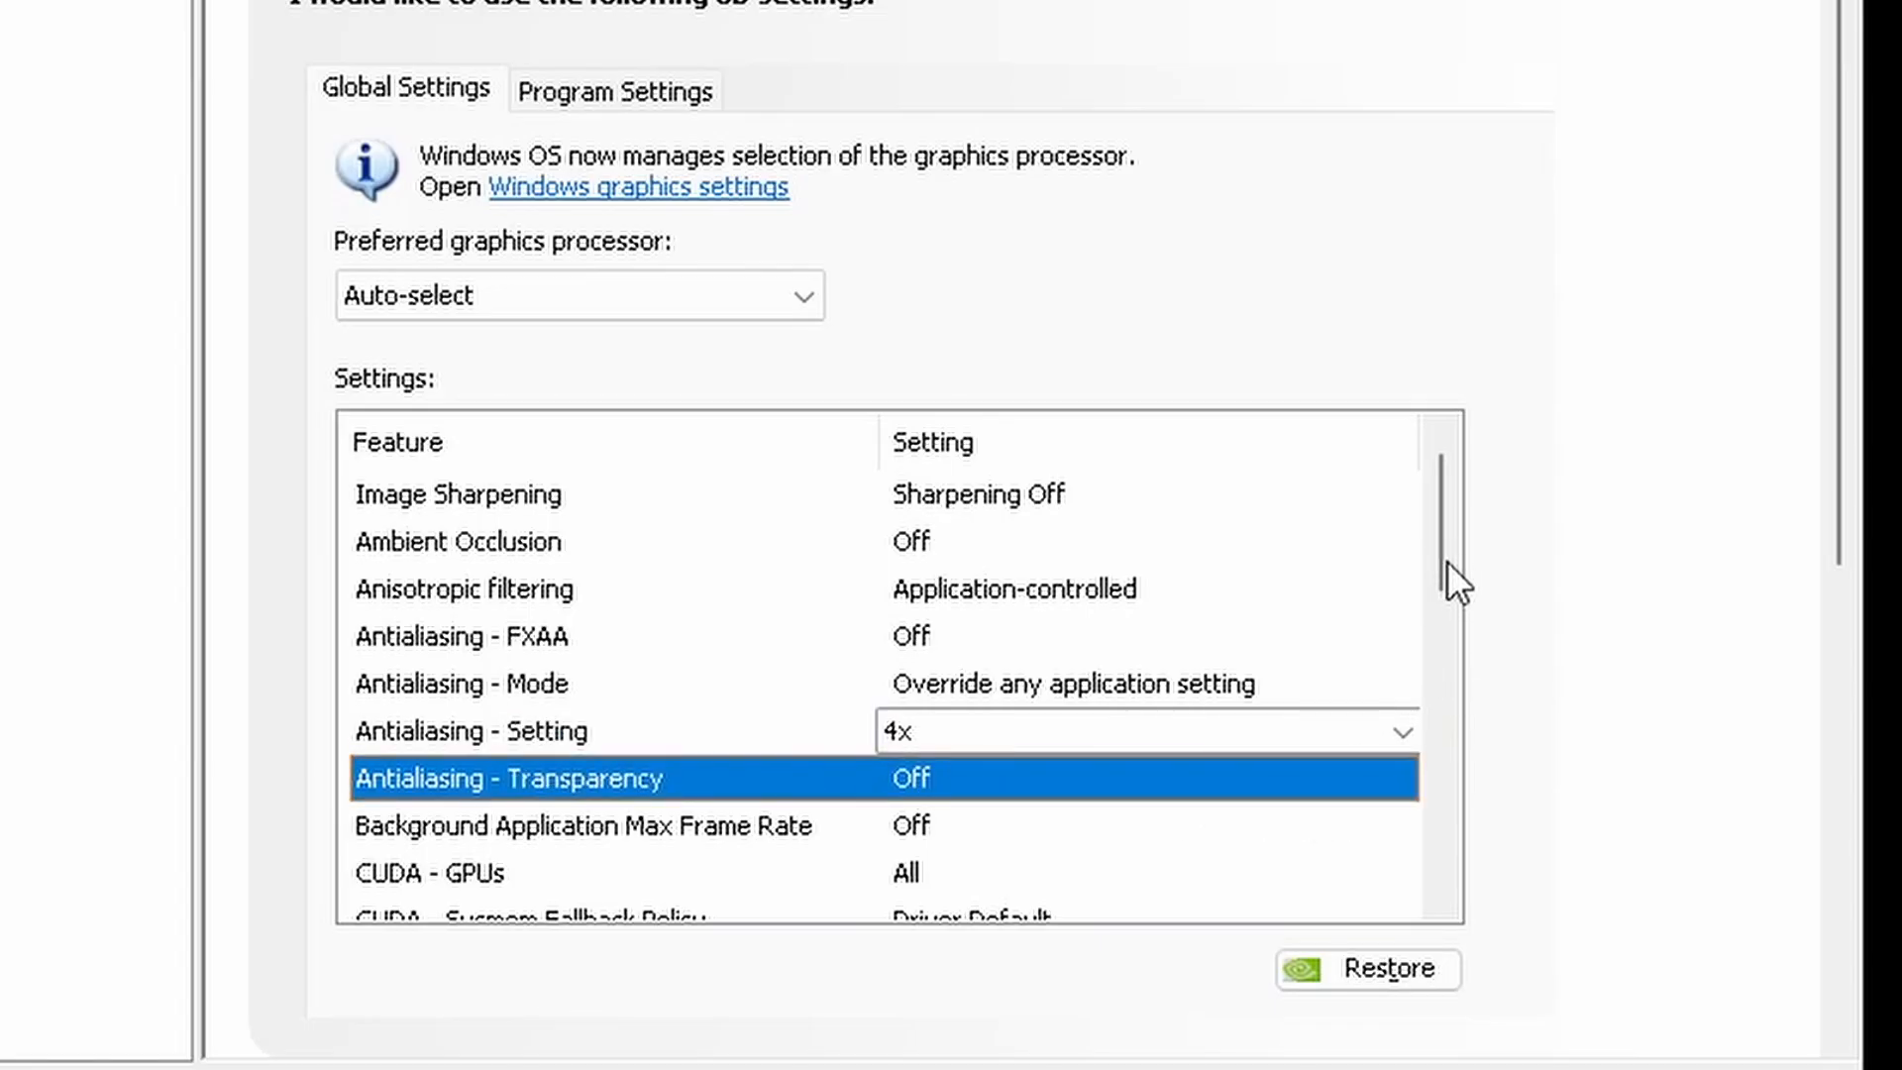
scroll(down, 3)
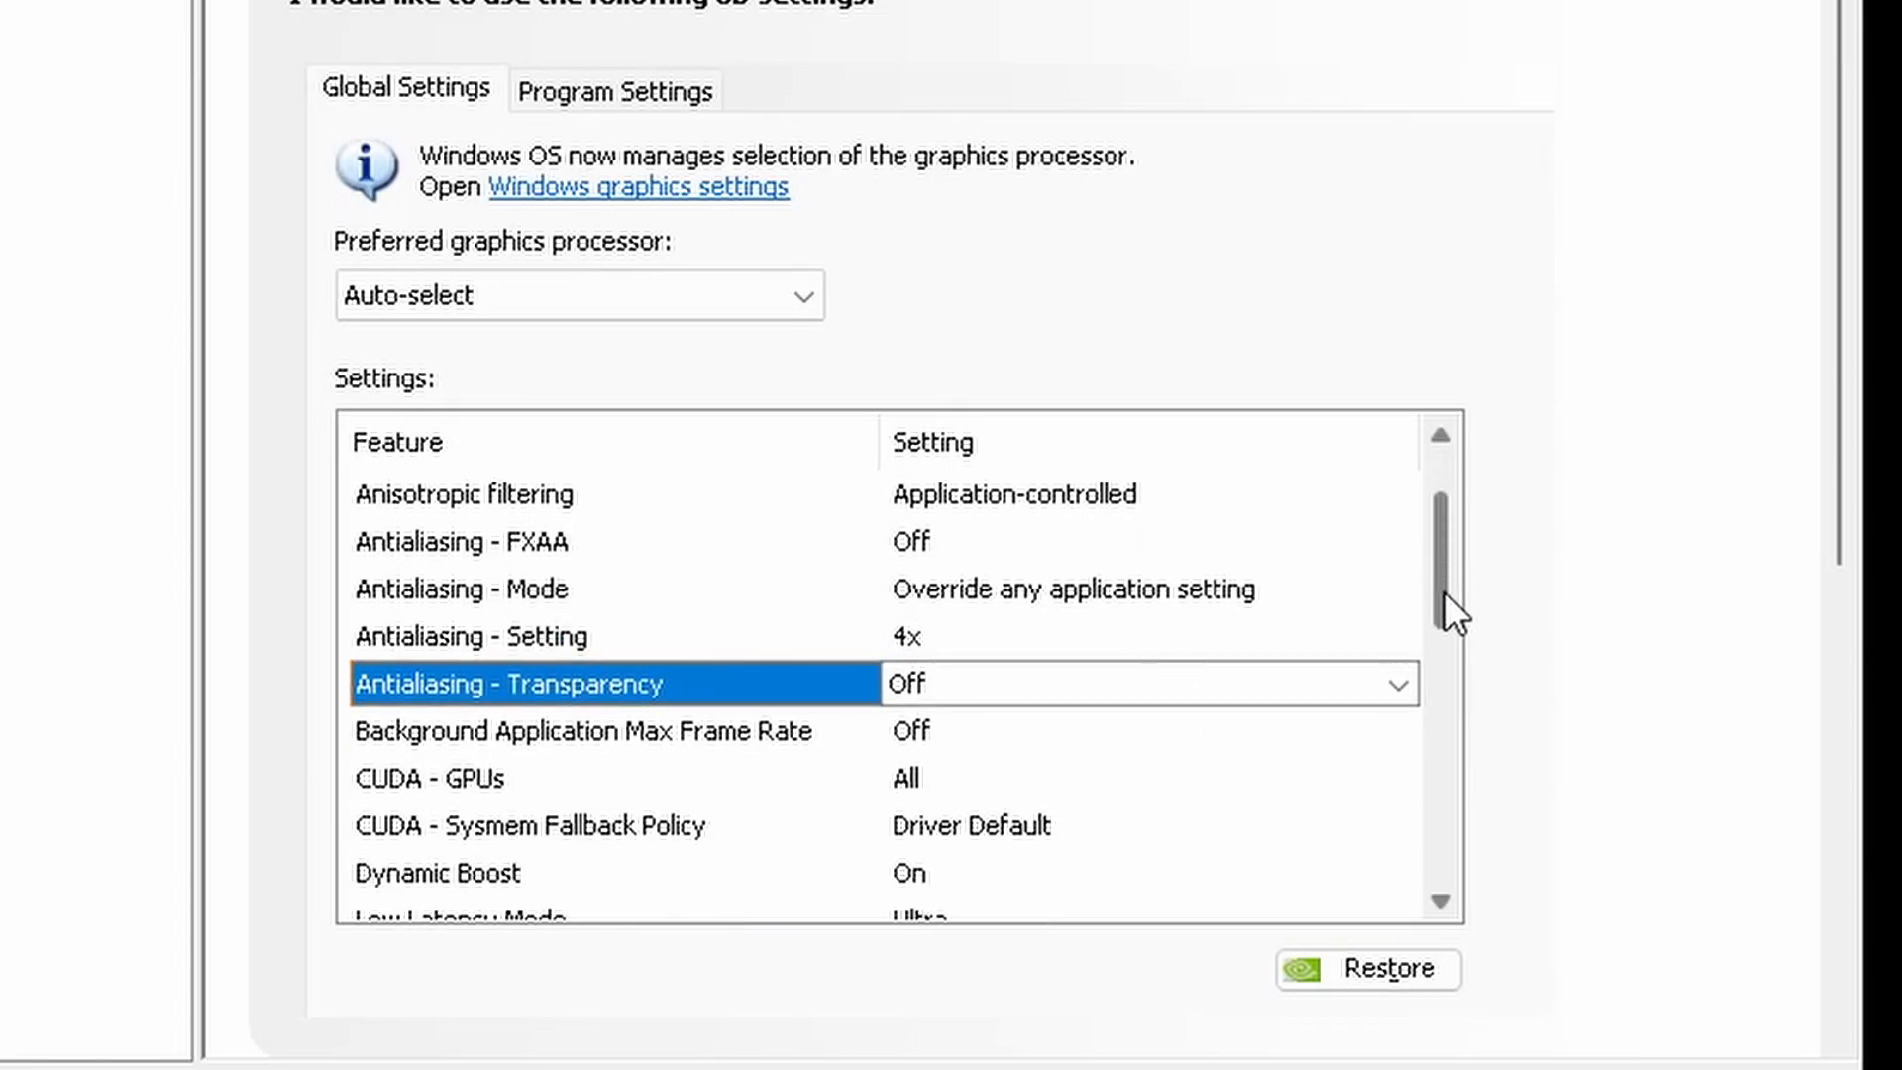
scroll(down, 3)
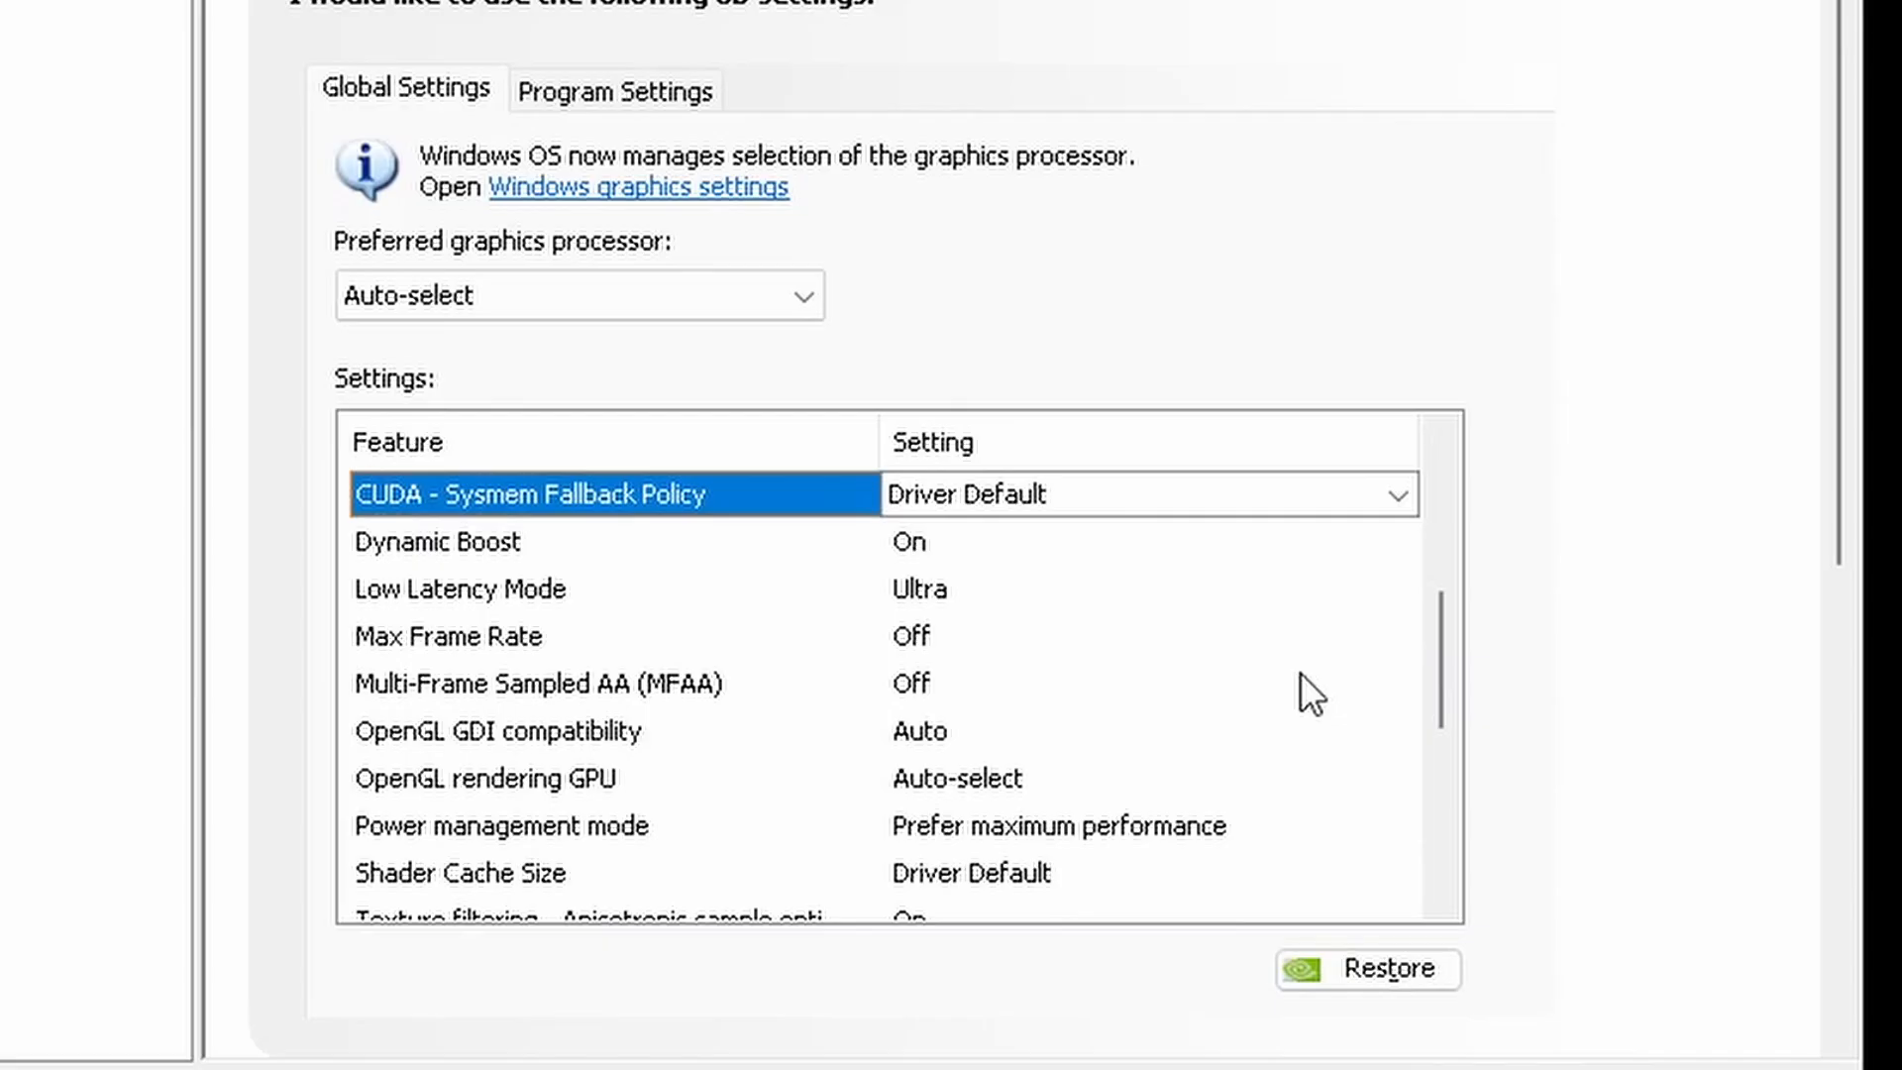
mouse_move(909, 655)
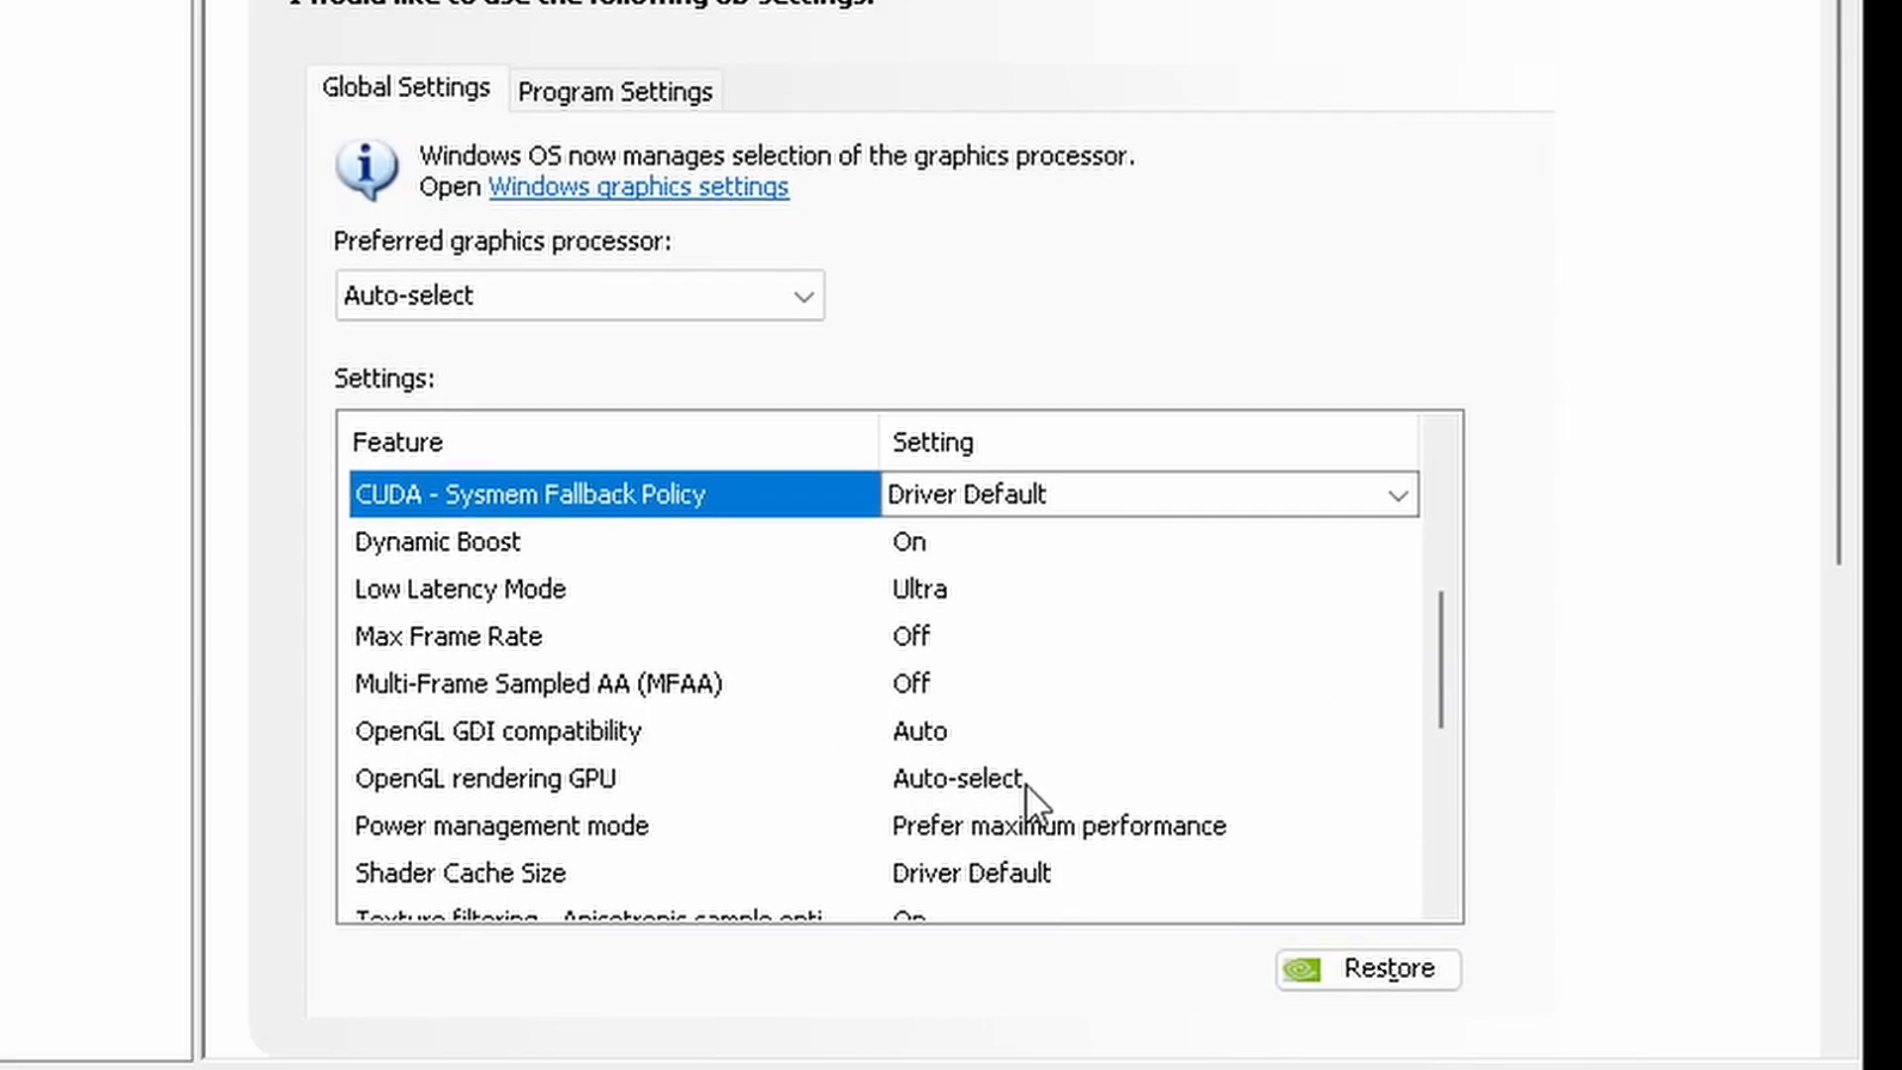
Pick GeForce GTX 1650 for OpenGL, anisotropic sample optimization Off, negative LOD bias Clamp
click(1394, 777)
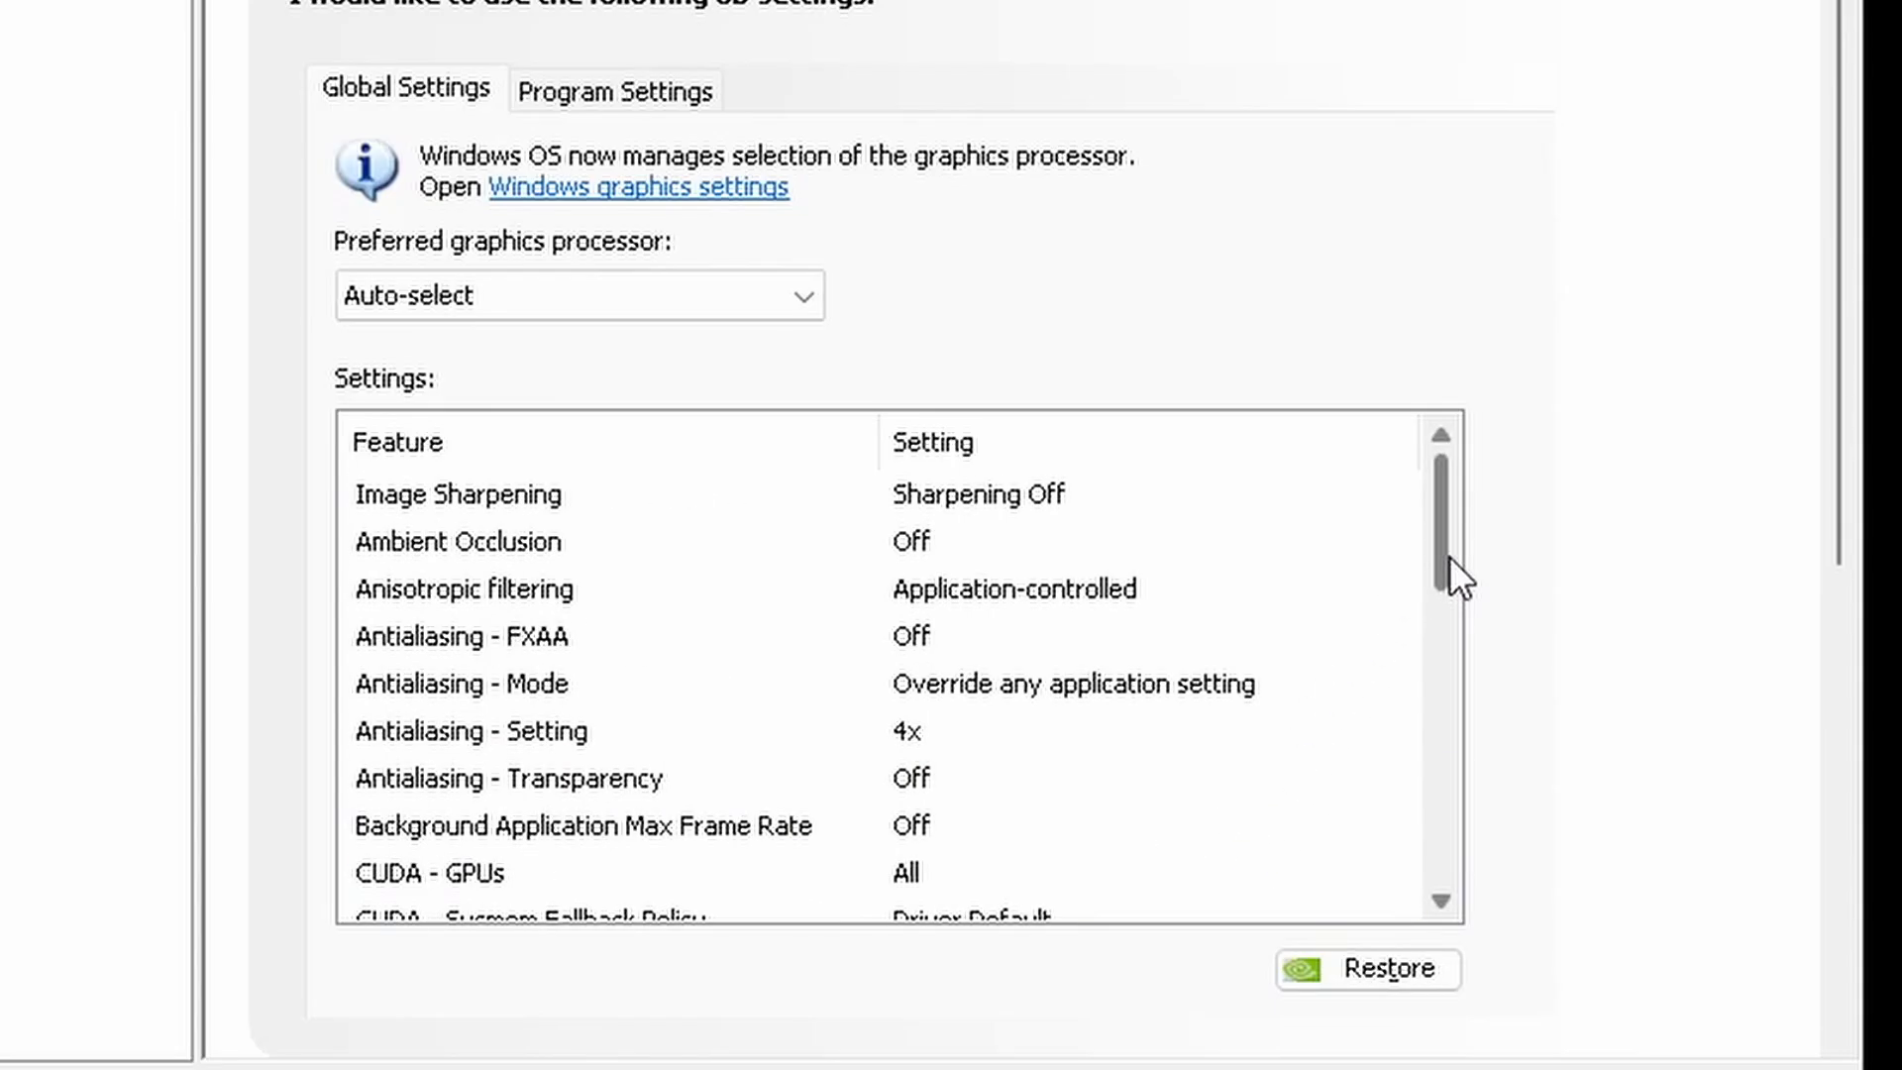
scroll(down, 3)
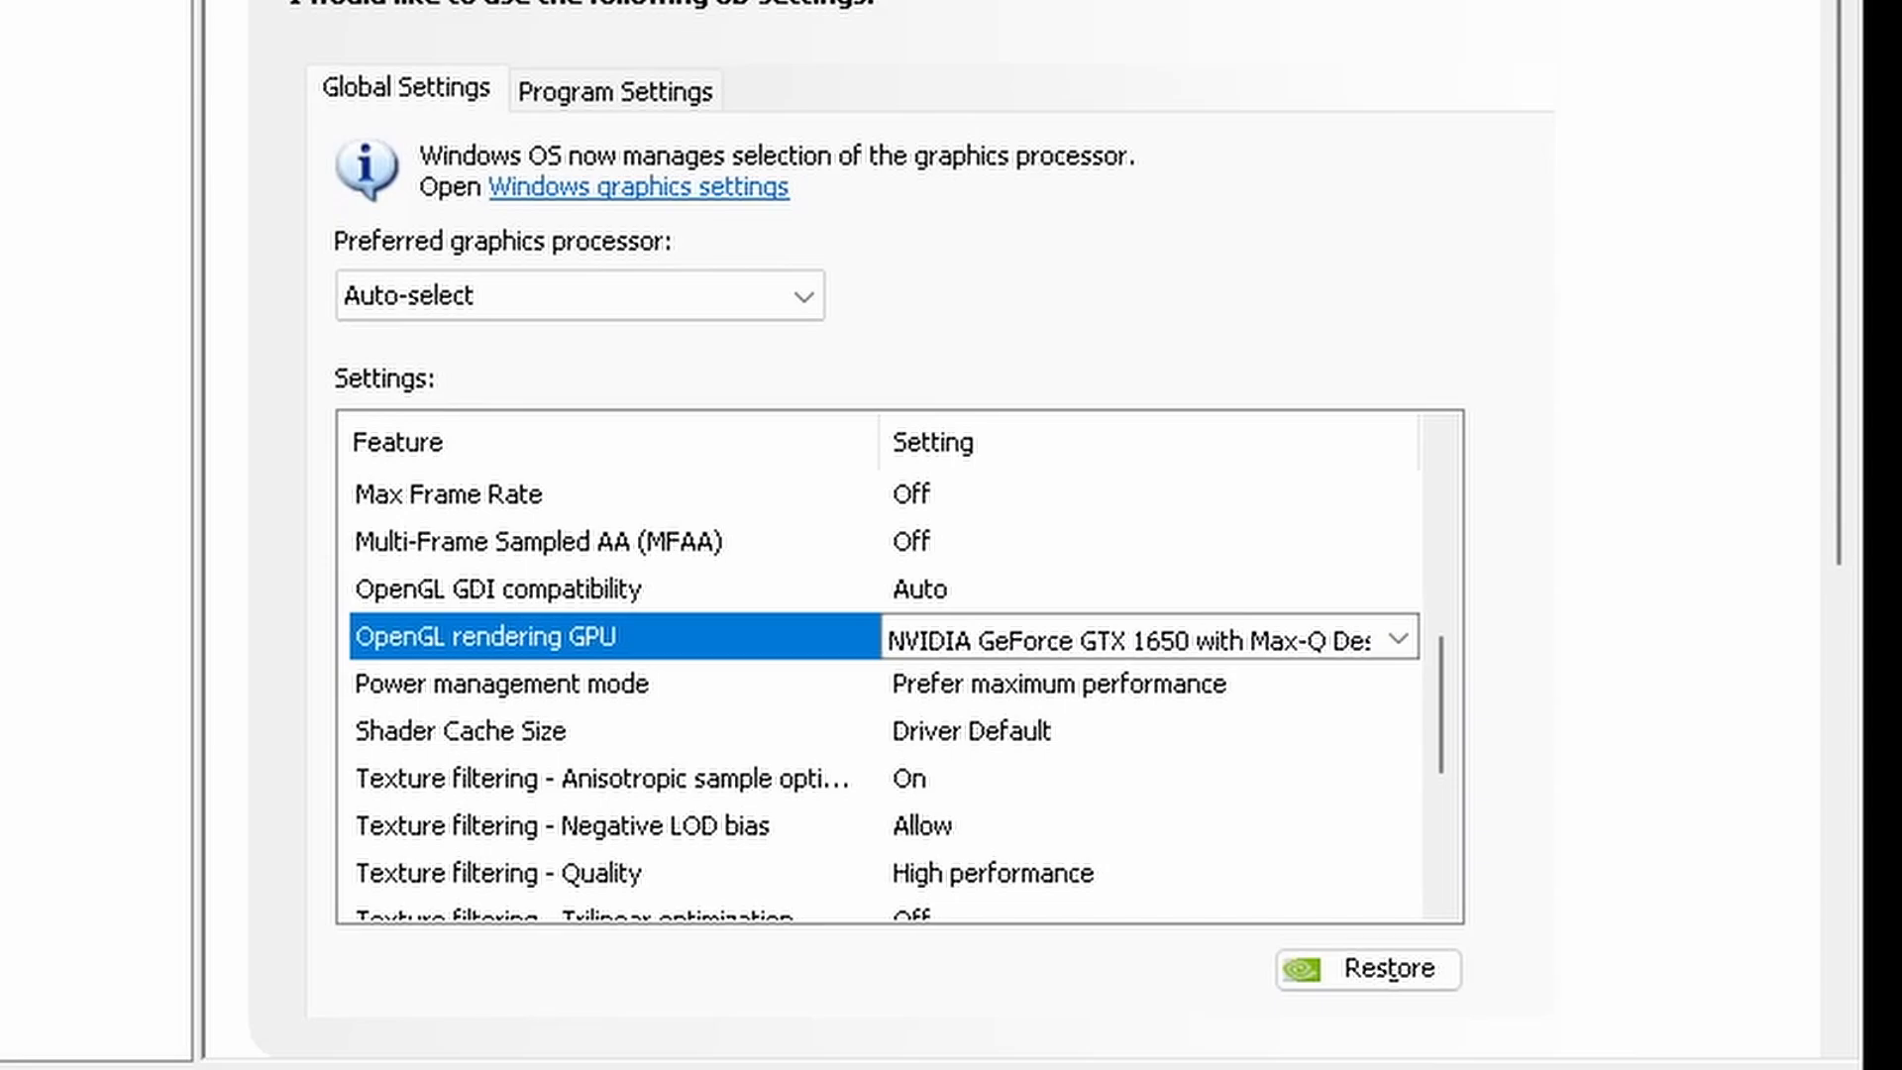
mouse_move(661, 750)
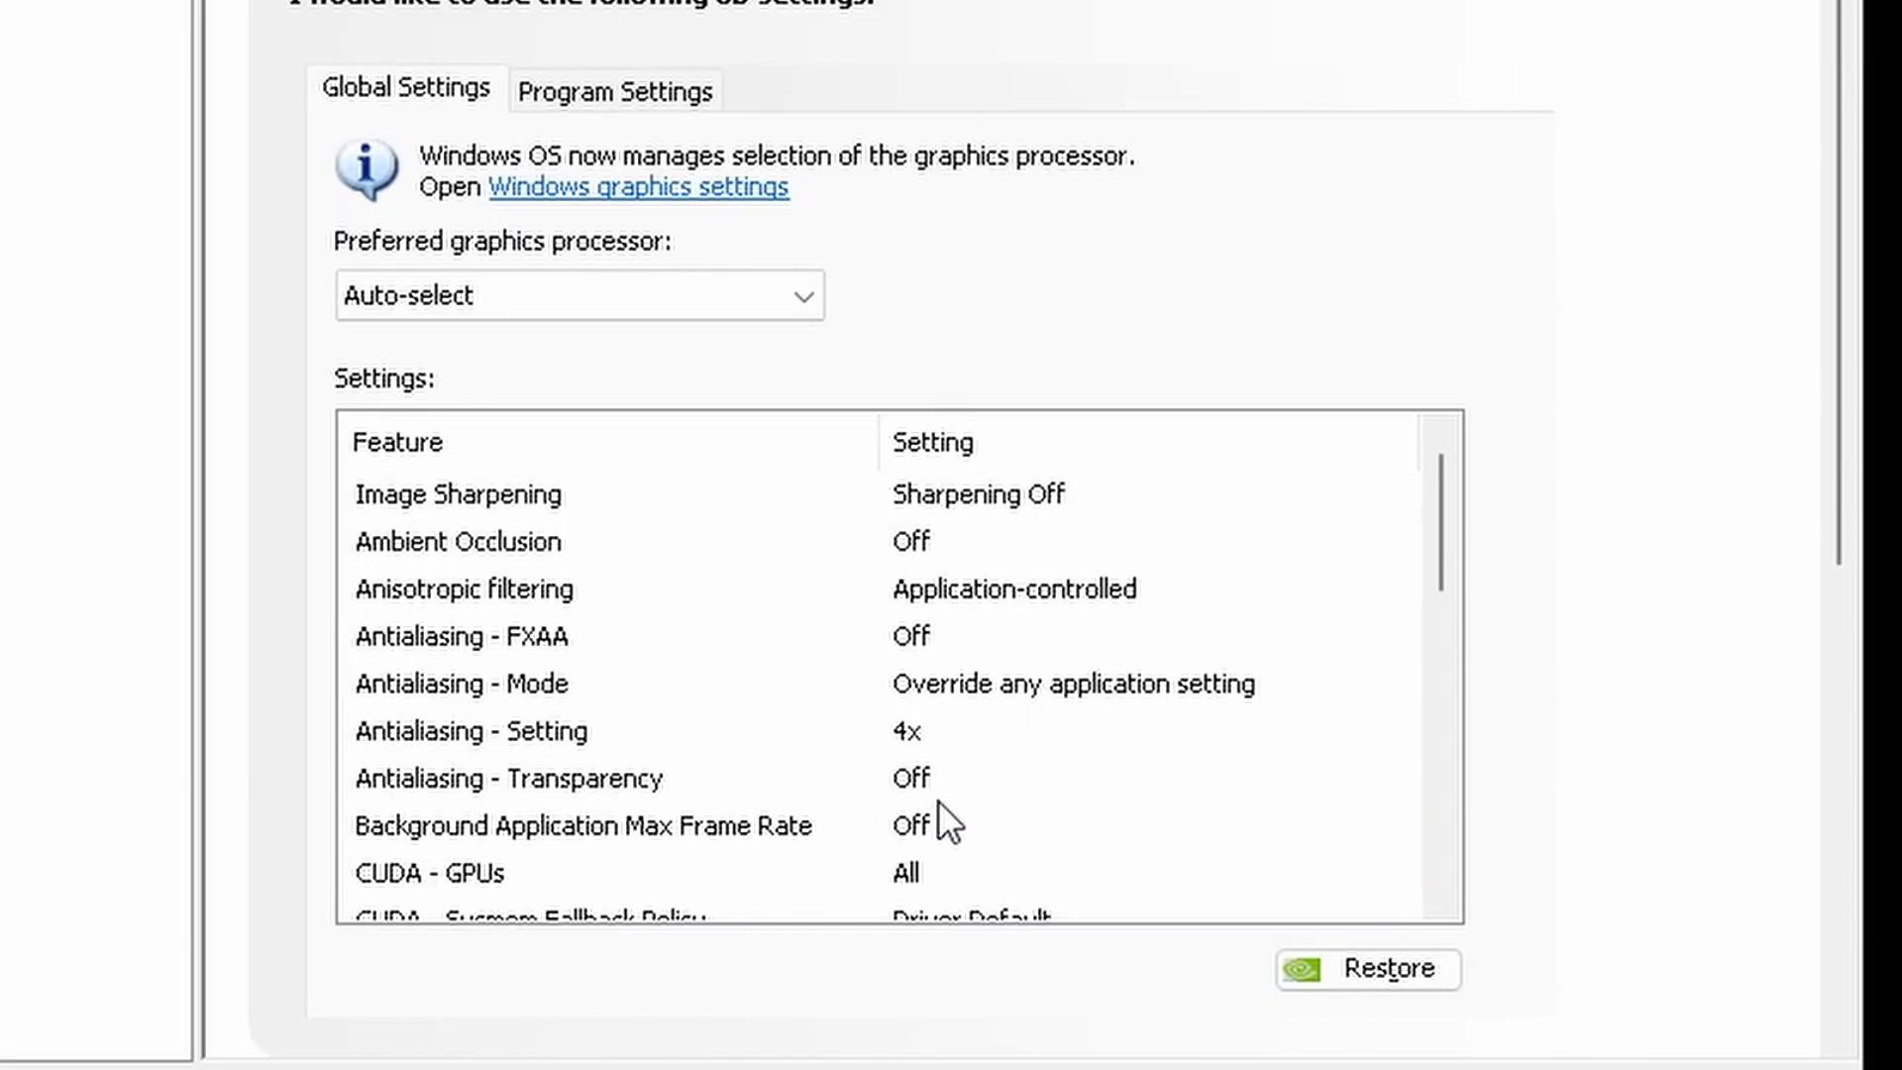
scroll(down, 3)
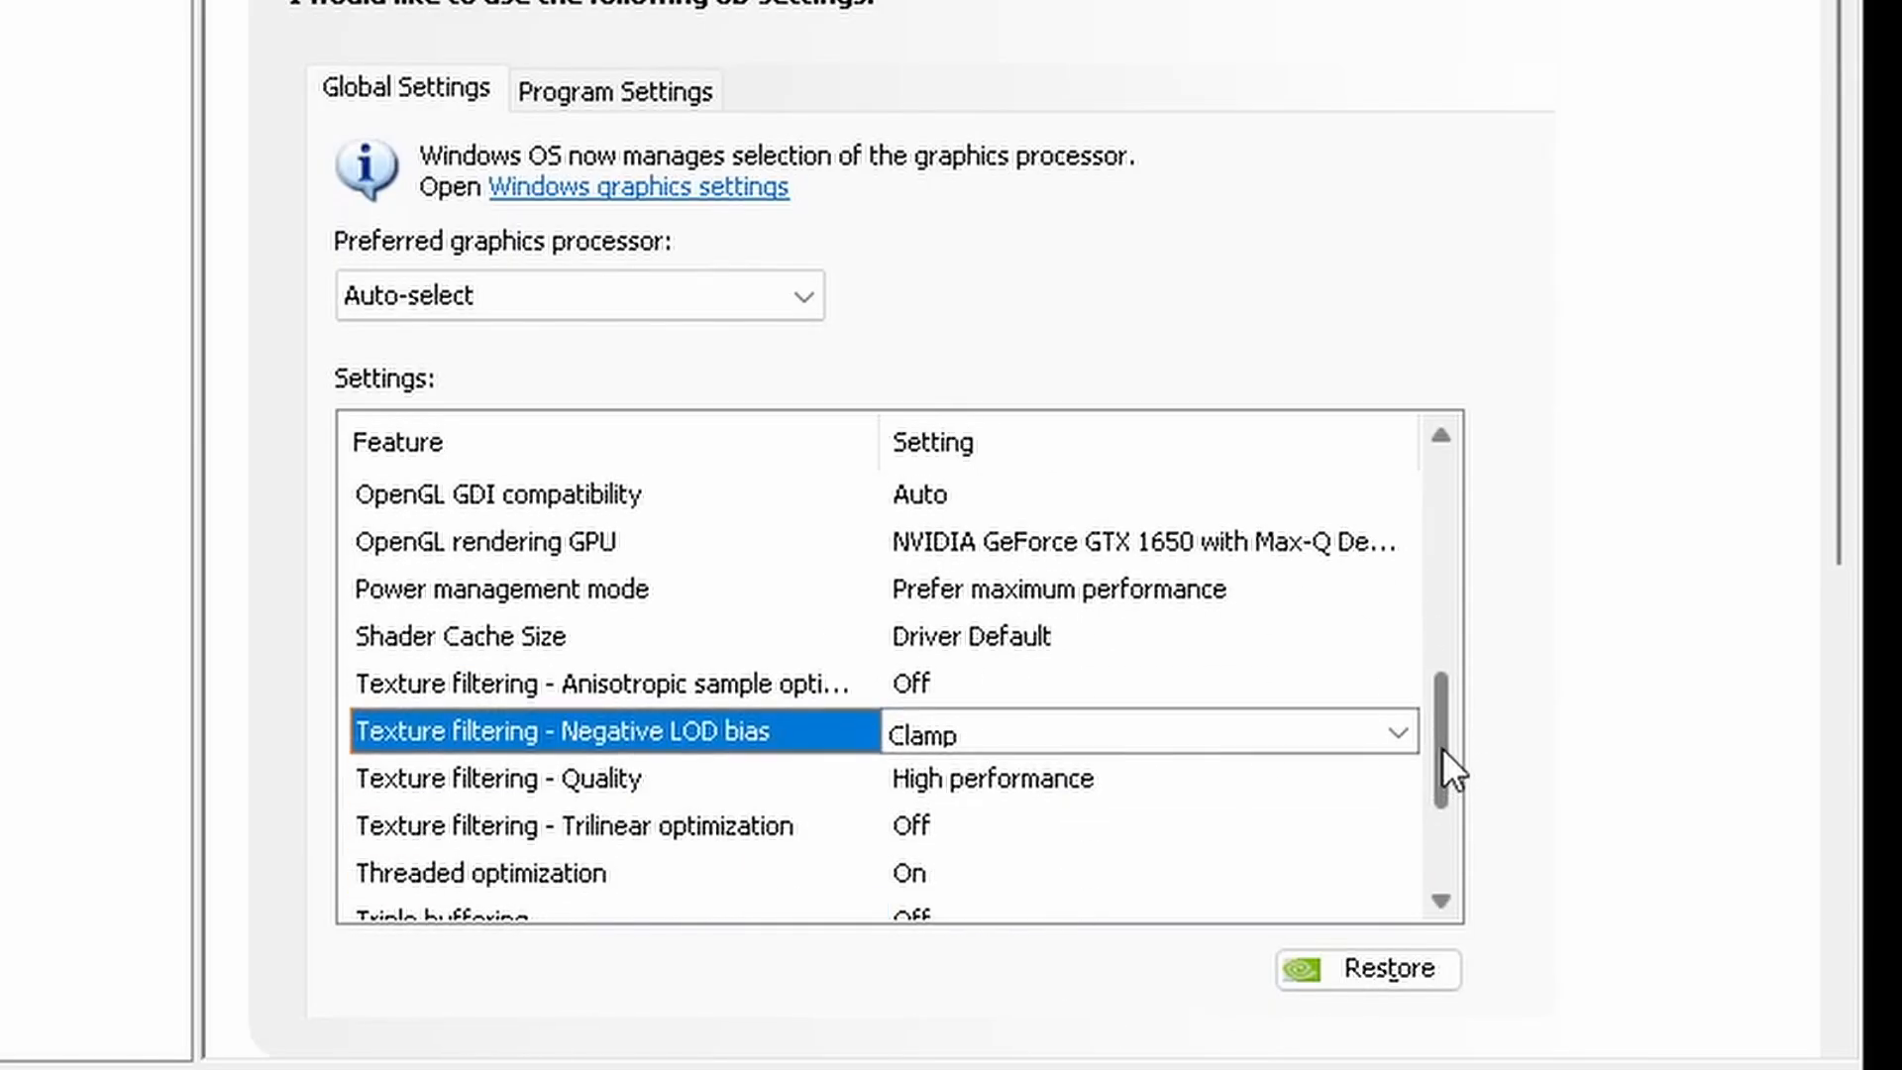
scroll(down, 3)
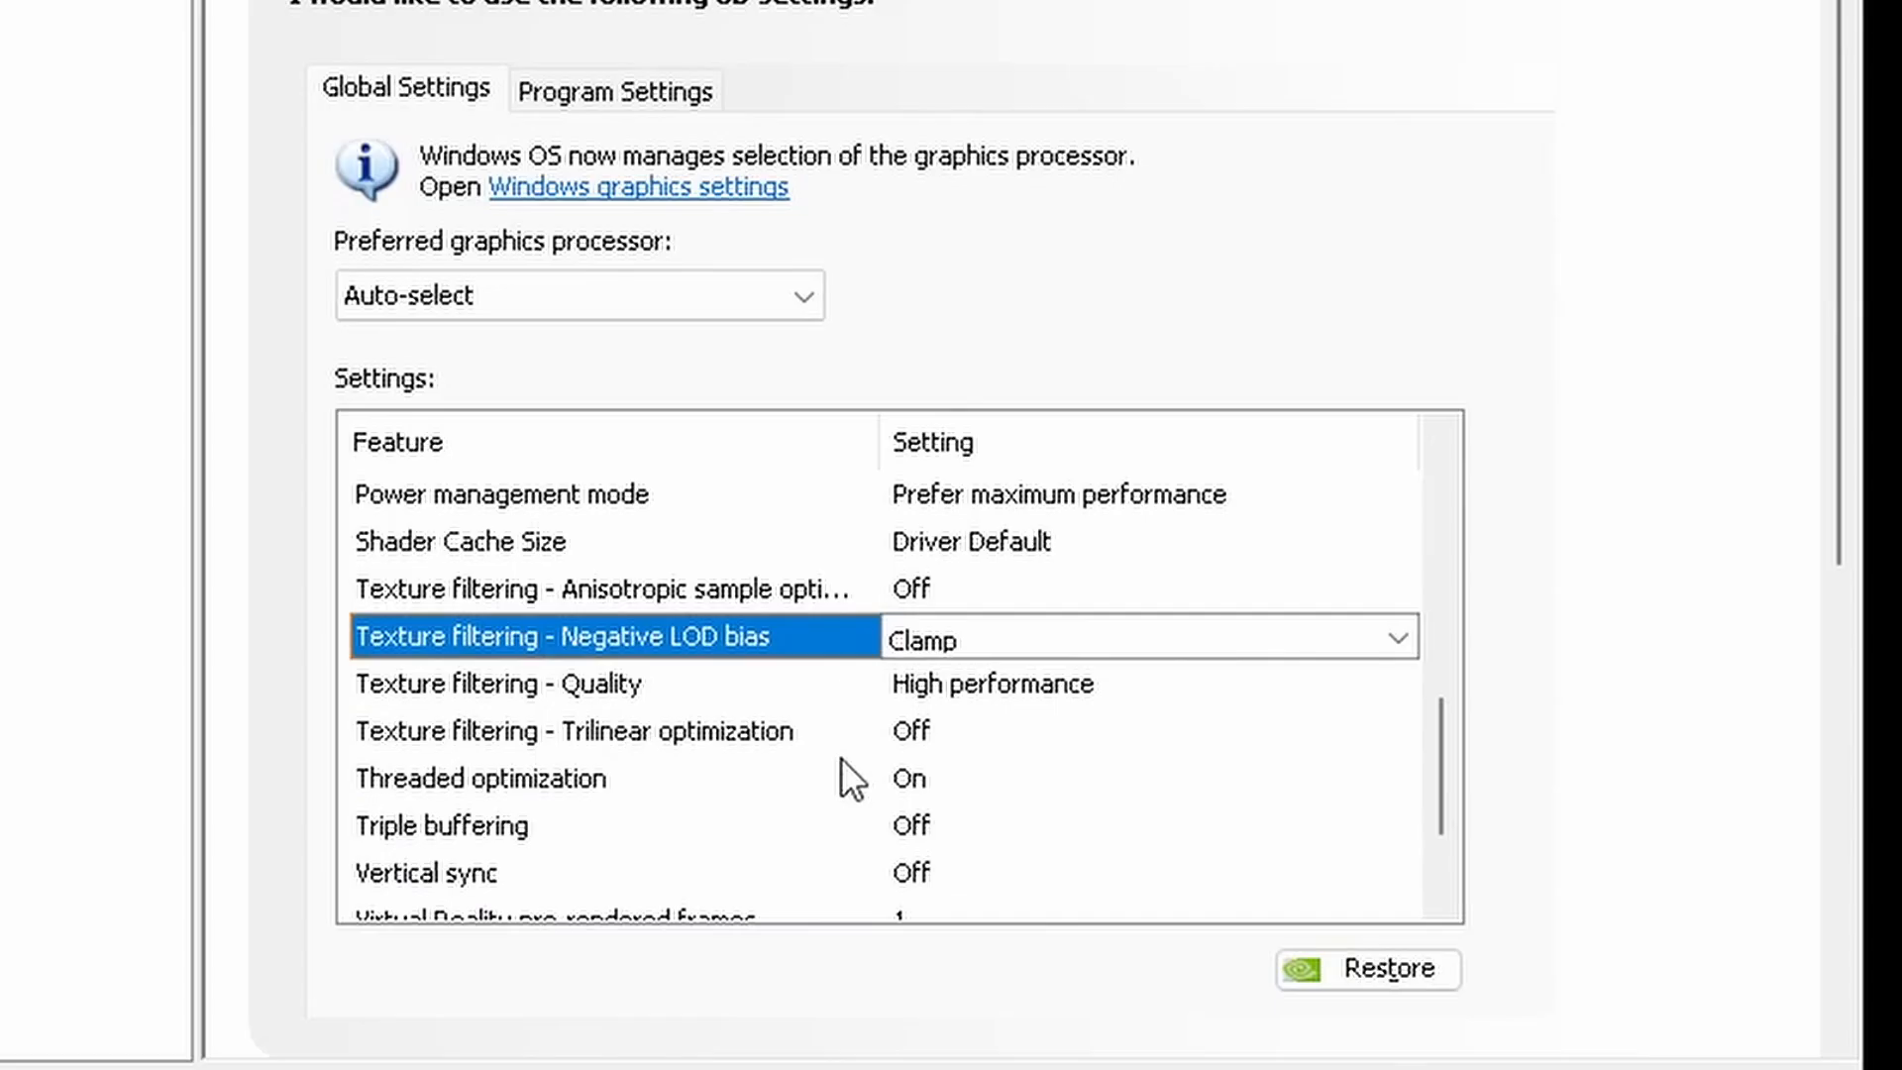
mouse_move(964, 849)
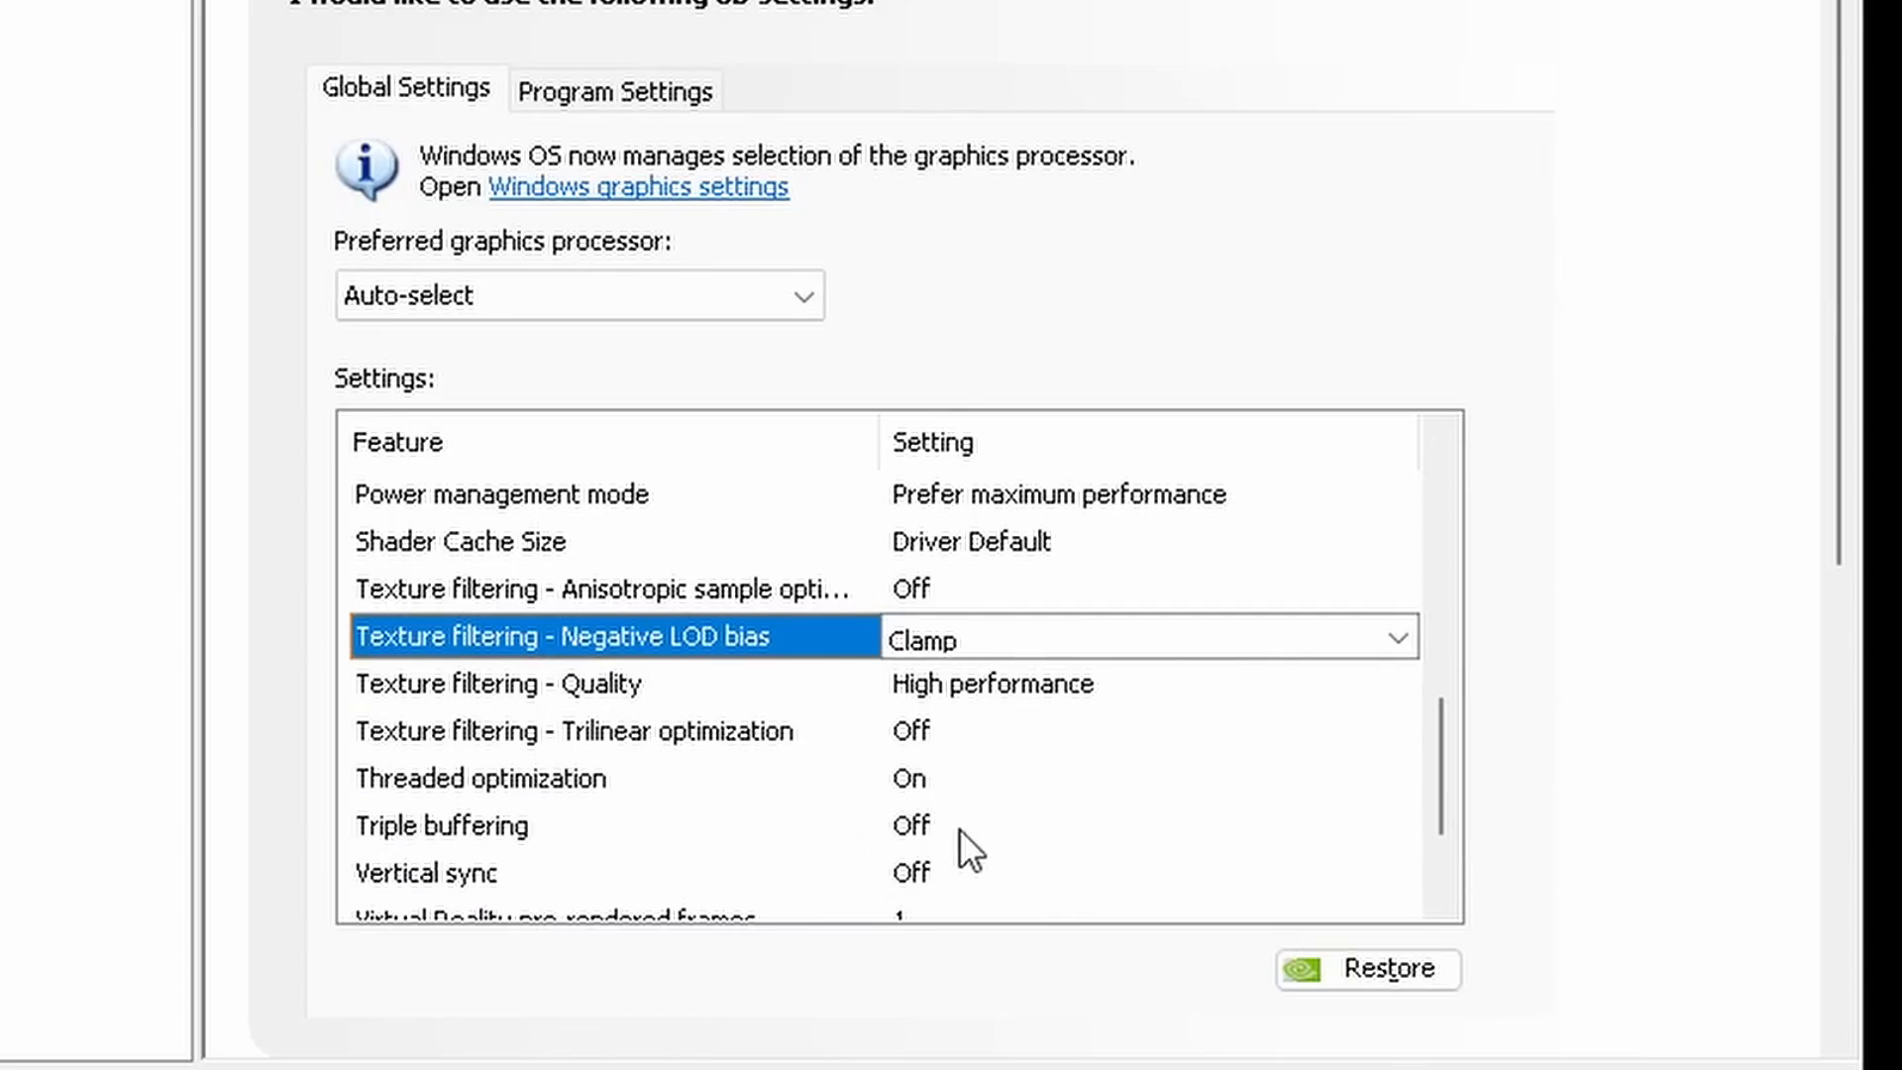
mouse_move(898, 880)
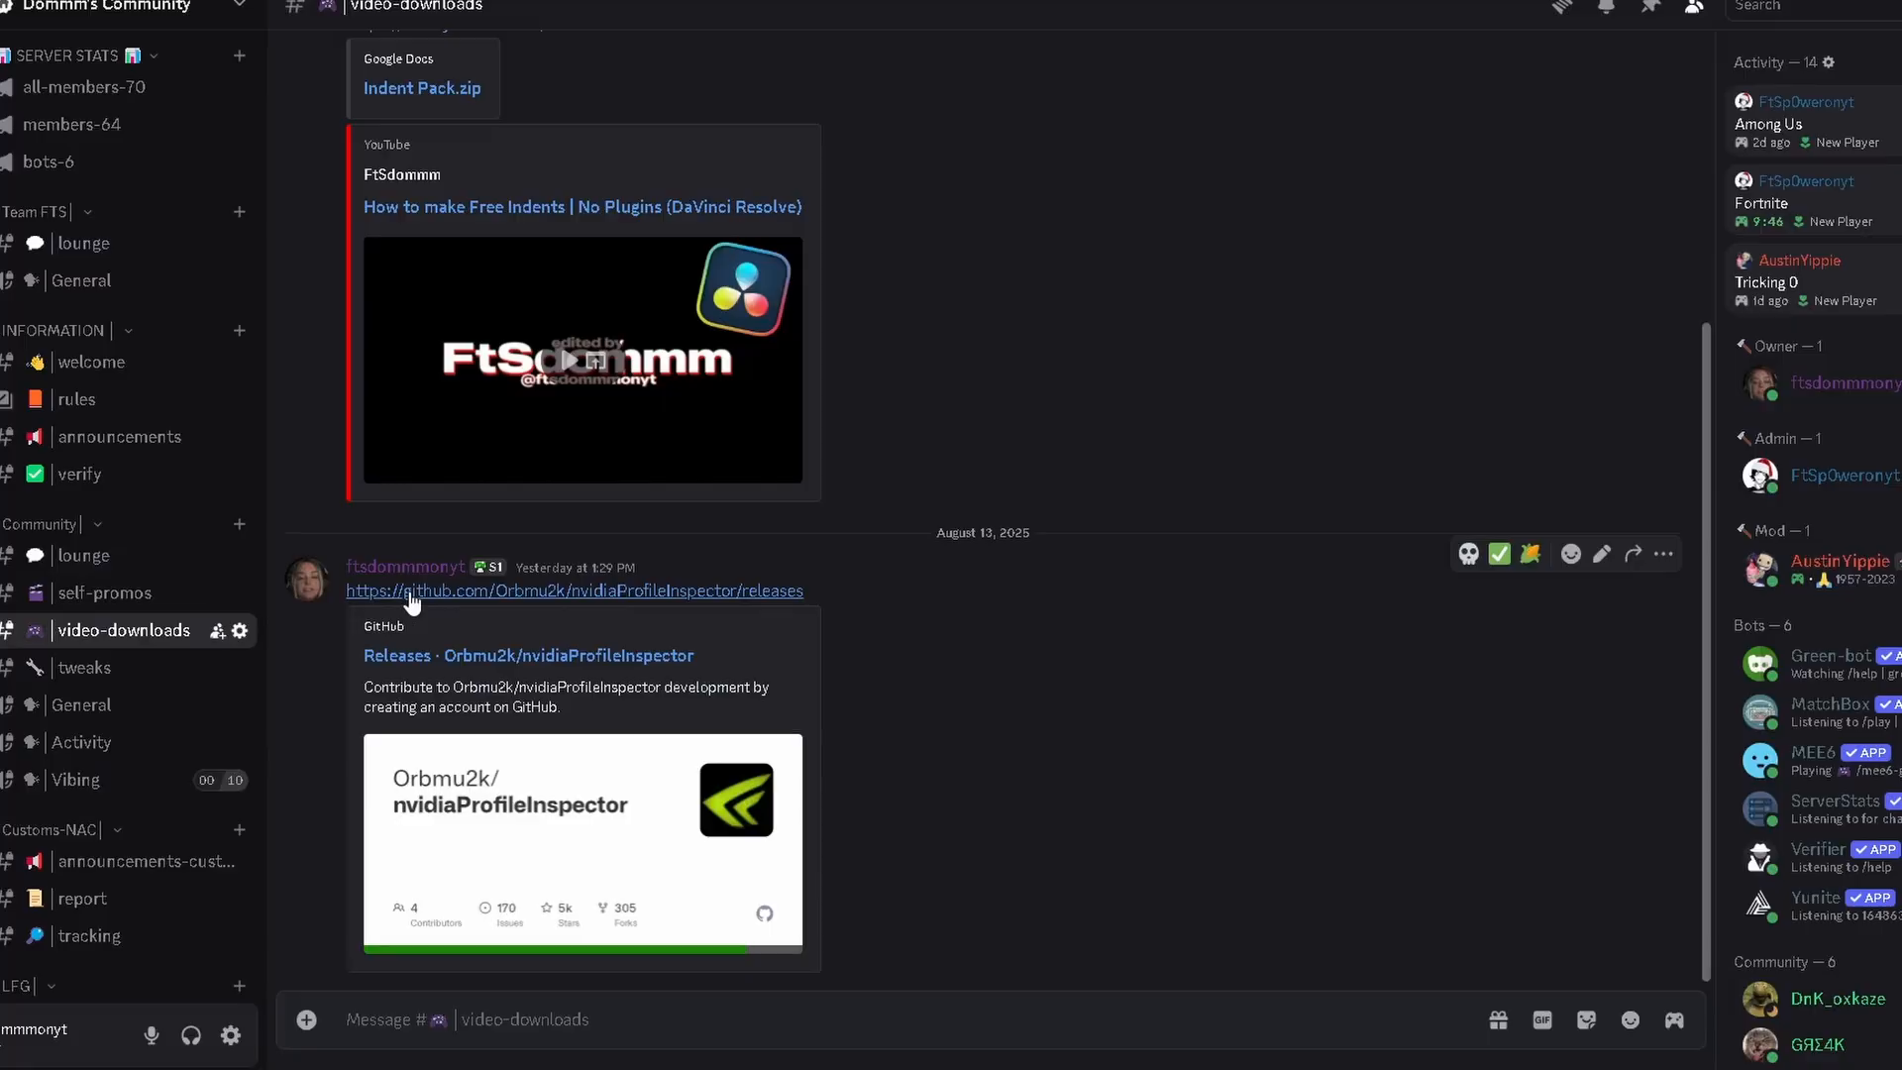
Open the Profile Inspector releases link from Discord and launch nvidiaProfileInspector.exe
click(573, 590)
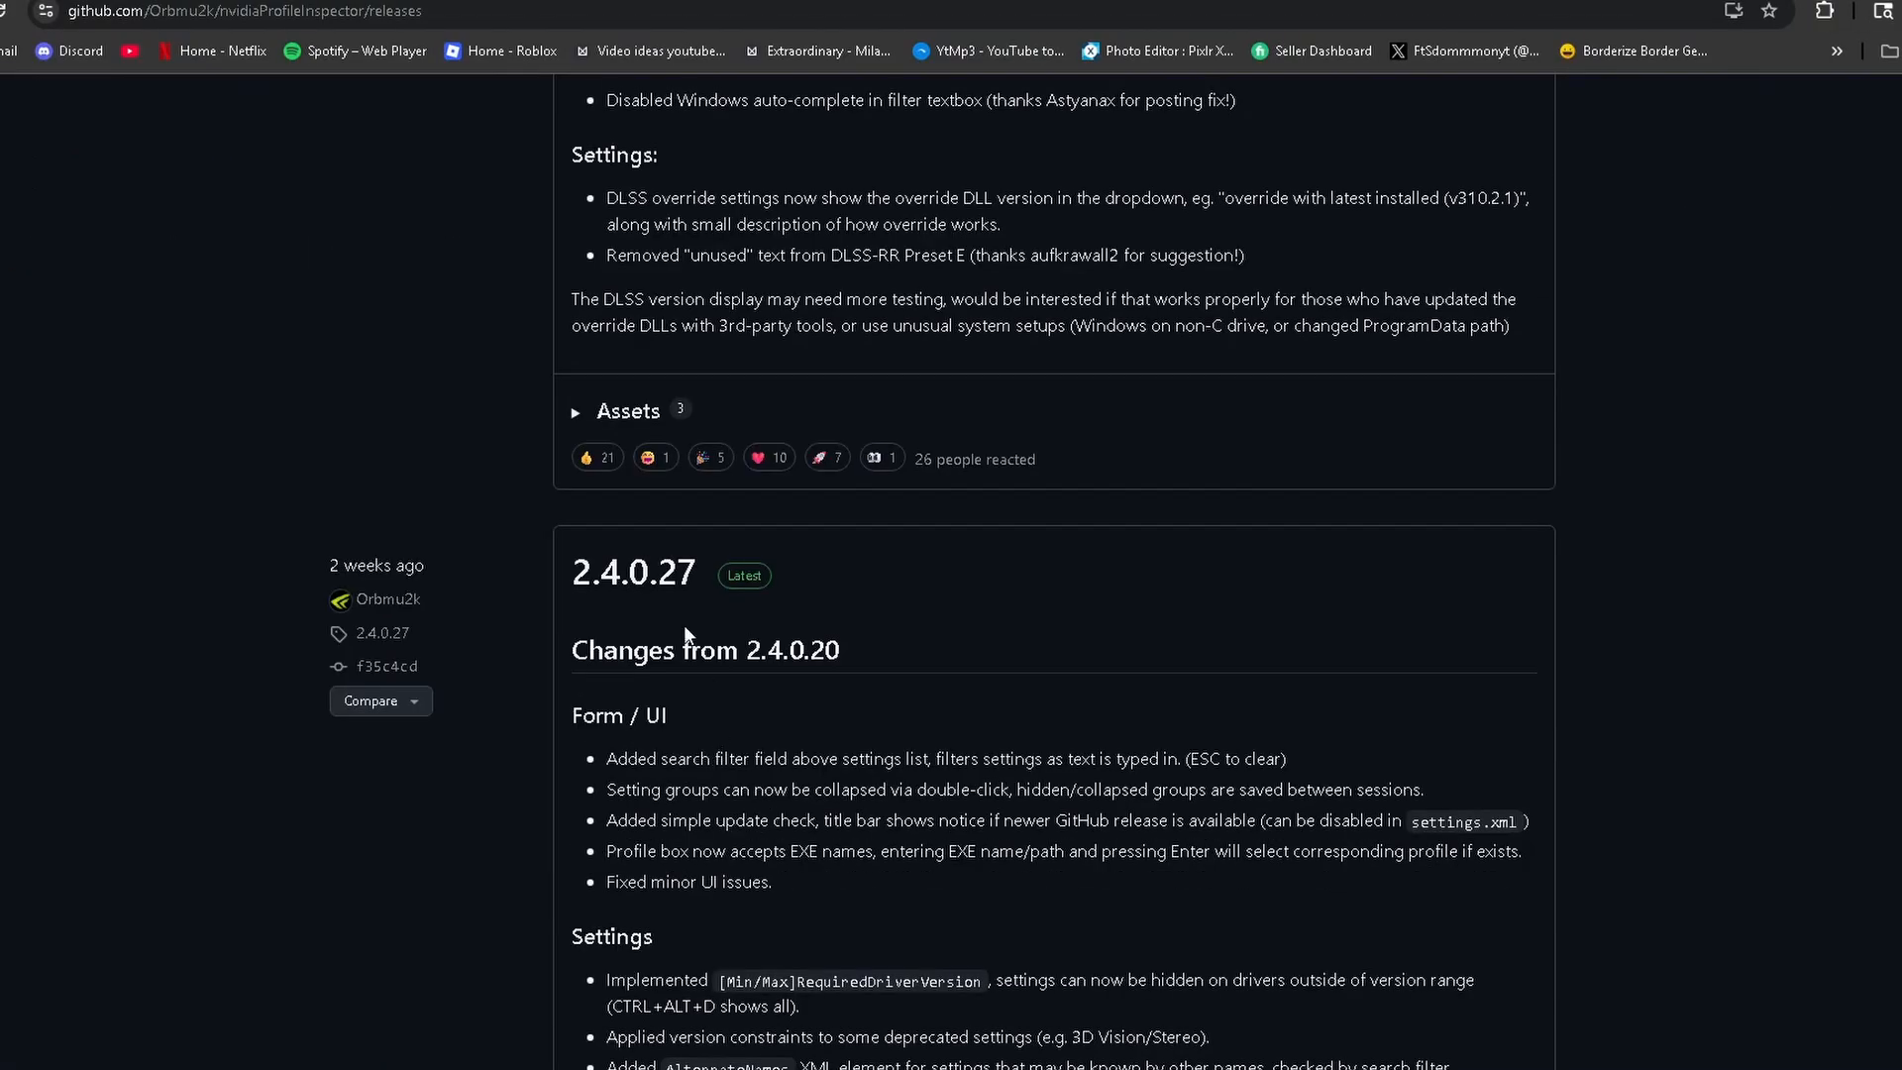
click(632, 571)
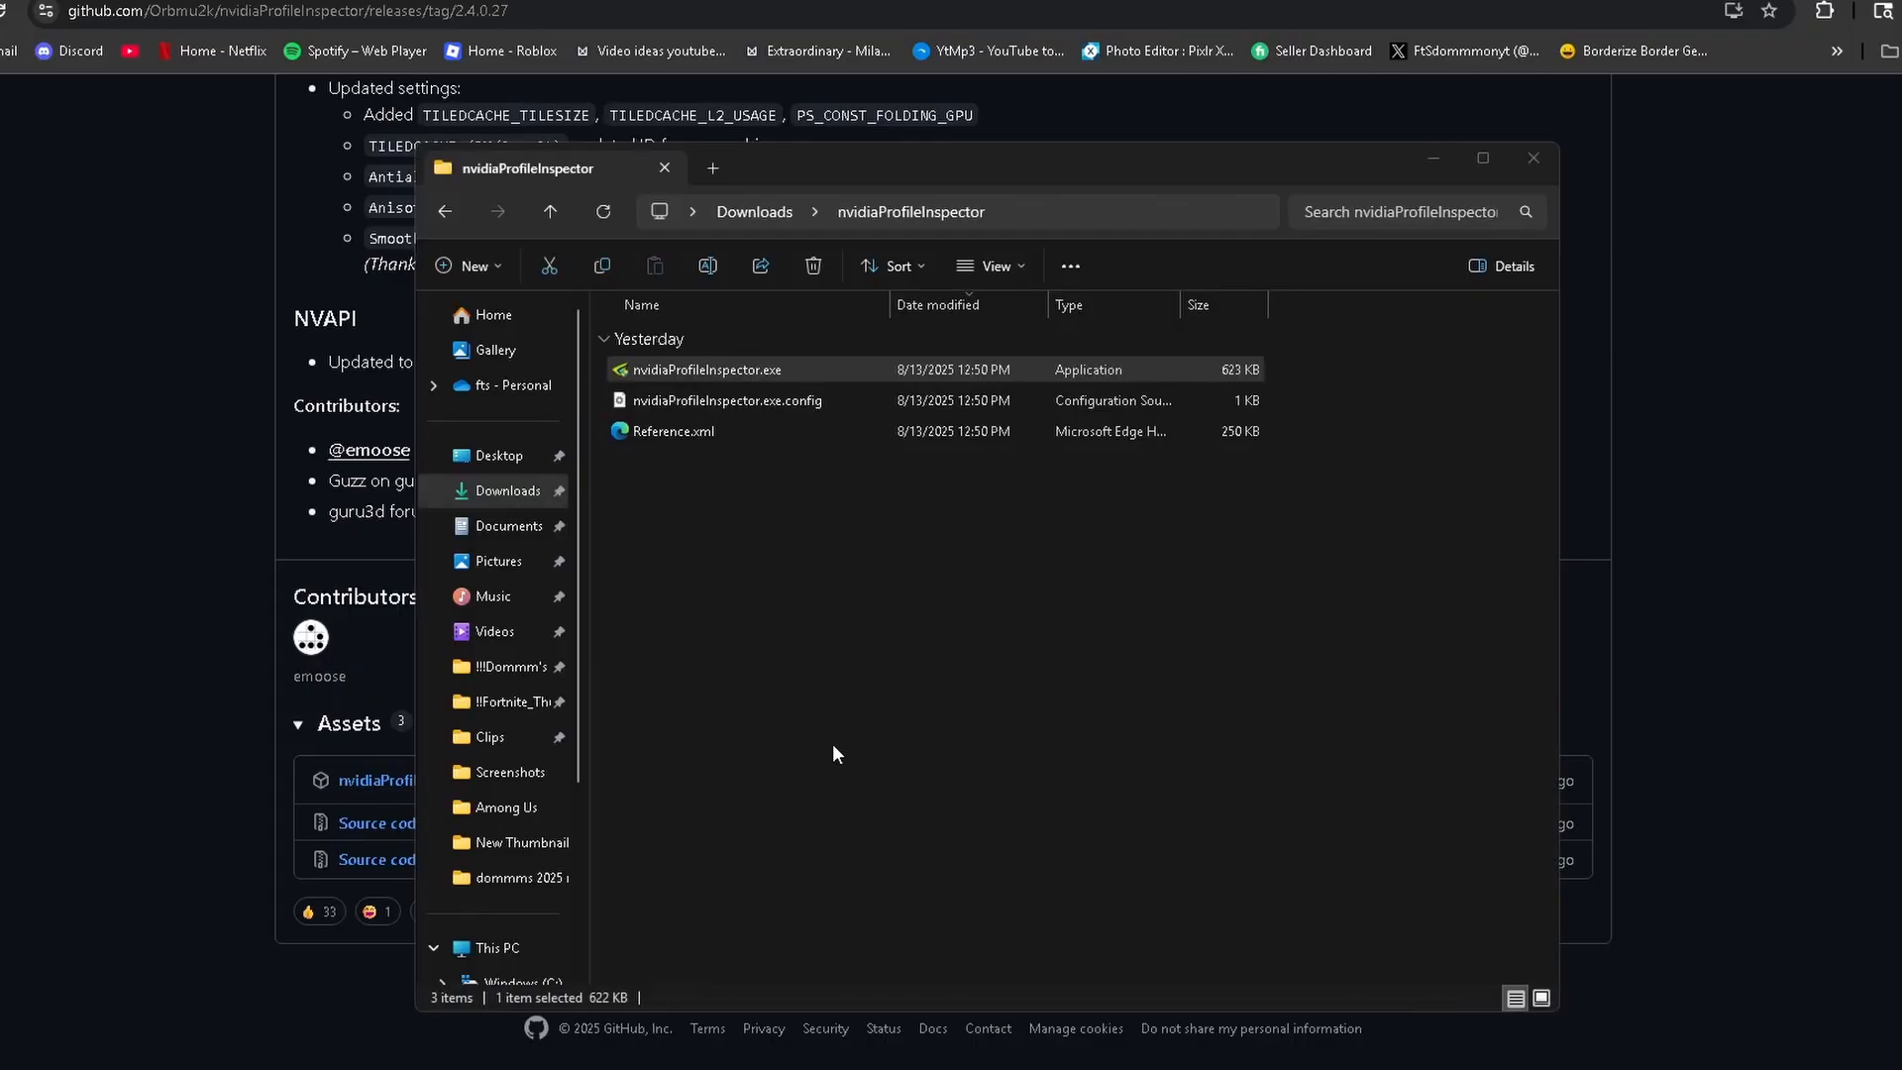
double_click(707, 368)
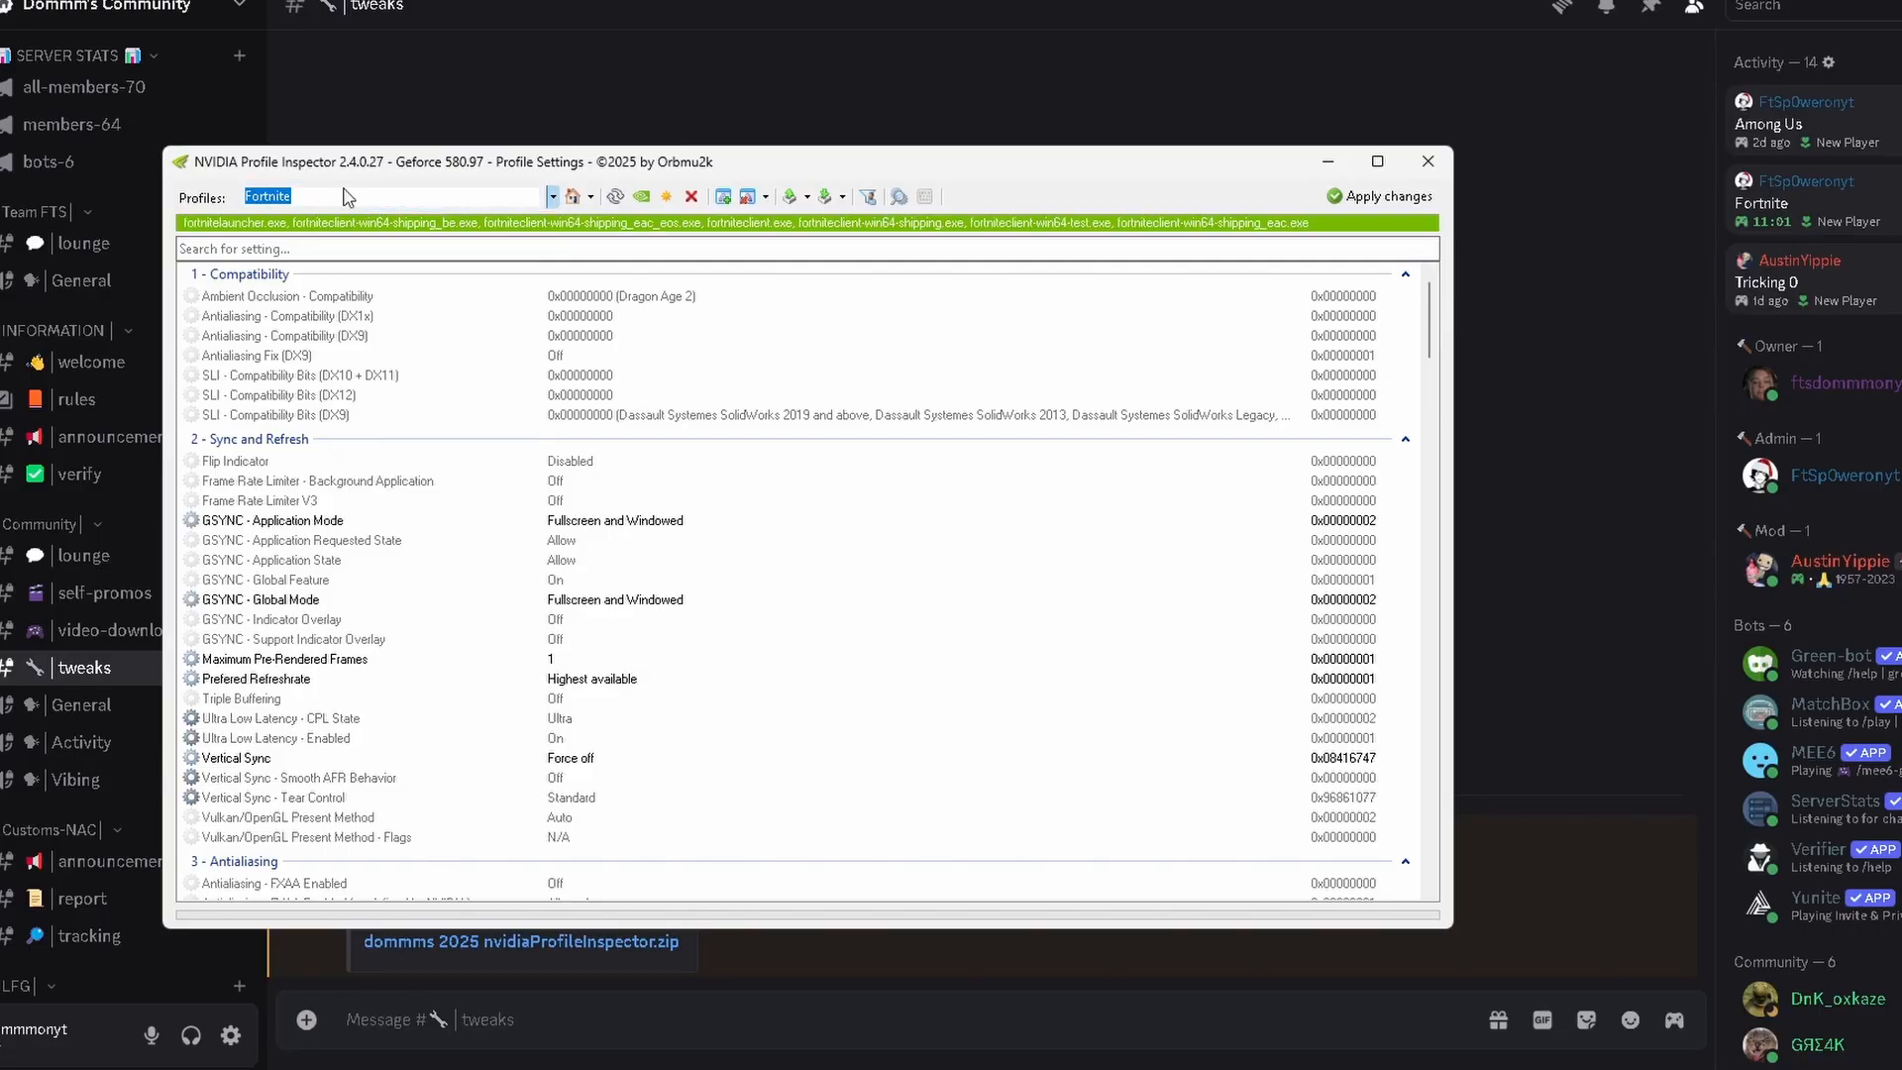
Return to Discord's tweaks channel with the 2025 Profile Inspector zip post
click(1427, 162)
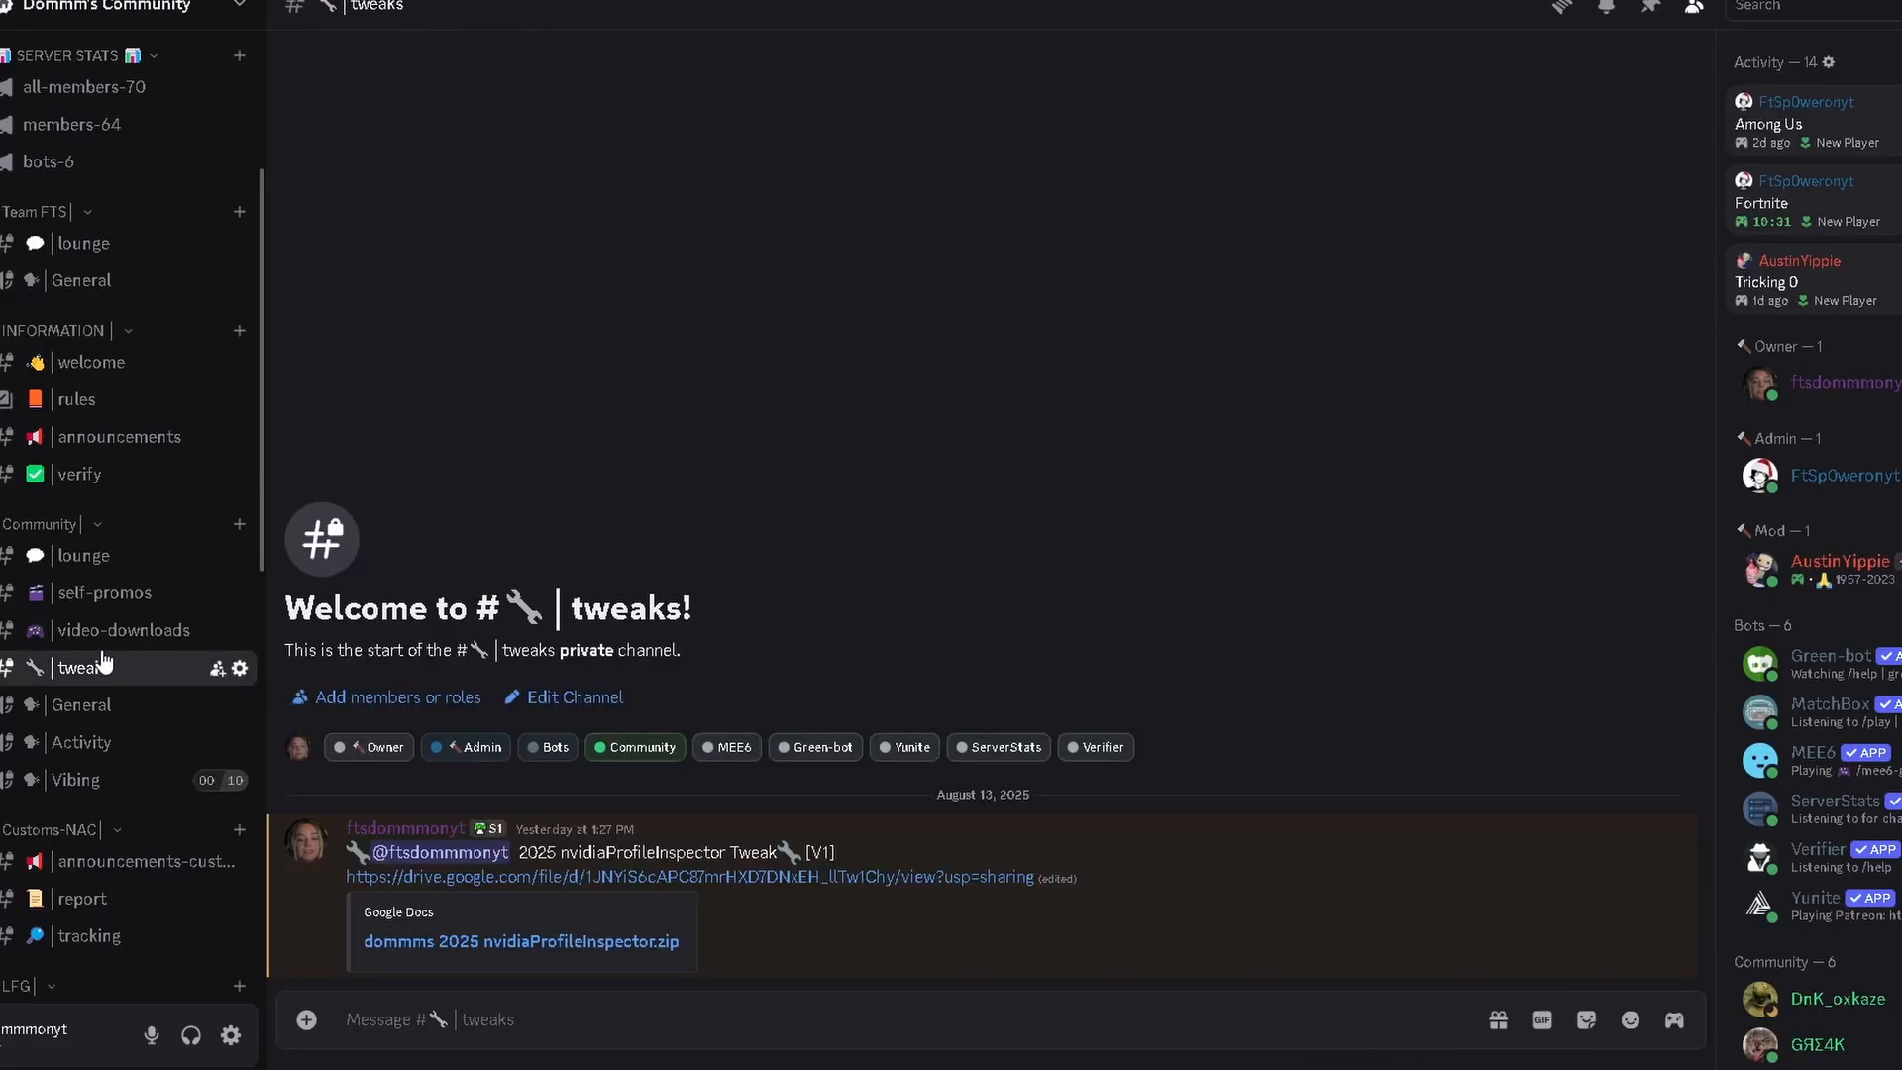
mouse_move(637, 885)
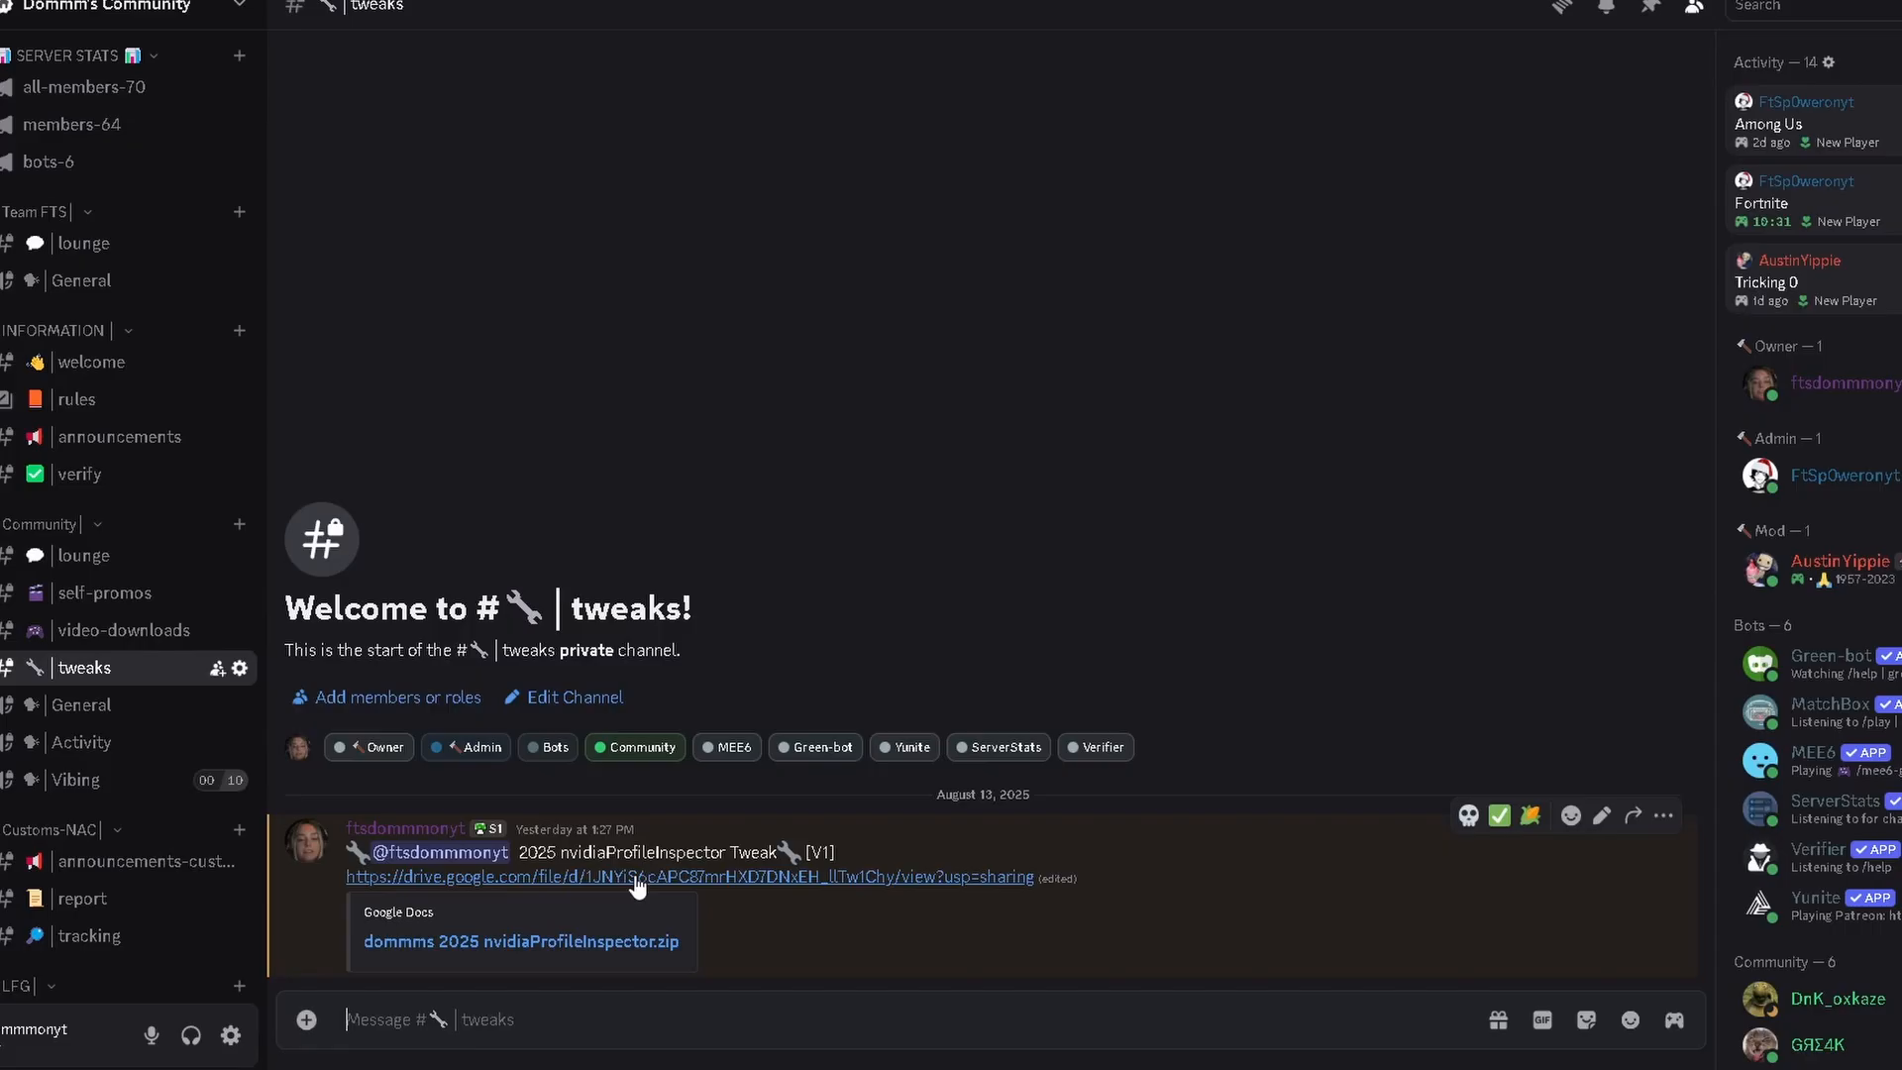
mouse_move(455, 826)
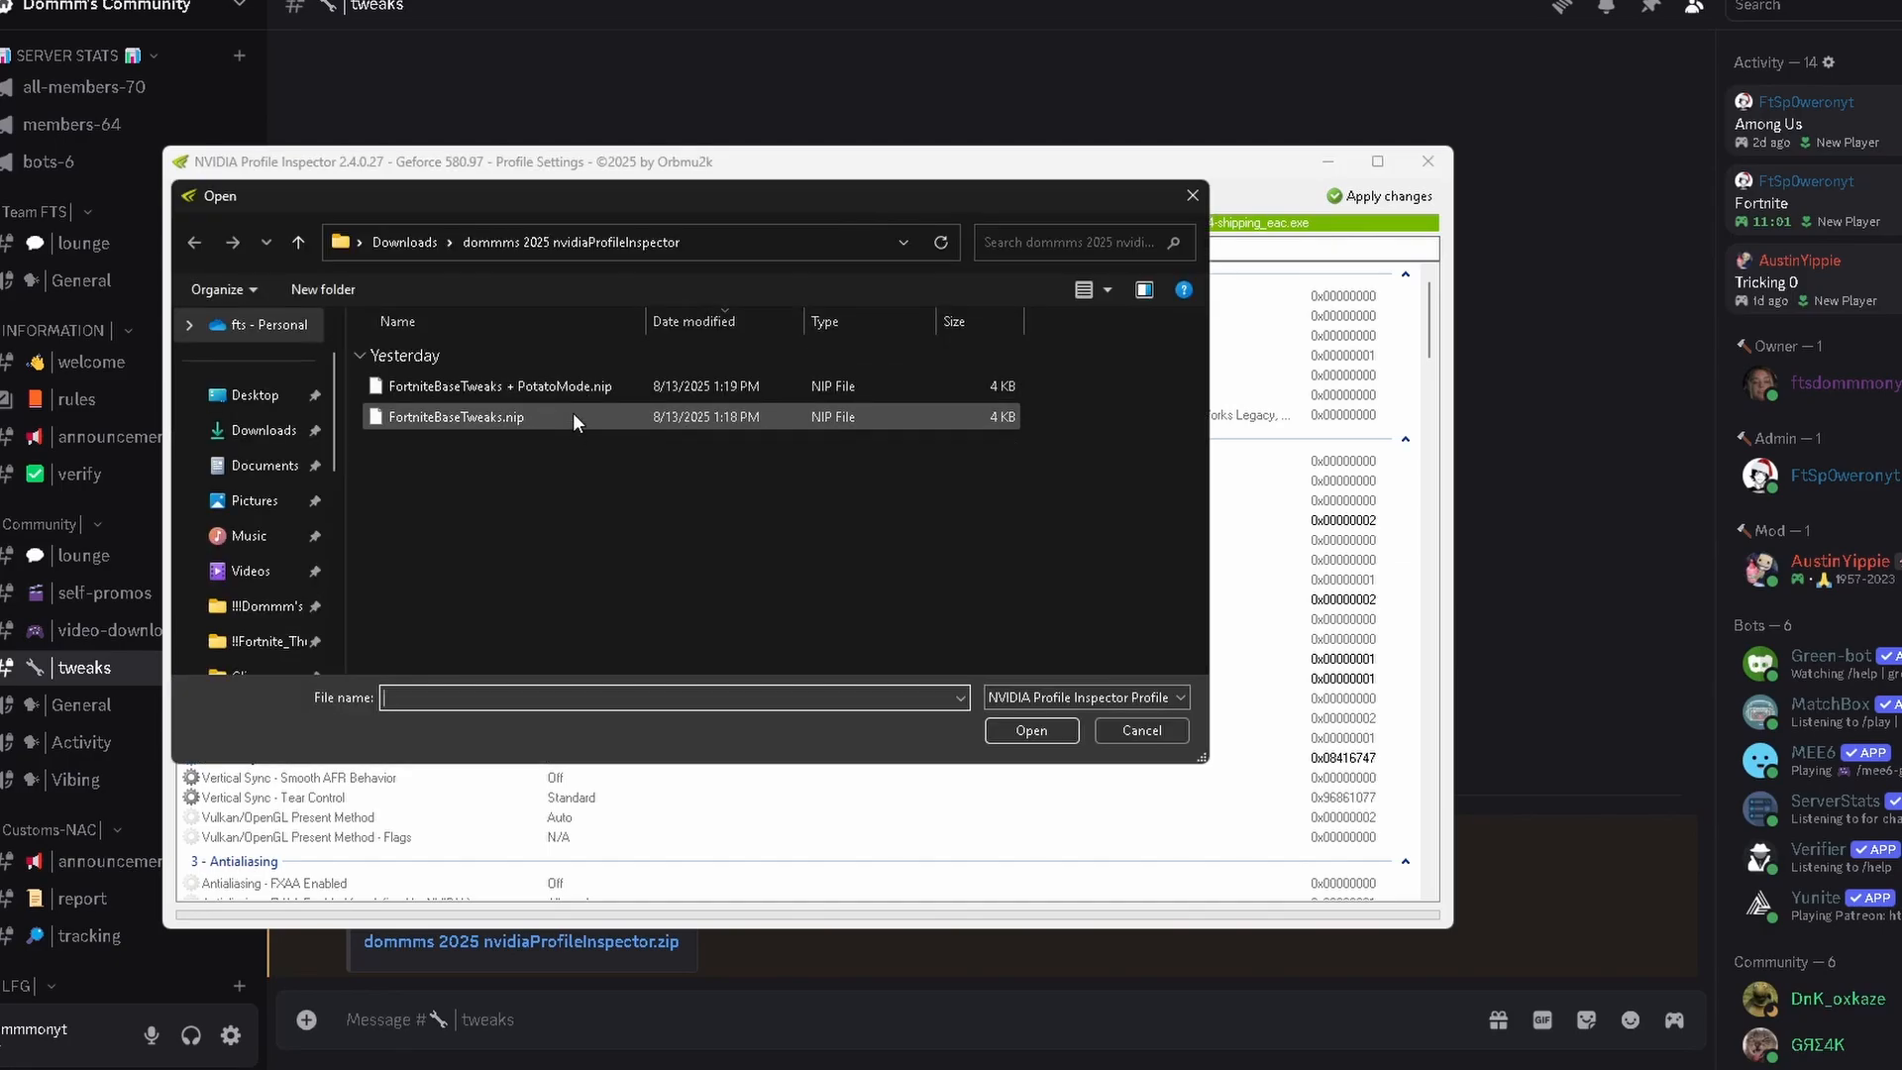
mouse_move(503, 425)
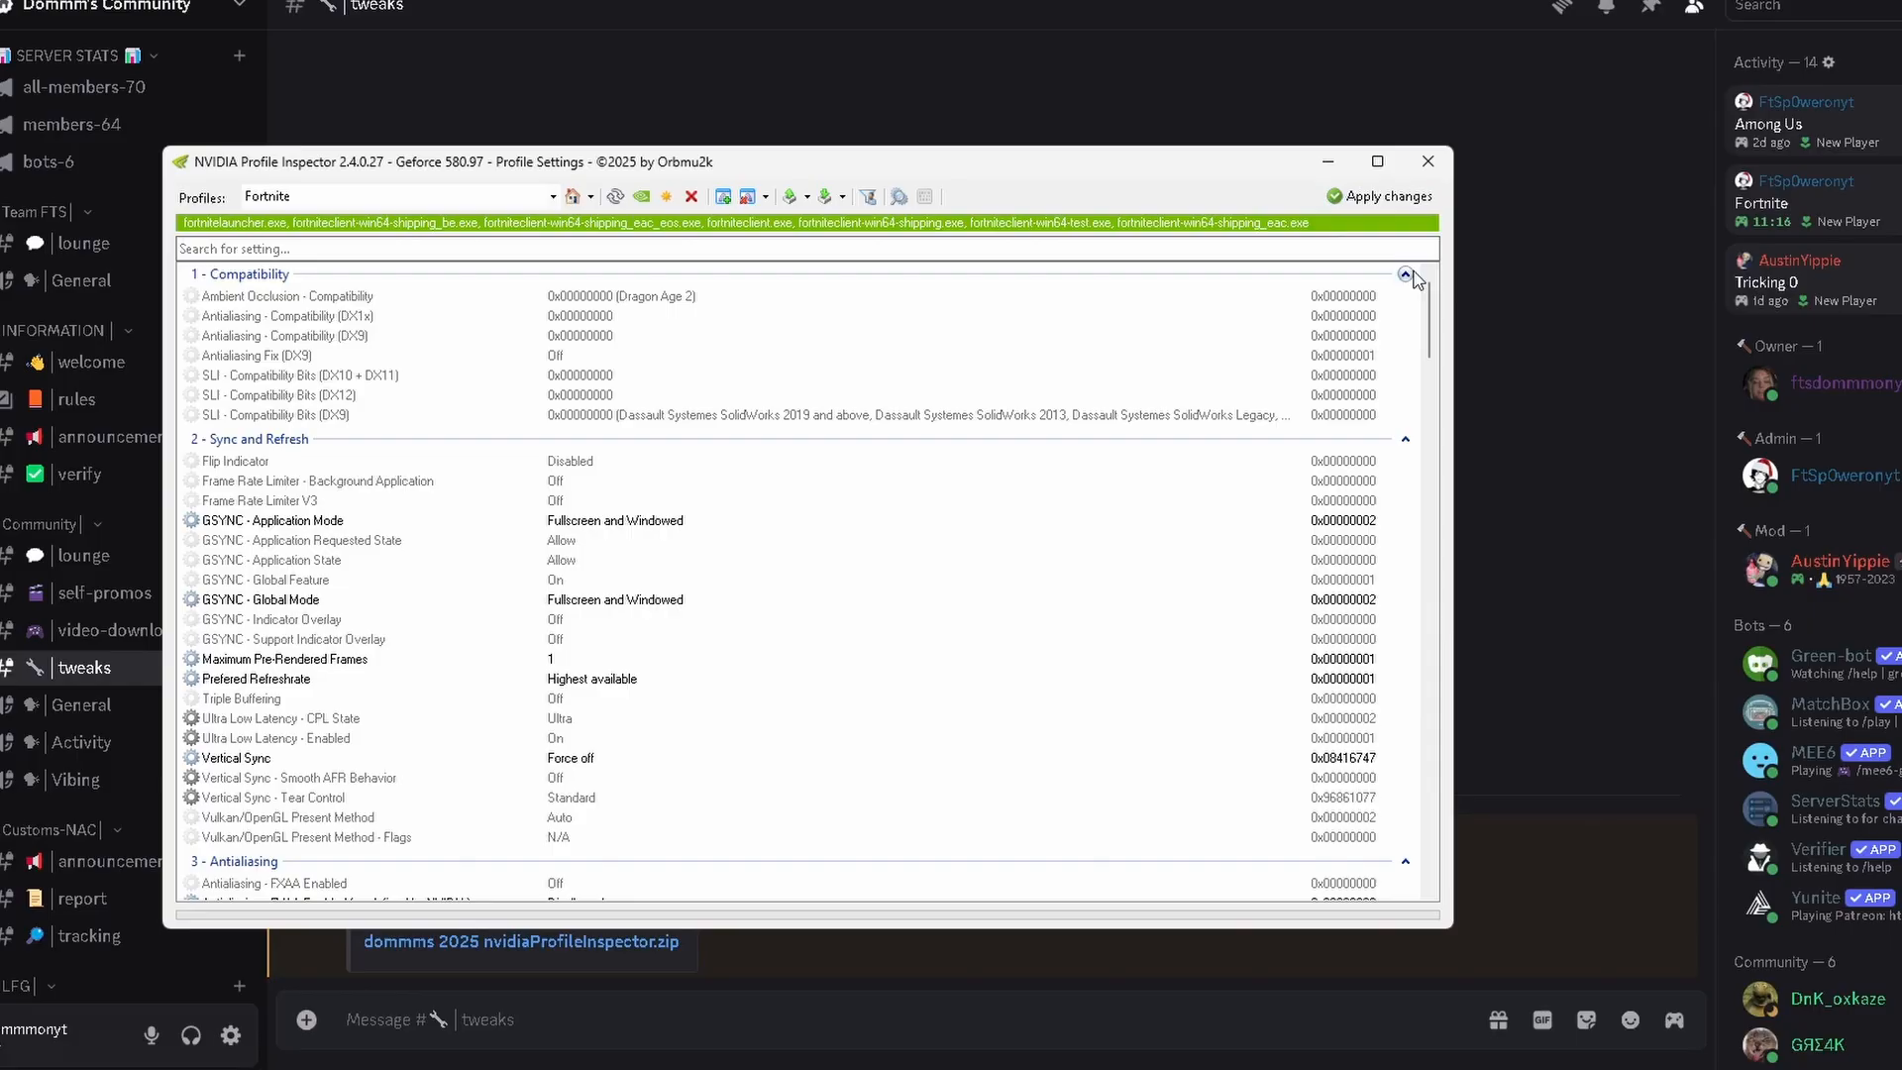
scroll(down, 3)
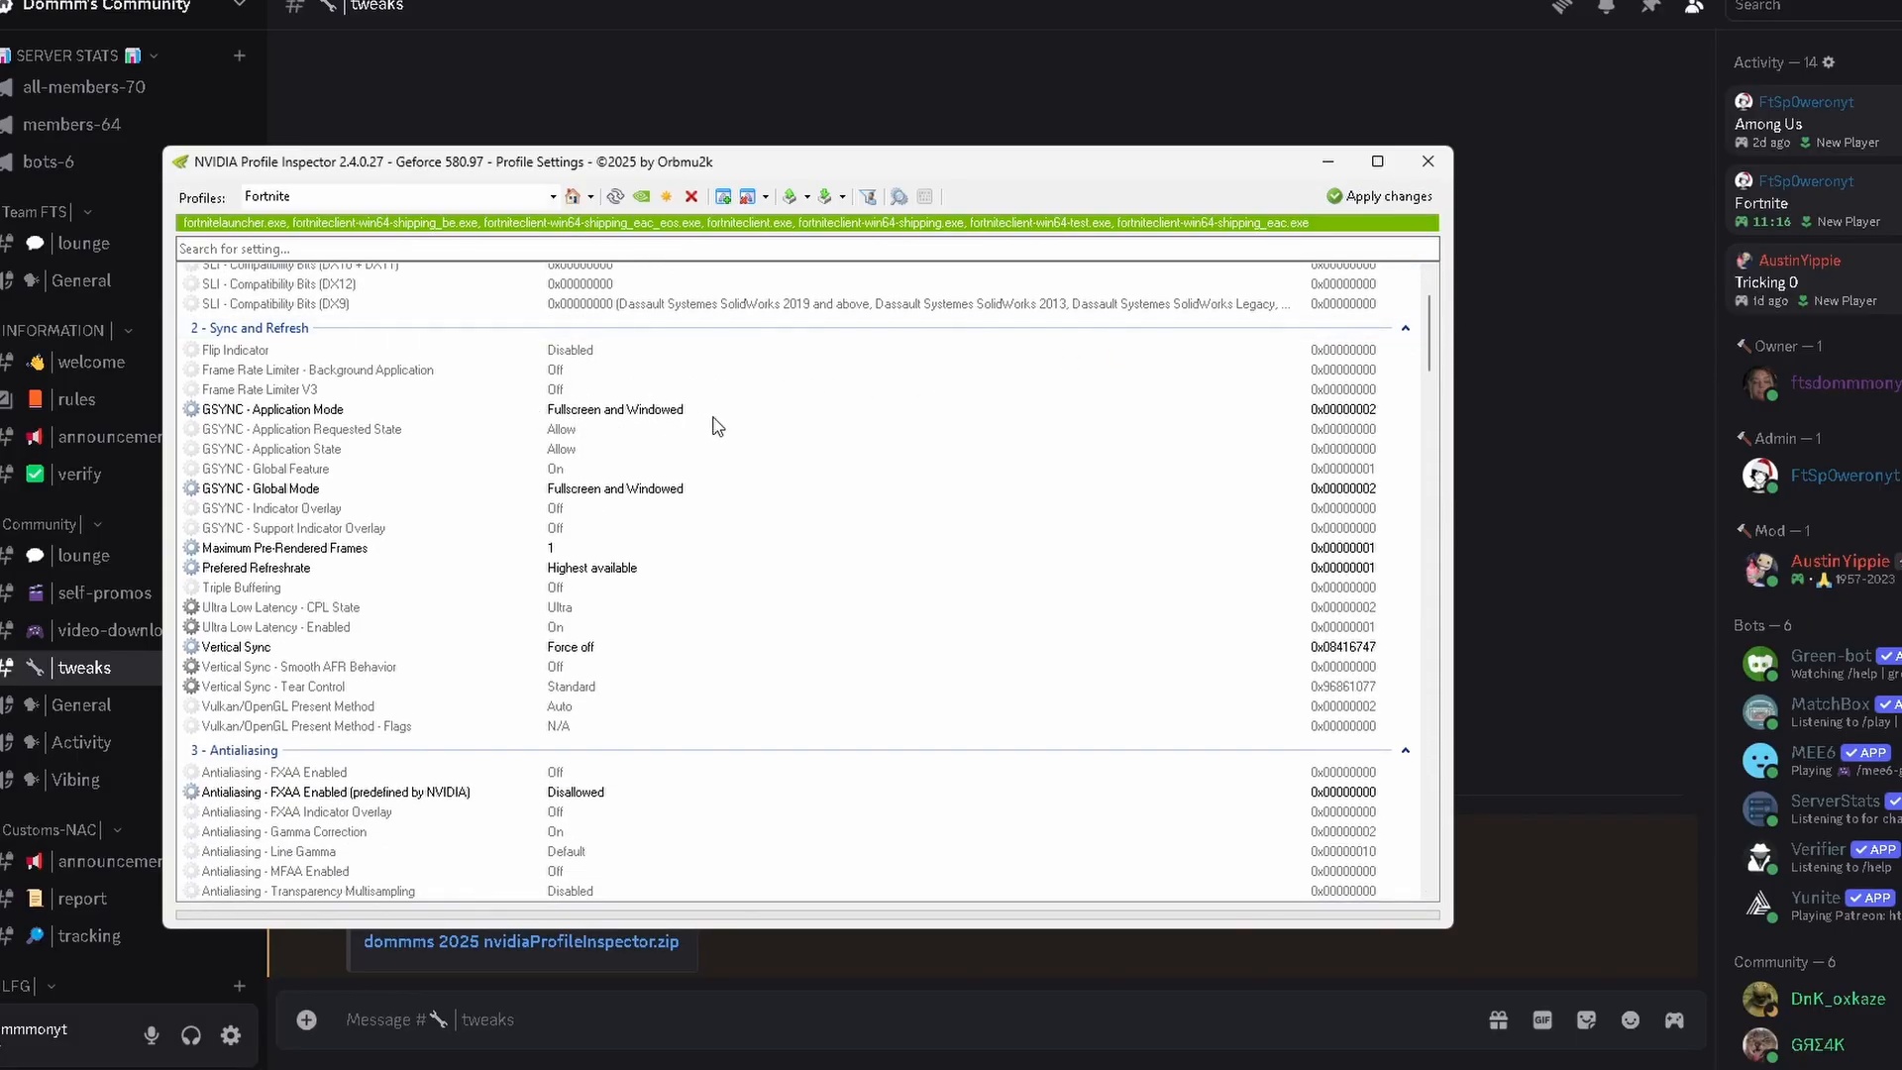
mouse_move(559, 501)
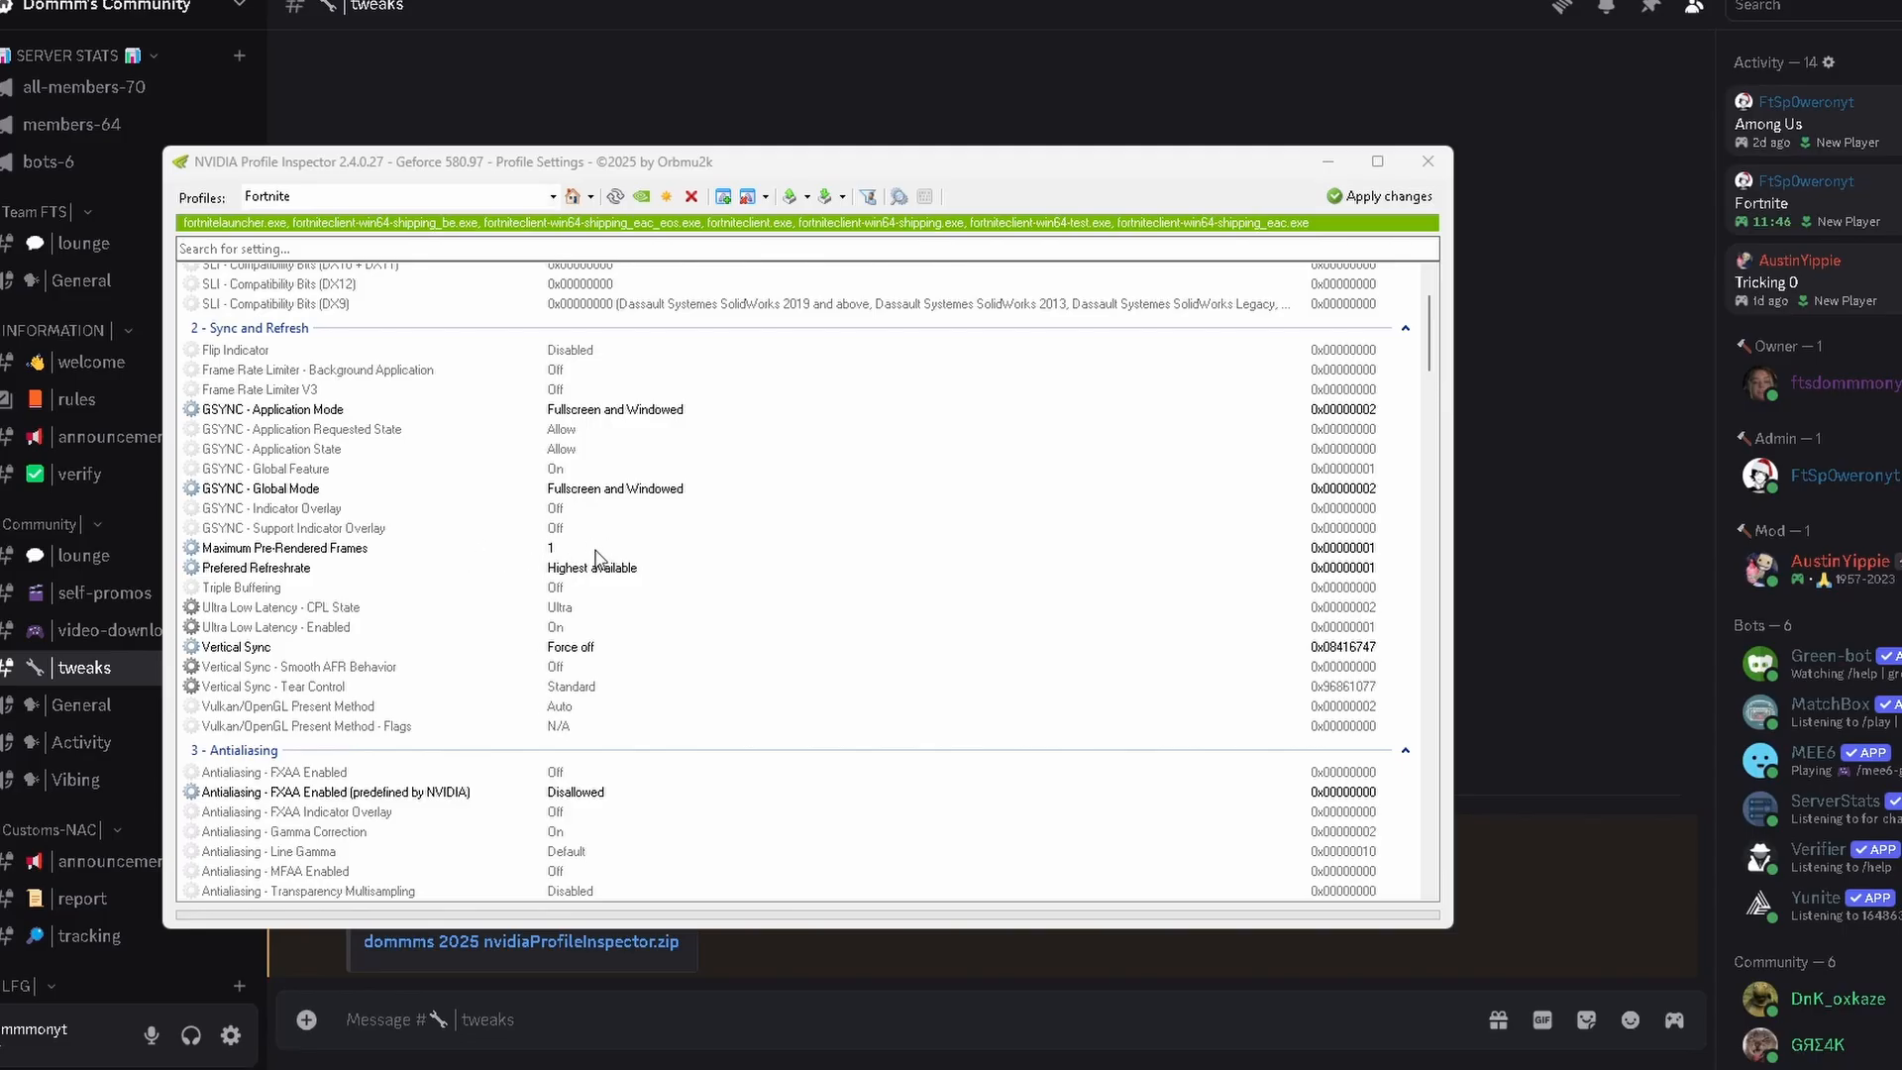
mouse_move(654, 573)
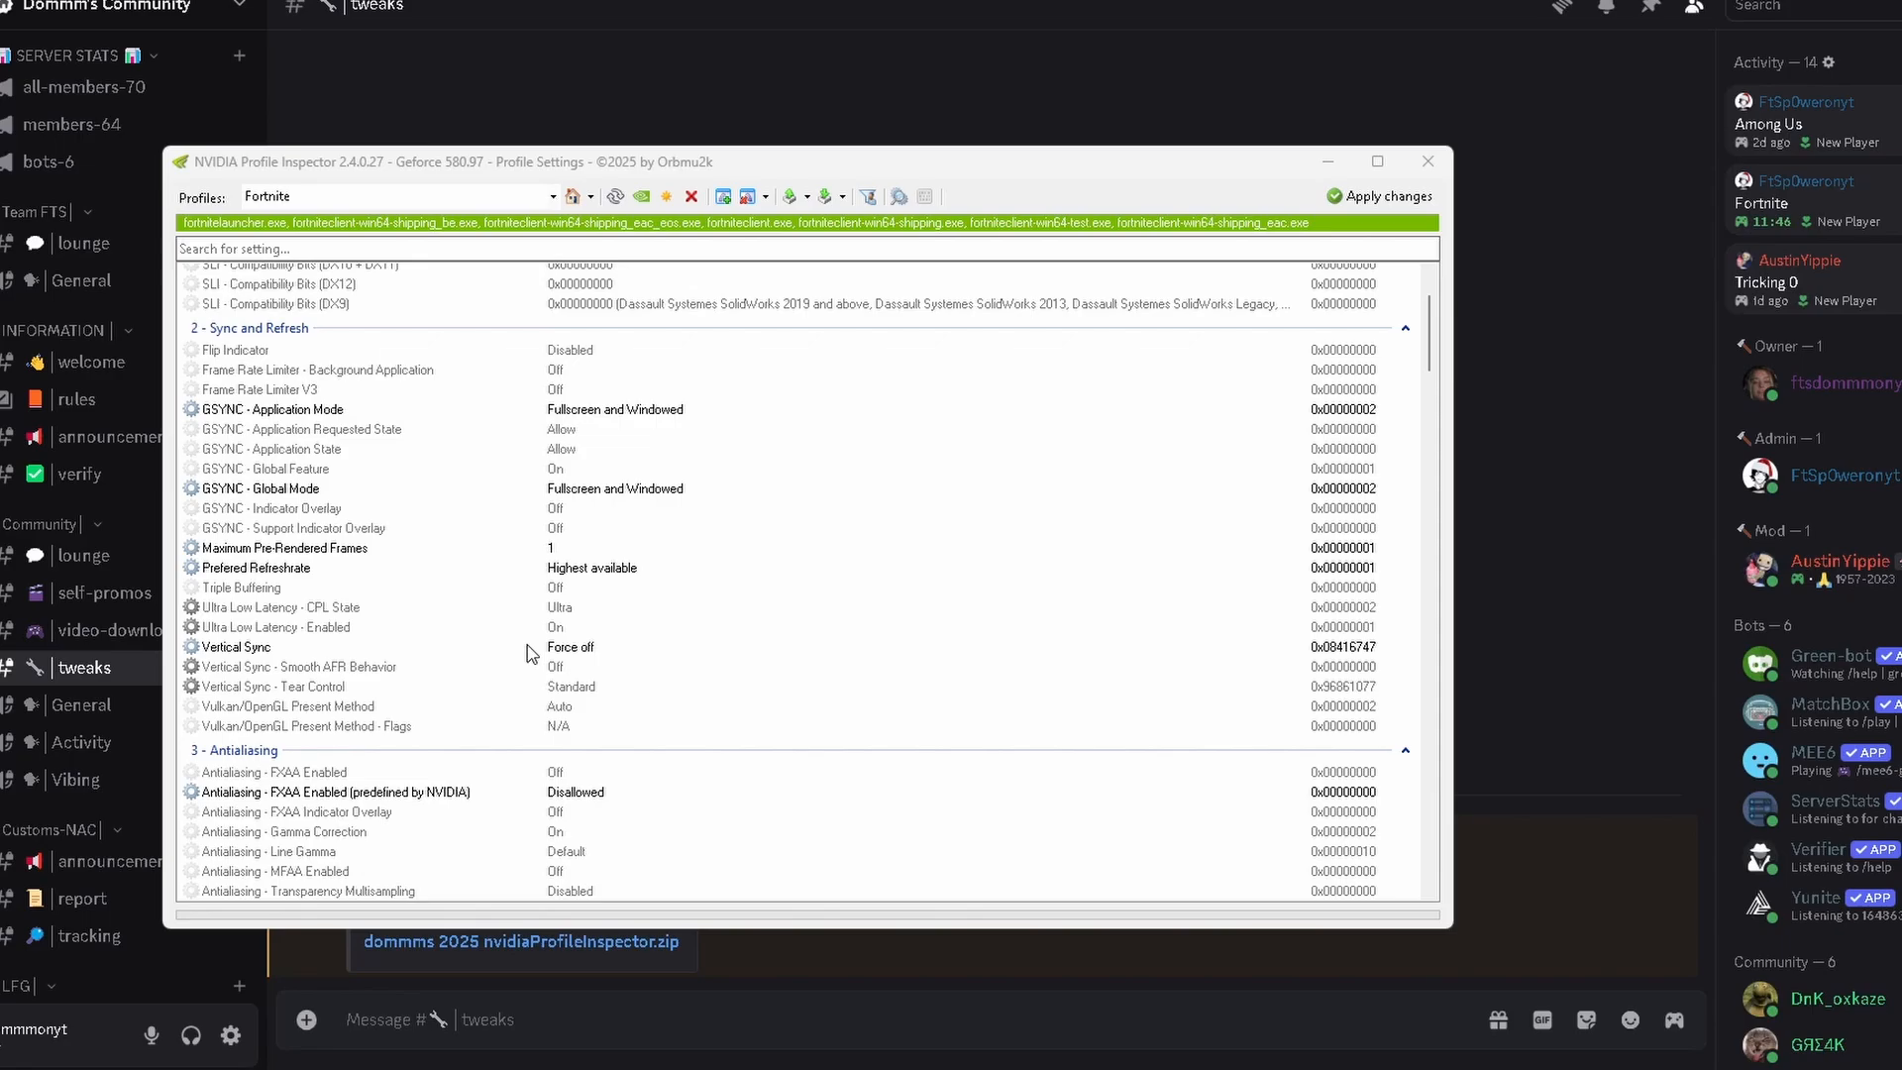
mouse_move(580, 666)
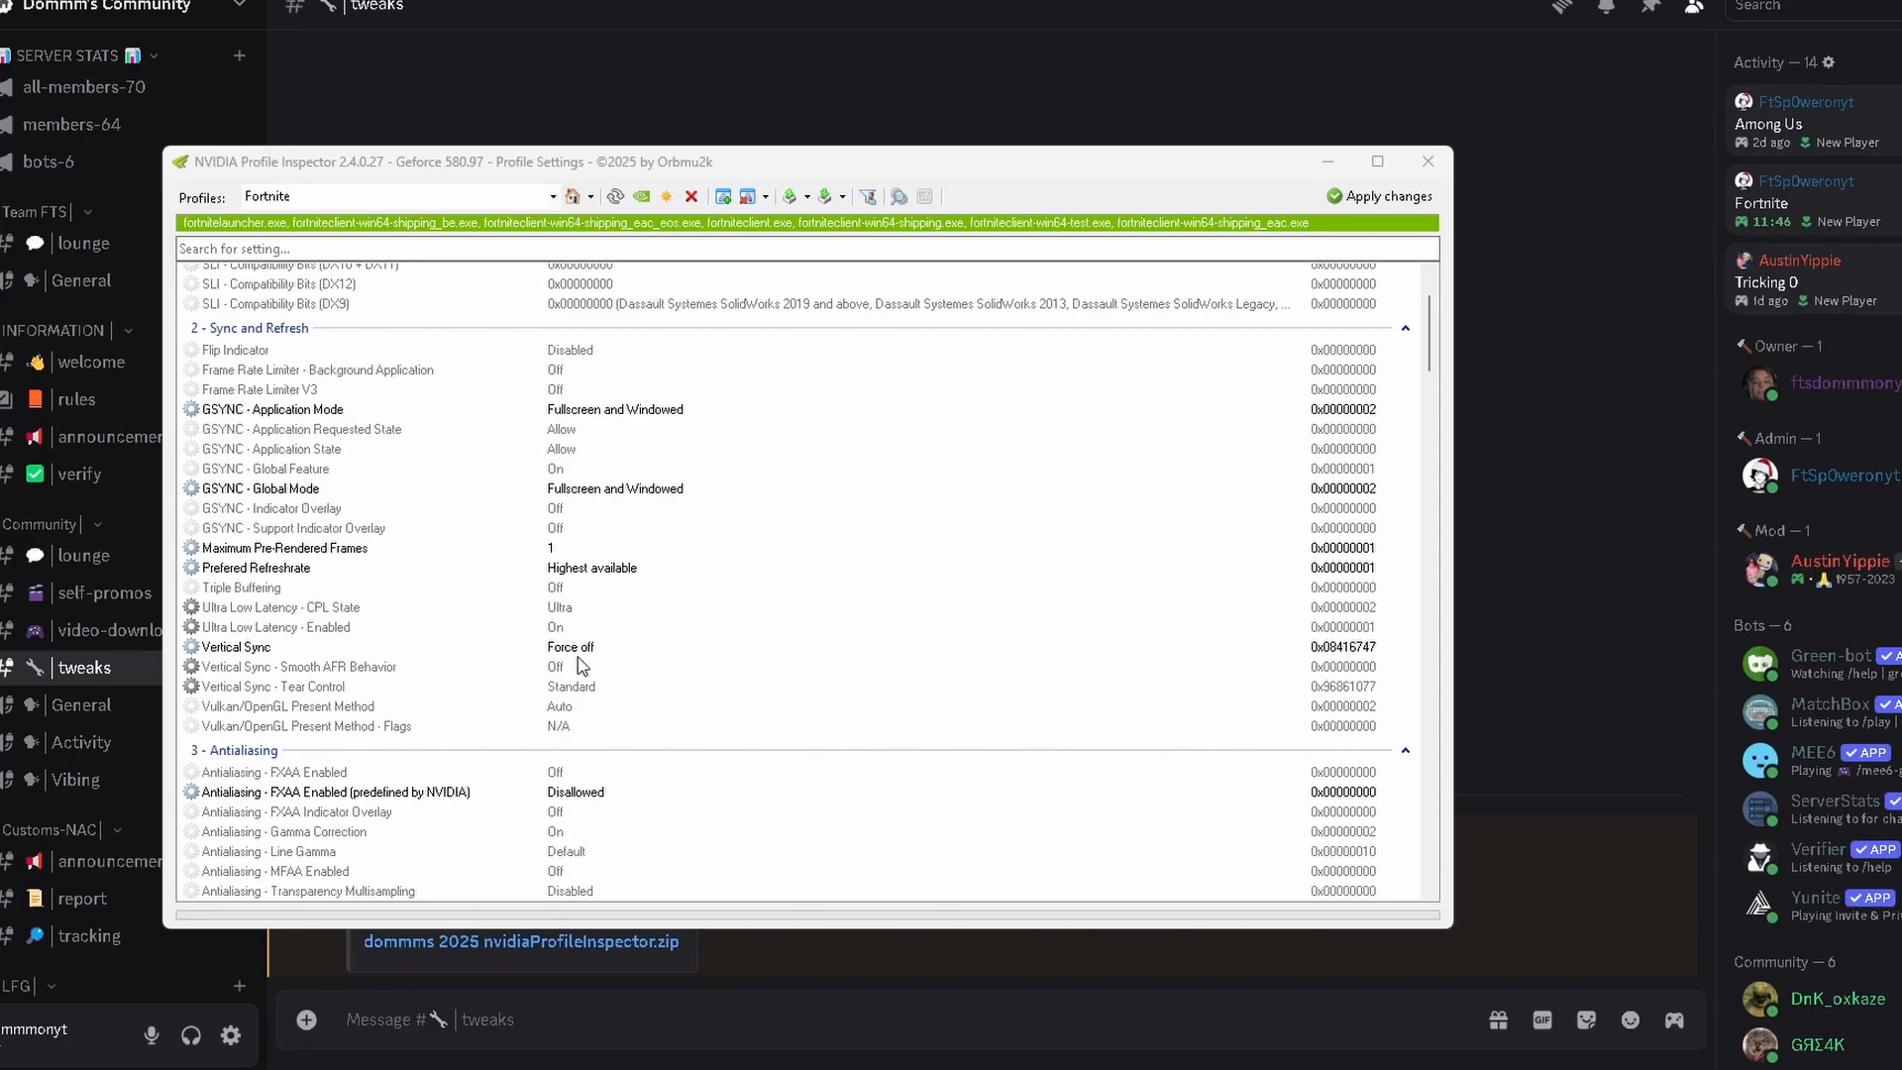
Review Transparency Supersampling and turn on Anisotropic Filter Sample Optimization for Fortnite
scroll(down, 3)
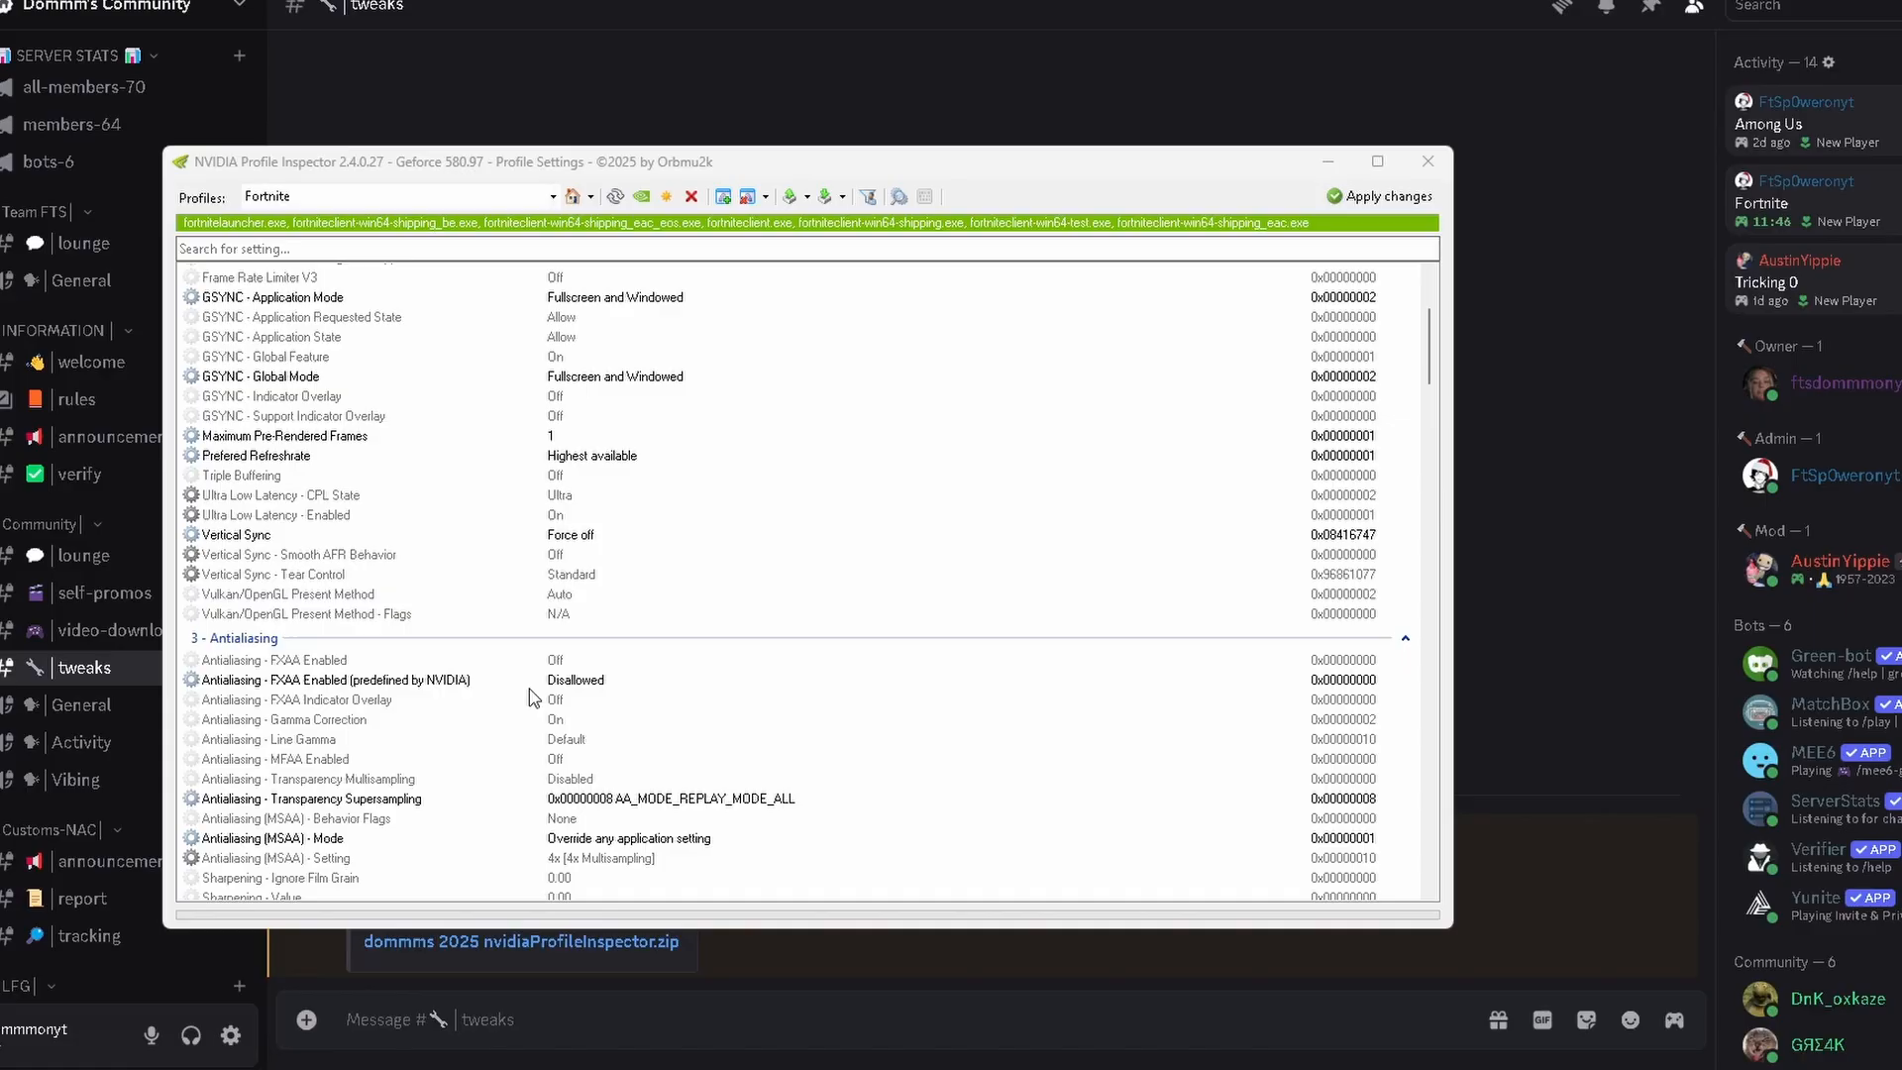
scroll(down, 3)
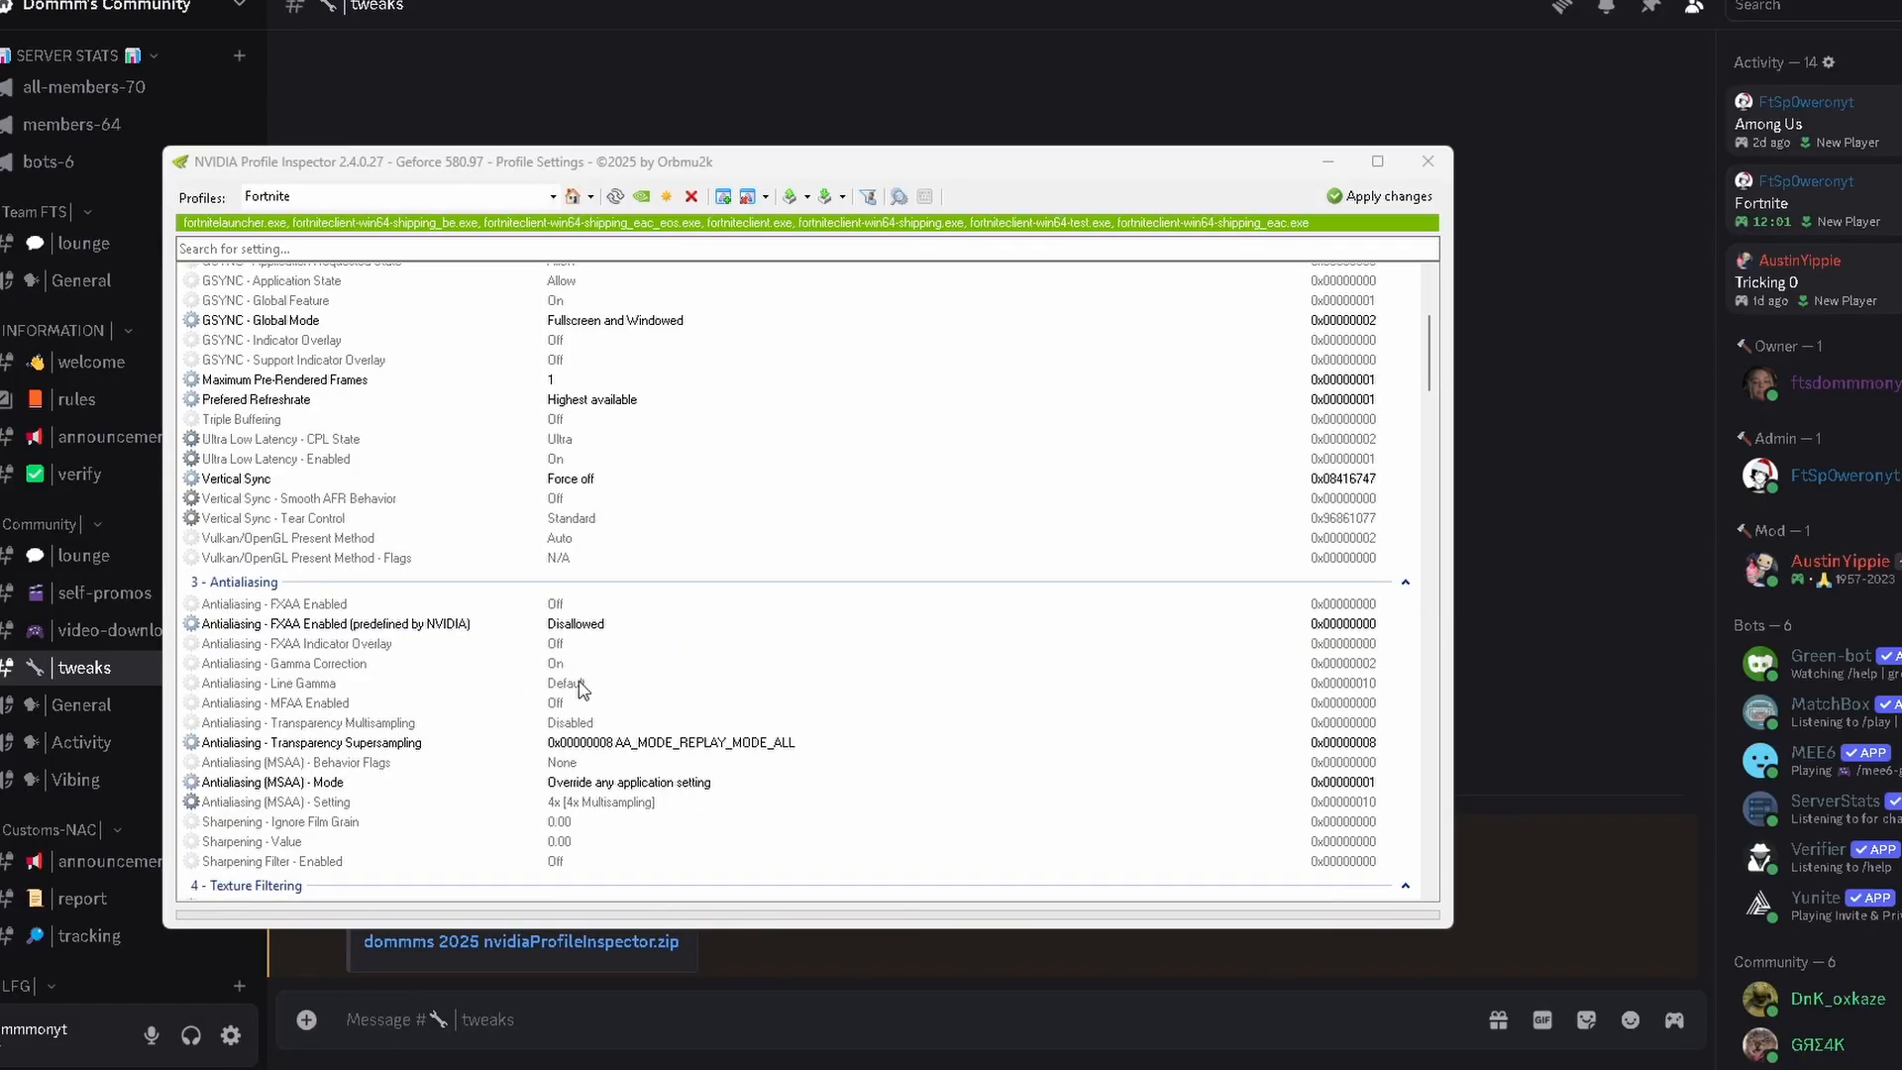
mouse_move(458, 756)
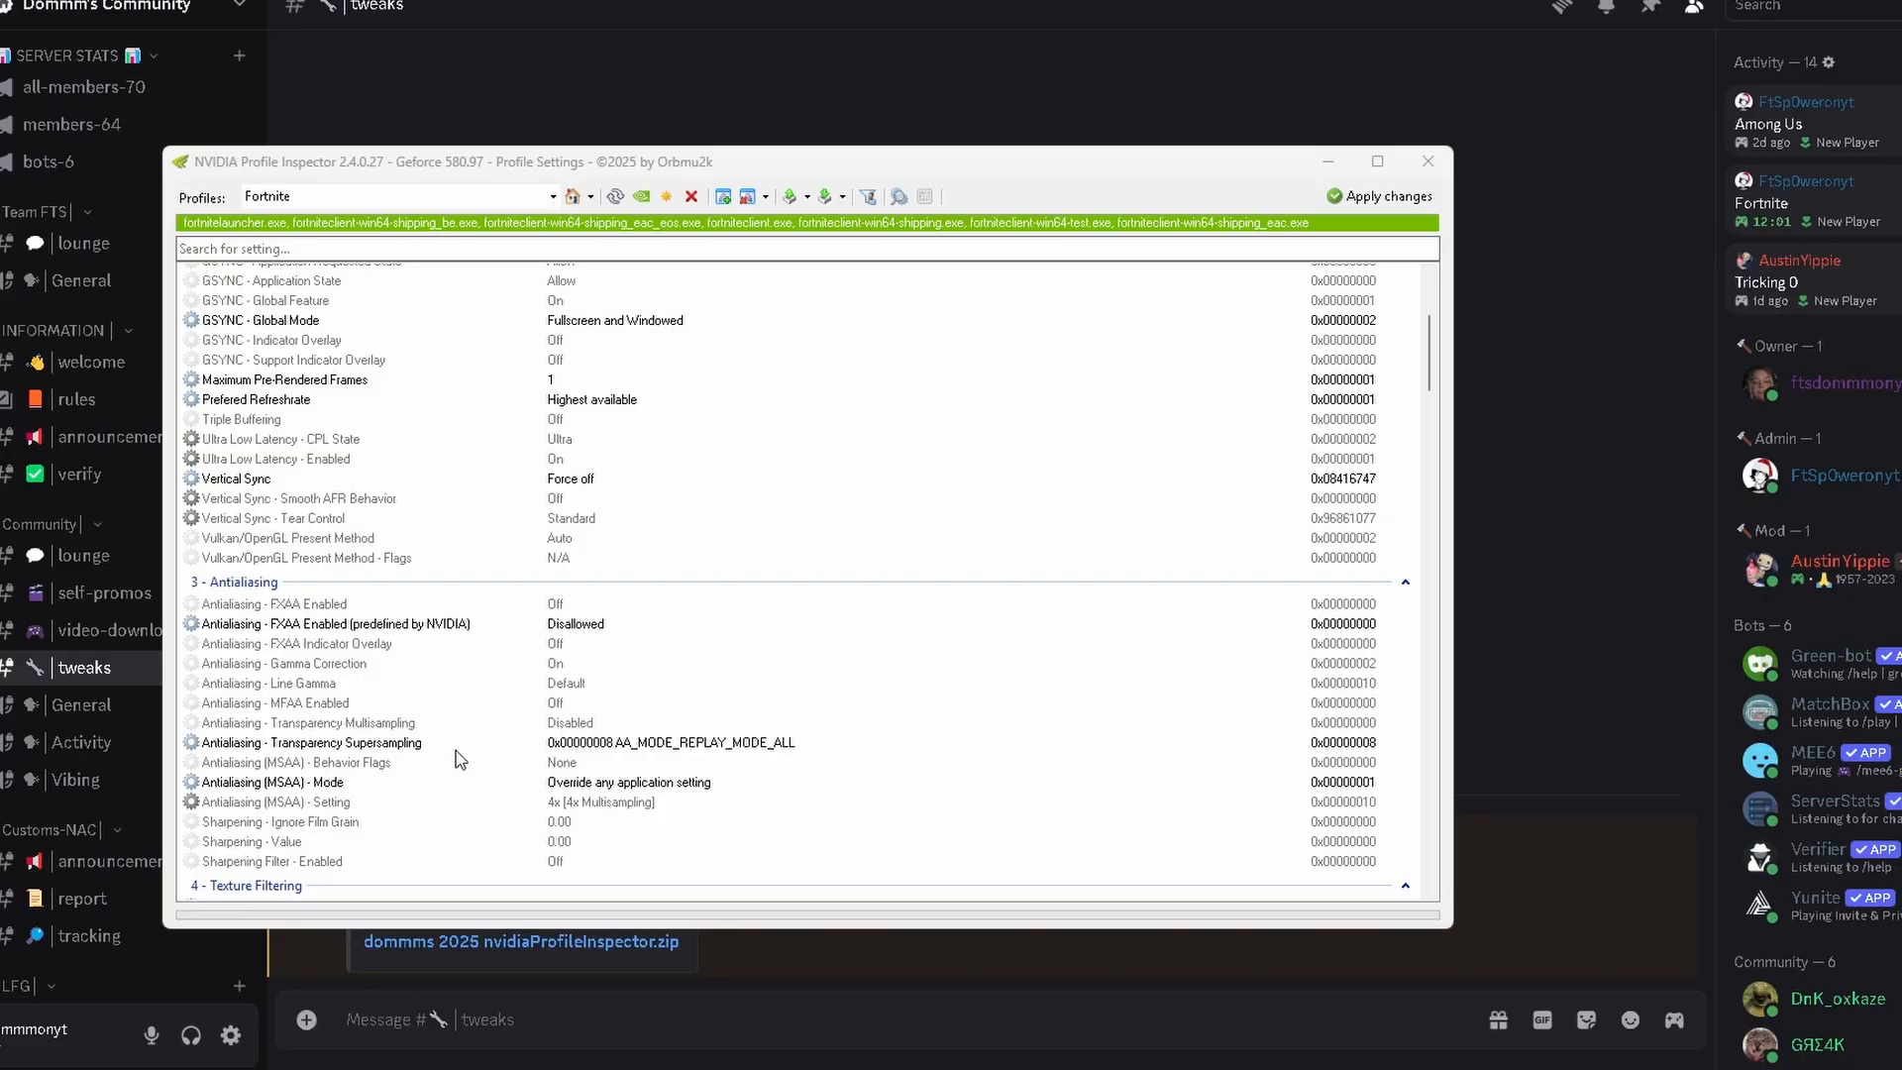
mouse_move(364, 728)
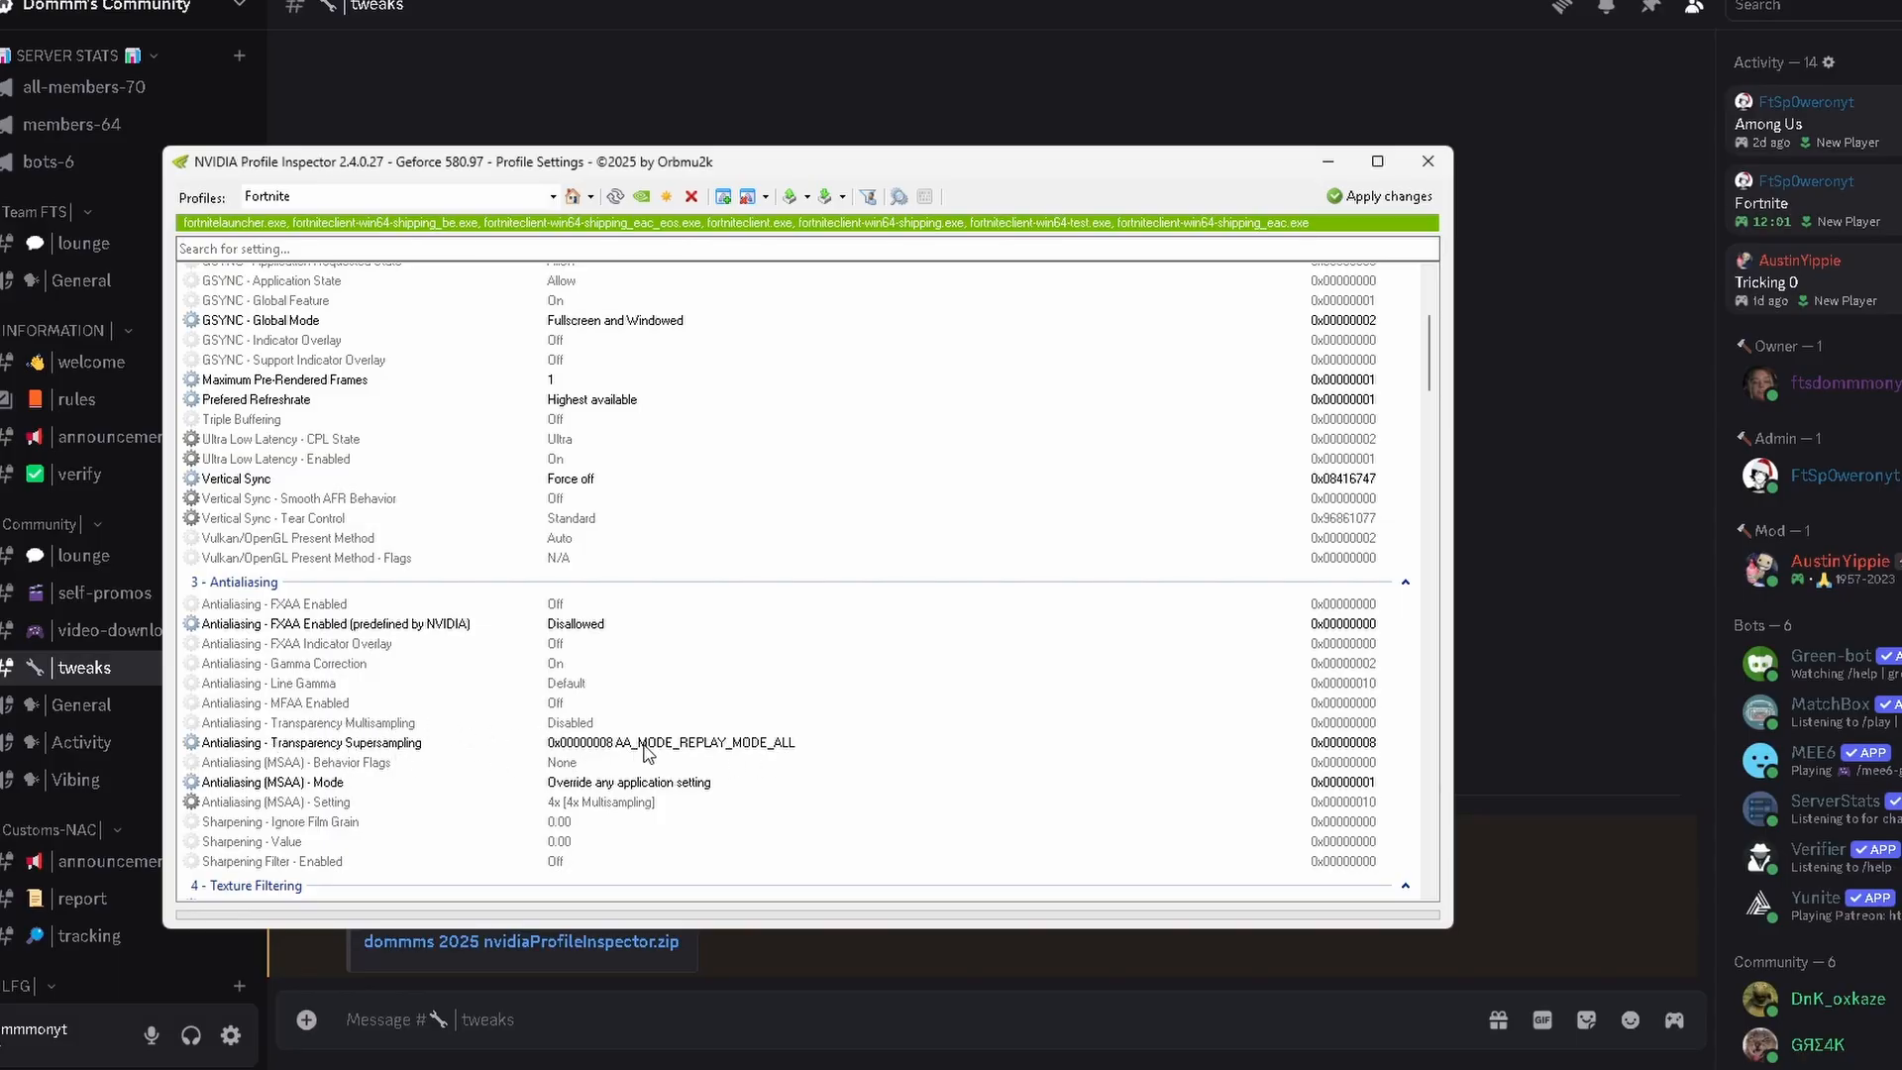
click(1291, 742)
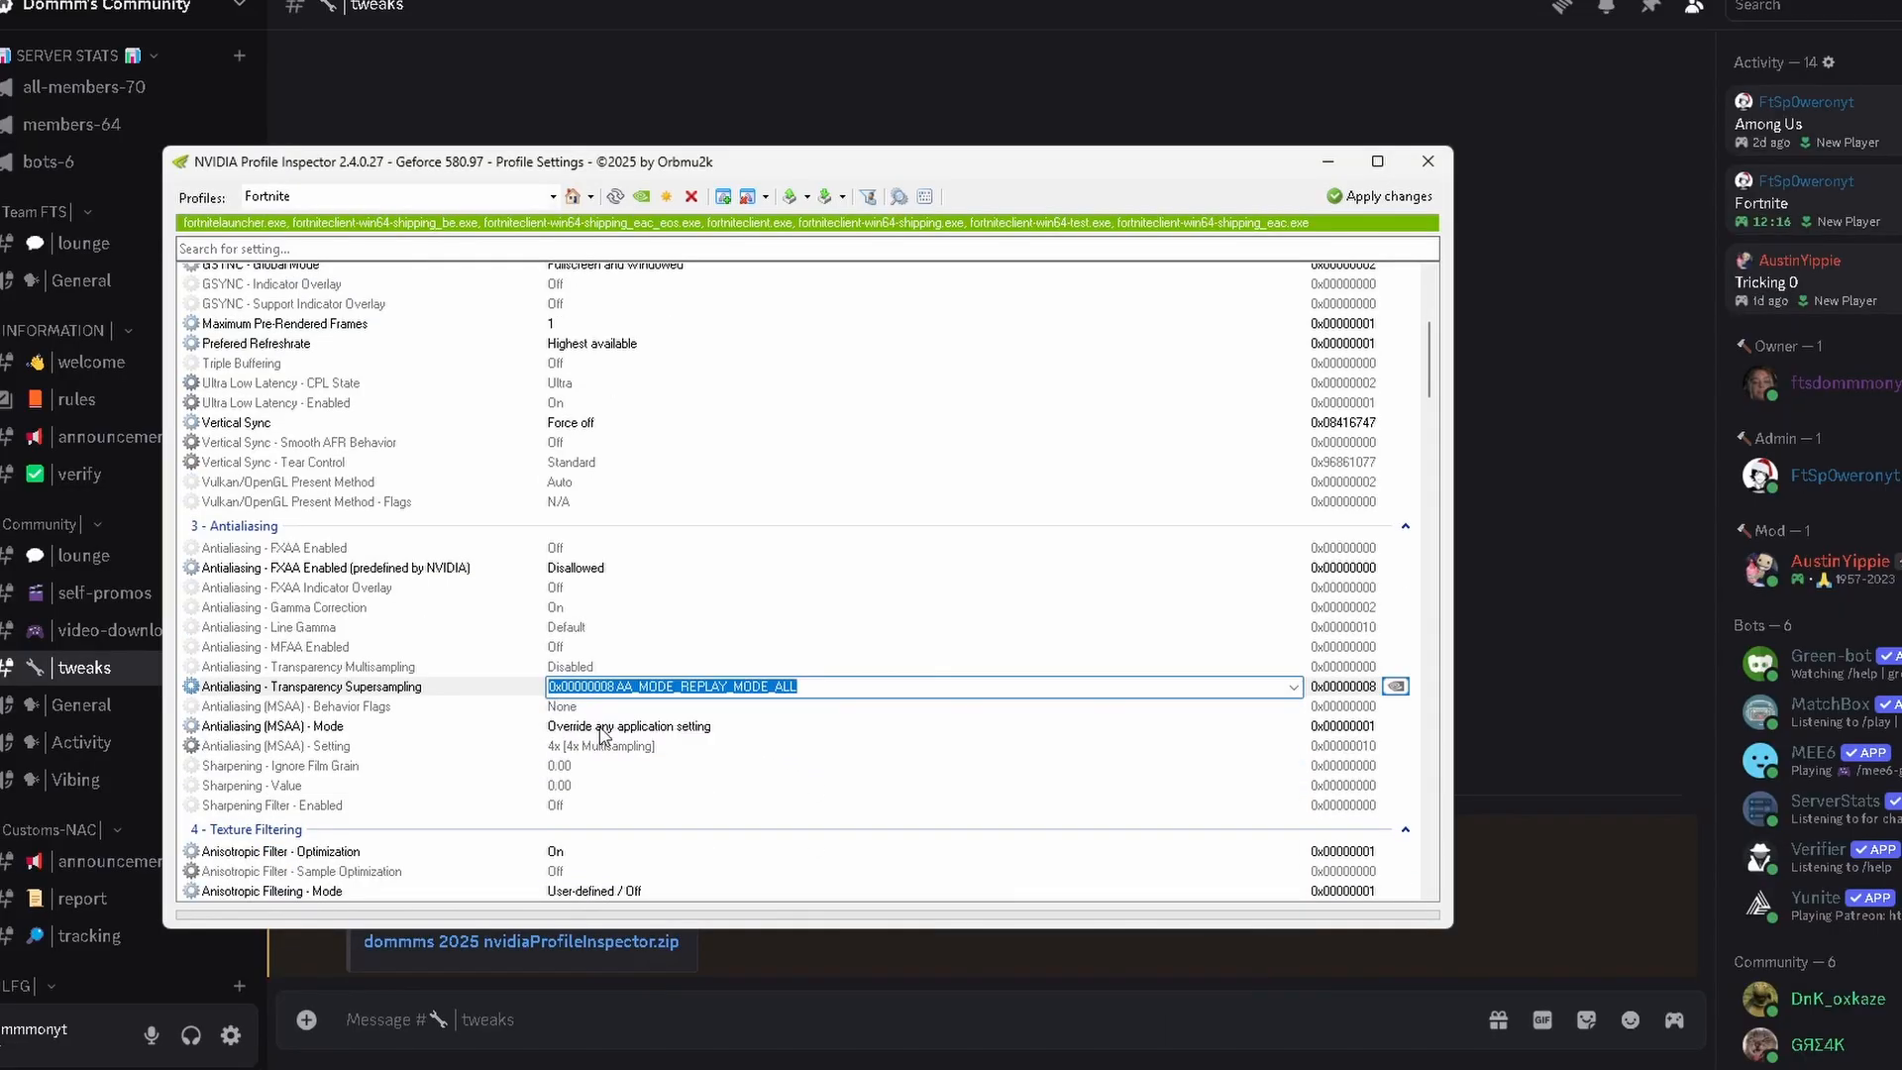
scroll(down, 3)
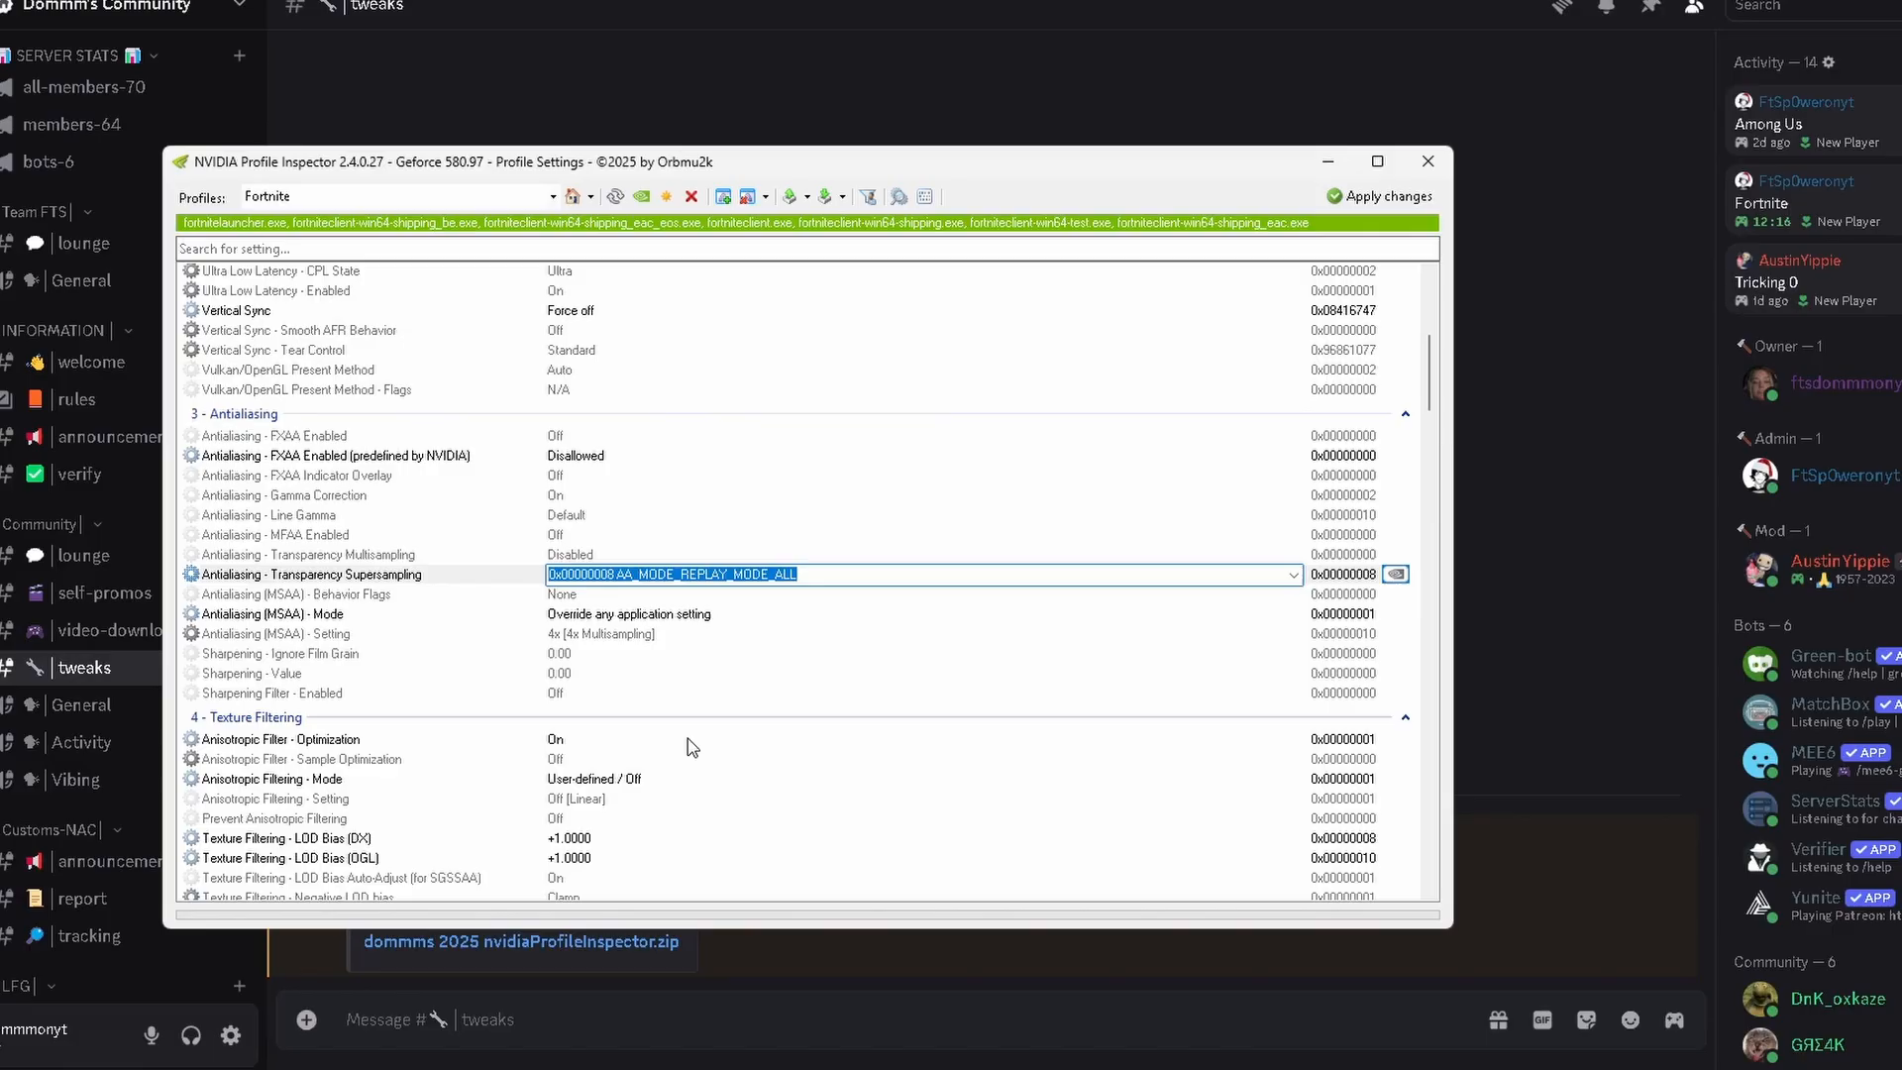
mouse_move(437, 751)
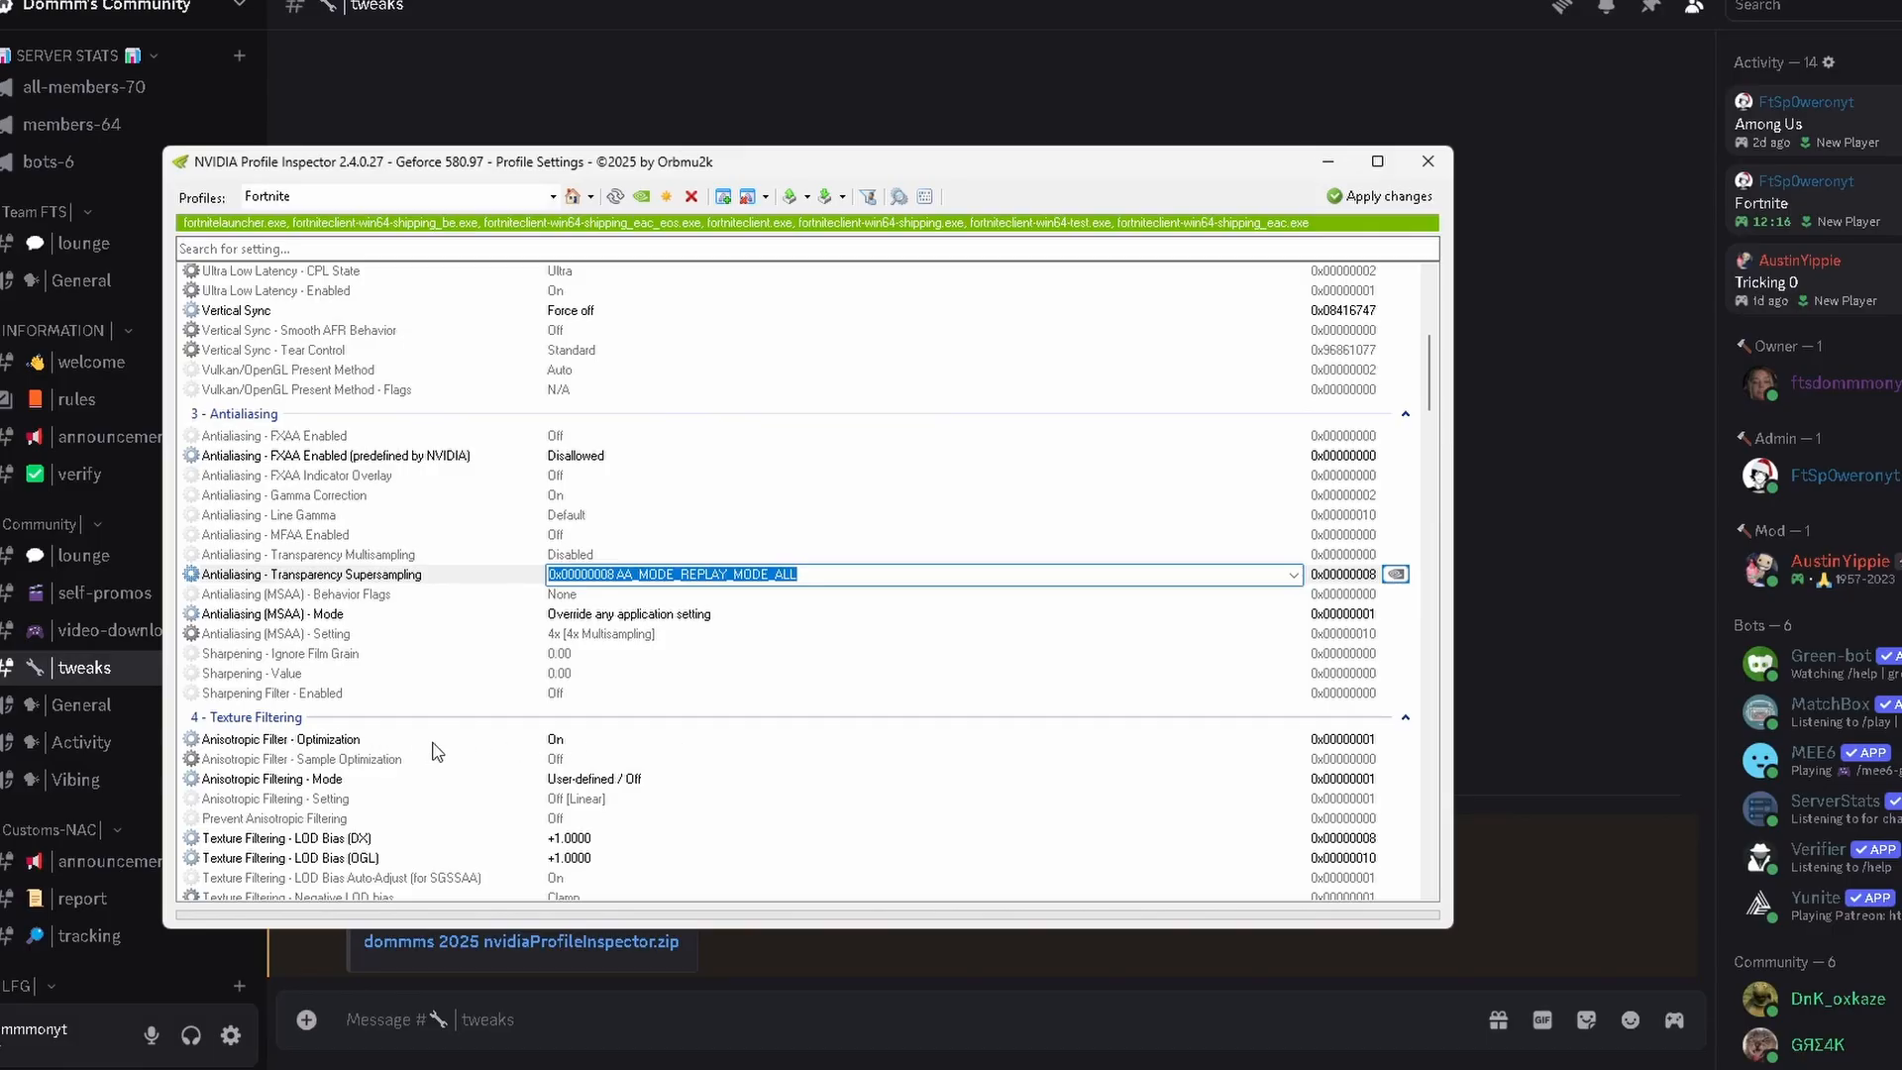
click(303, 758)
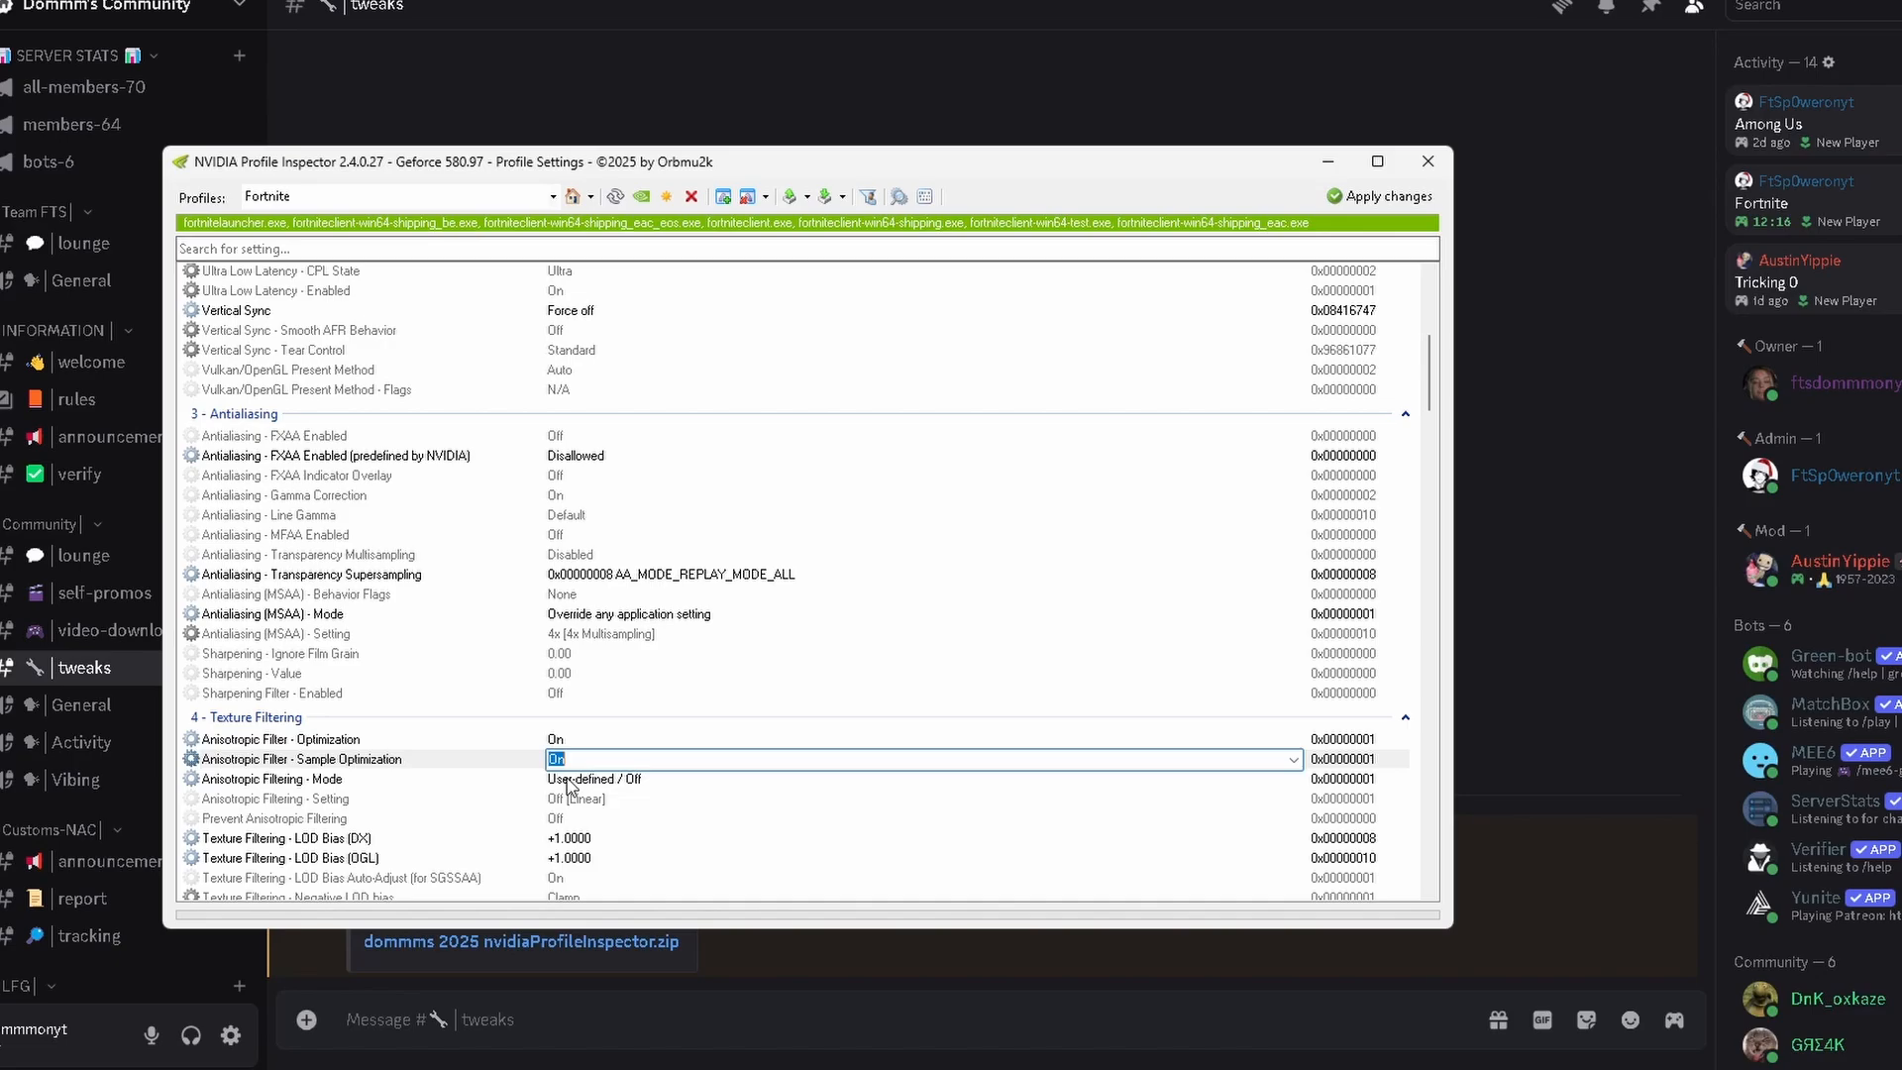
Inspect Texture Filtering LOD Bias (DX), then switch to Windows Settings Personalization
scroll(down, 3)
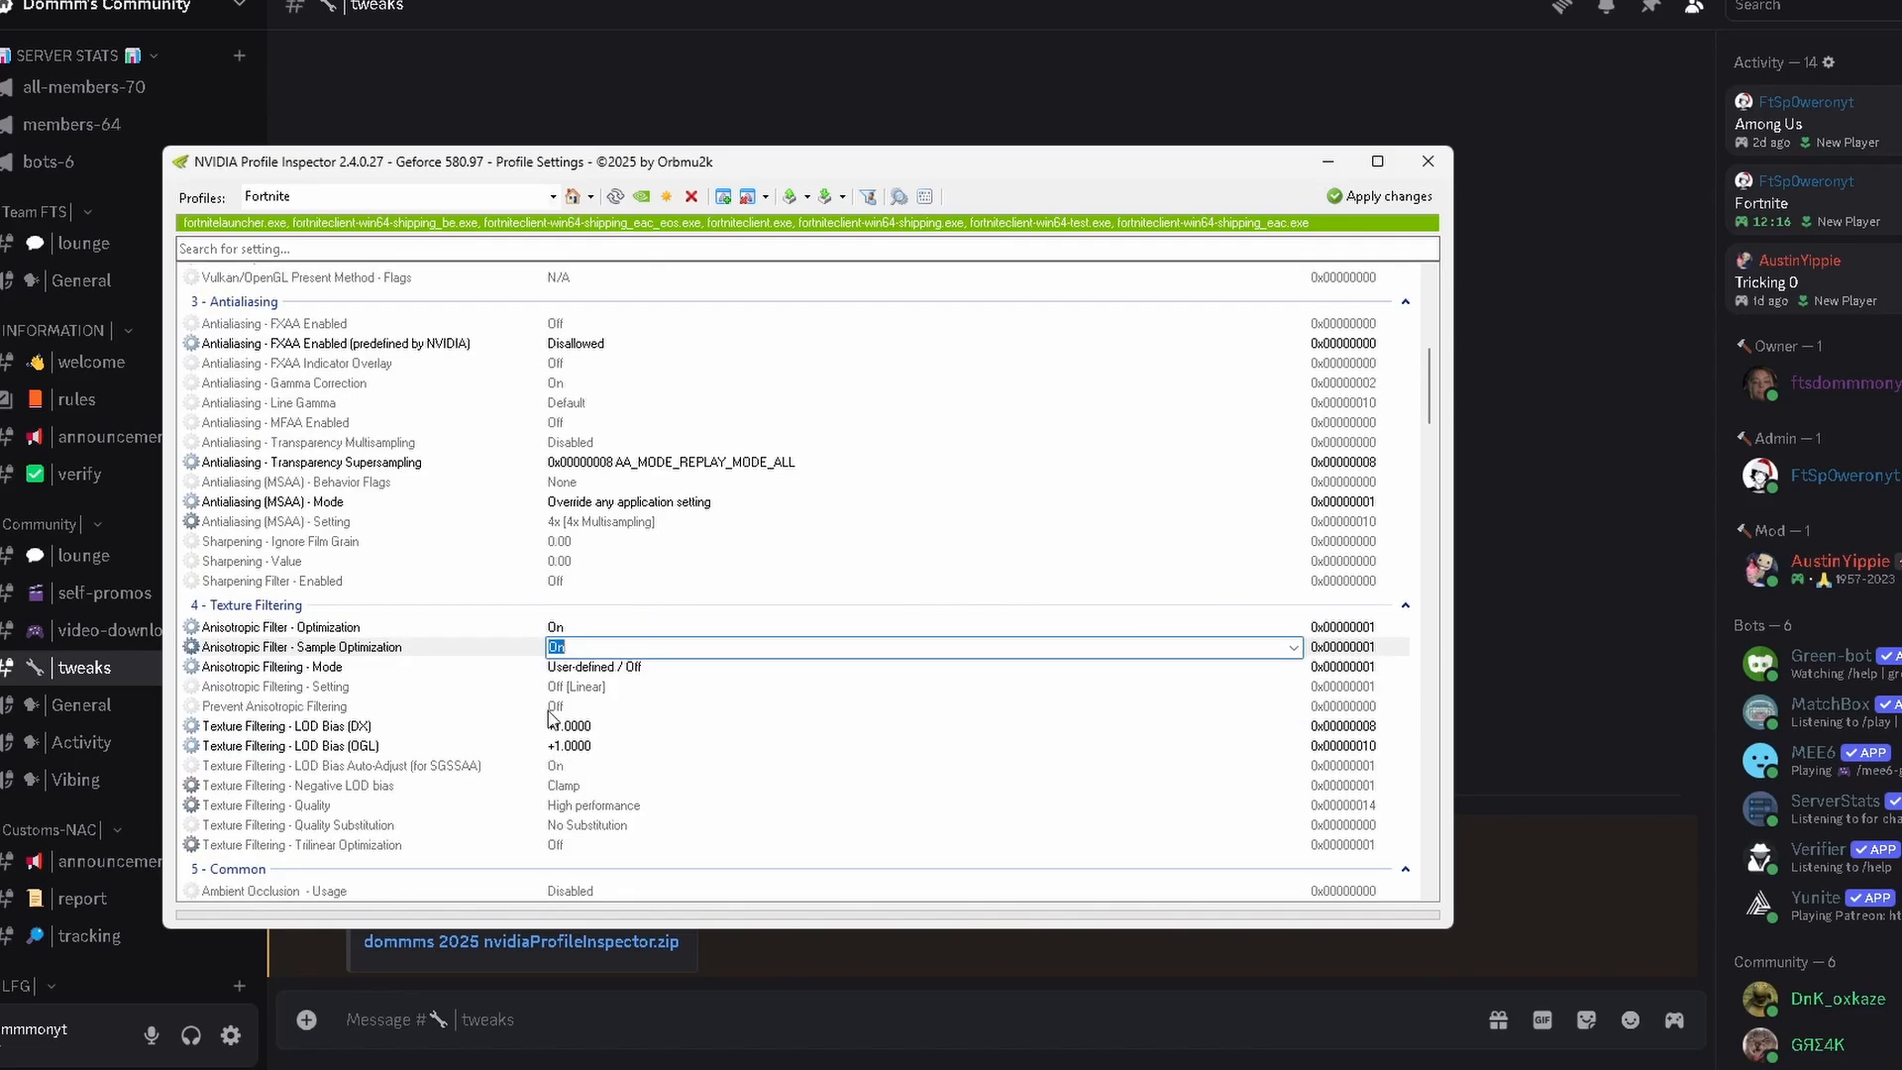
mouse_move(630, 773)
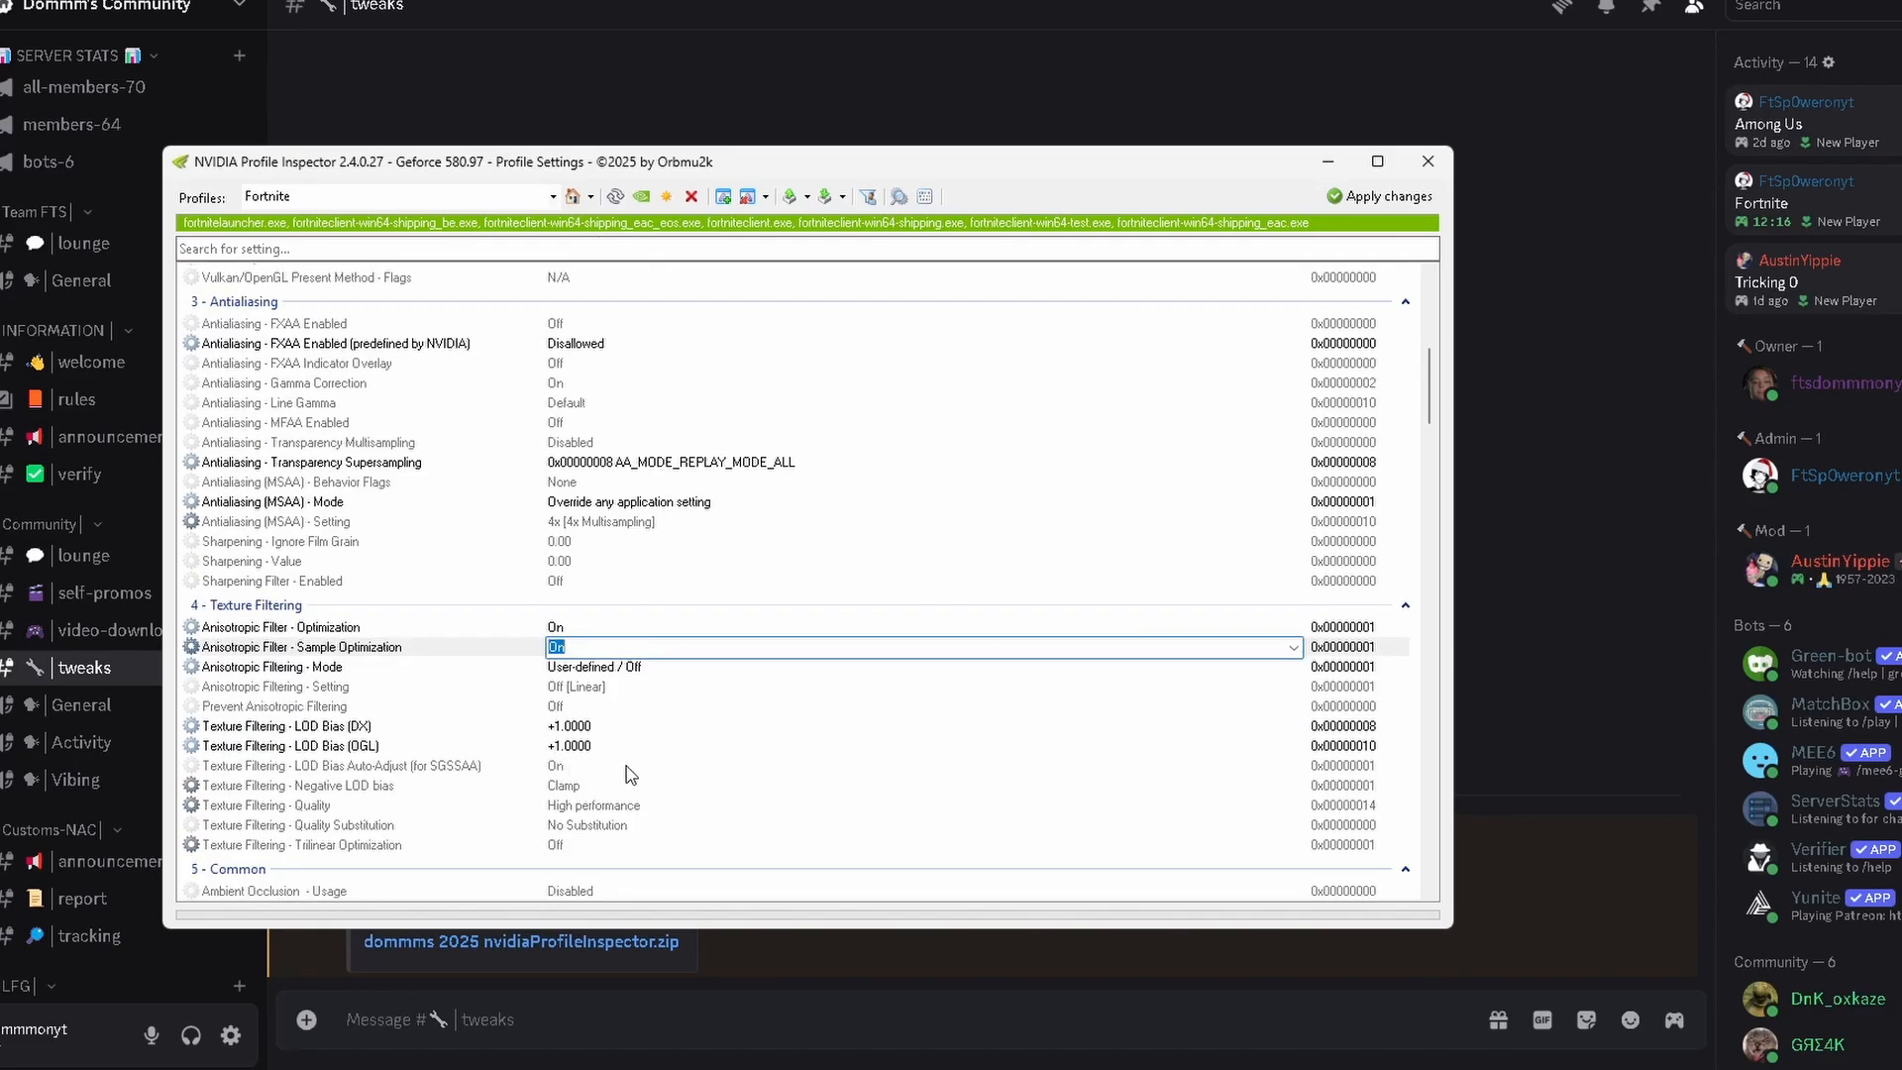
click(1291, 725)
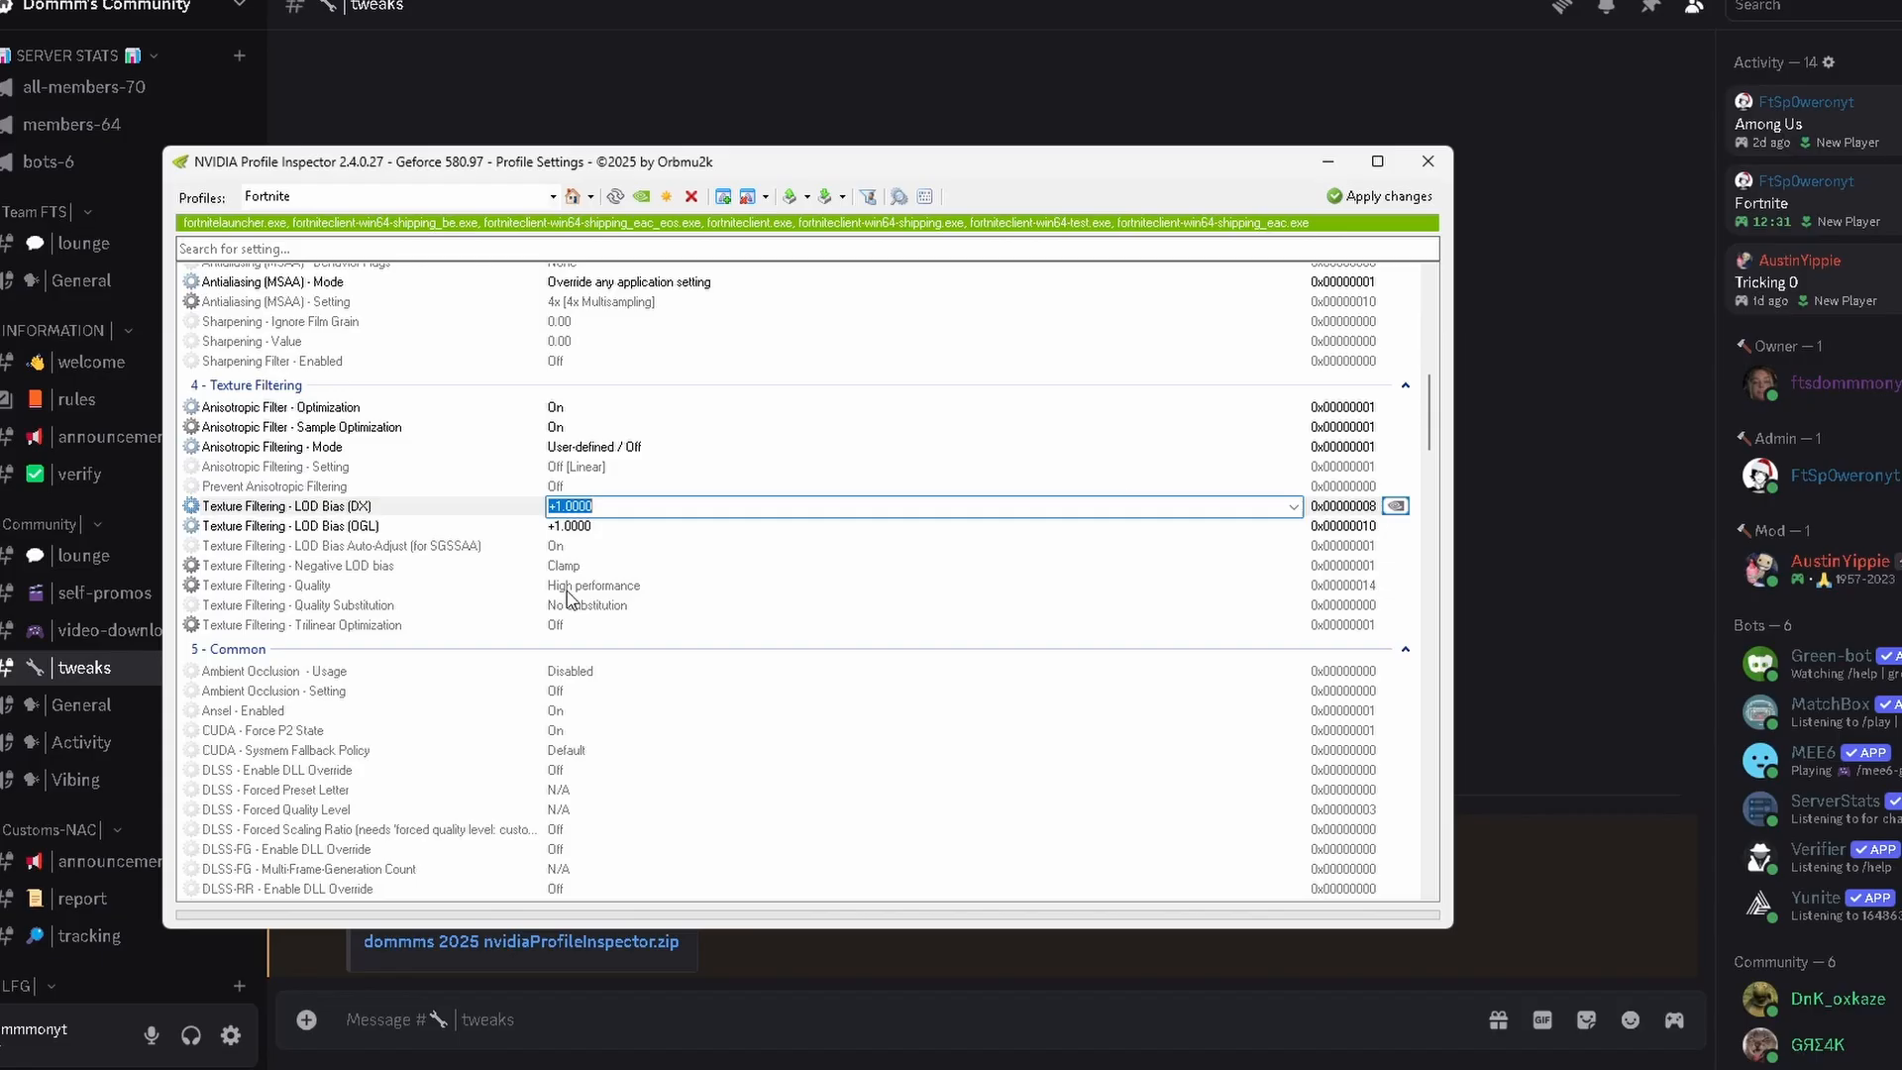
click(1378, 195)
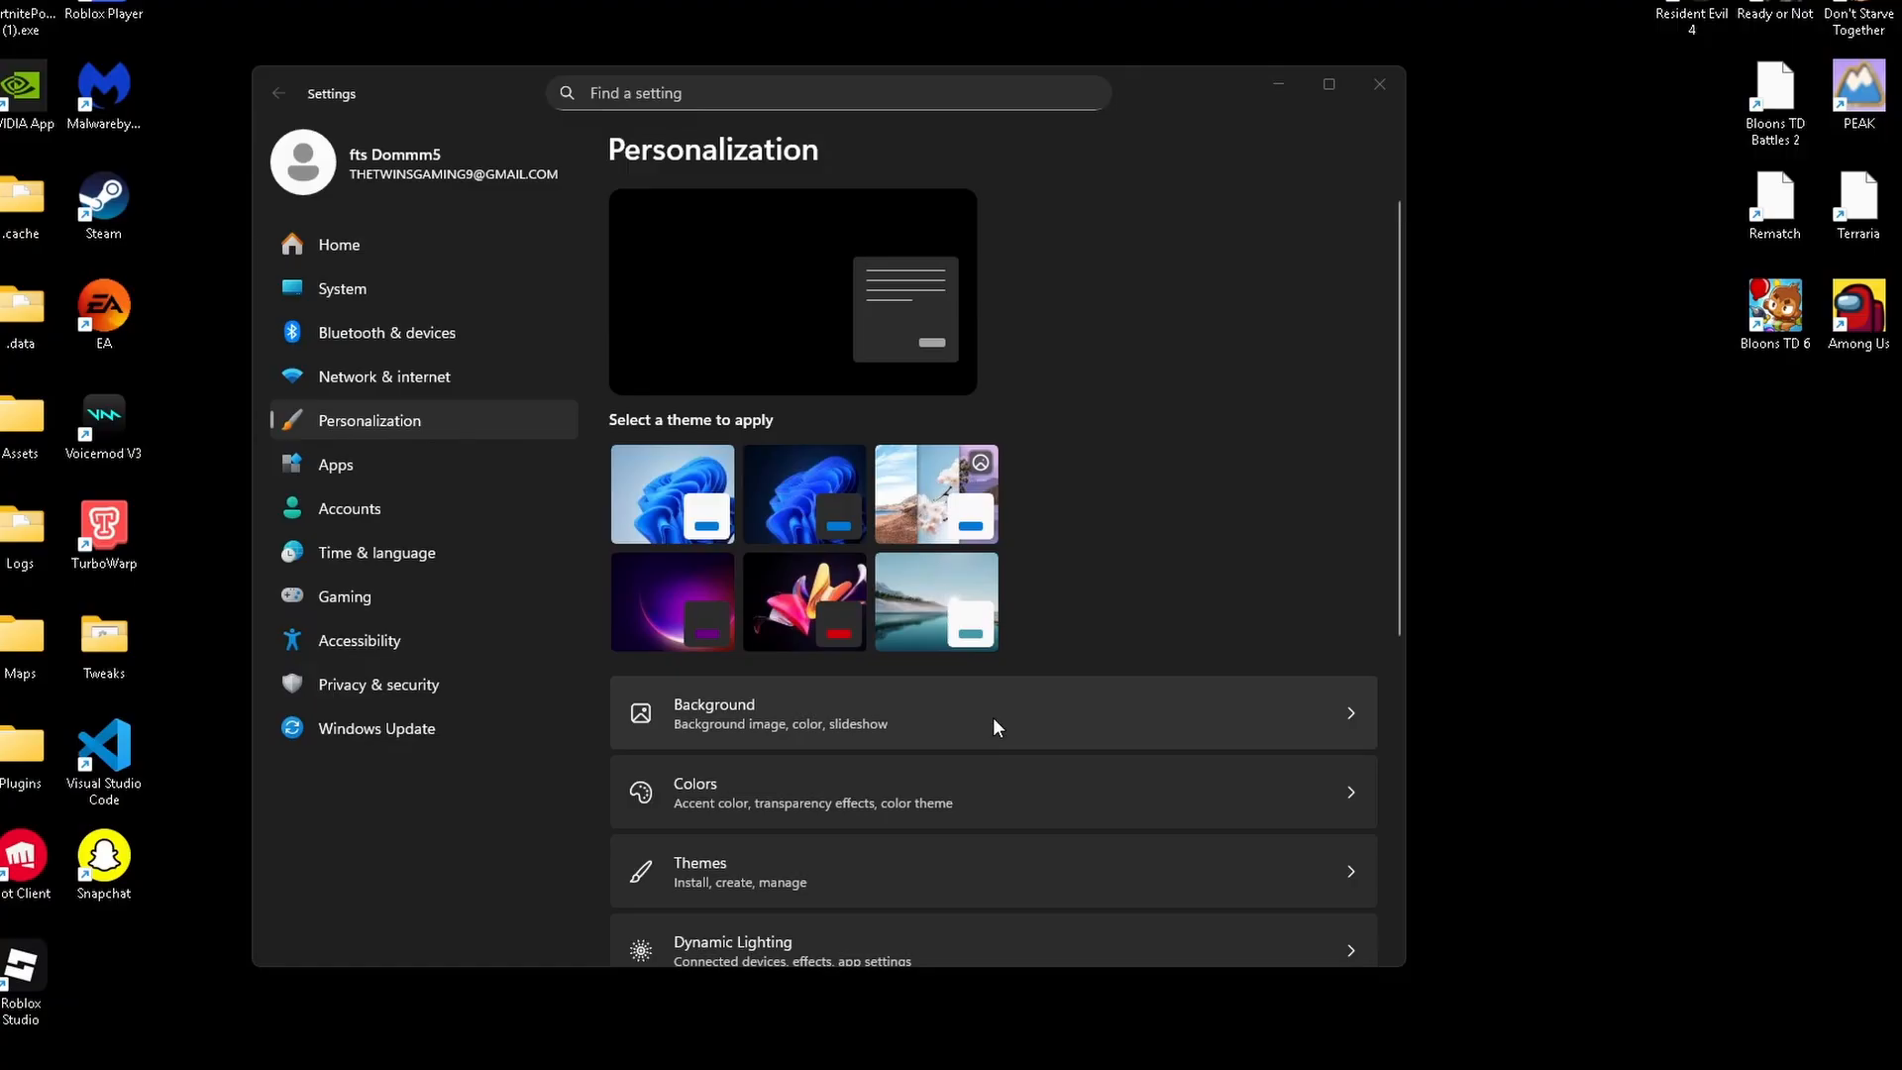
Check that the desktop background is solid black, then return to Settings Home
click(713, 713)
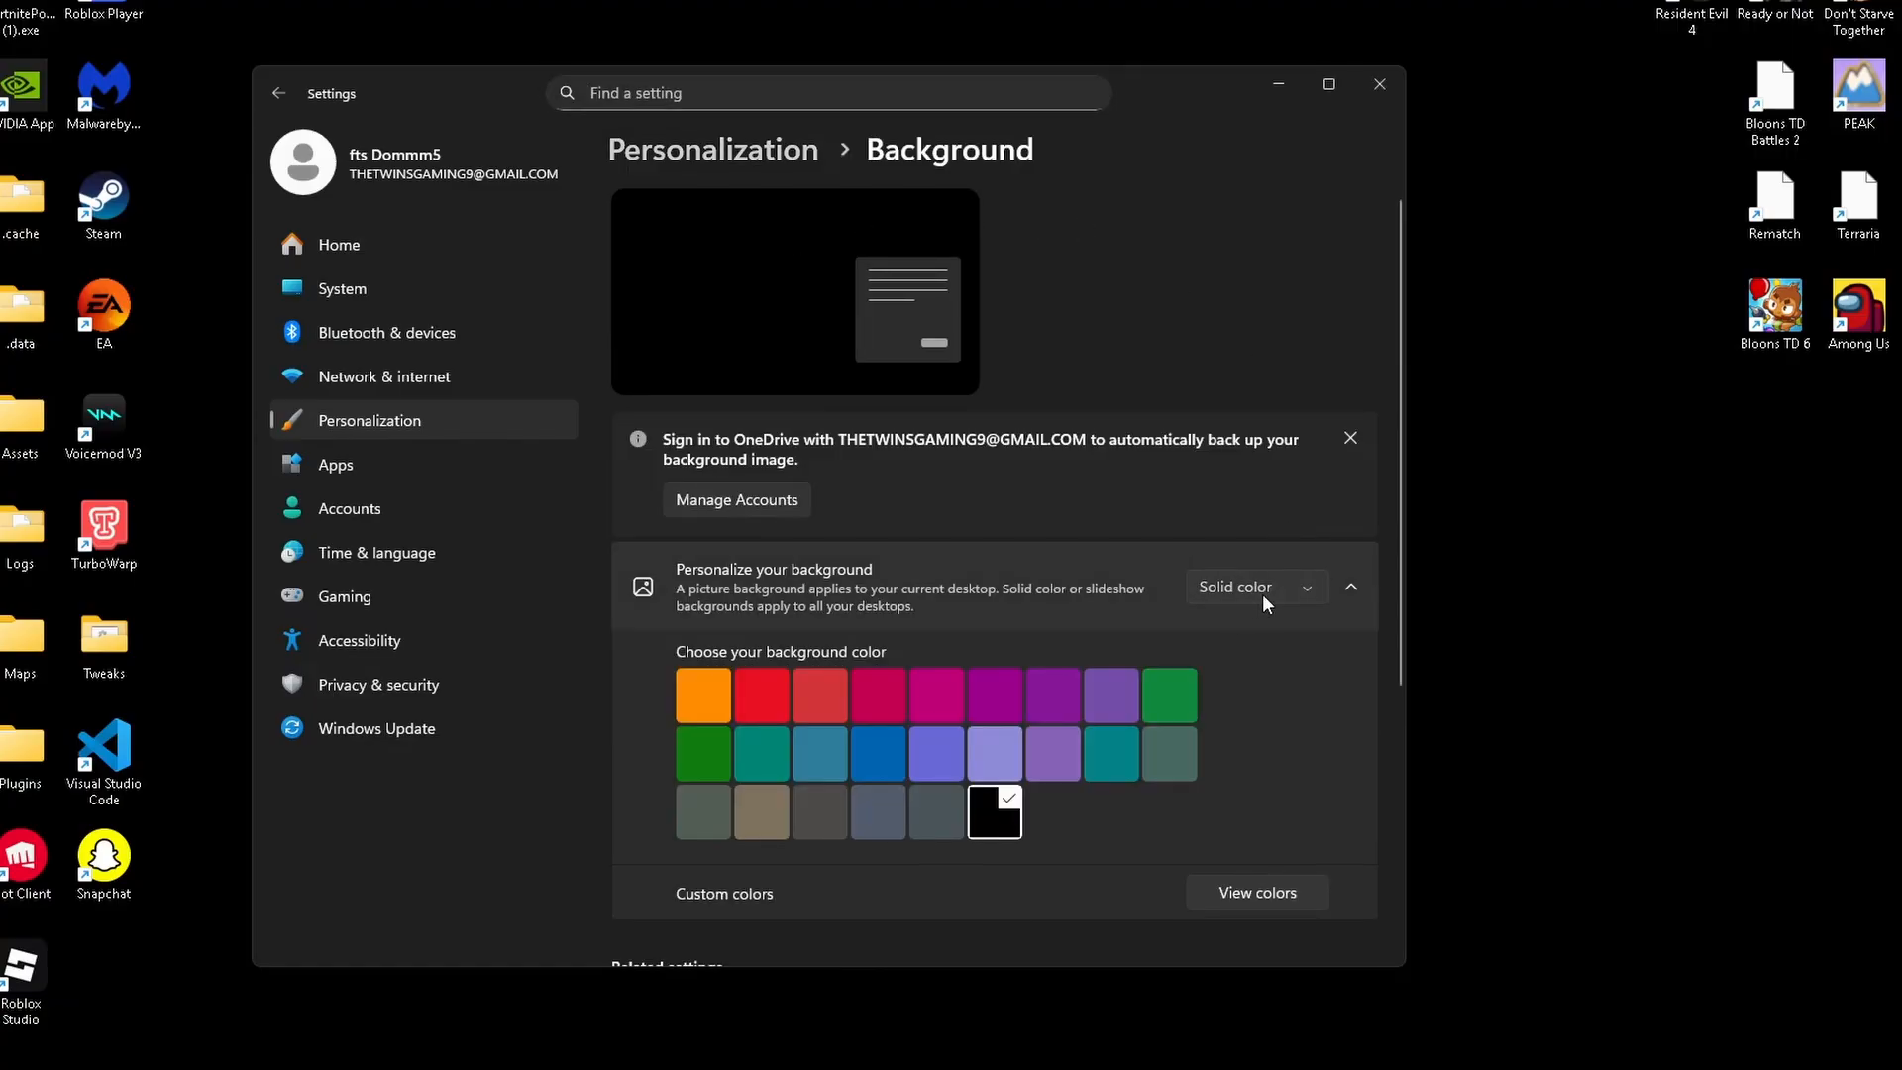
scroll(down, 3)
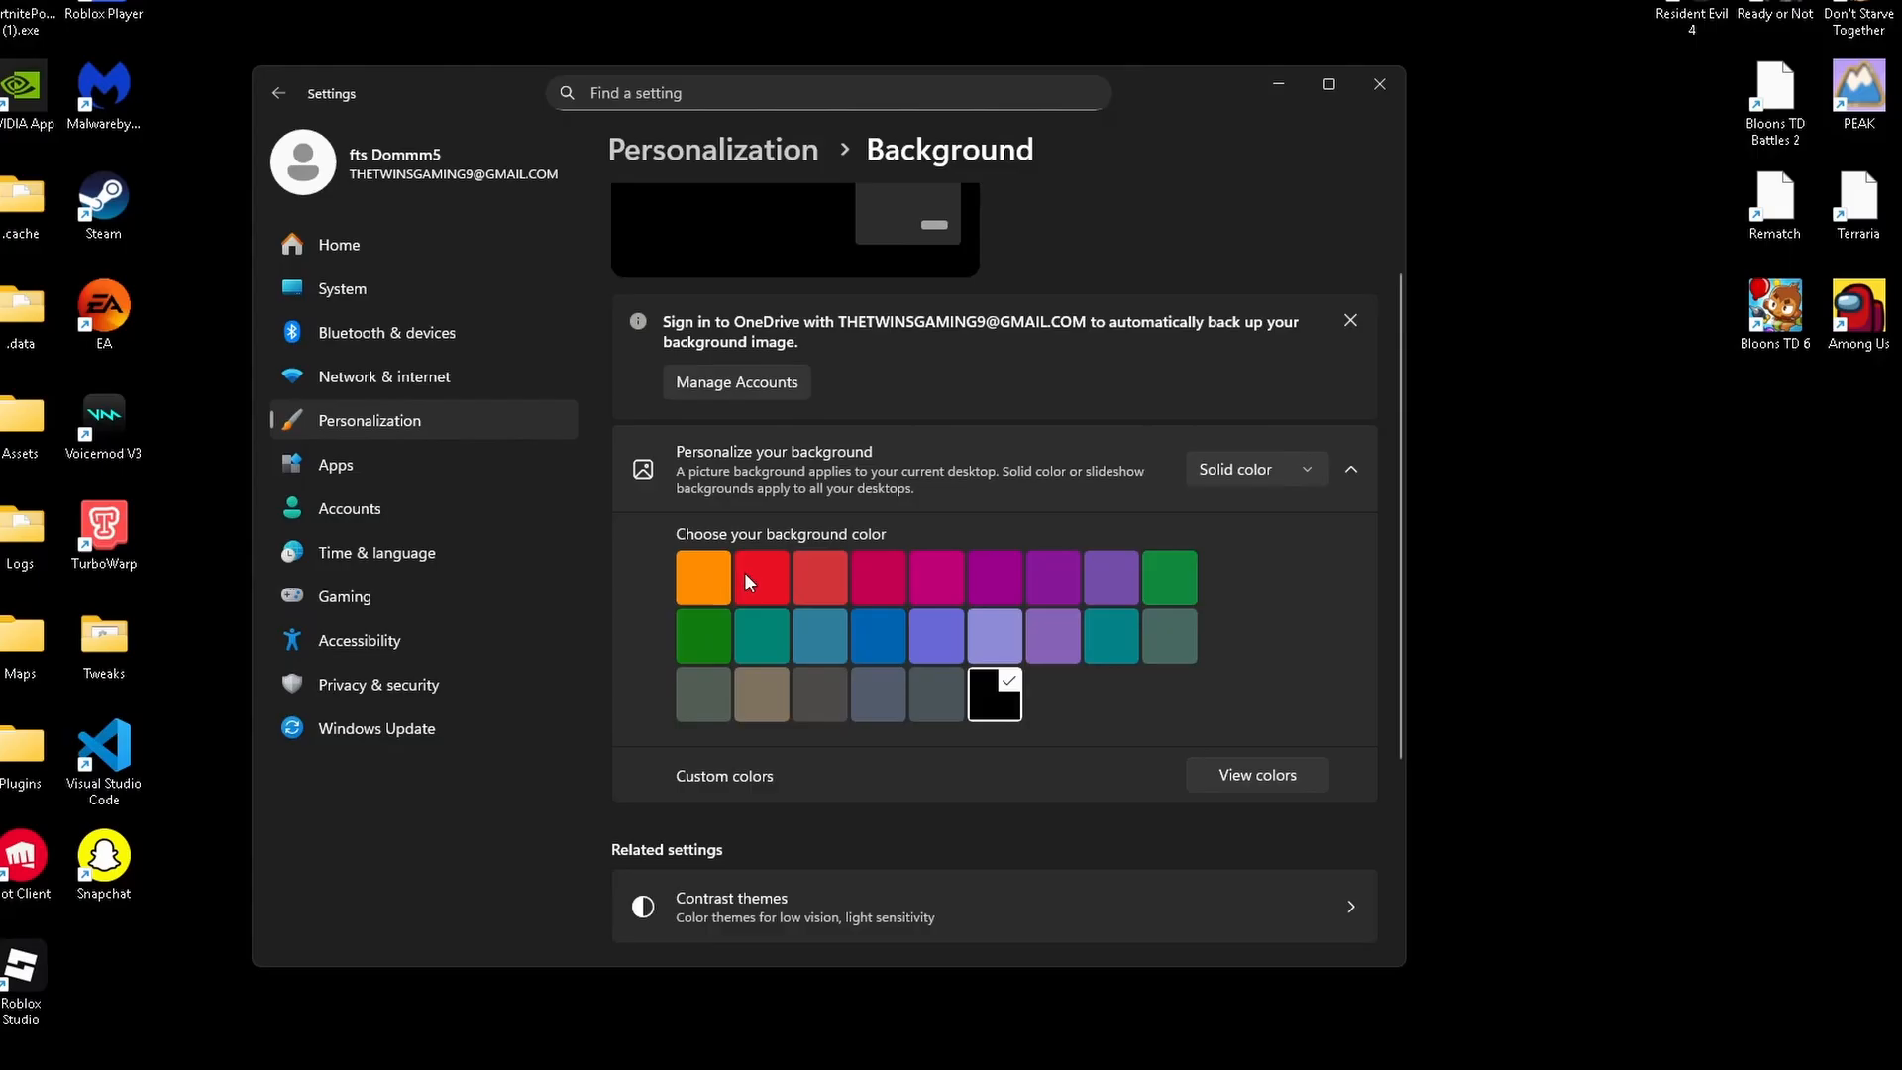
click(339, 243)
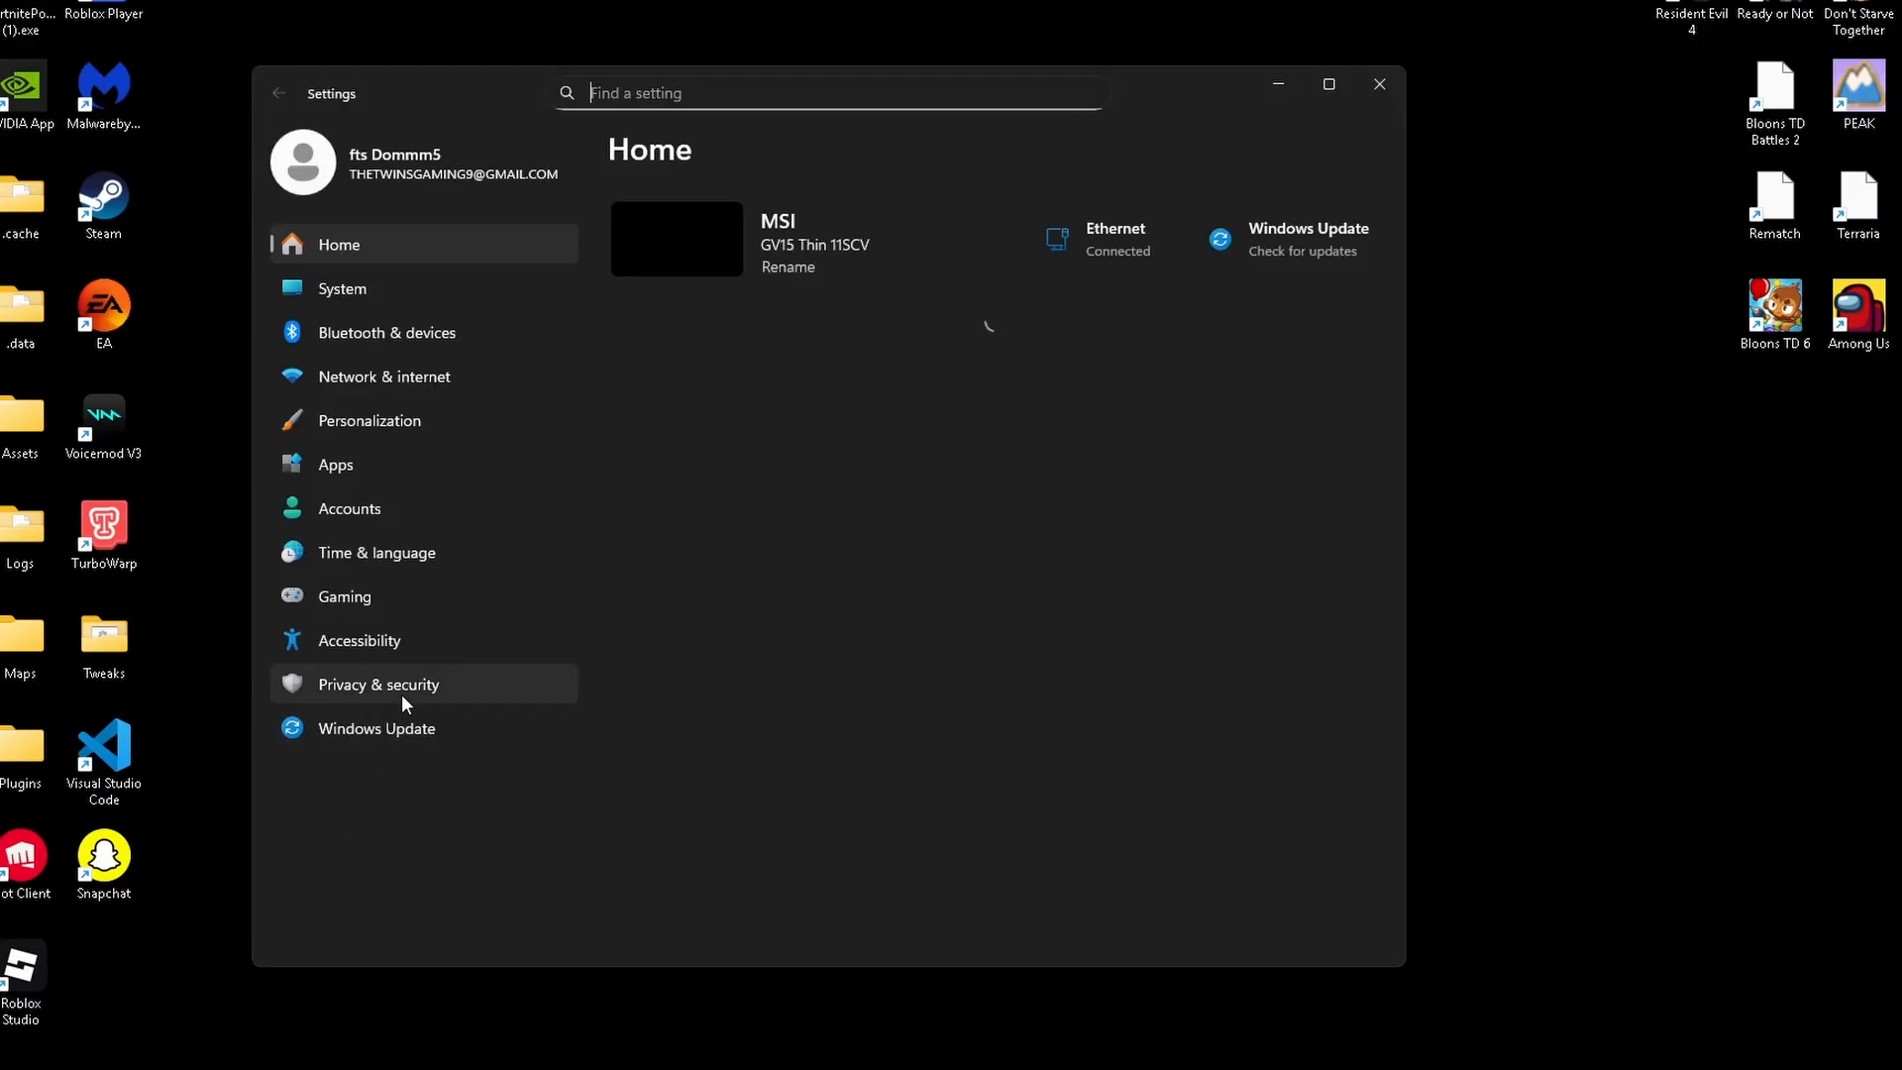
Add FortniteLauncher.exe from Binaries\Win64 to Graphics apps with High Performance GPU preference
click(344, 595)
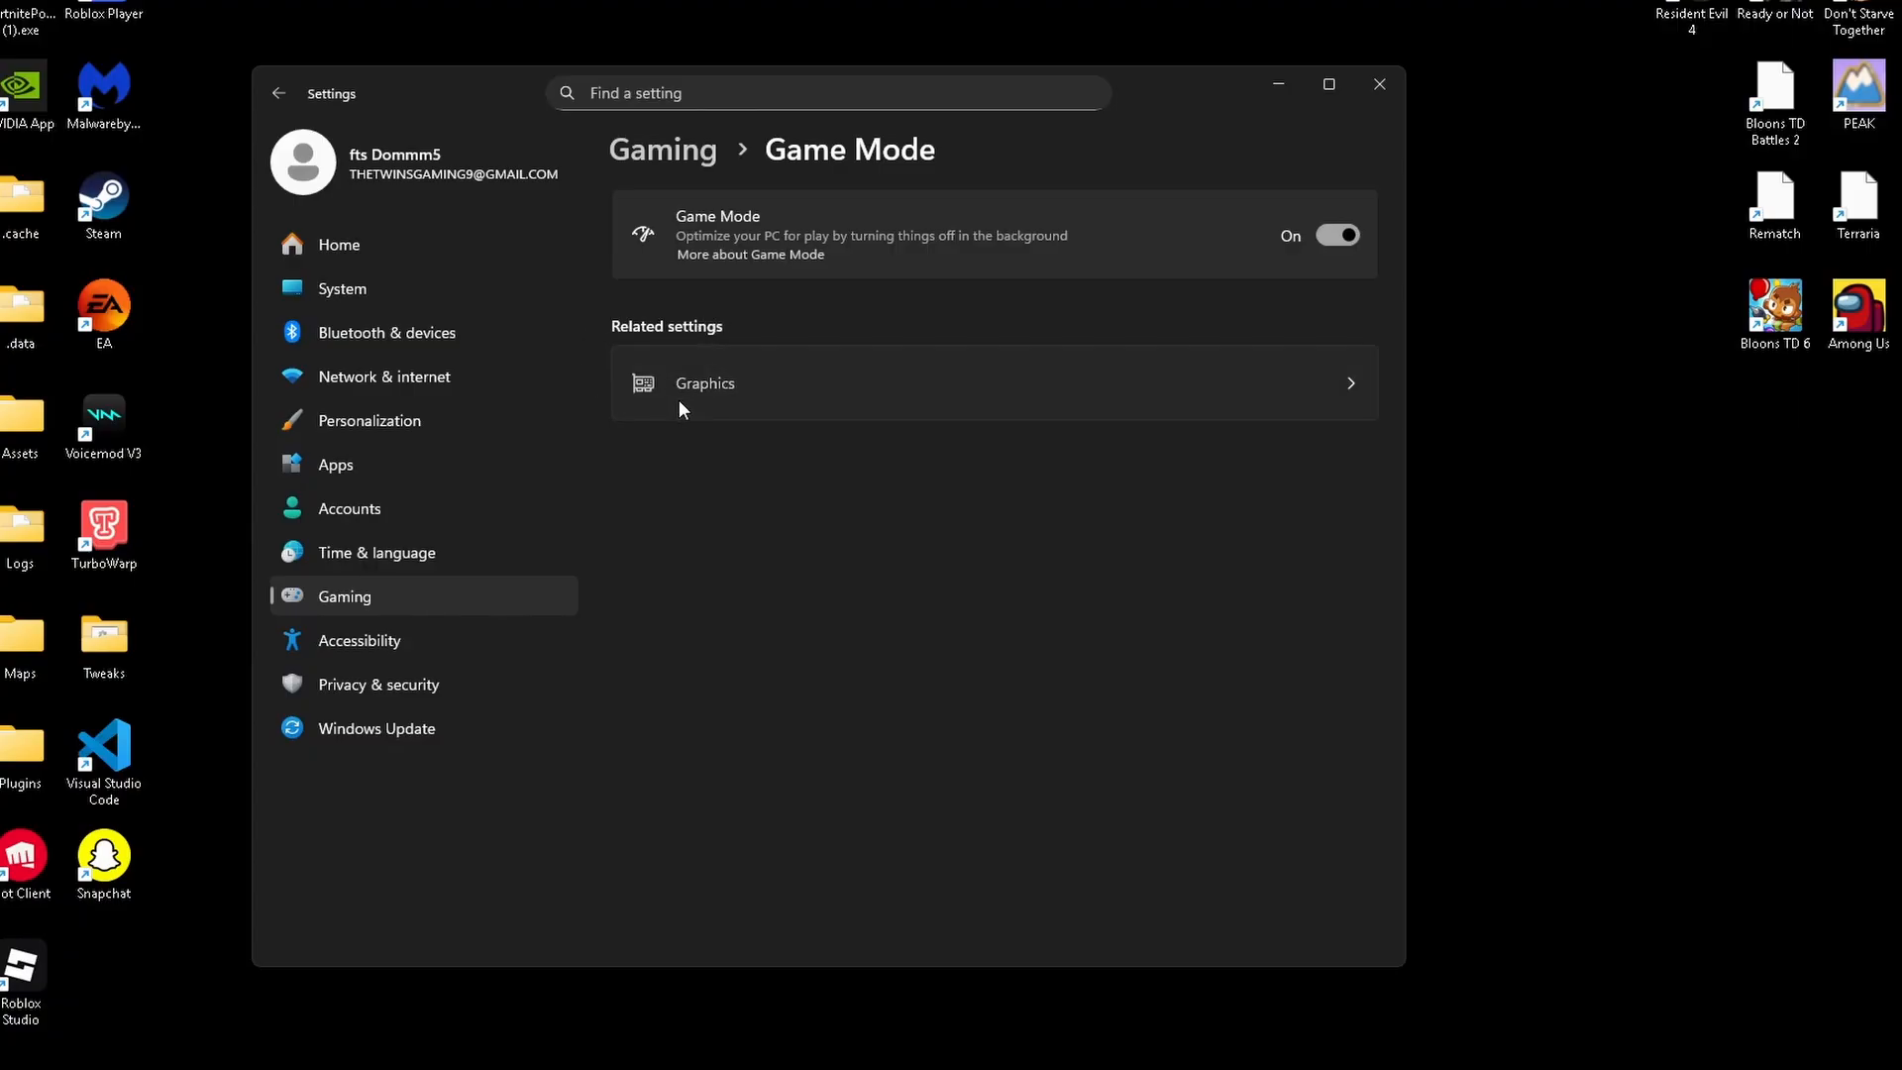
click(703, 384)
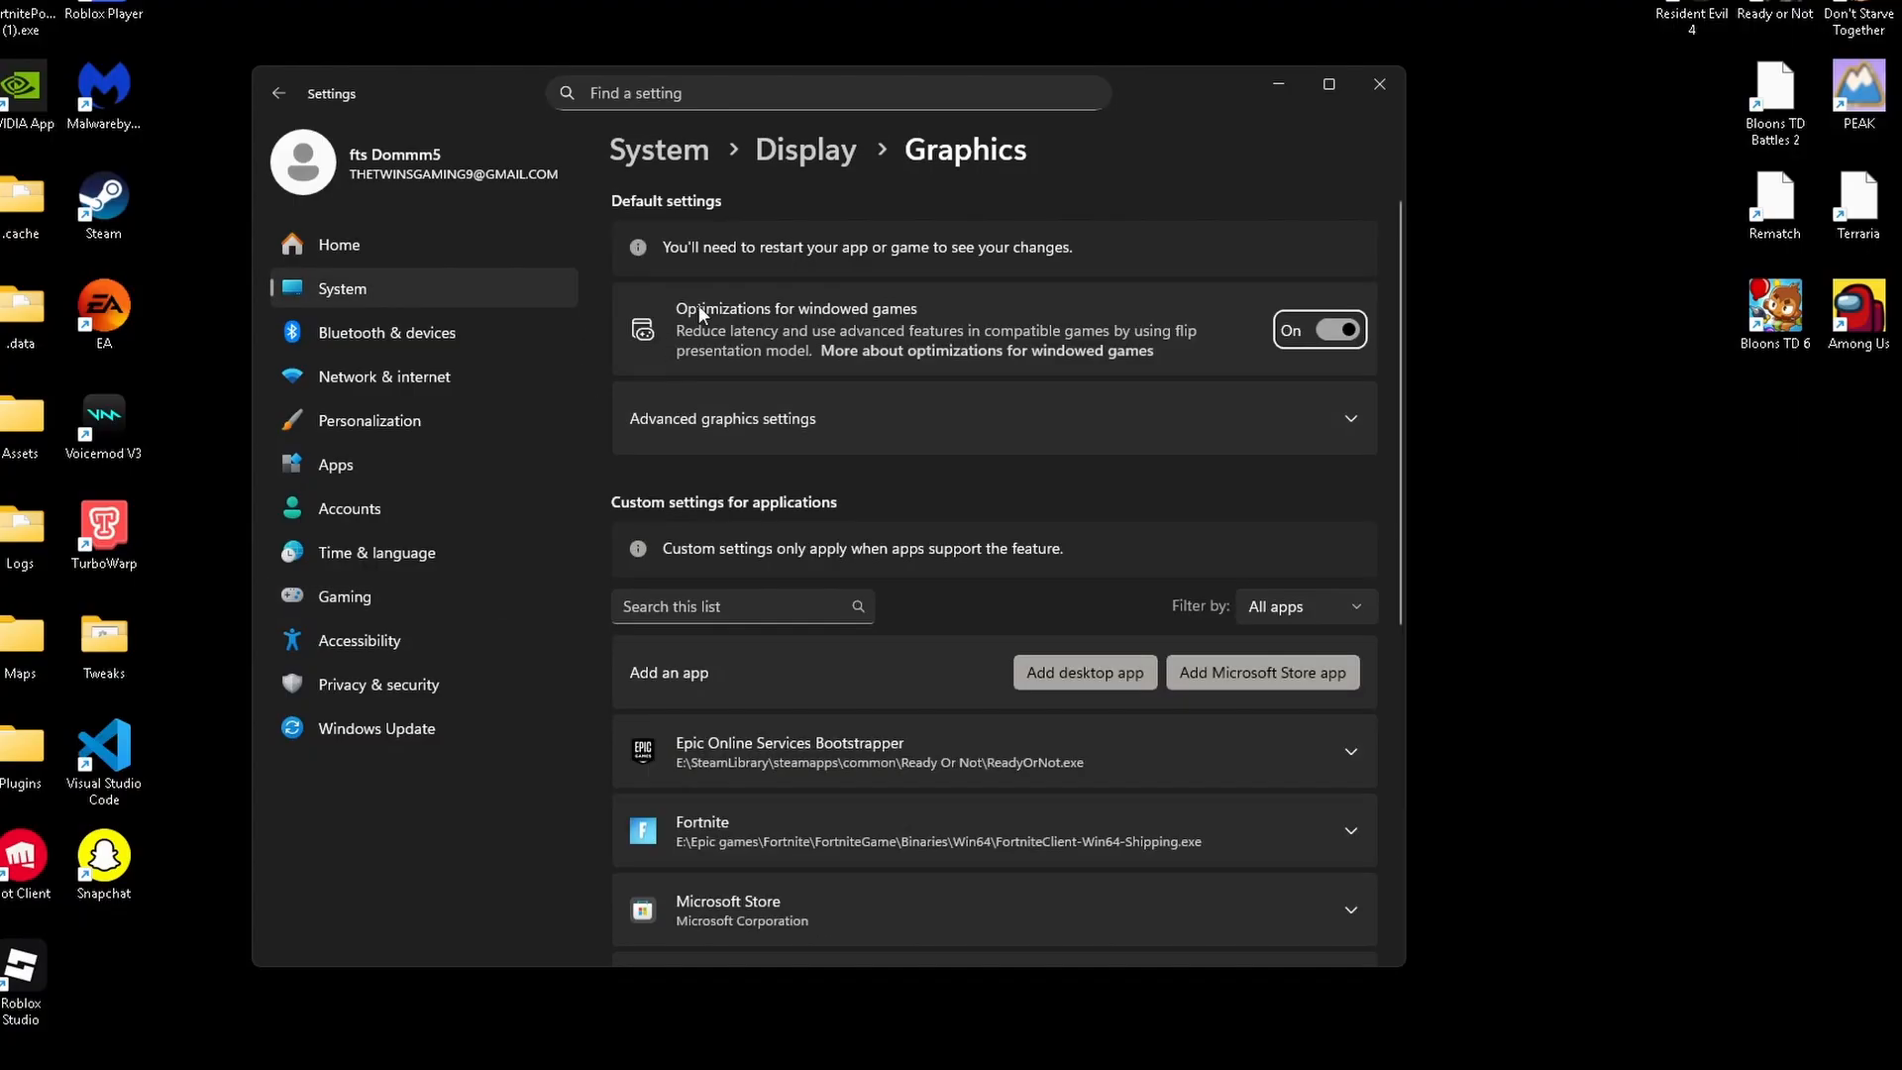
scroll(down, 3)
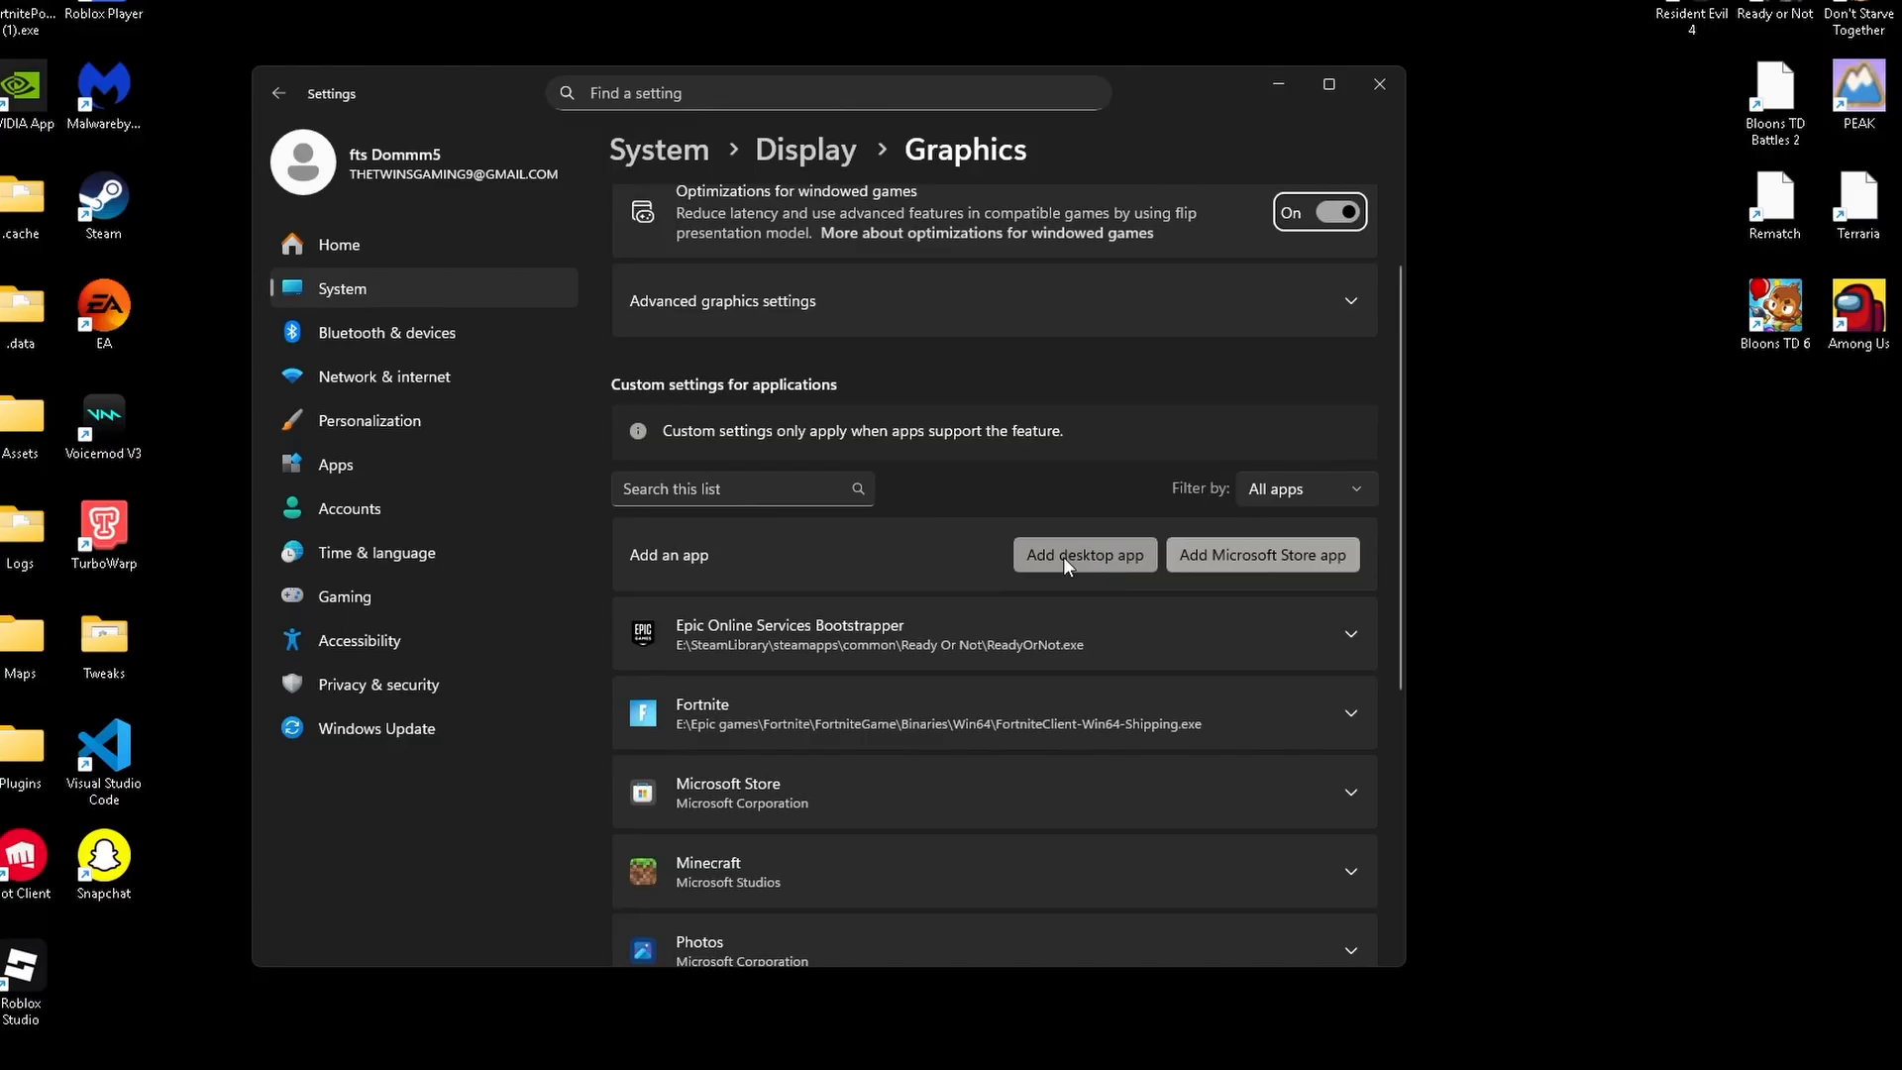
click(1082, 554)
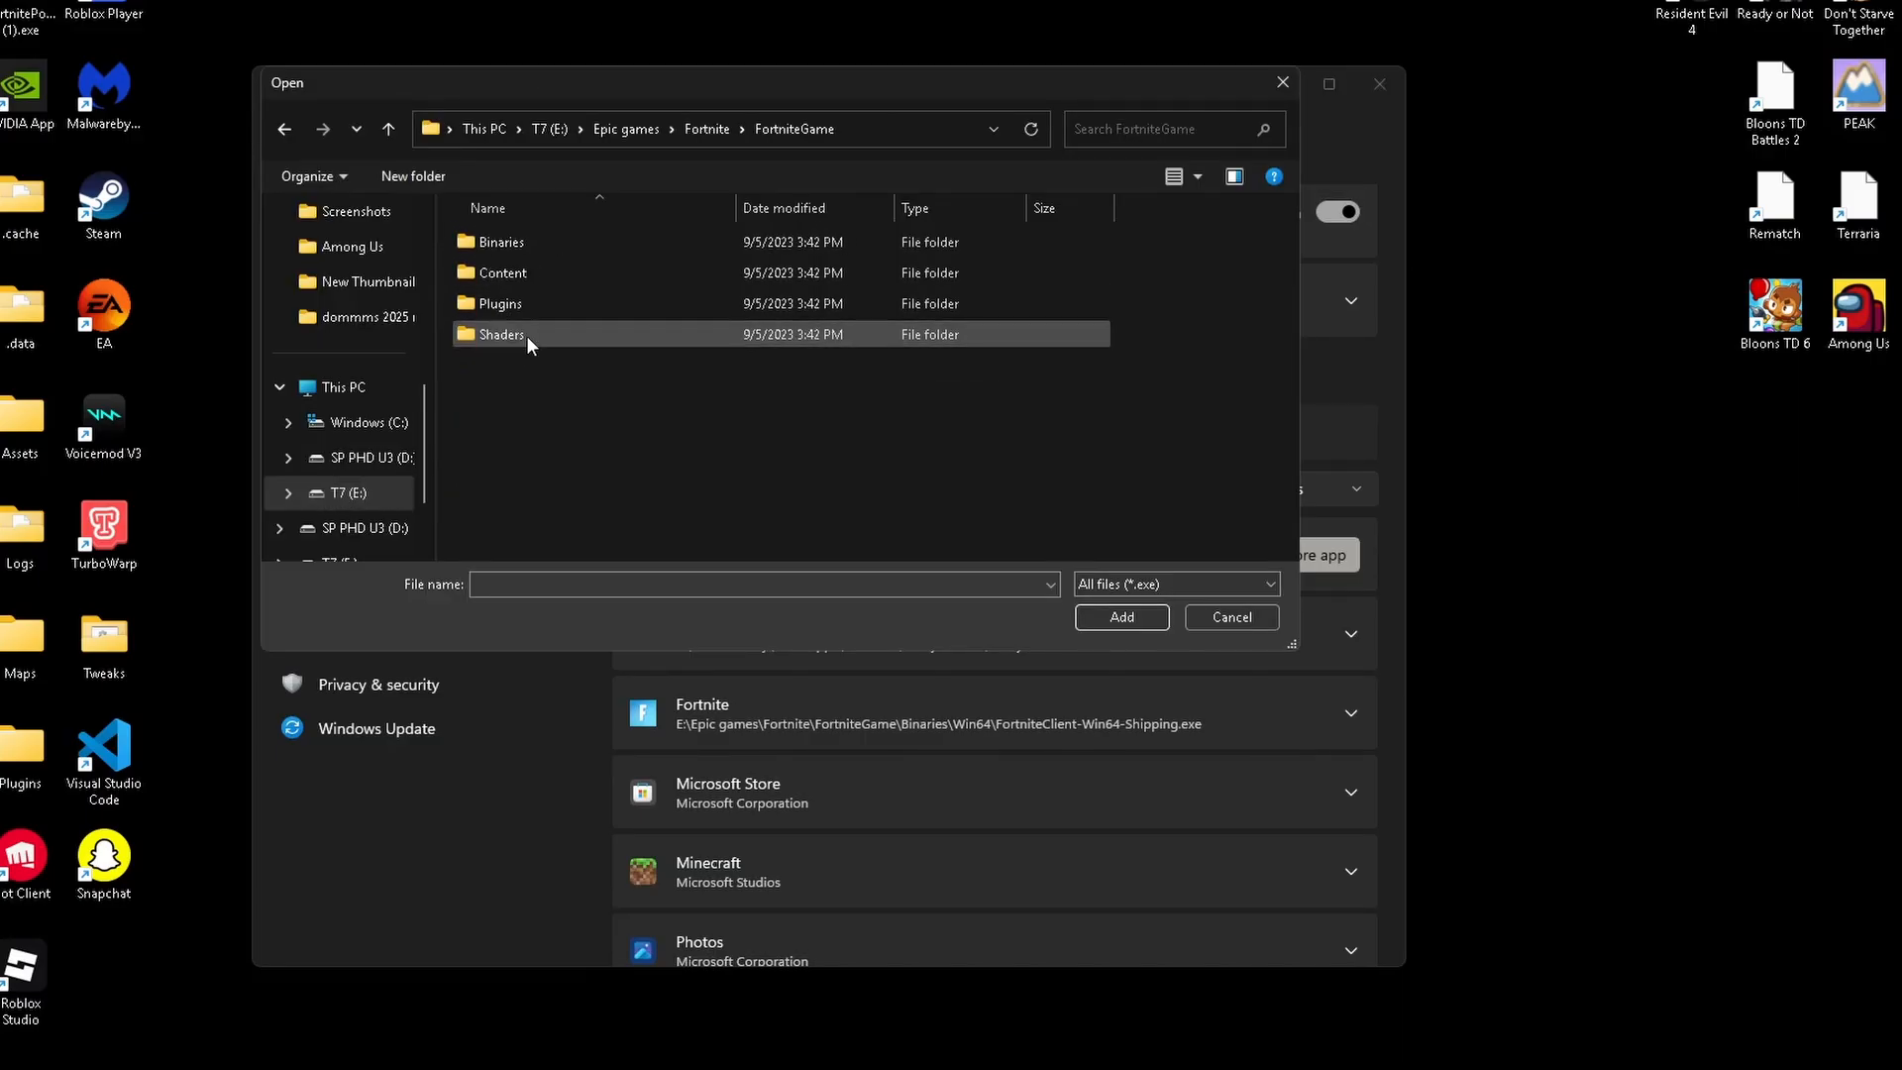
double_click(495, 241)
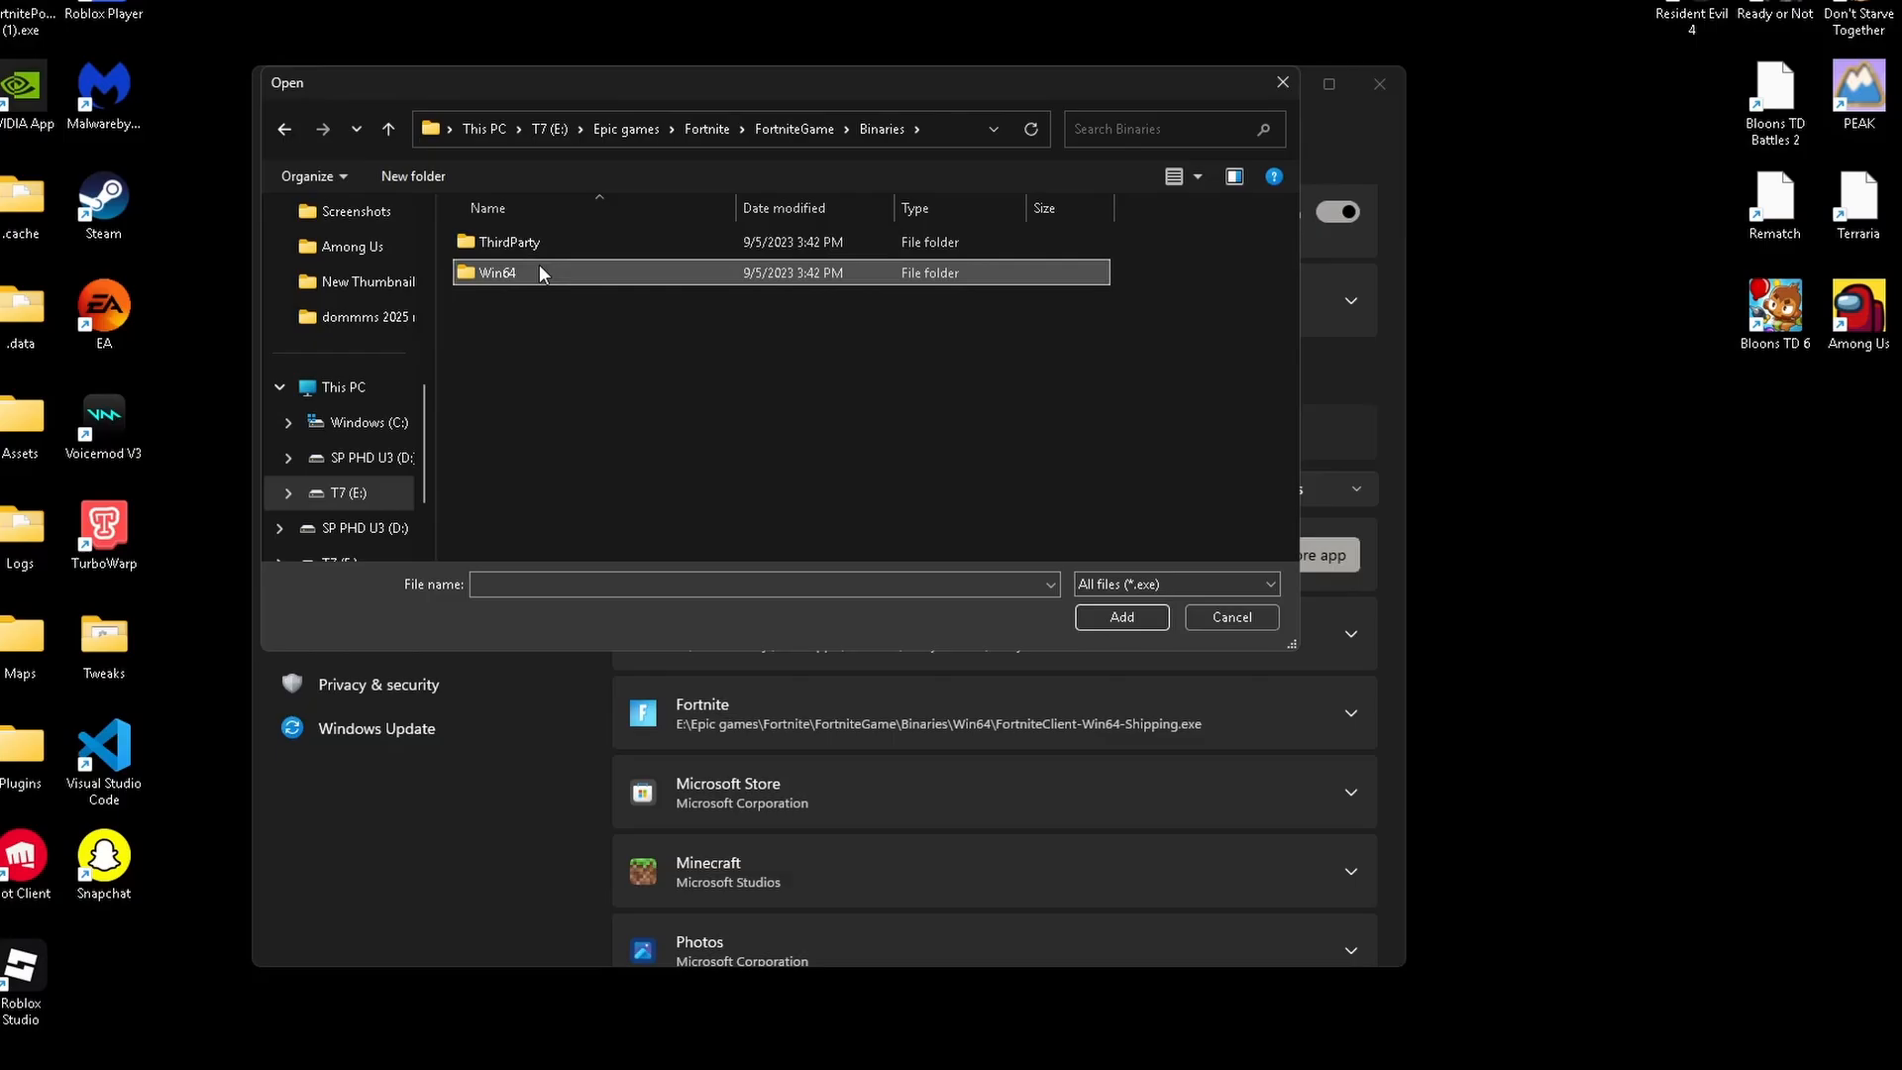
double_click(496, 271)
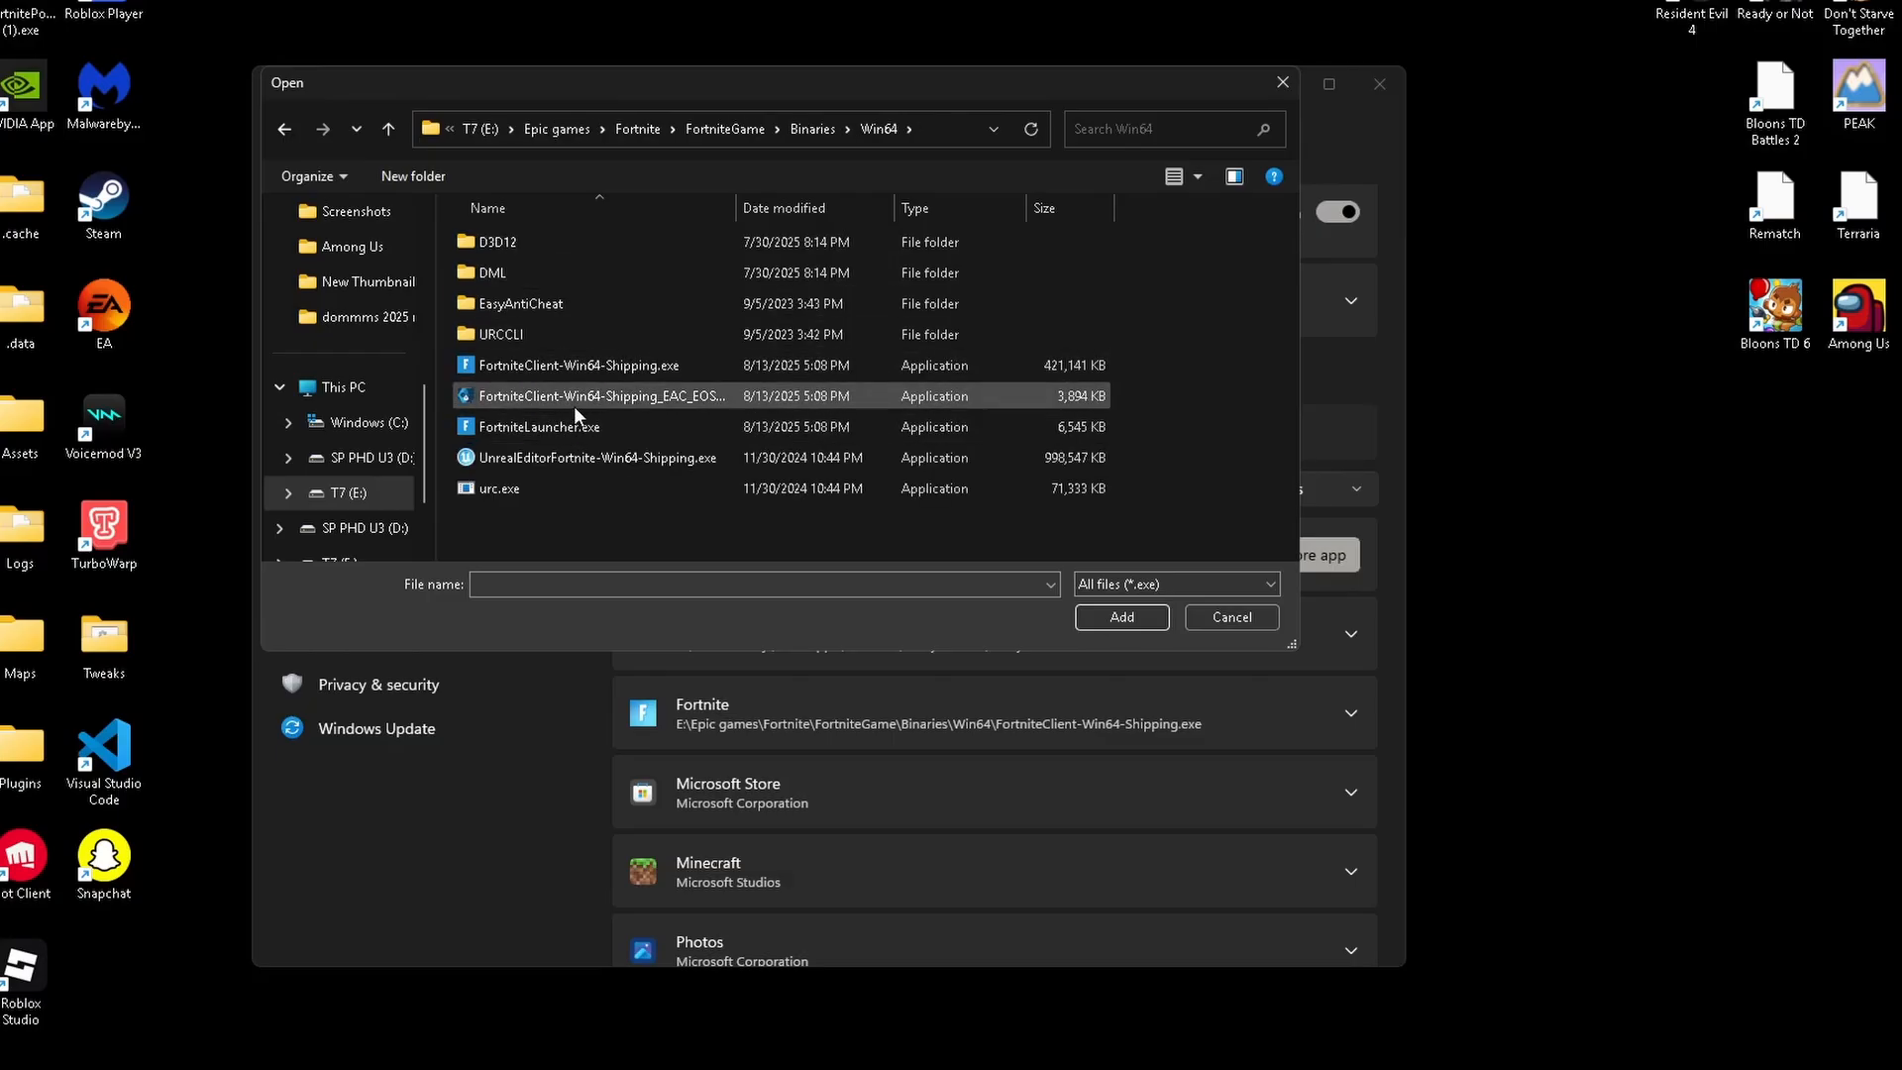
click(579, 365)
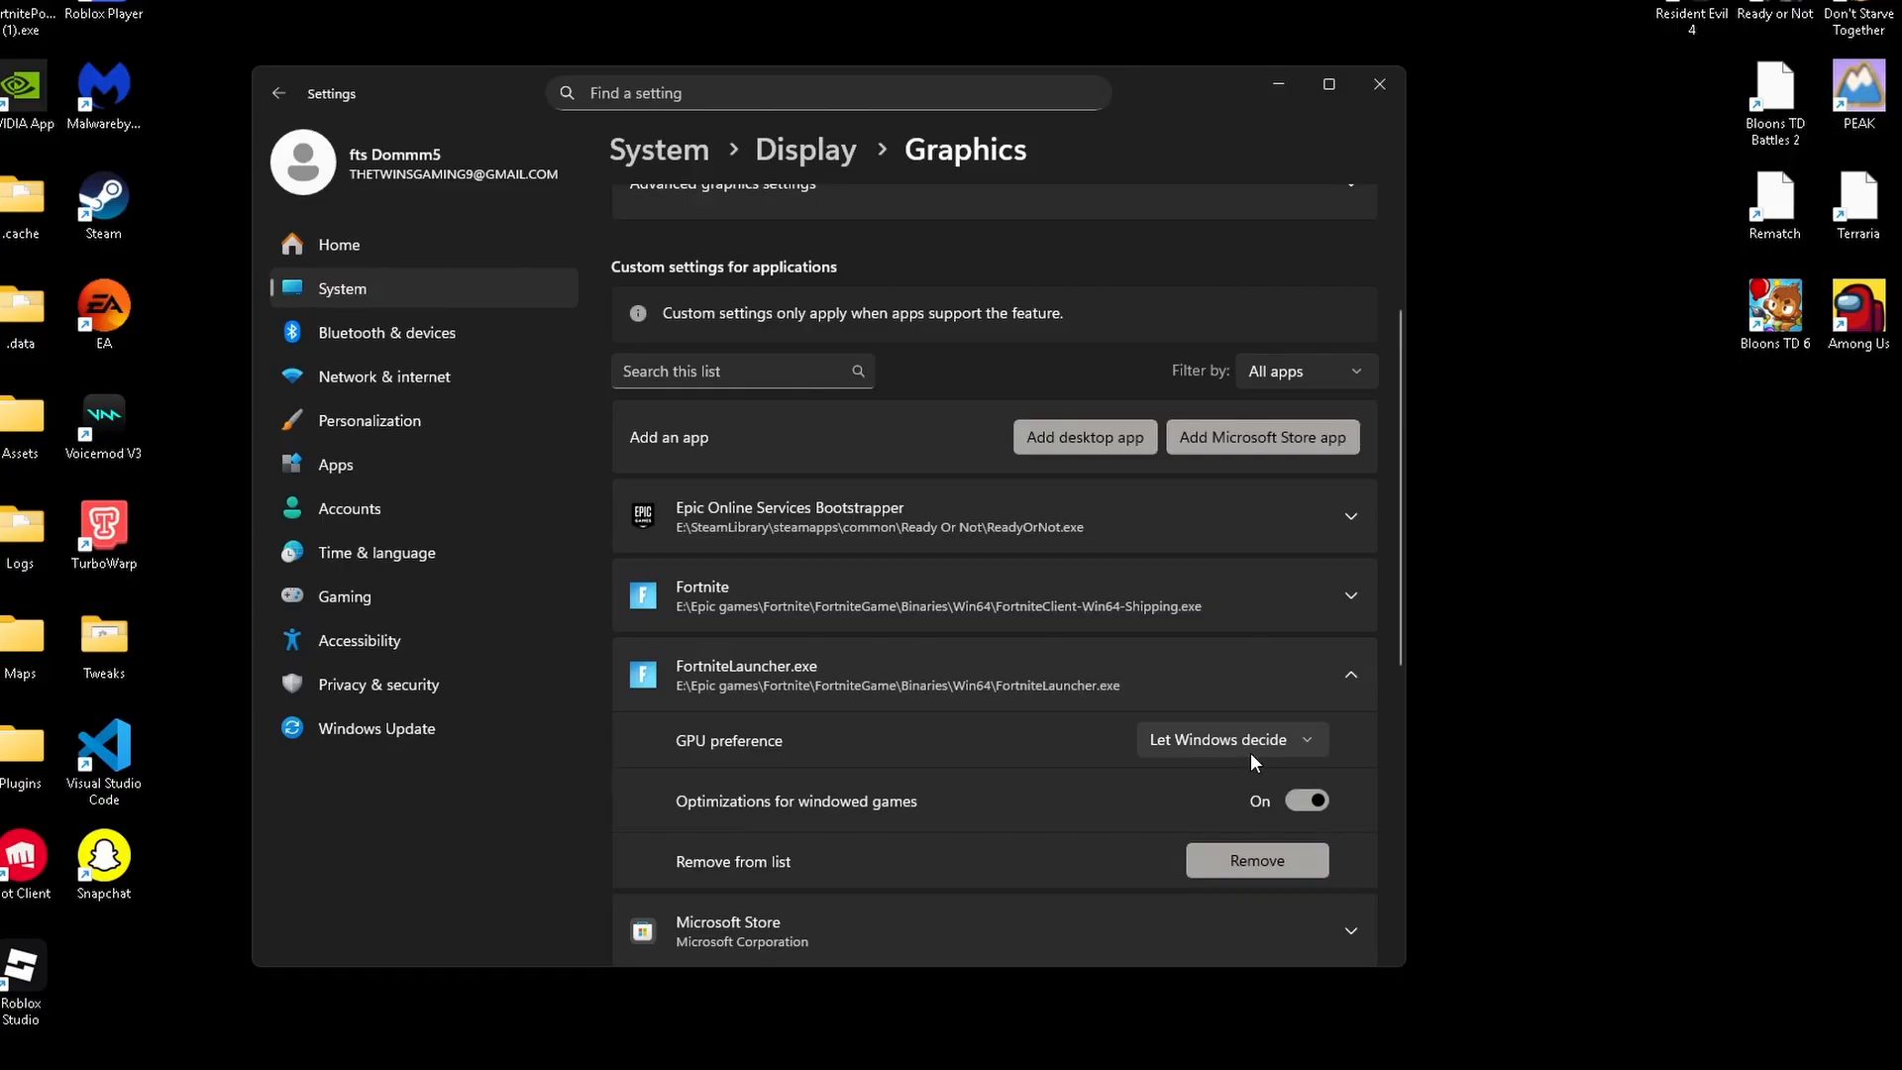
click(1228, 739)
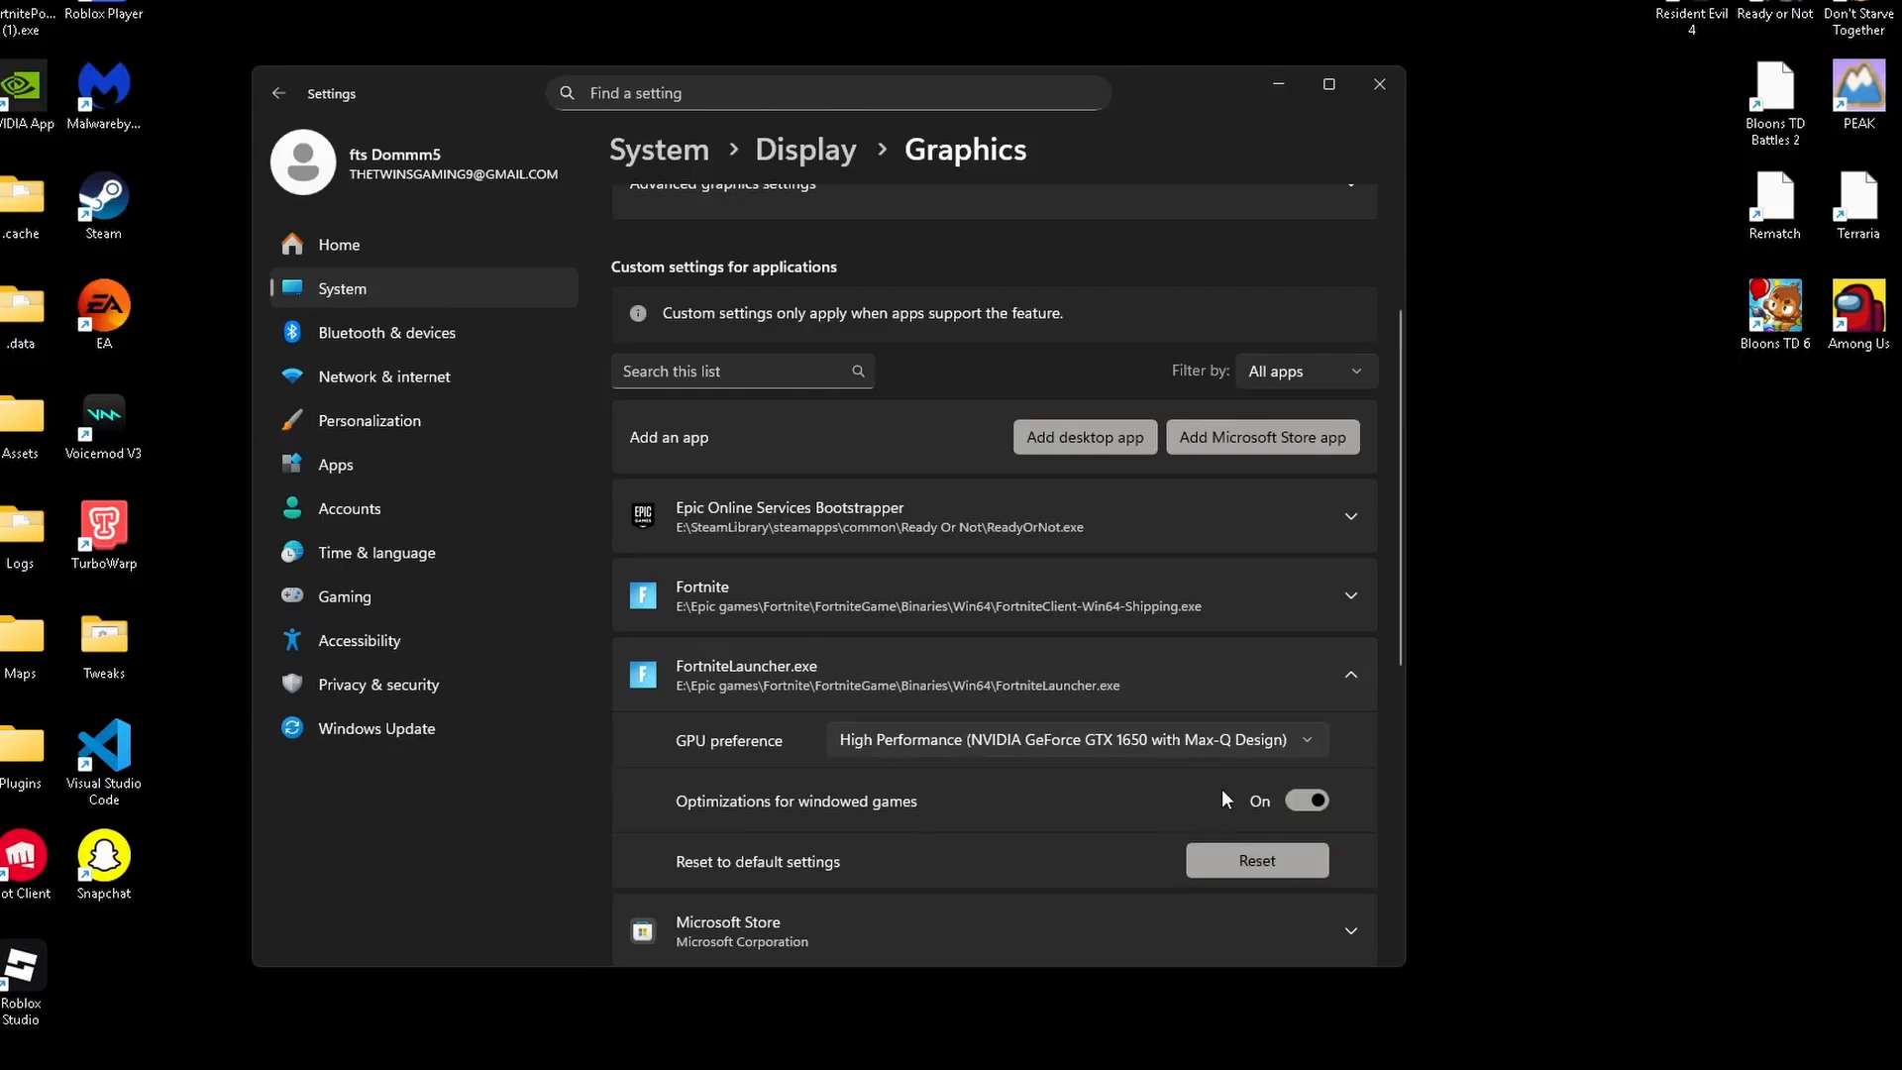
click(344, 595)
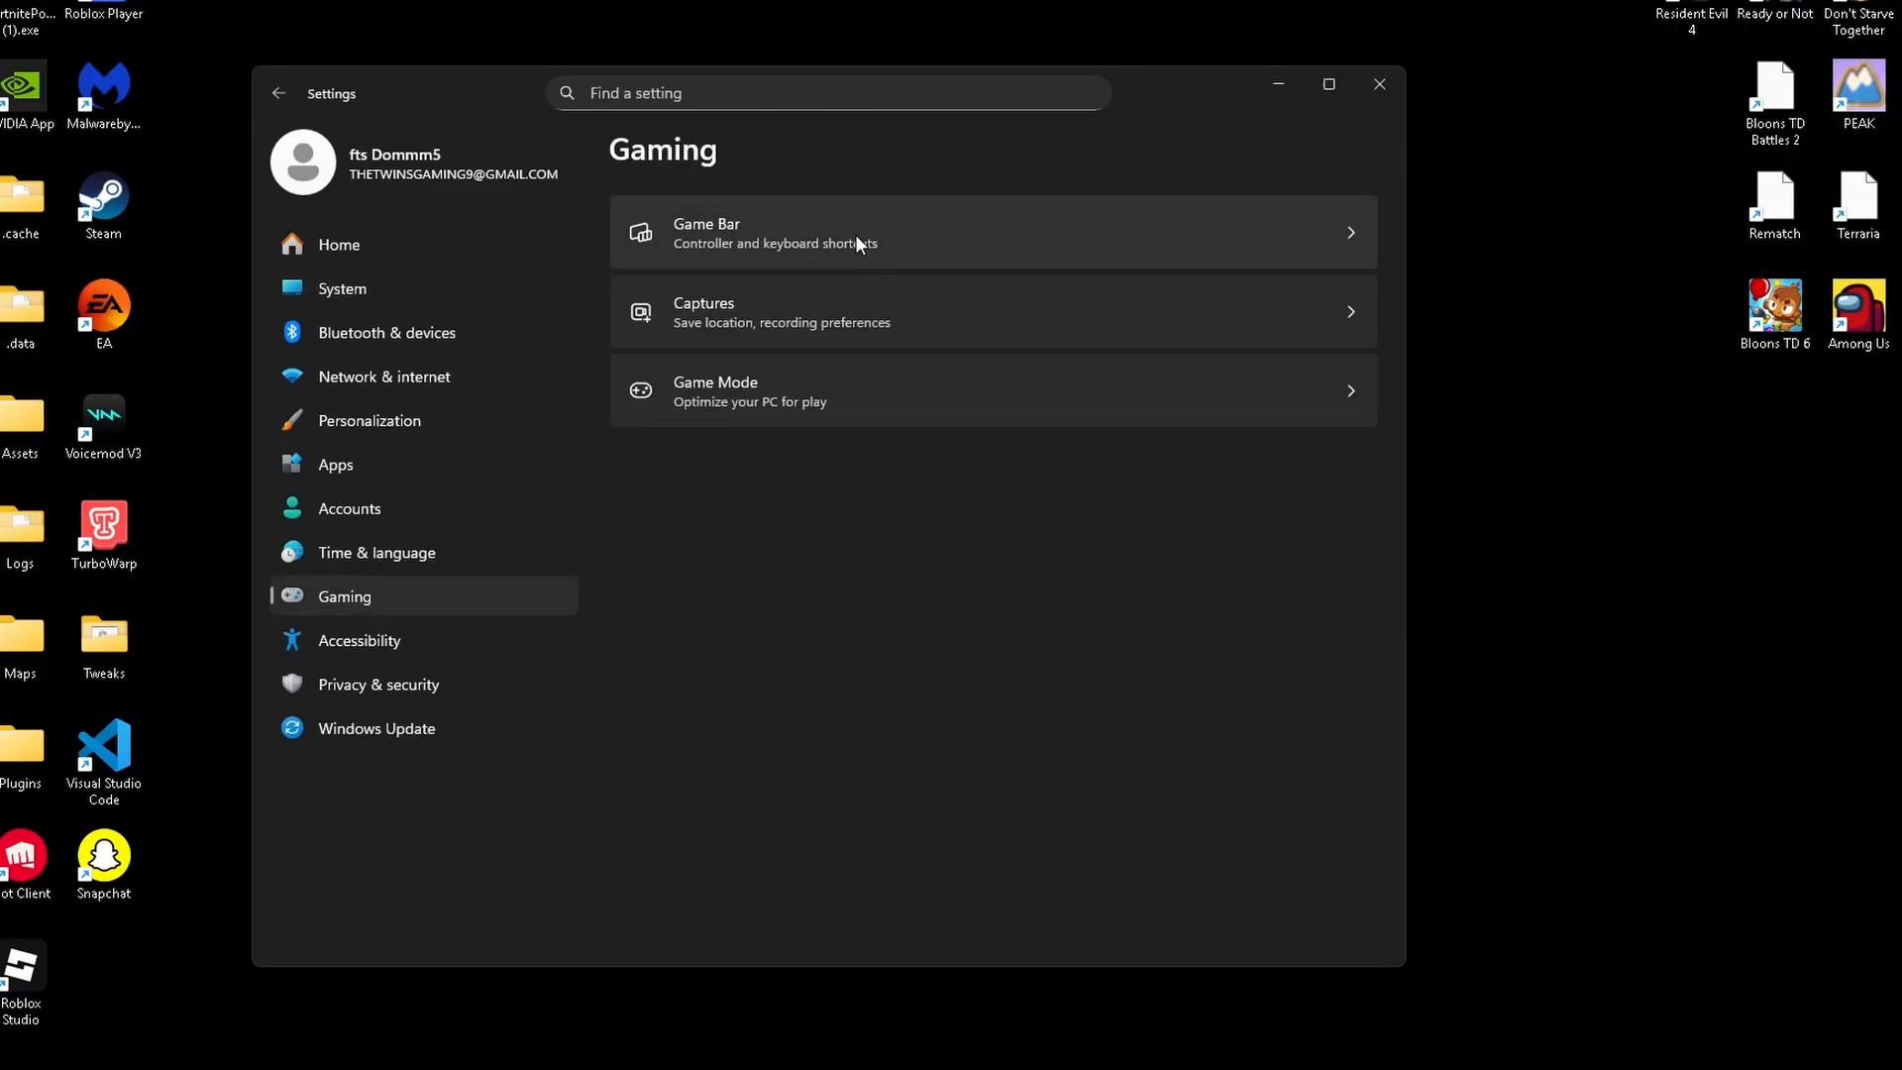
Open the Game Bar settings from the Gaming page
click(988, 232)
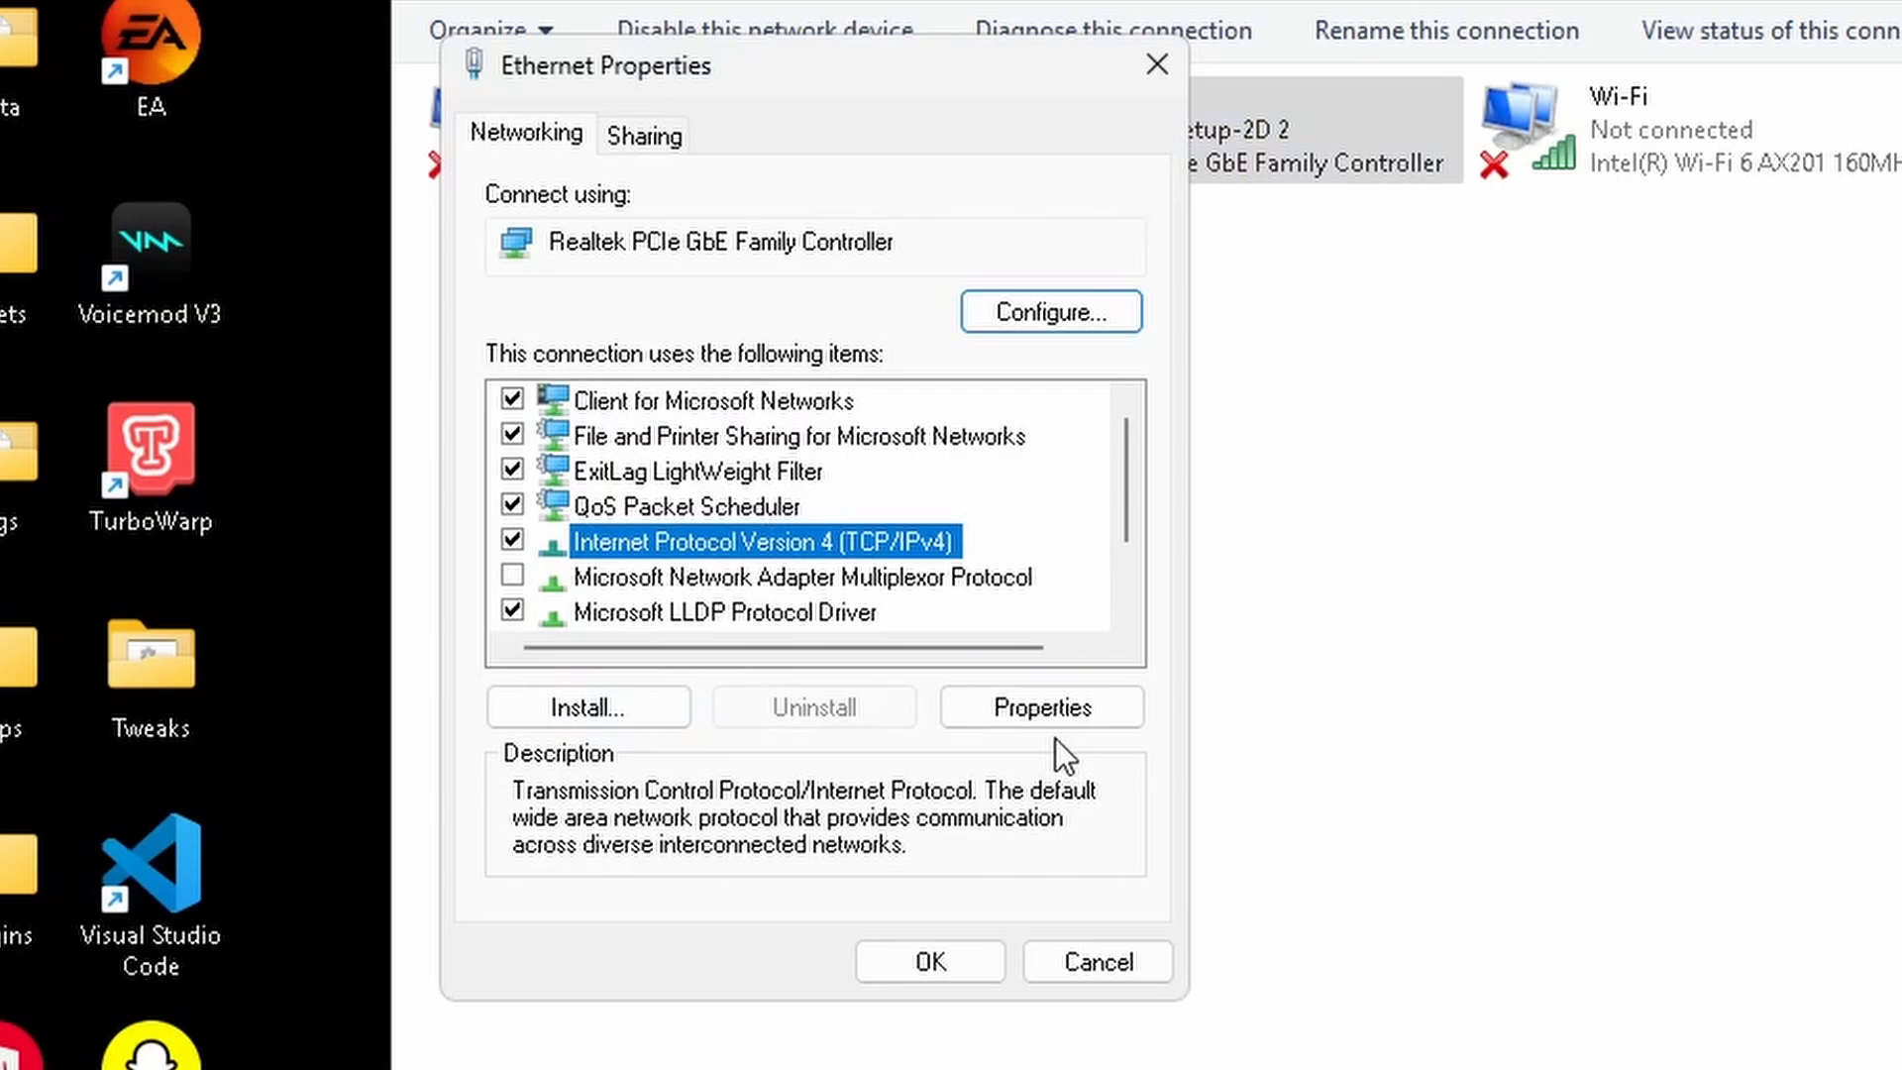
Set the Ethernet IPv4 preferred DNS server to 8.8.8.8
click(1039, 706)
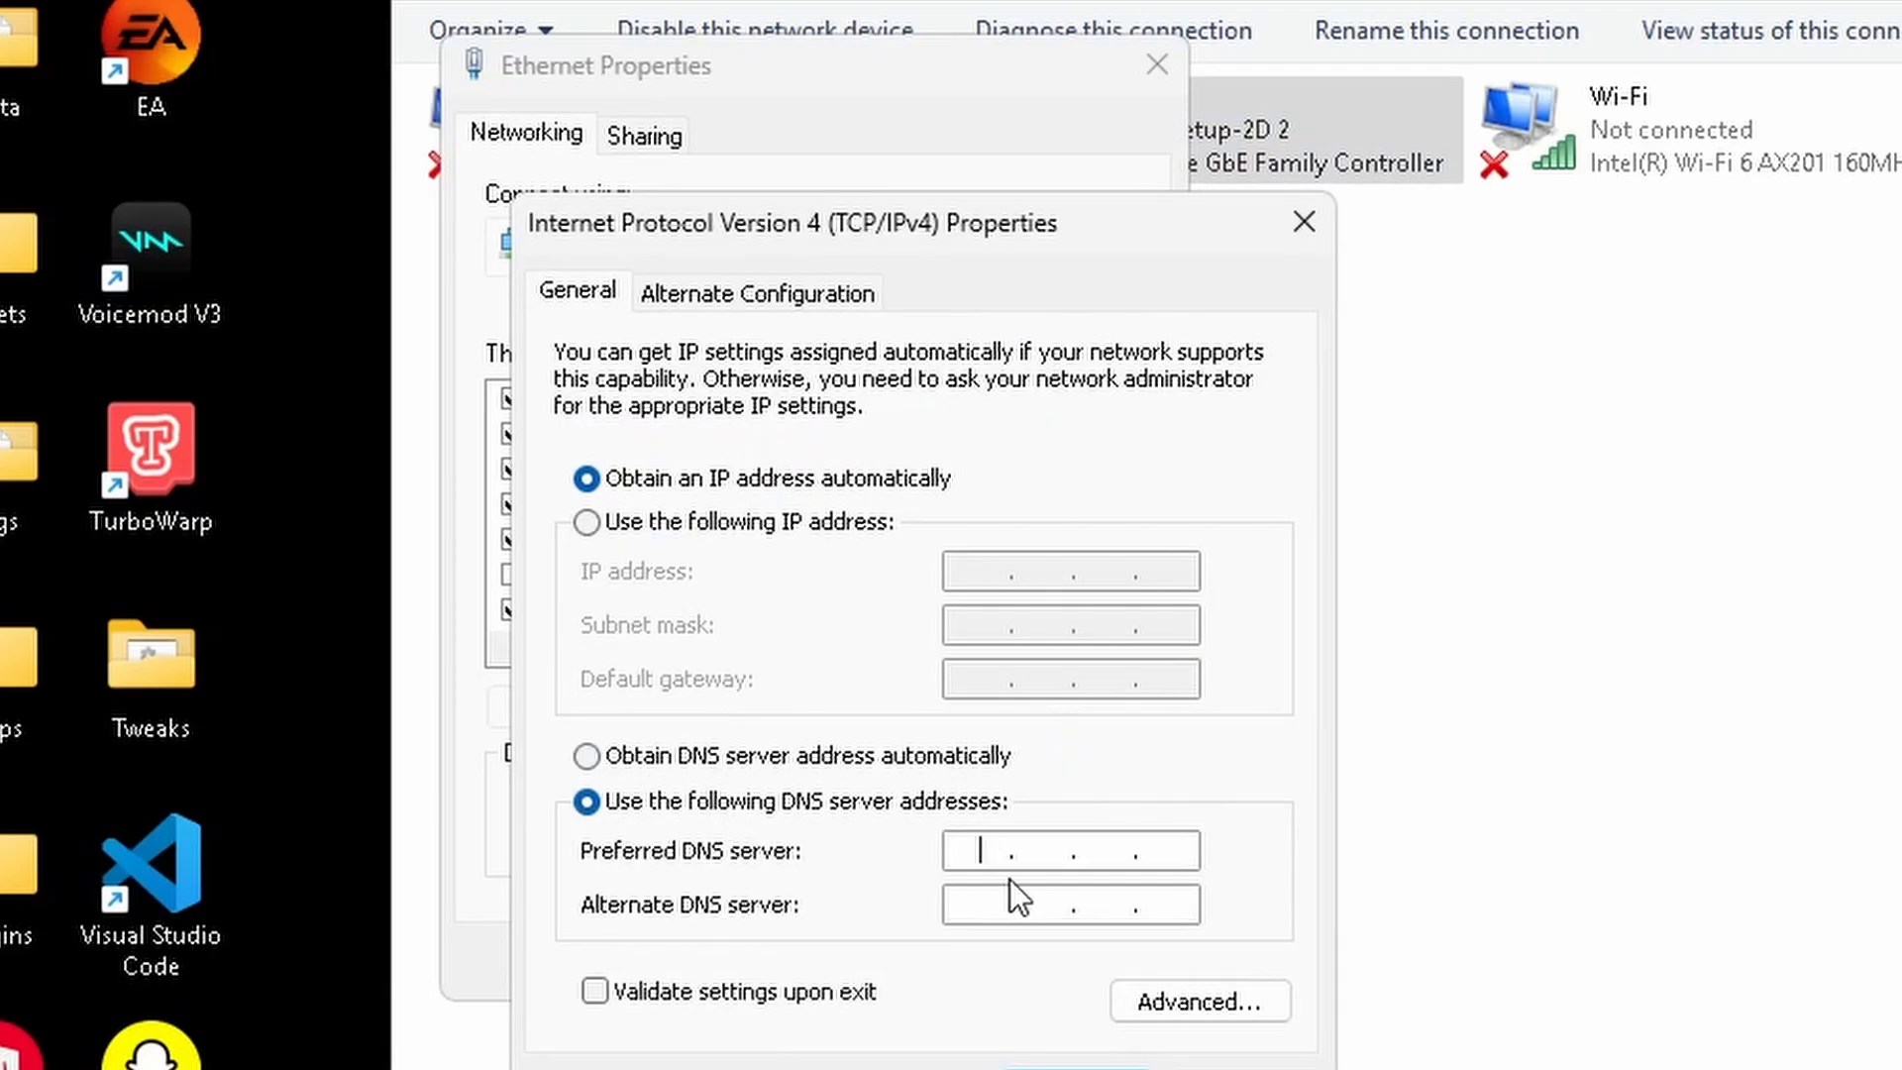
text(8.8.8.8)
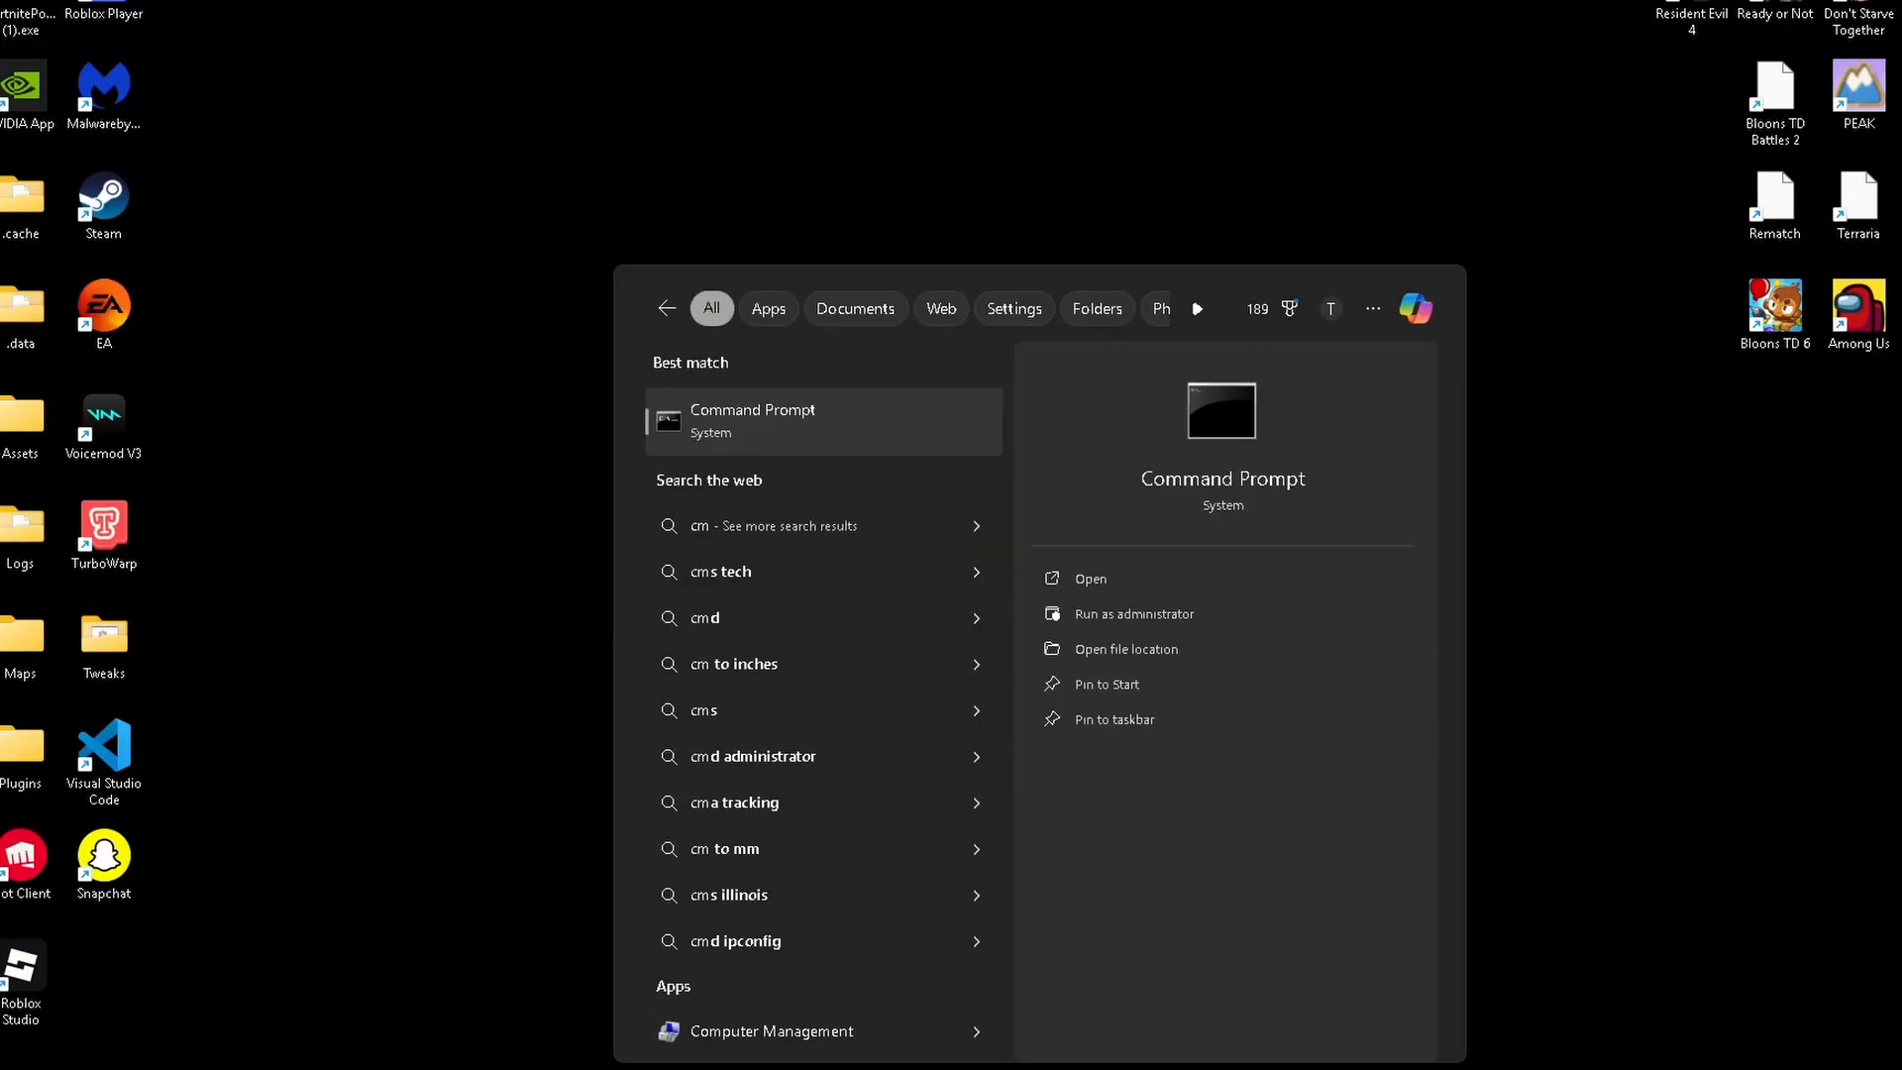
Run Command Prompt as administrator and flush the DNS cache with ipconfig/flushdns
click(1133, 612)
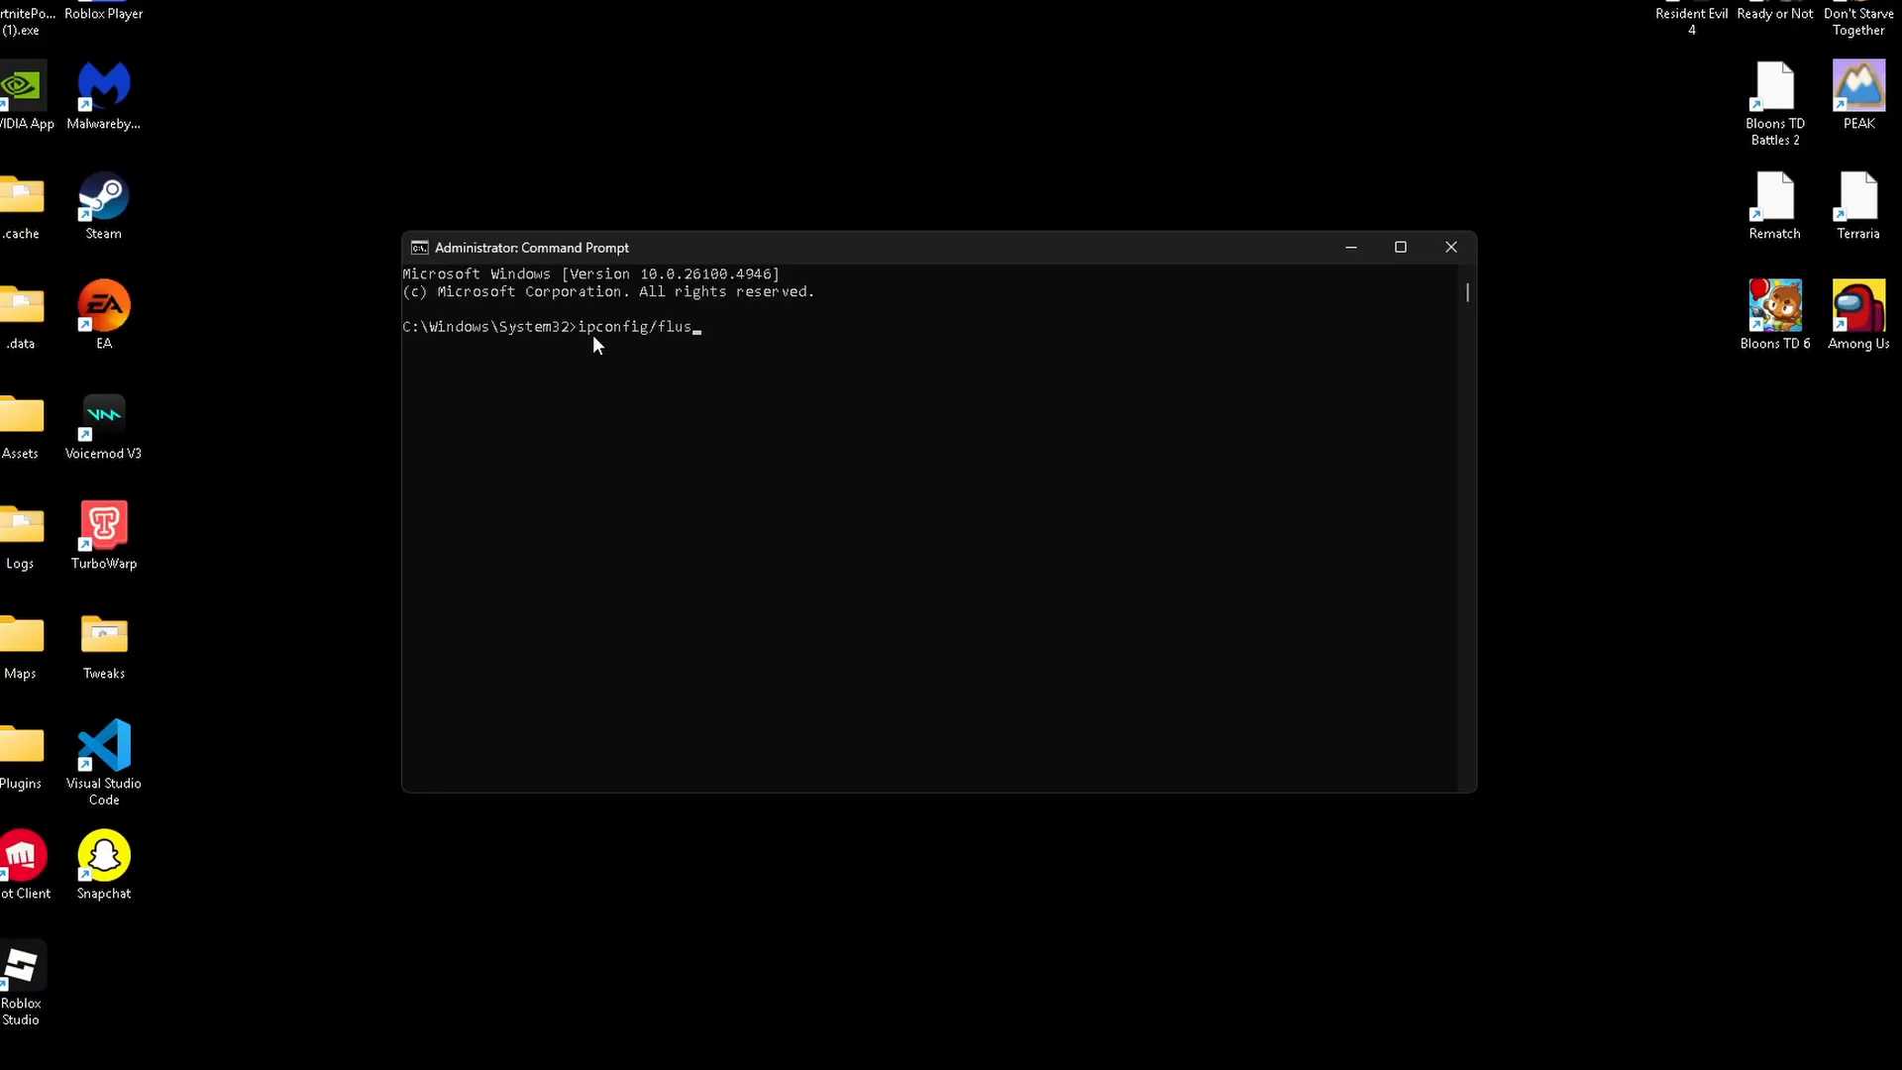
text(h dns)
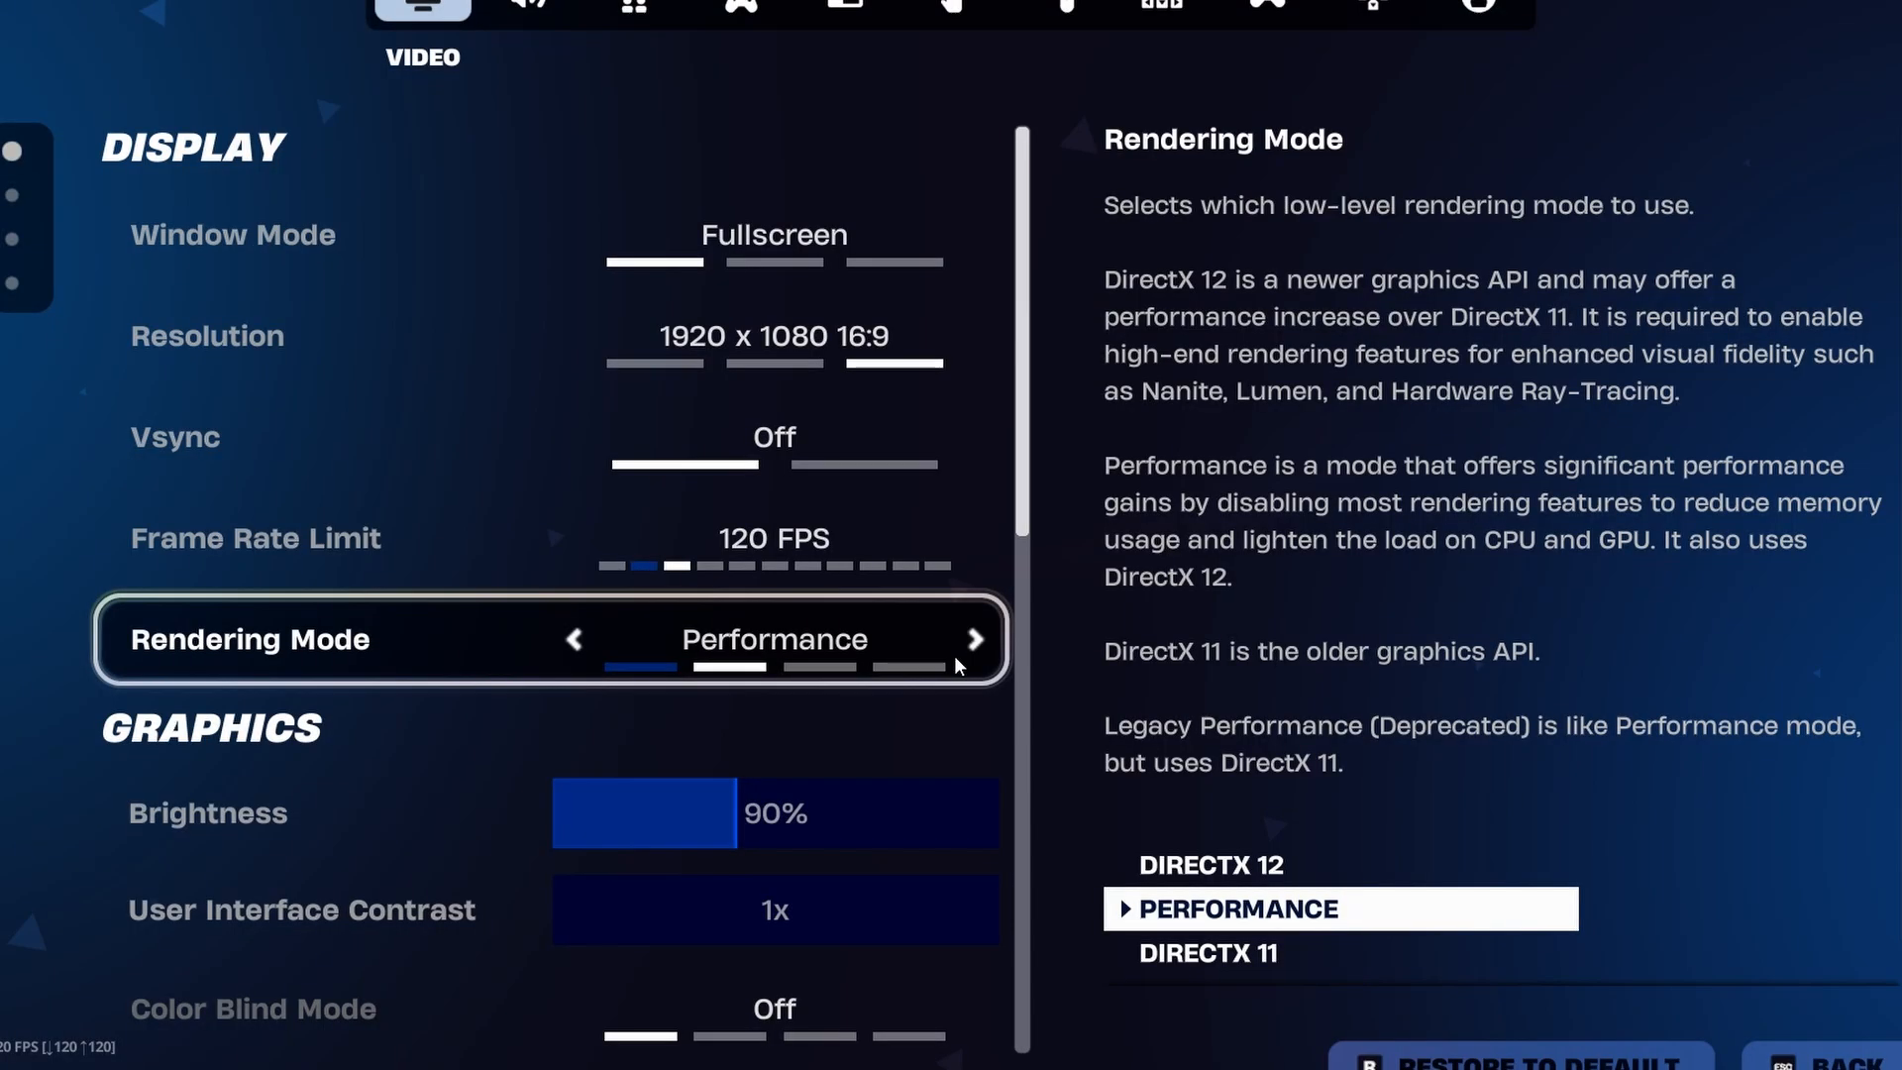
Set Fortnite User Interface Parallax to Off and View Distance to Far
scroll(down, 3)
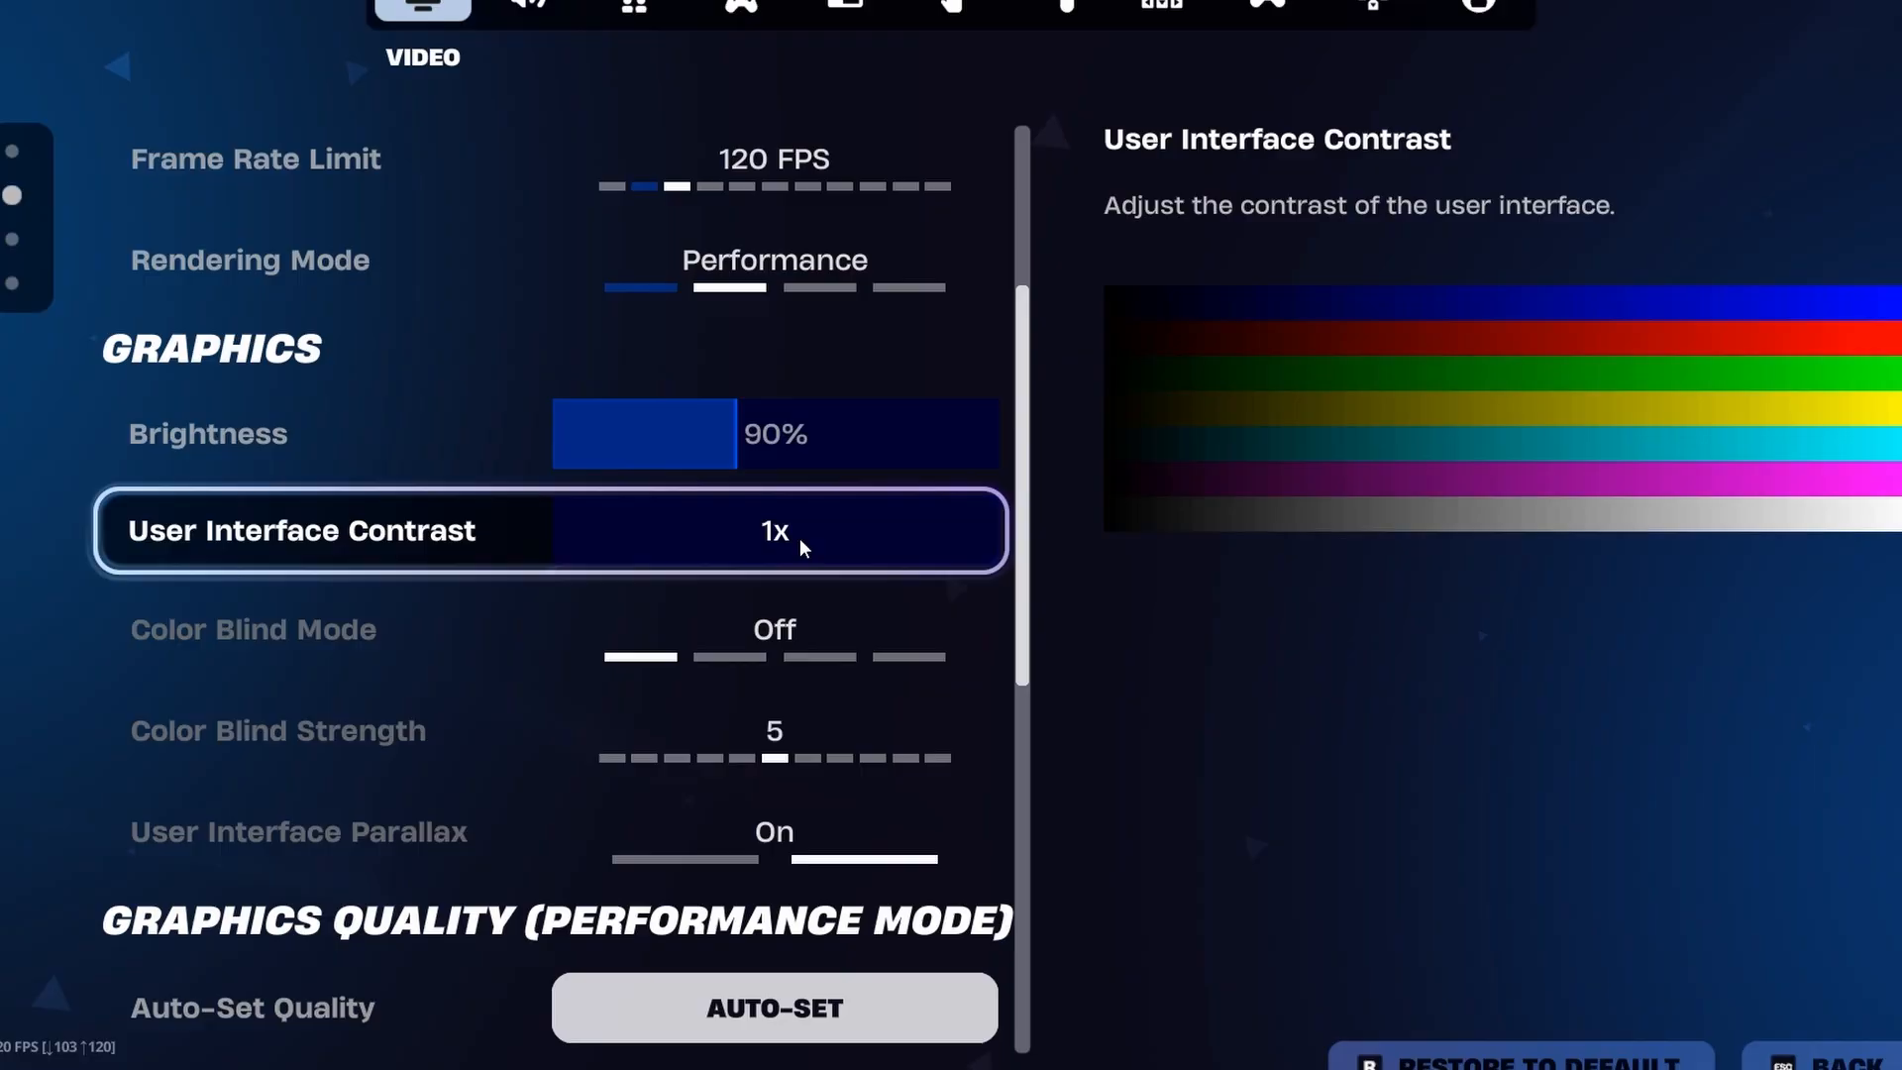
scroll(down, 3)
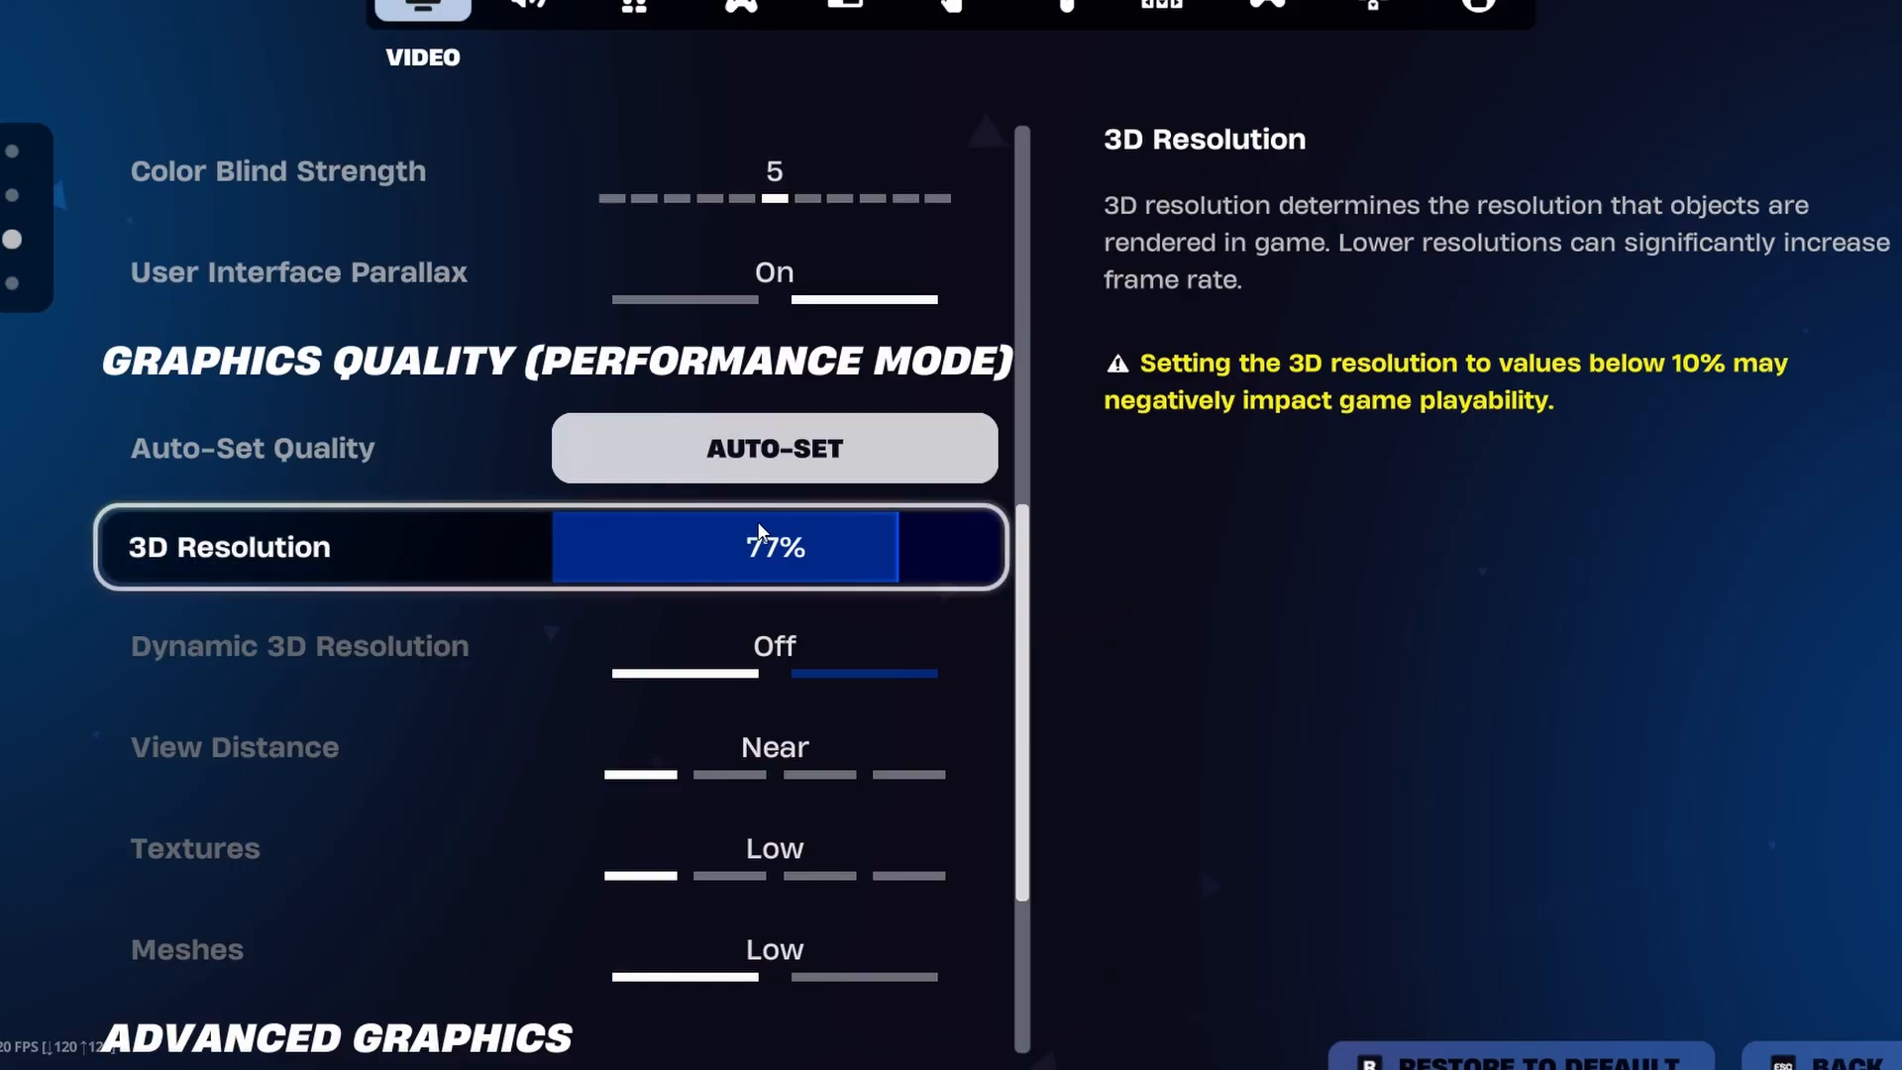
key(down)
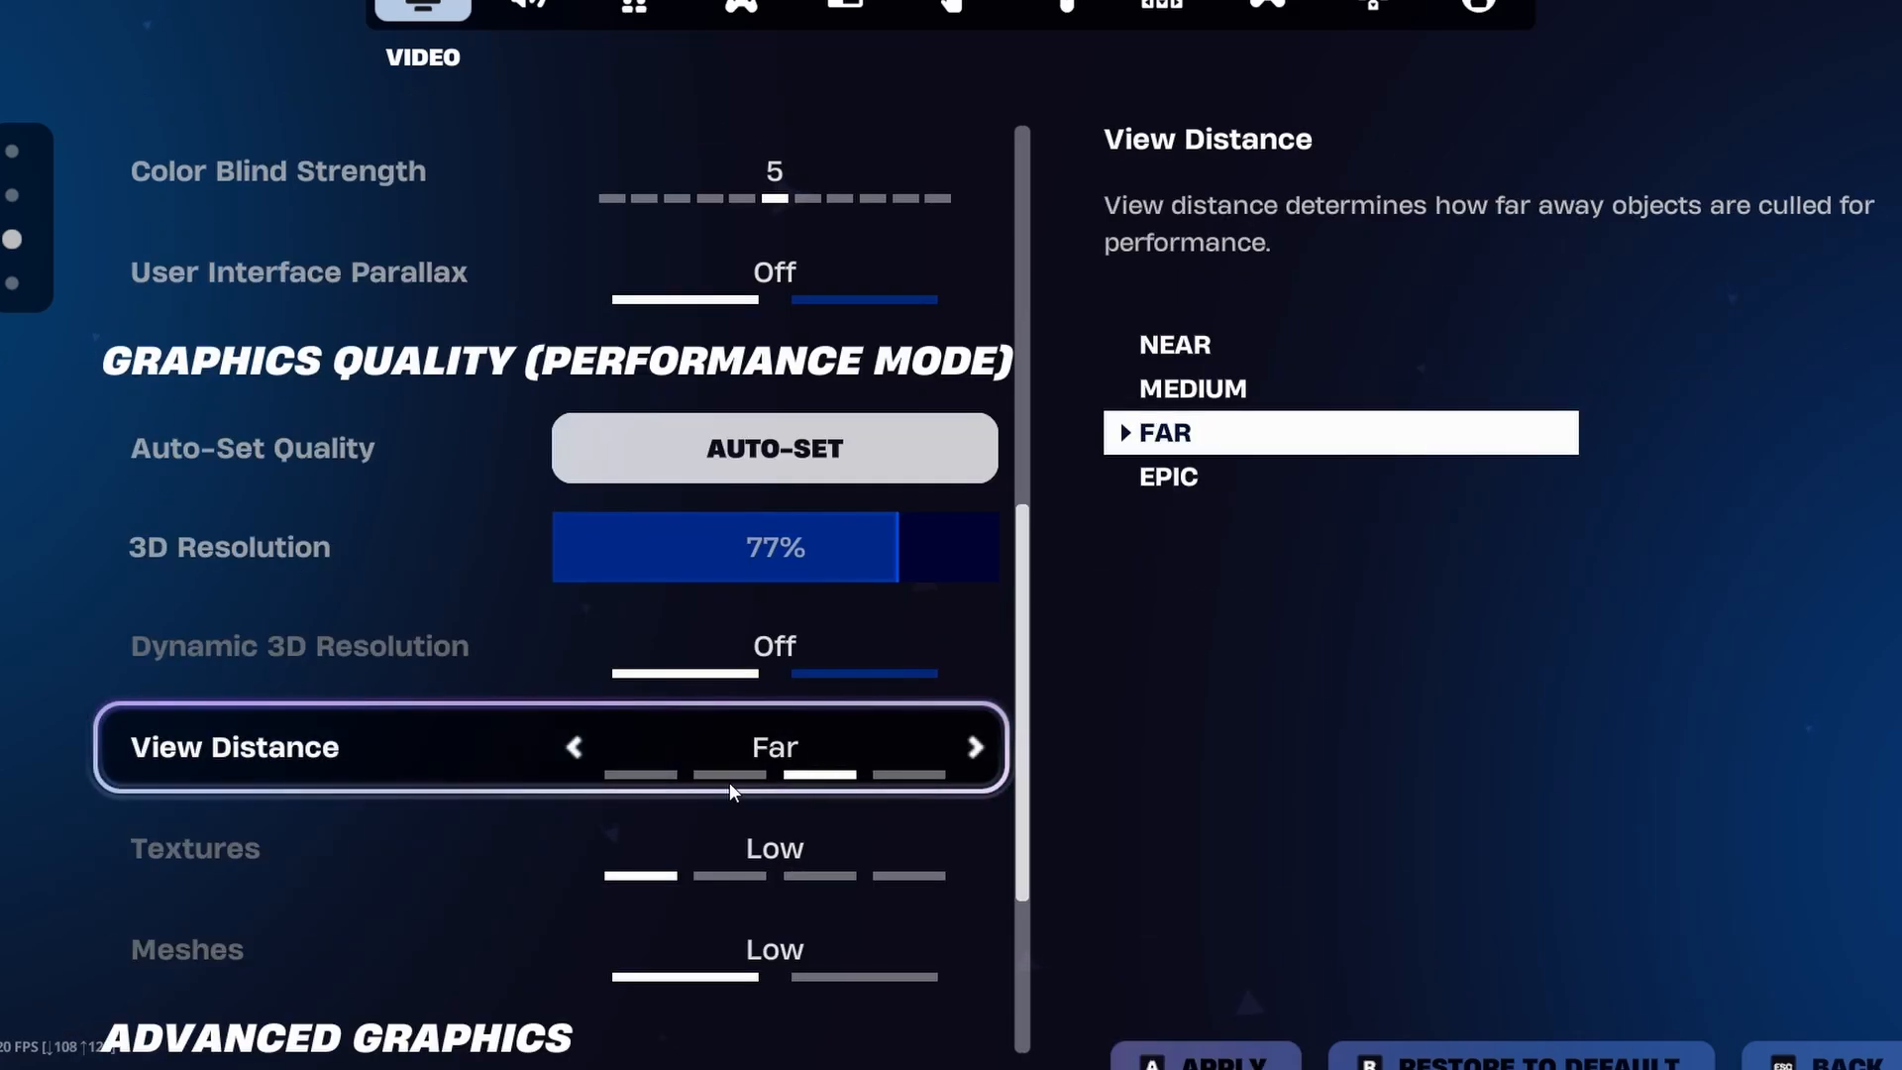
scroll(down, 3)
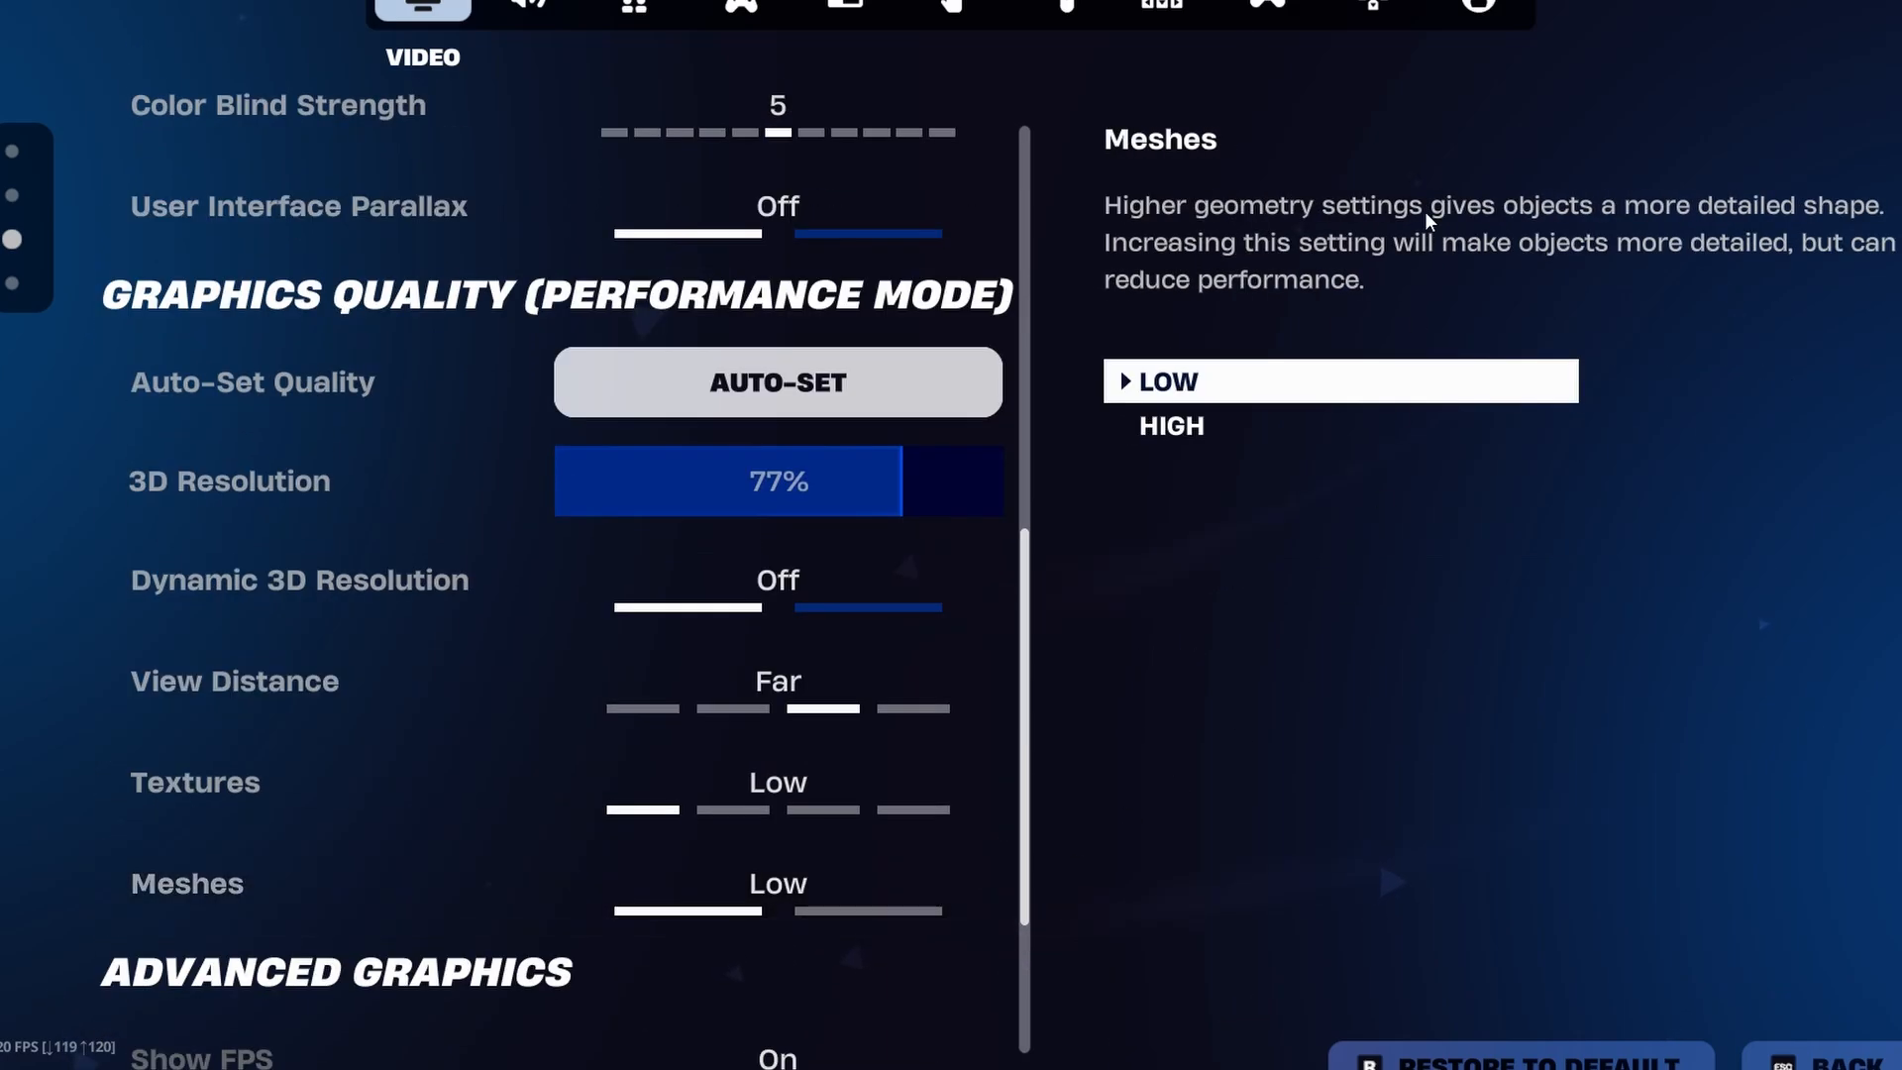
In Fortnite's Game tab, check Matchmaking Region NA-Central and confirm all replay recording is off
click(739, 9)
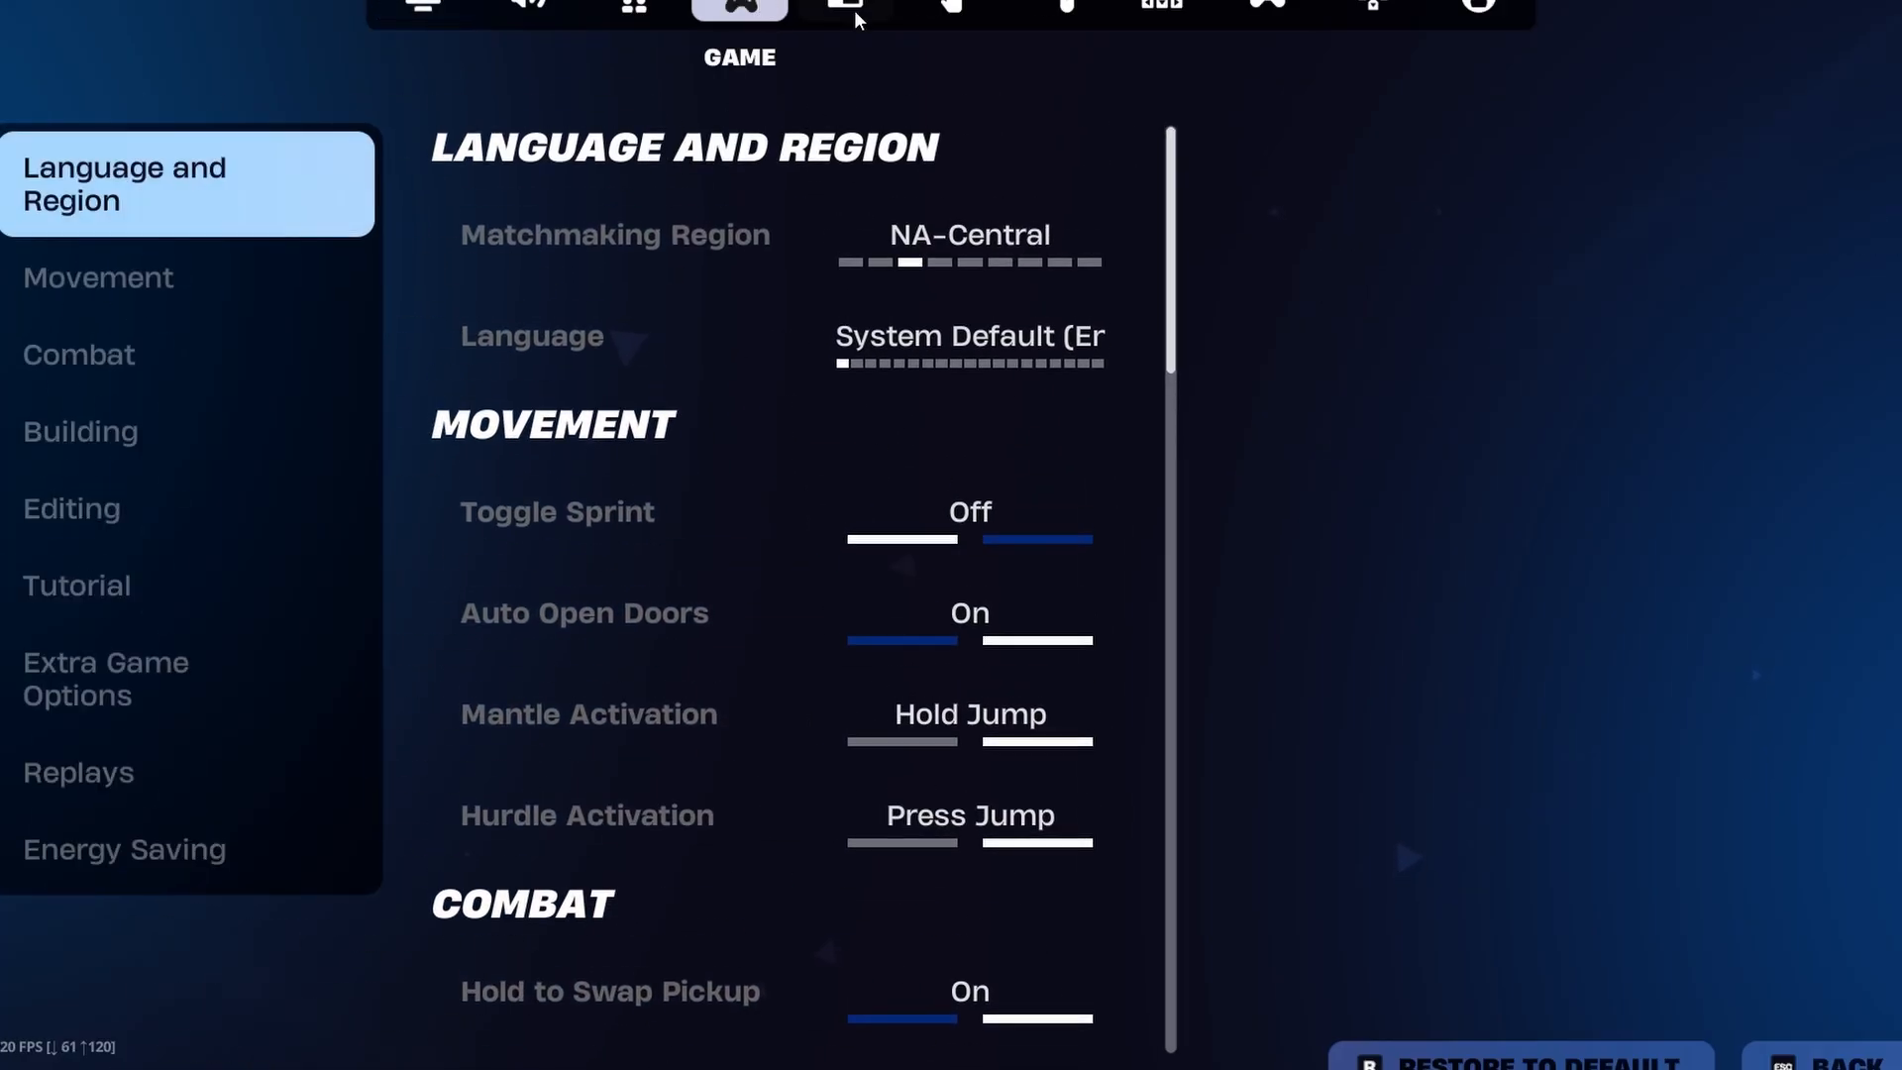
click(969, 234)
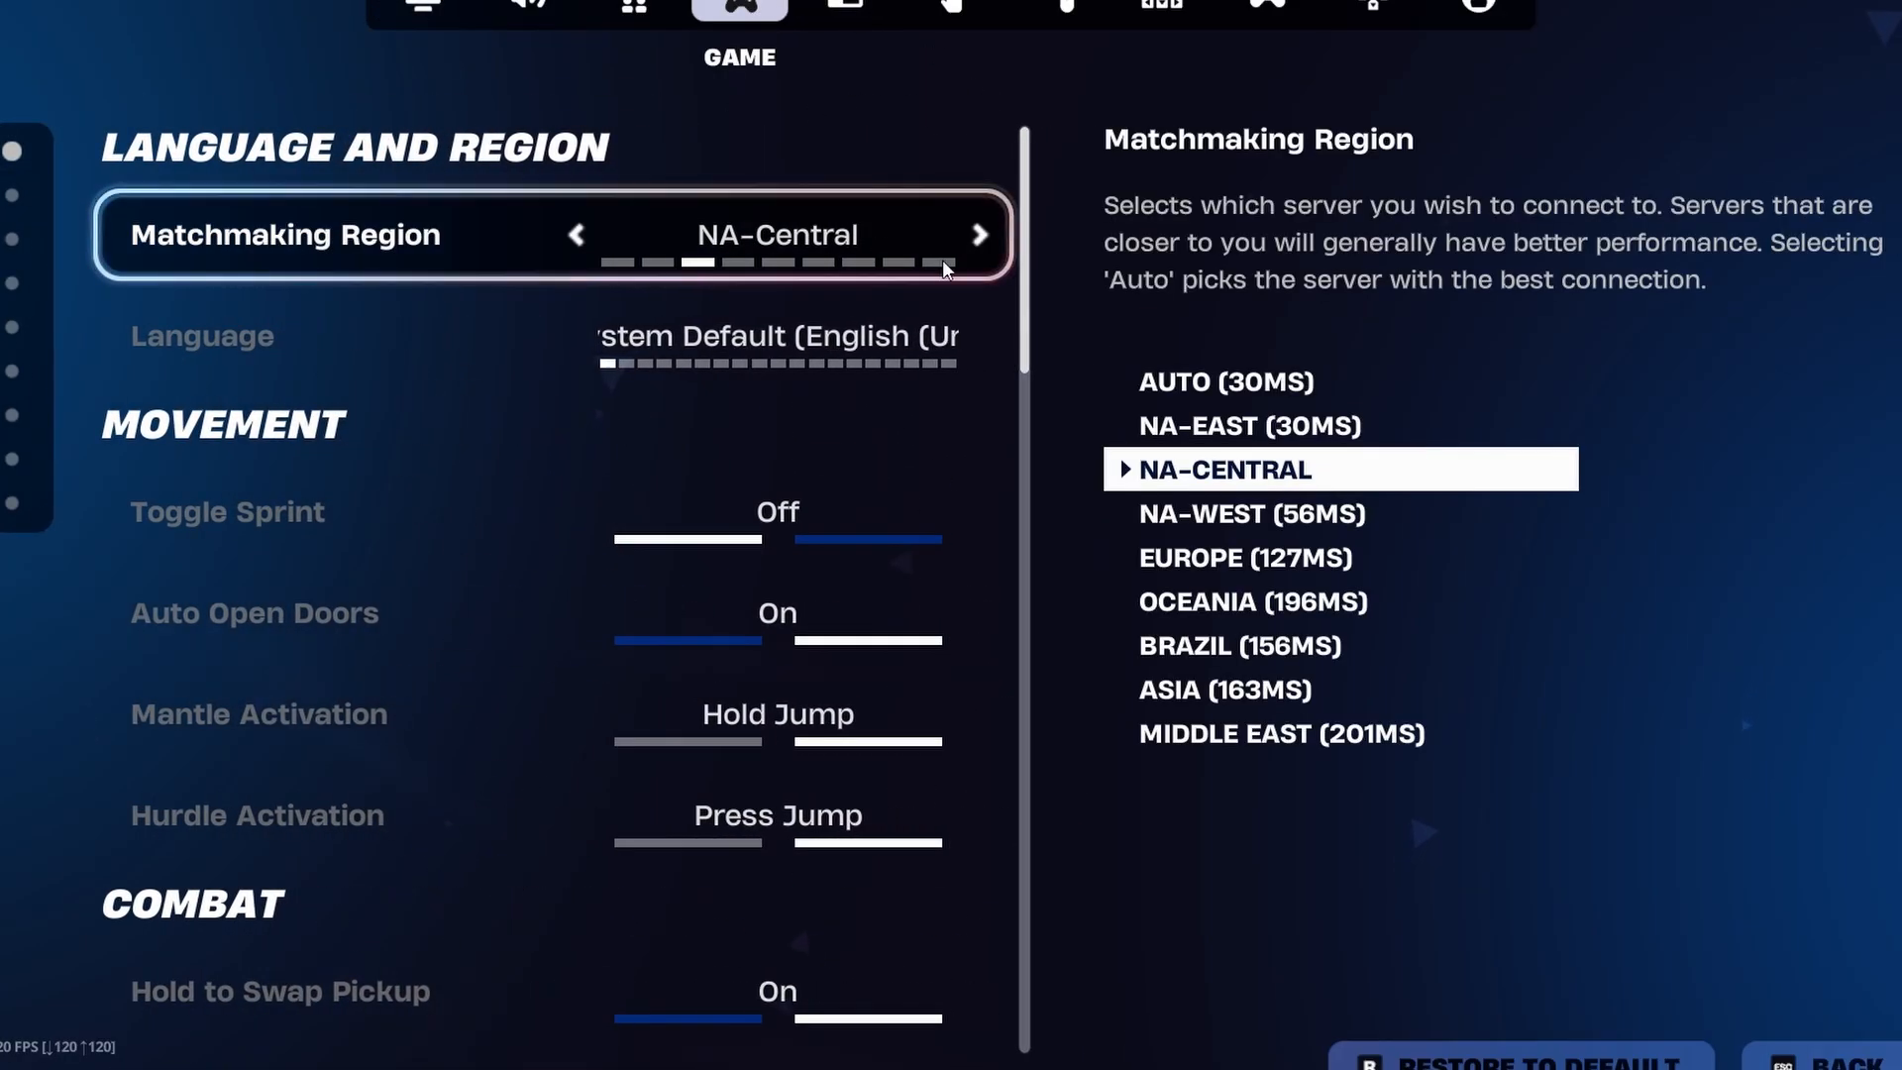
scroll(down, 3)
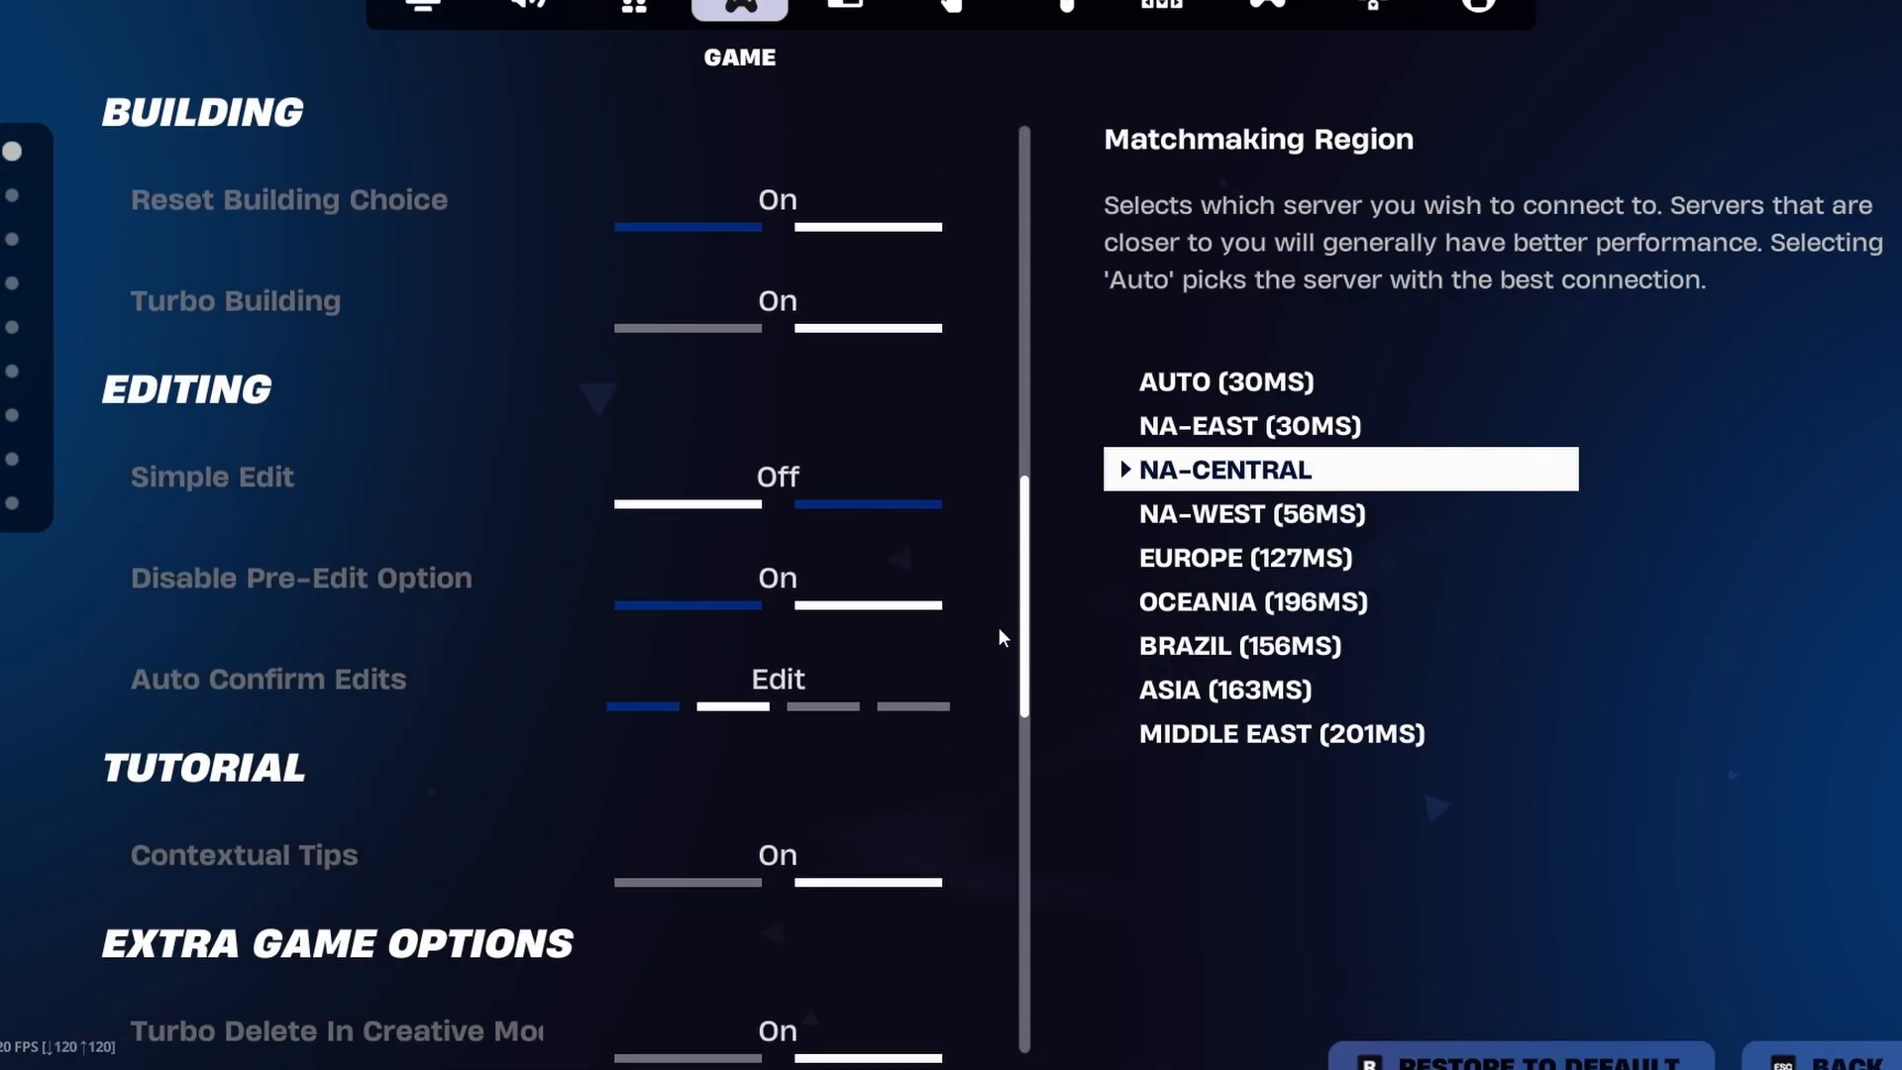
scroll(down, 3)
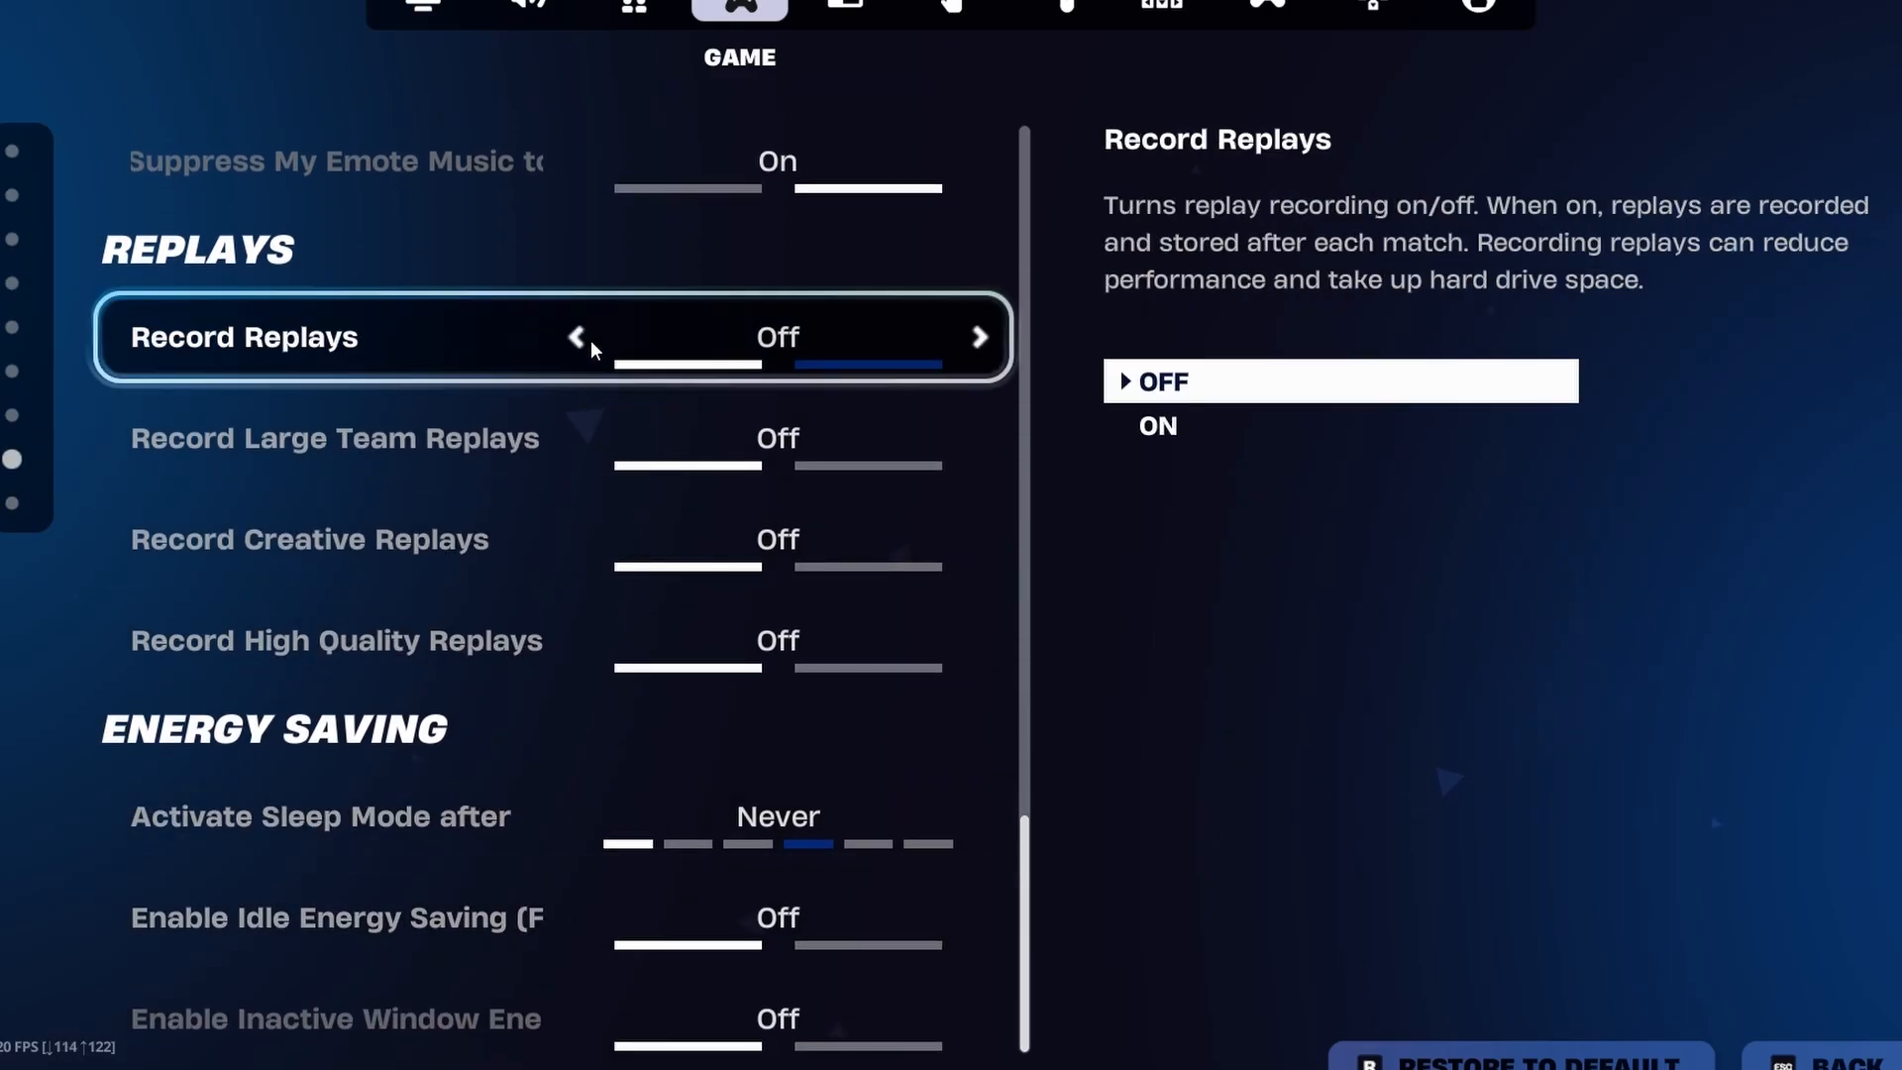